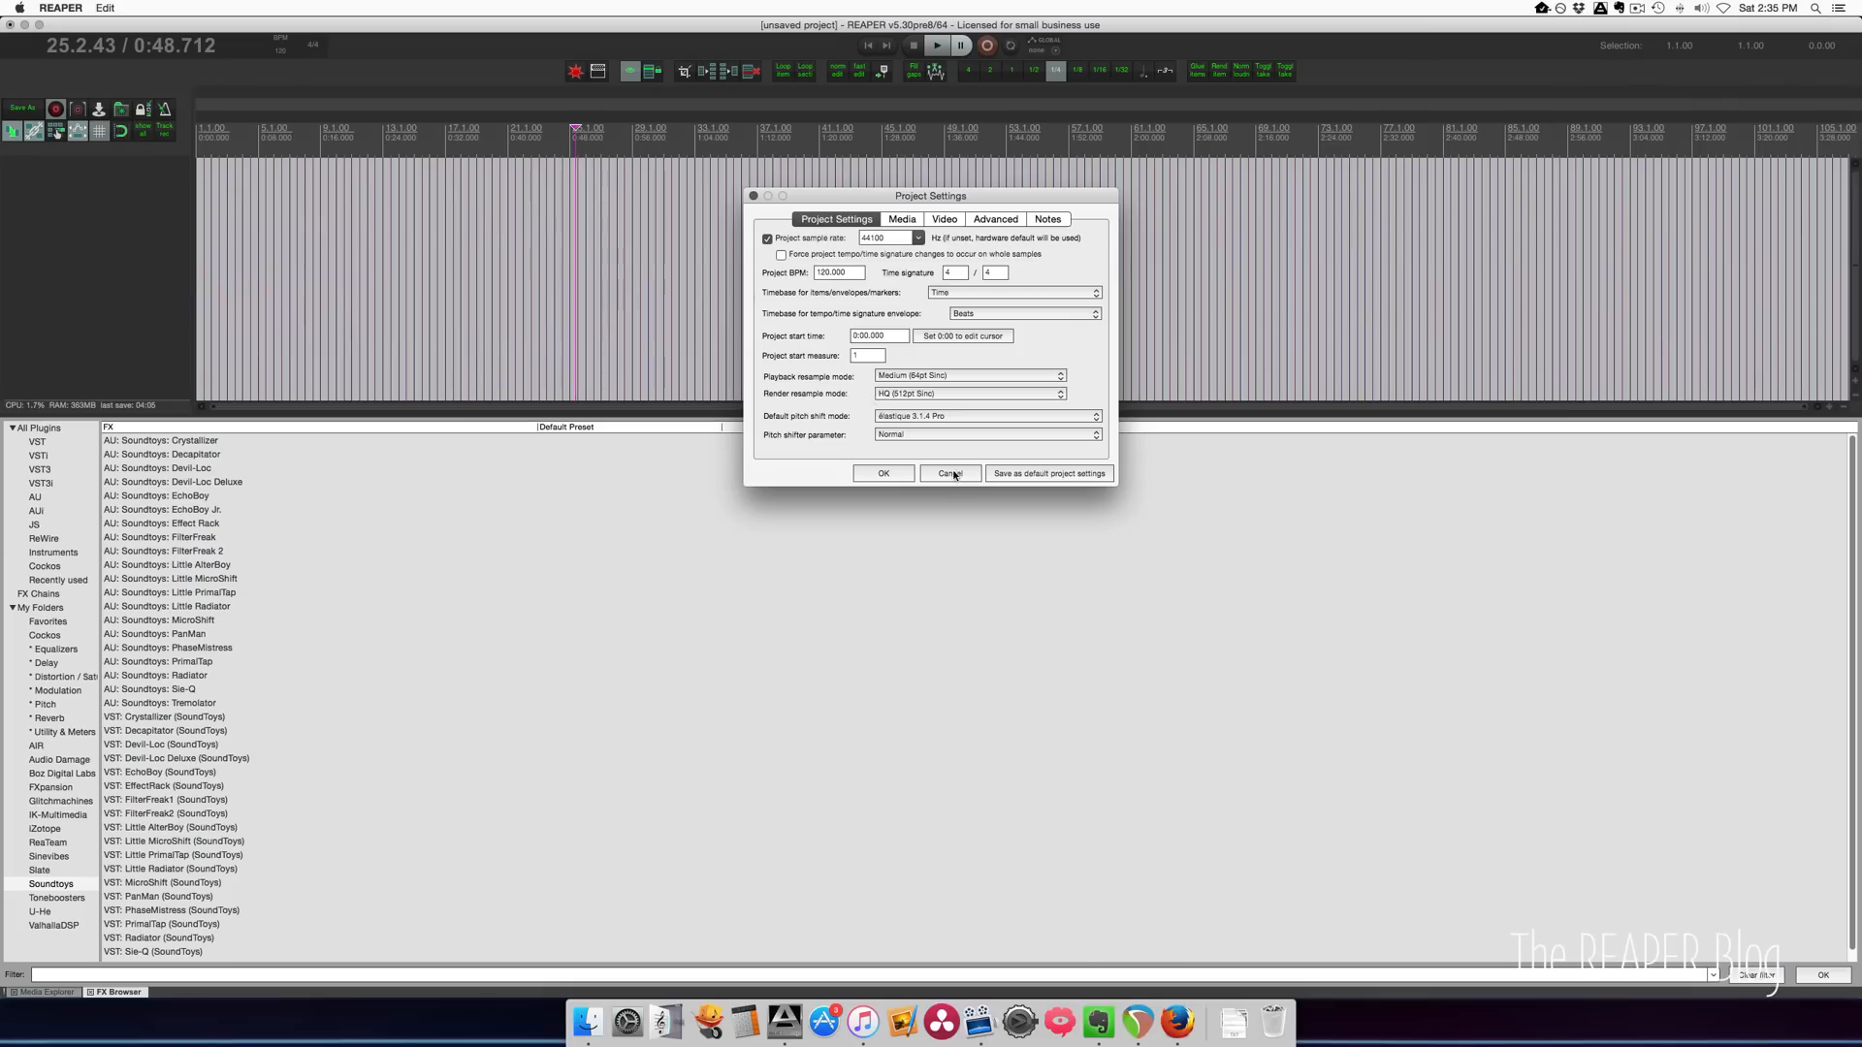
Cancel out of the Project Settings dialog, keeping 44.1 kHz and 120 BPM.
{"action": "left_click", "coordinate": [948, 473]}
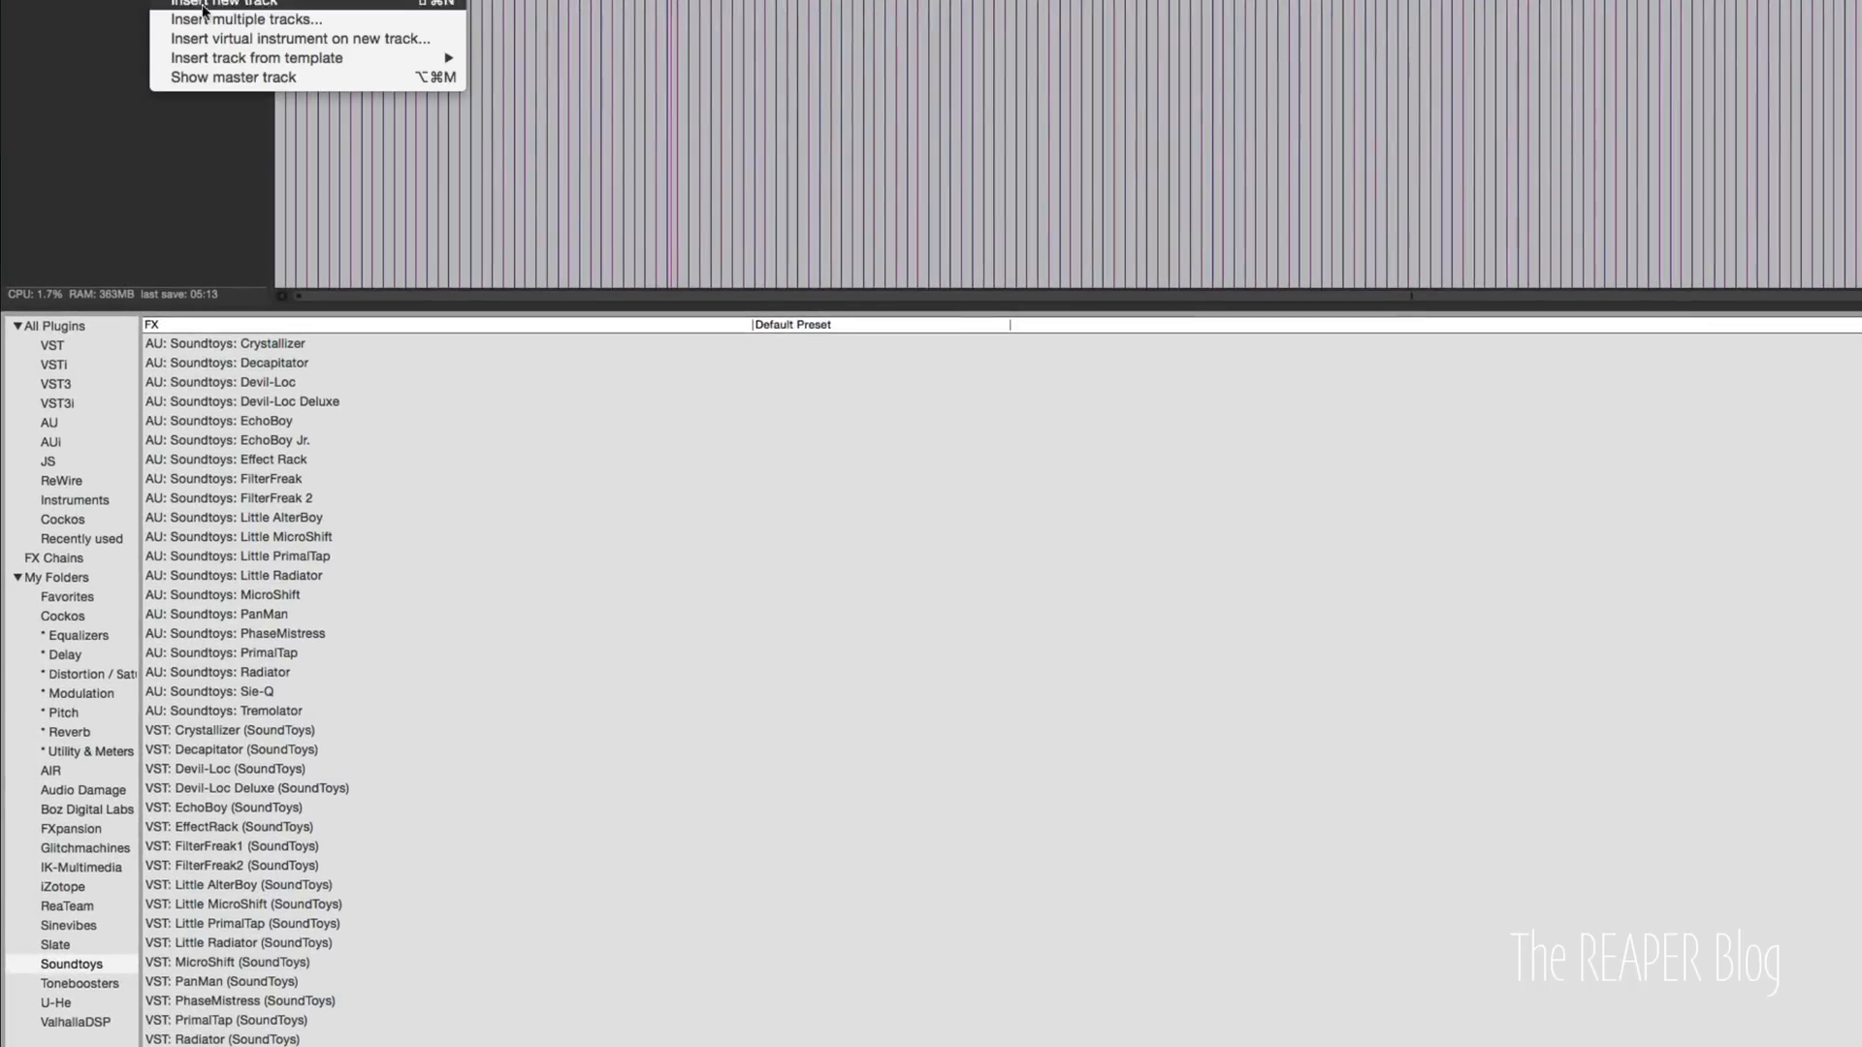
Insert a new track and add ReaSamplOmatic5000 (Cockos) on its own track.
{"action": "left_click", "coordinate": [76, 498]}
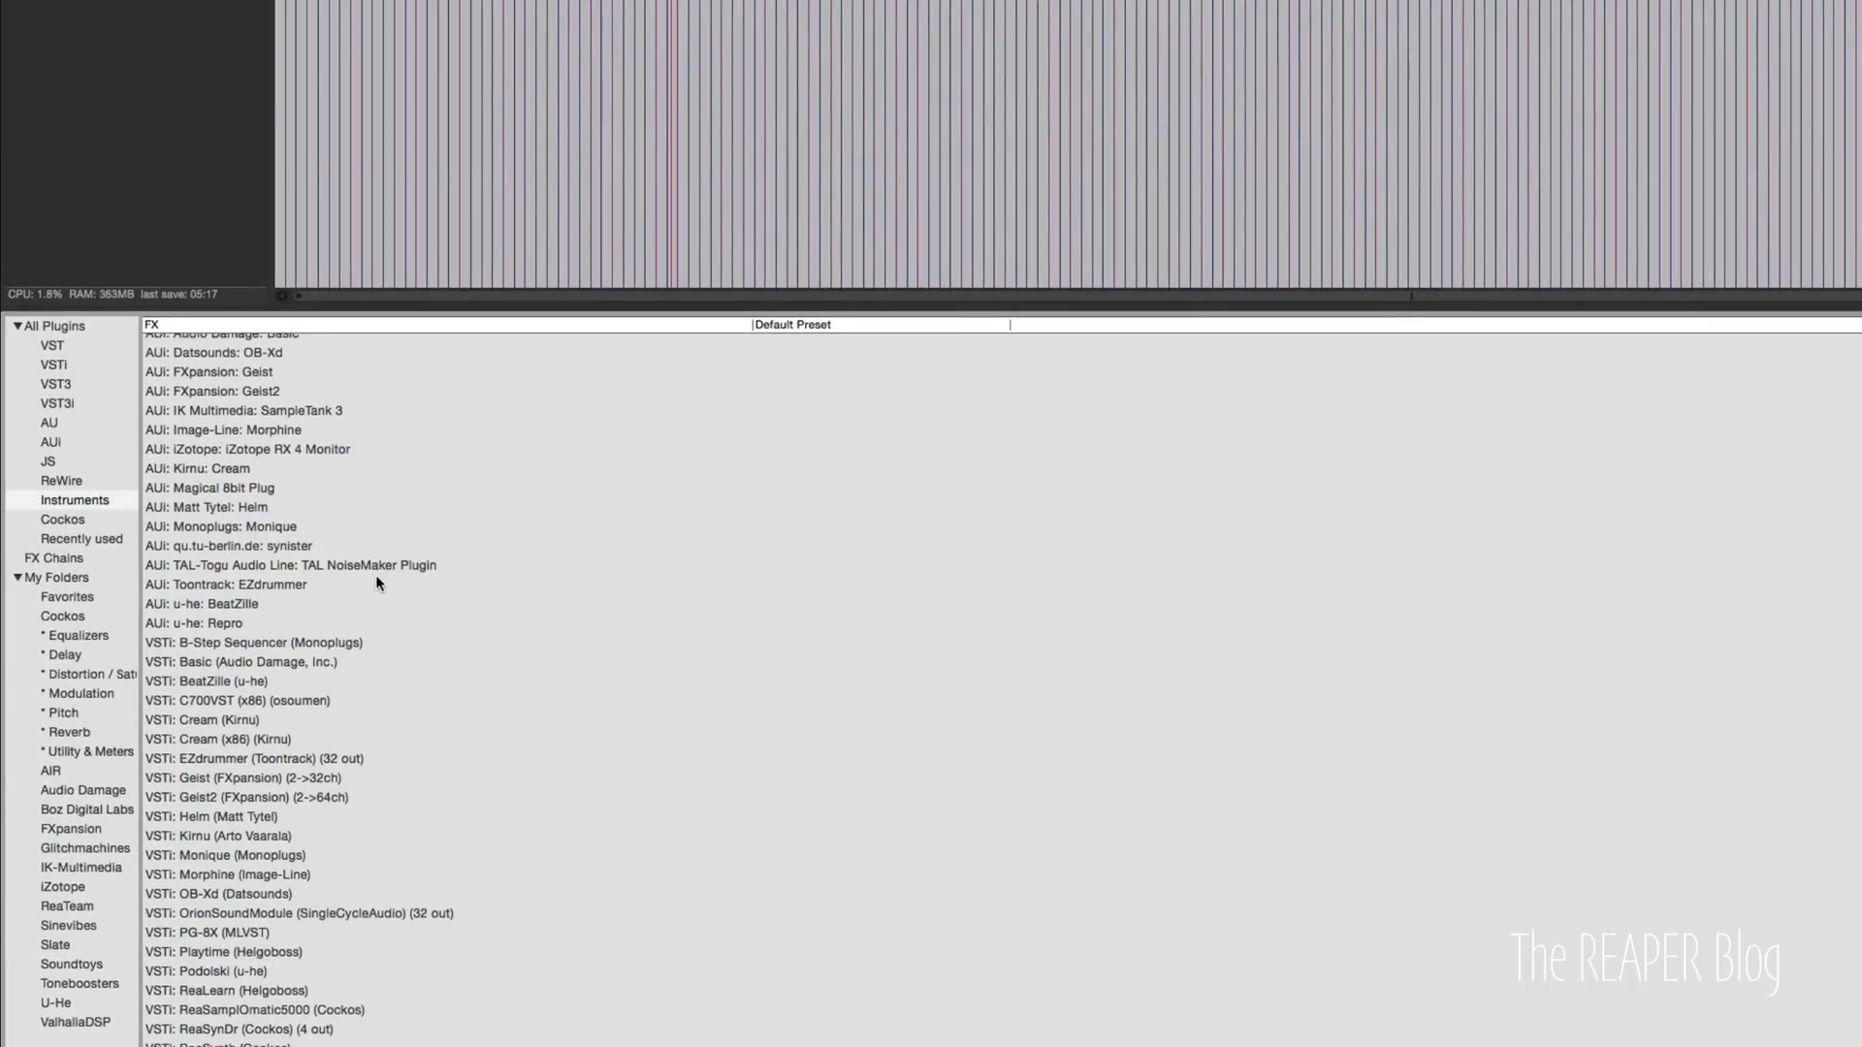
{"action": "scroll", "scroll_direction": "down", "scroll_amount": 3}
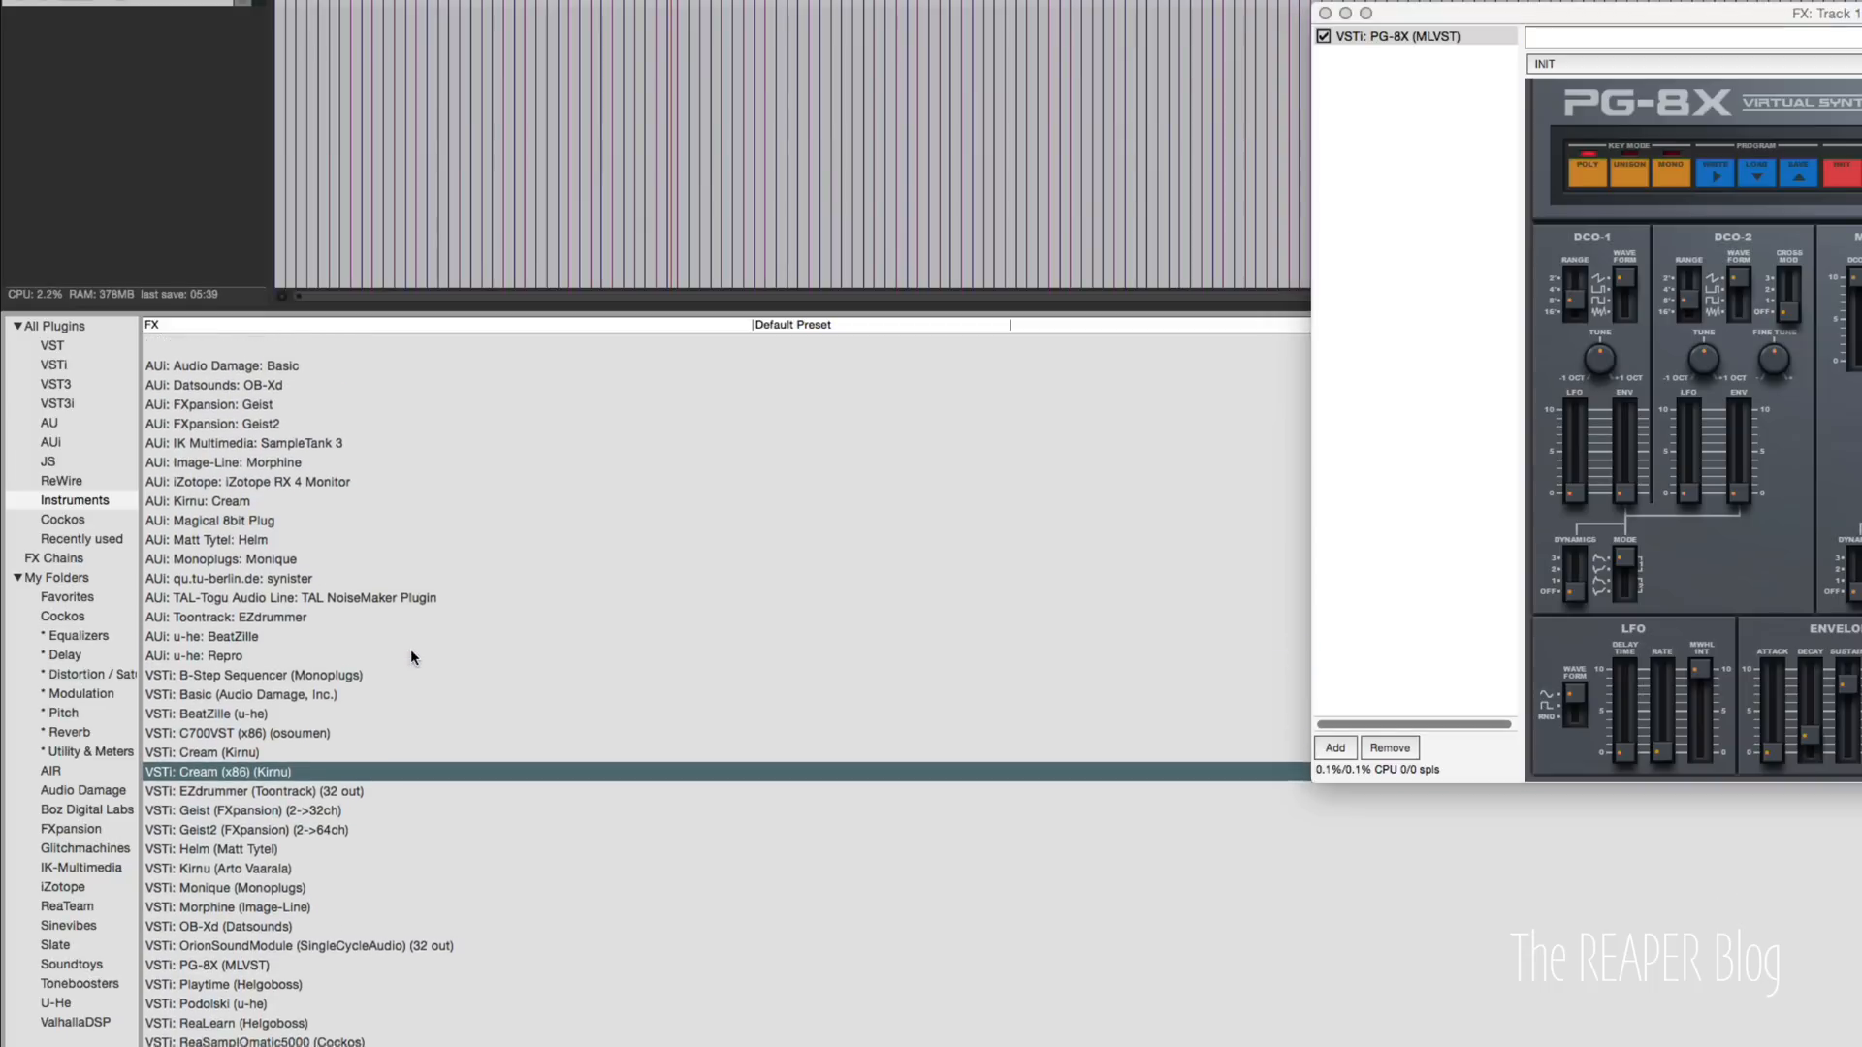
{"action": "scroll", "scroll_direction": "down", "scroll_amount": 3}
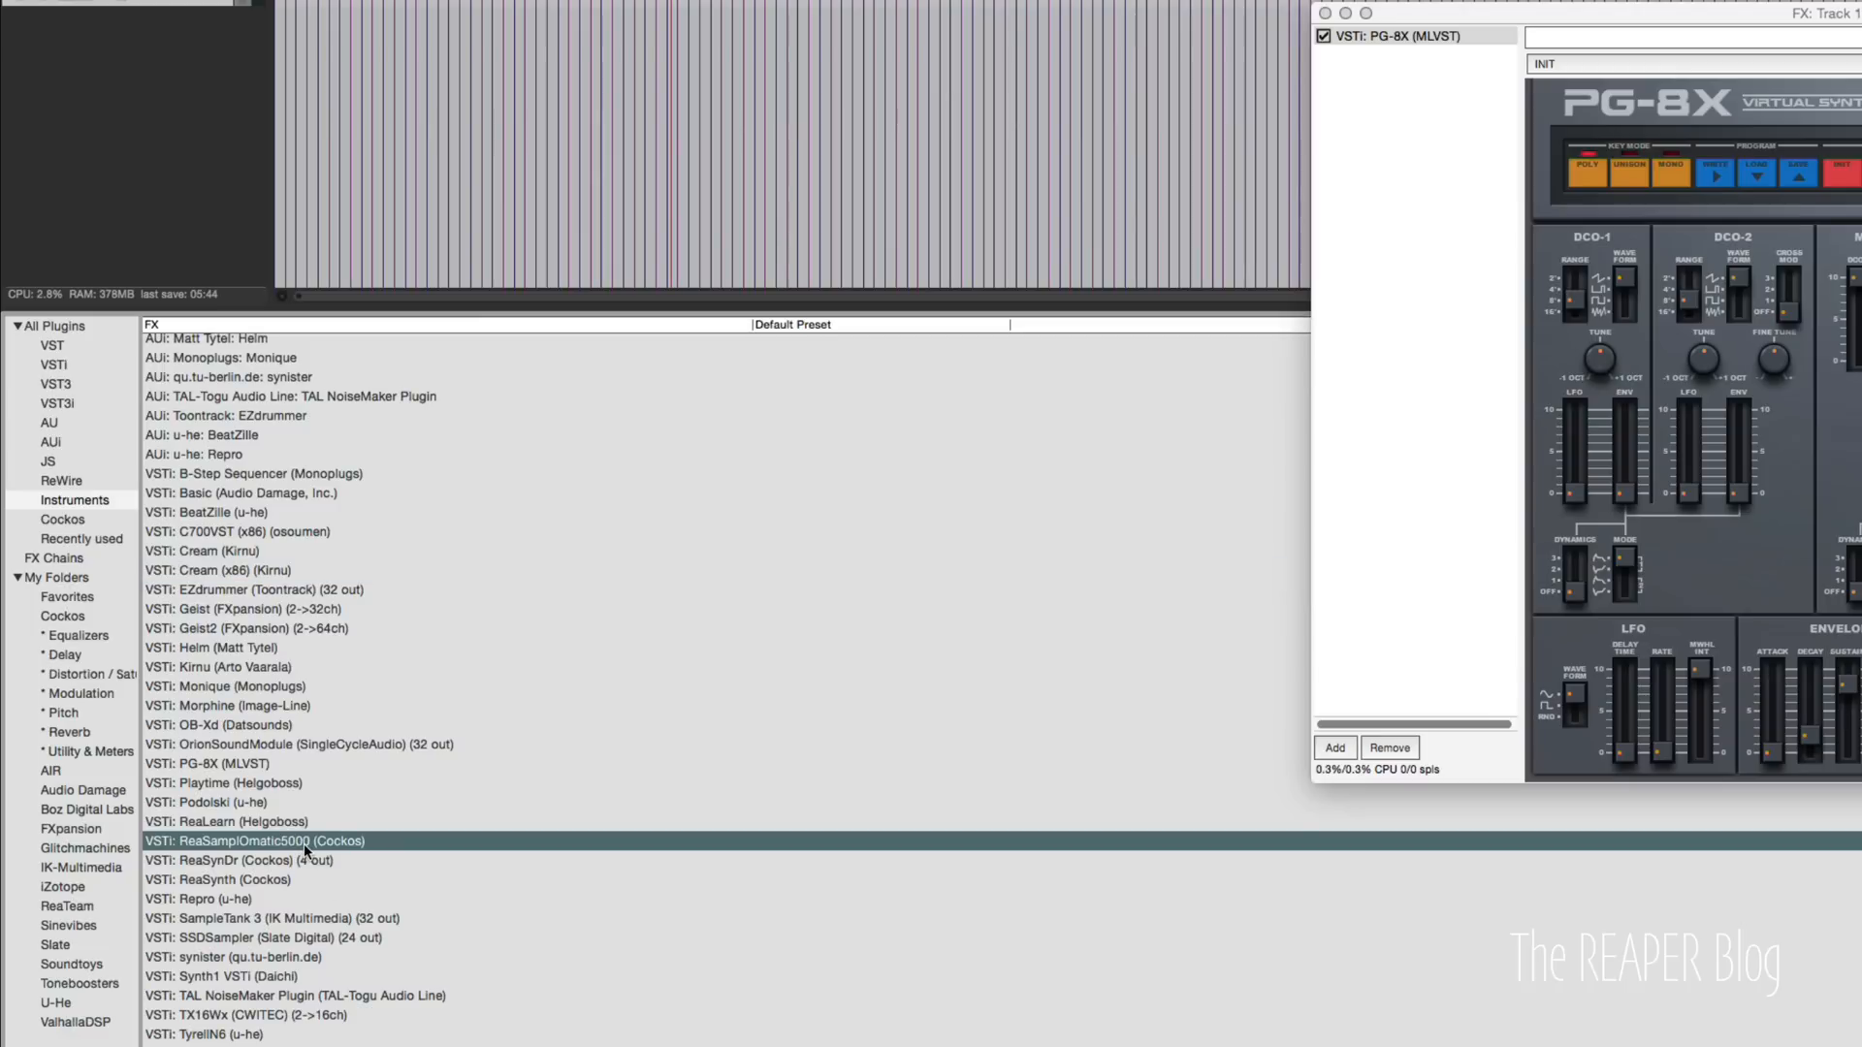
{"action": "double_click", "coordinate": [252, 840]}
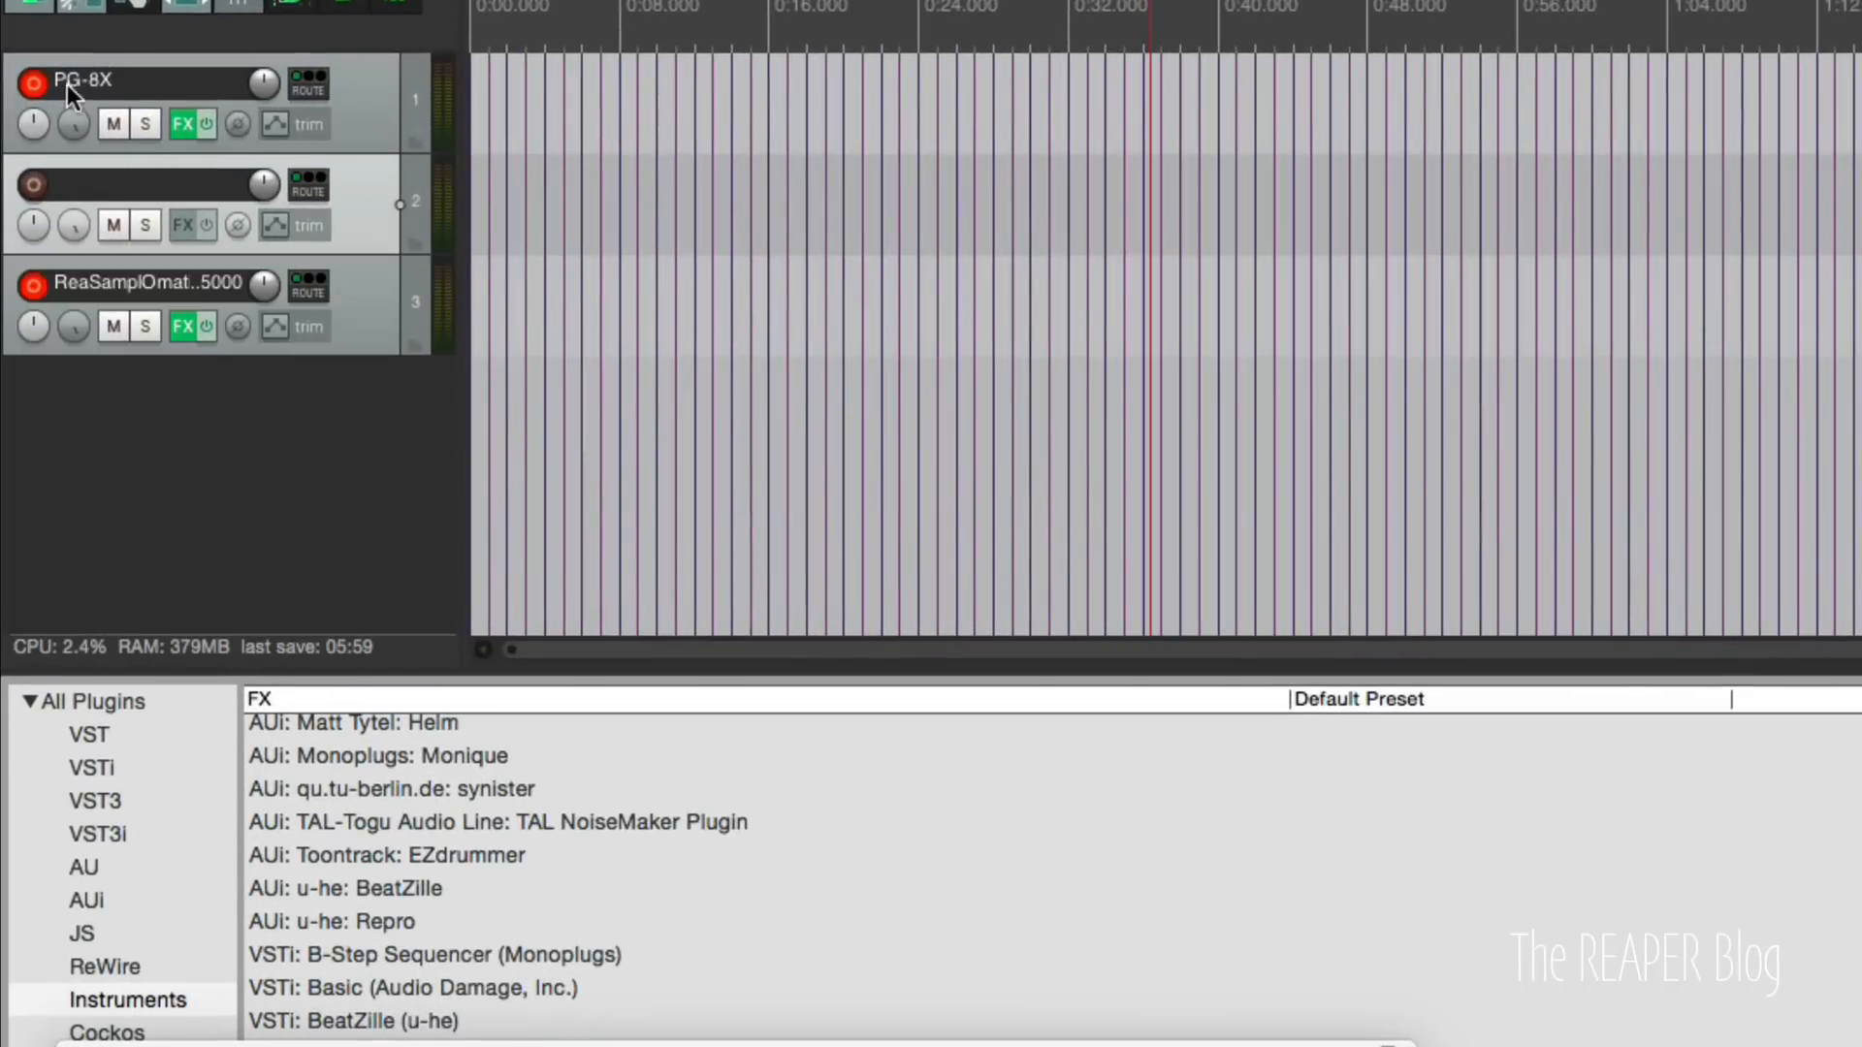
Rename track 2 to 'resample'.
{"action": "double_click", "coordinate": [145, 187]}
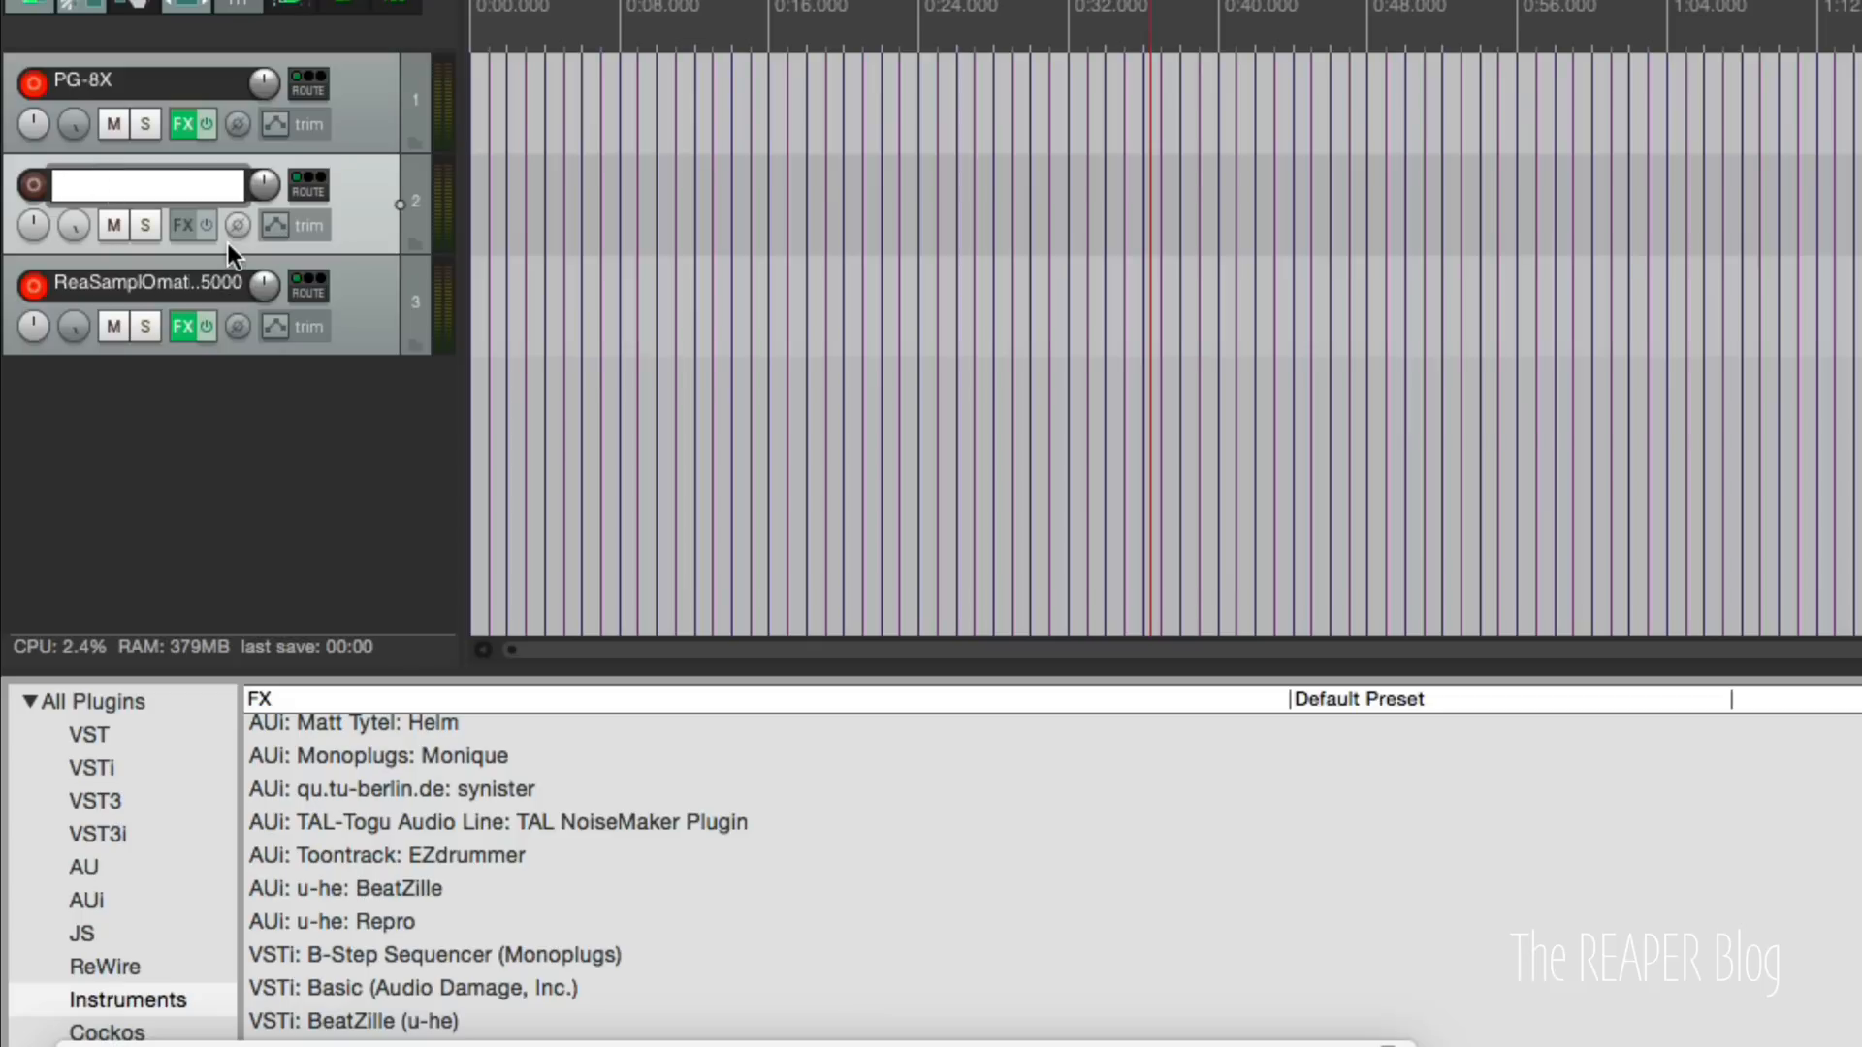
{"action": "type", "text": "resample"}
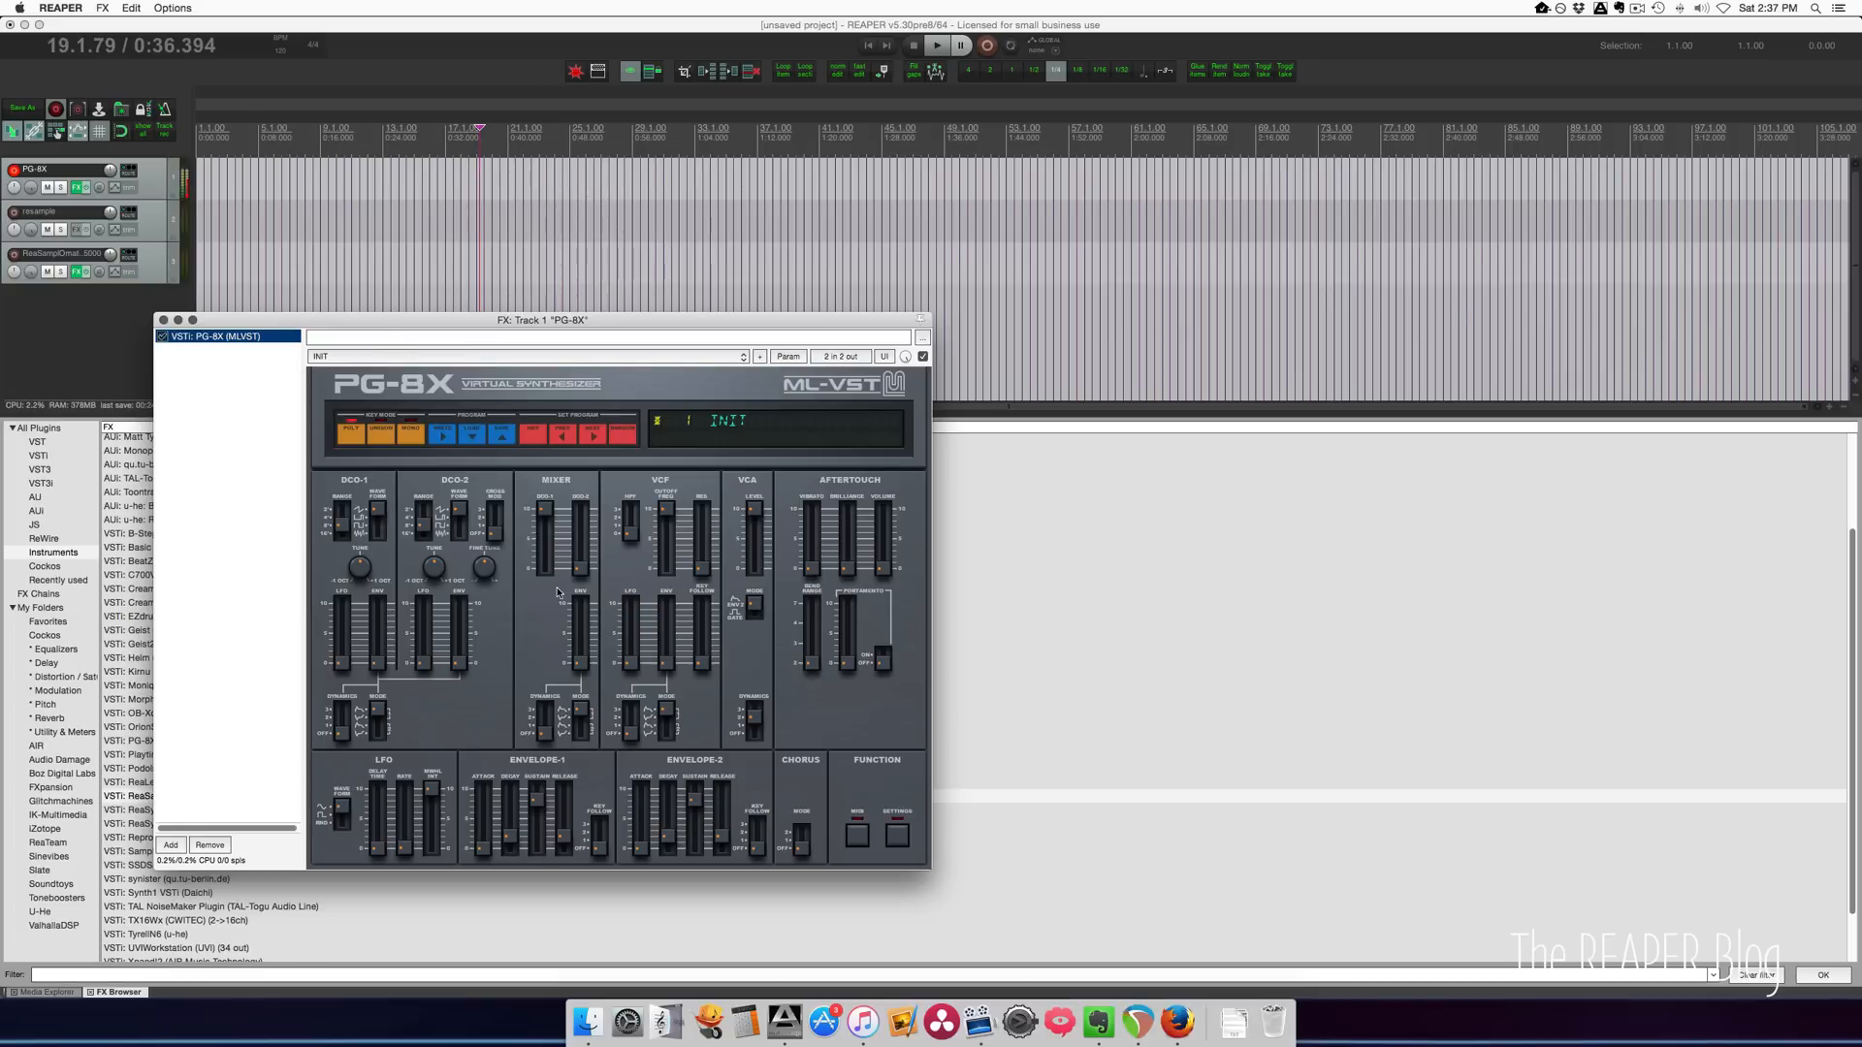
{"action": "mouse_move", "coordinate": [457, 721]}
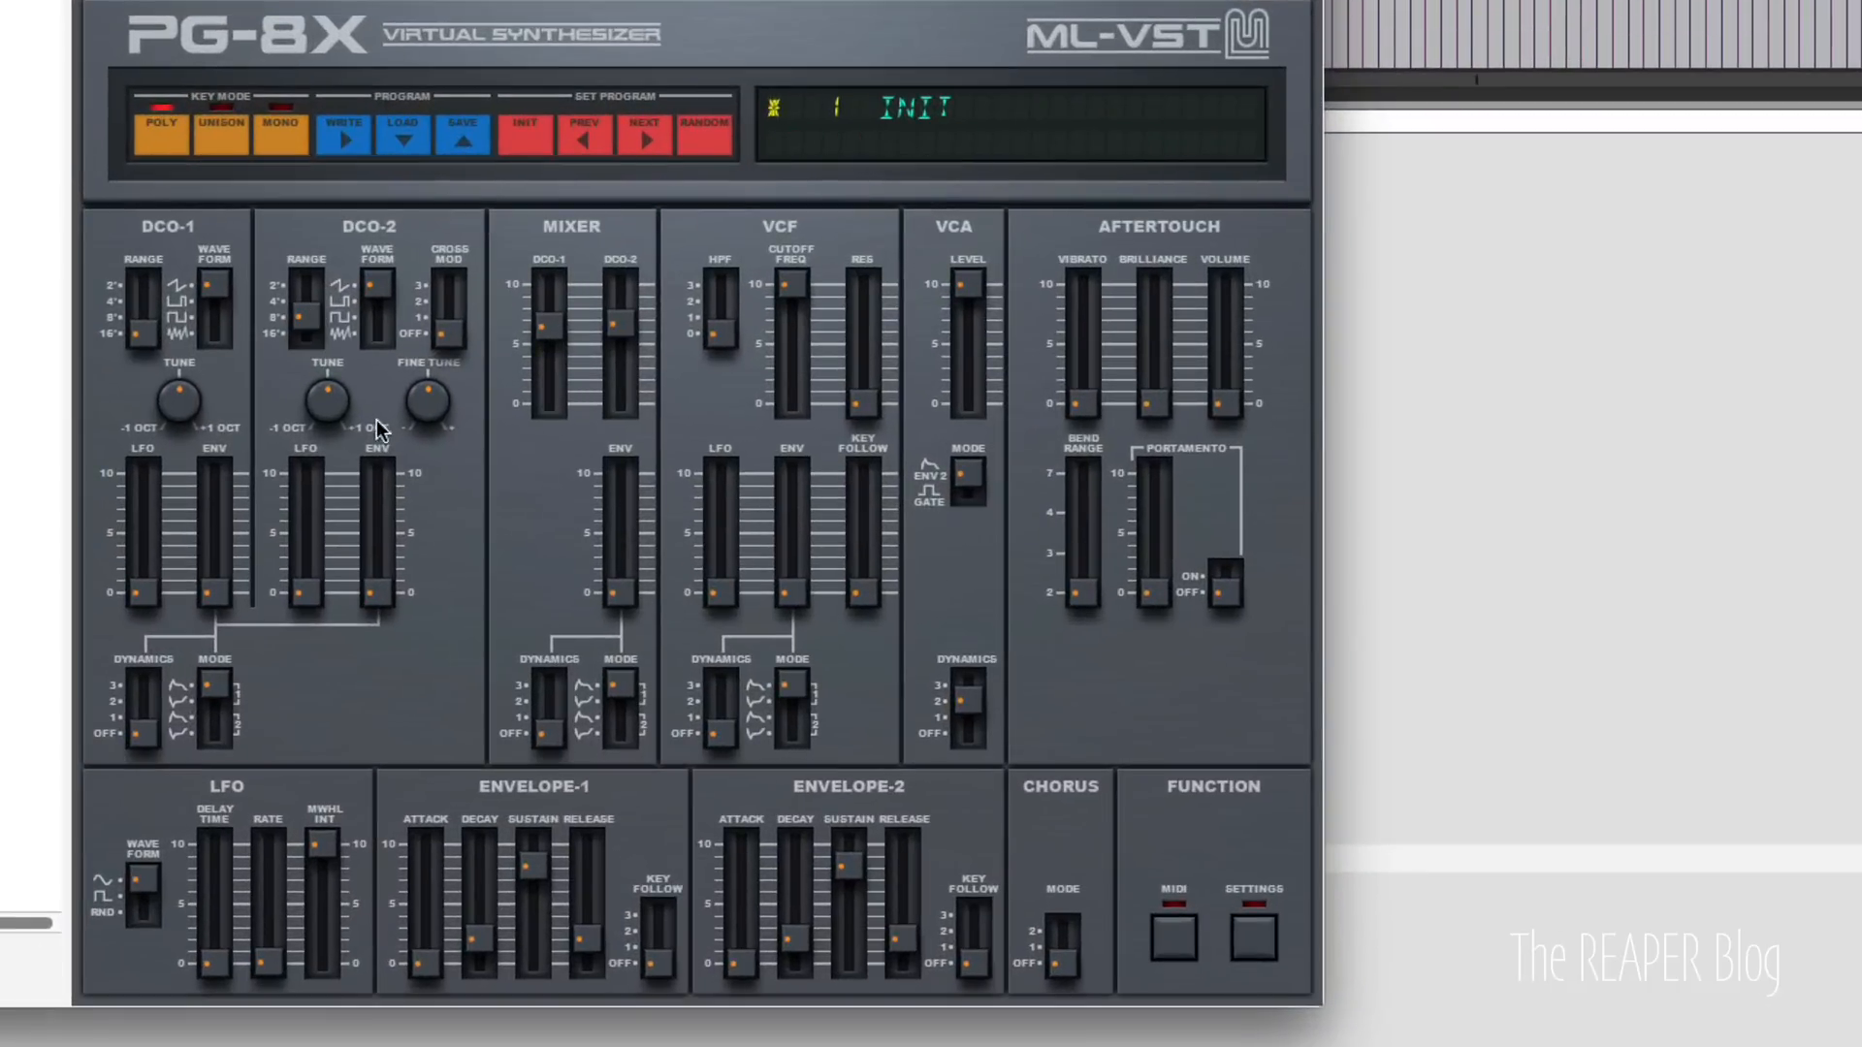
Check DCO-2 Tune and switch DCO-2 Cross Mod to Sync on the PG-8X.
{"action": "left_click", "coordinate": [326, 405]}
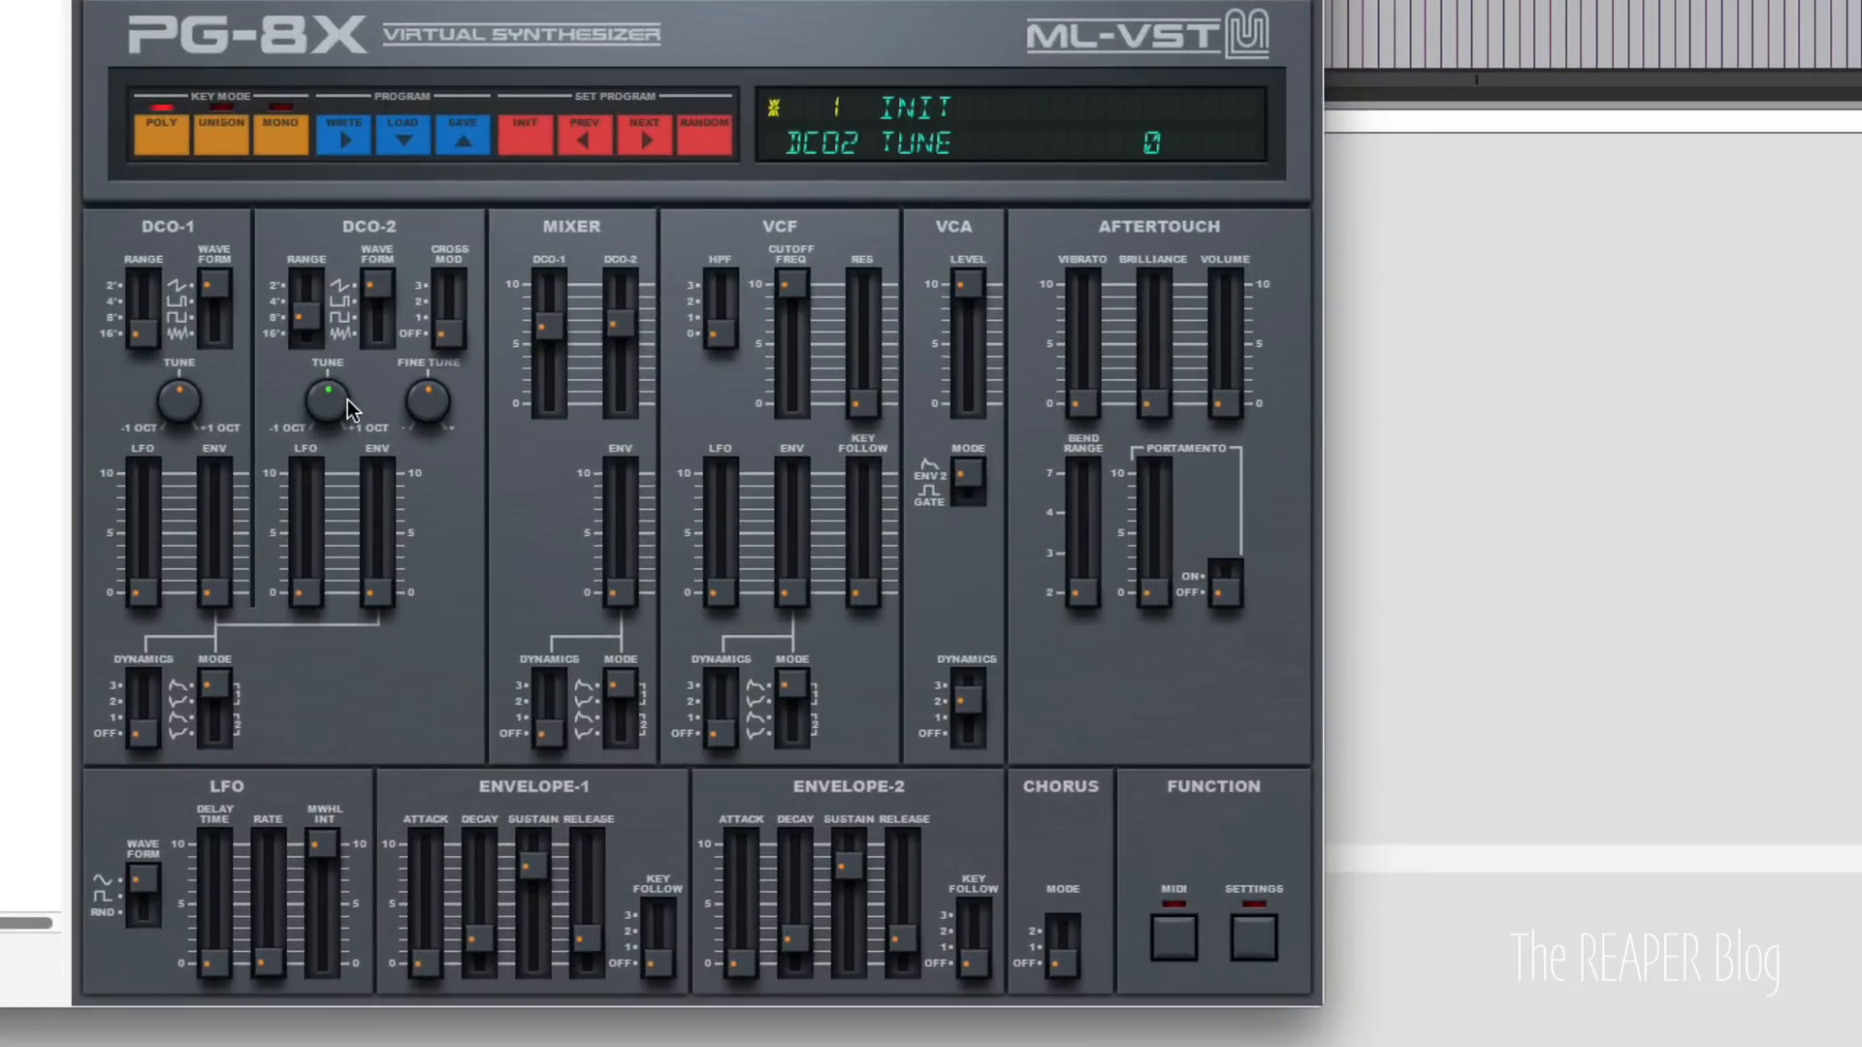
{"action": "left_click", "coordinate": [424, 394]}
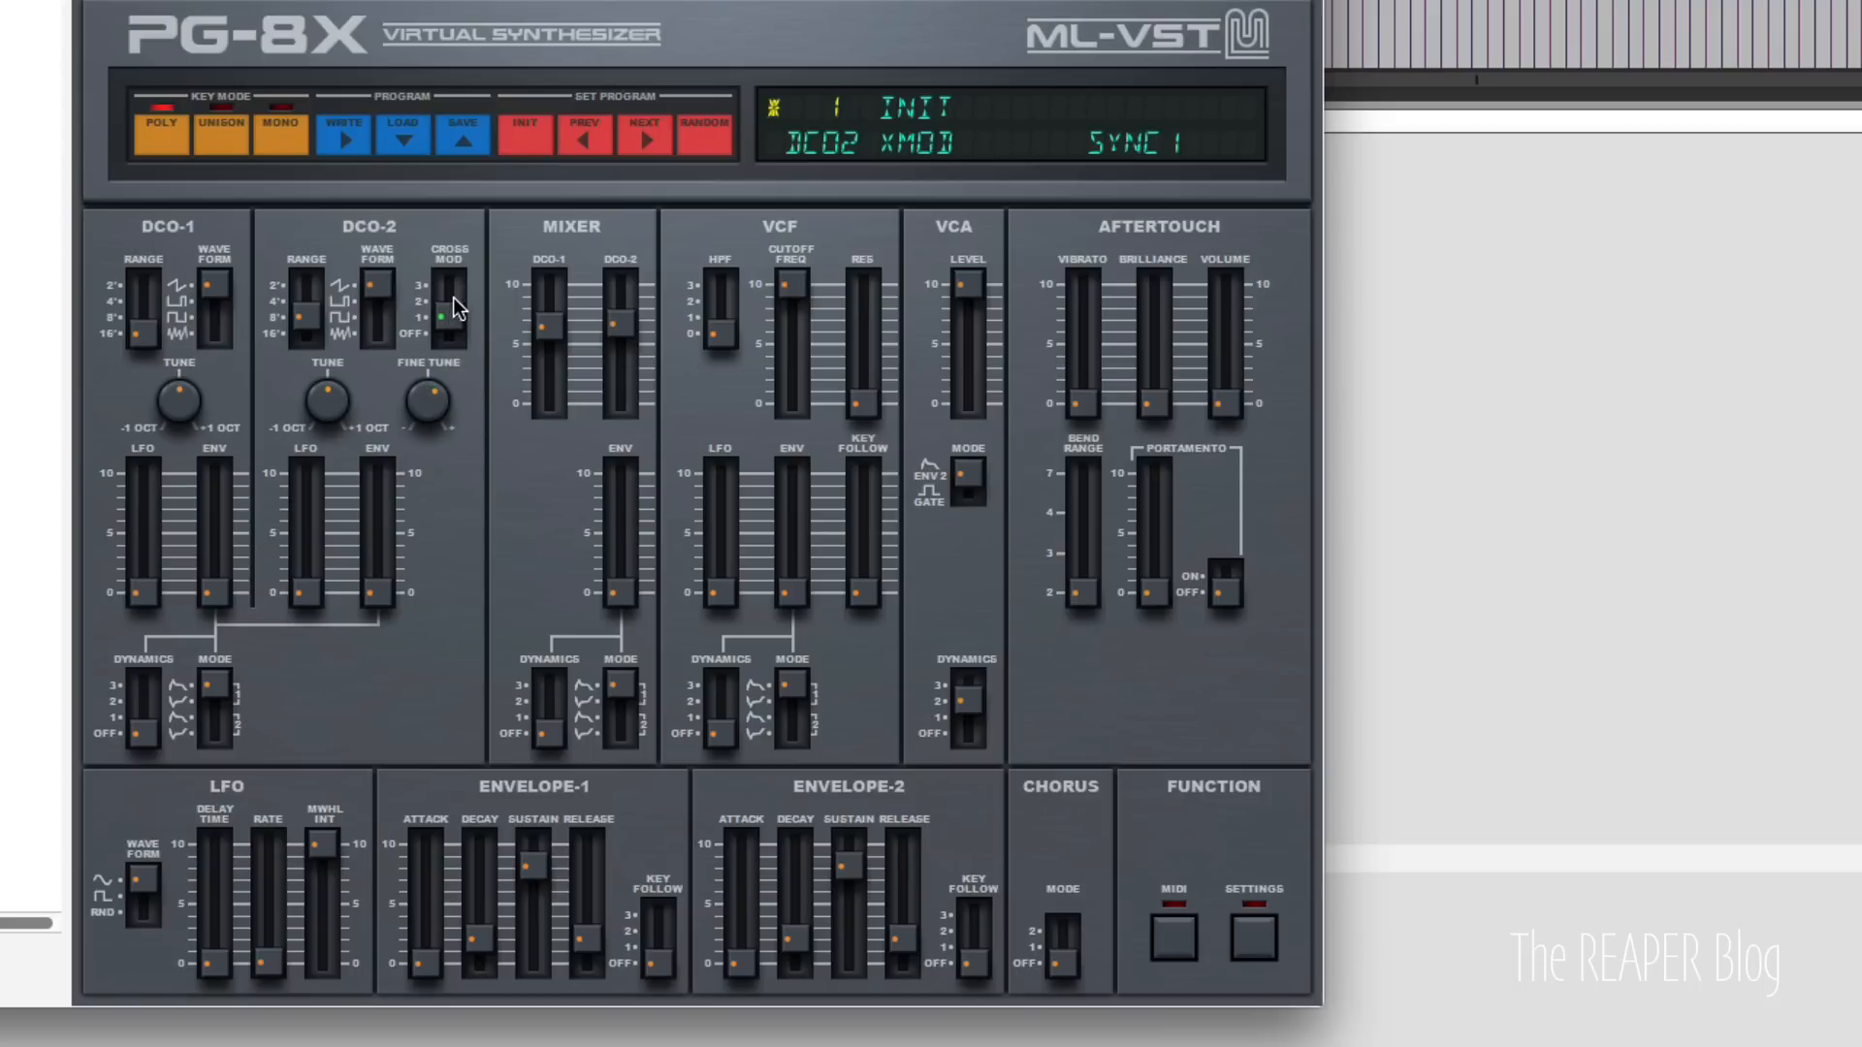
{"action": "left_click", "coordinate": [1055, 960]}
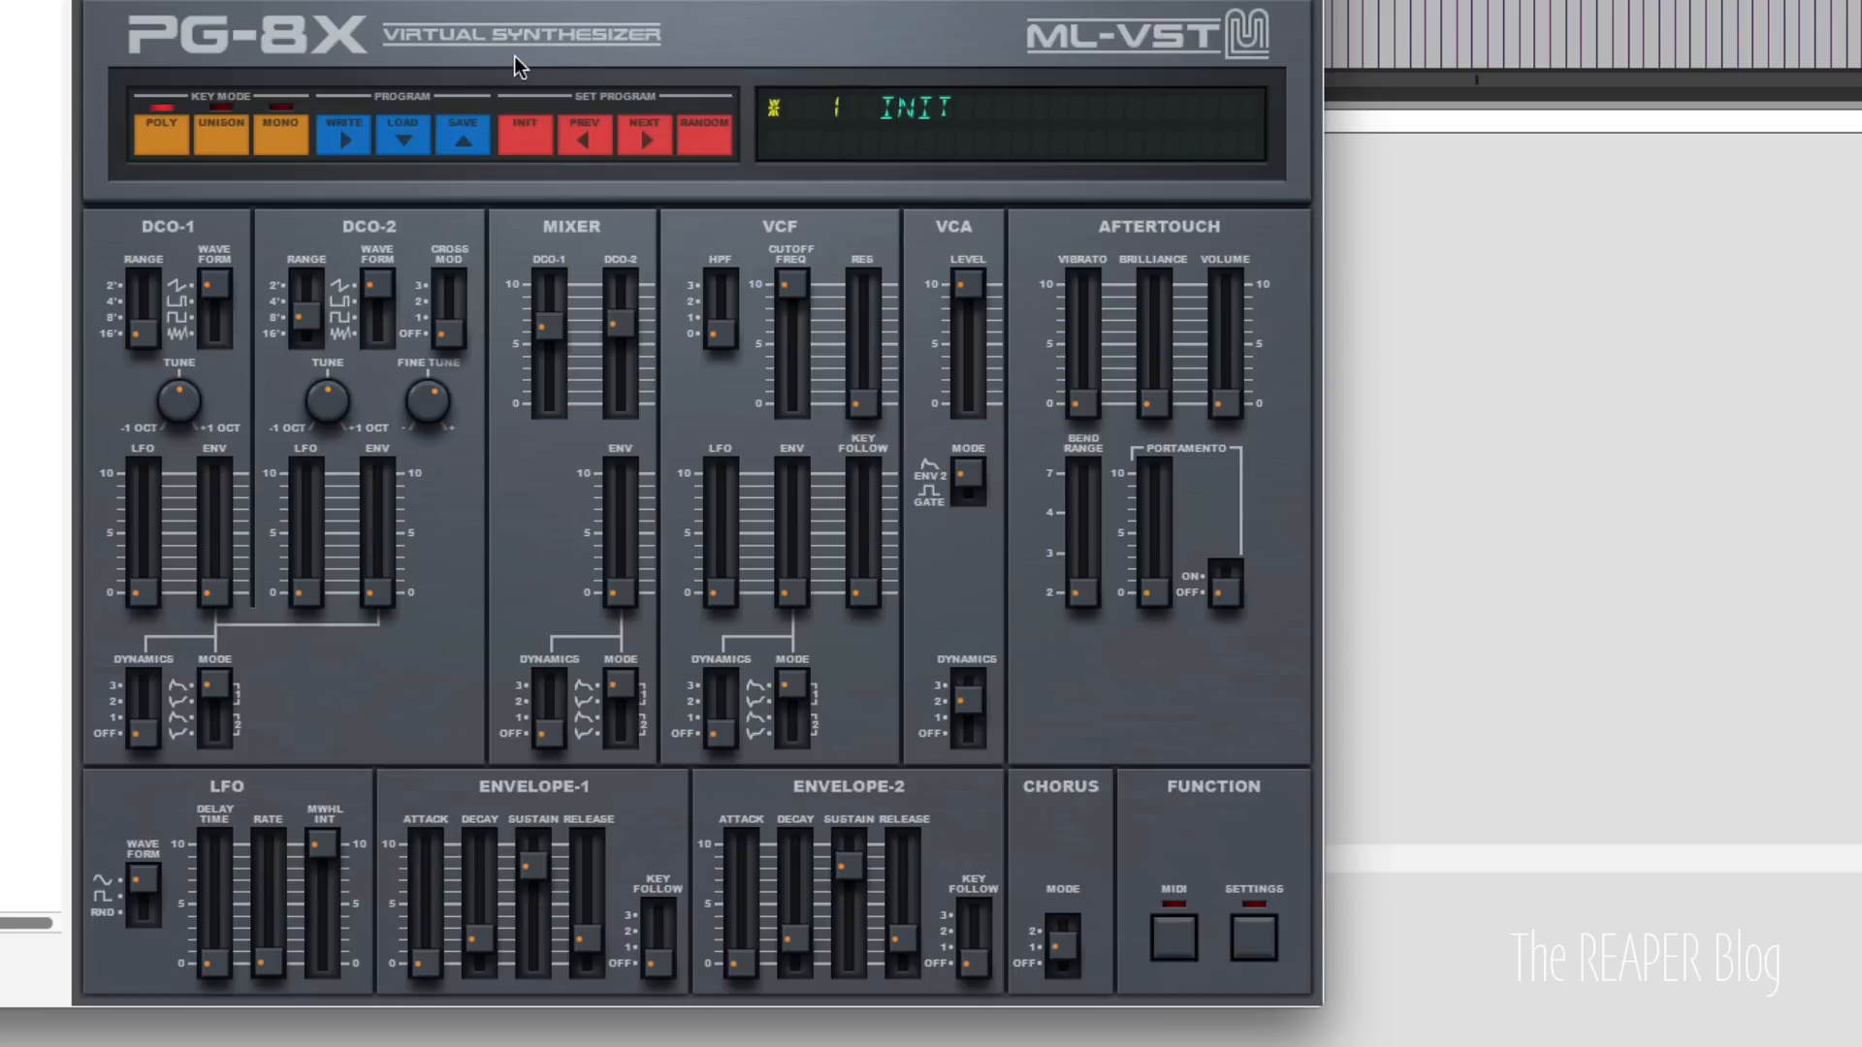
{"action": "mouse_move", "coordinate": [982, 305]}
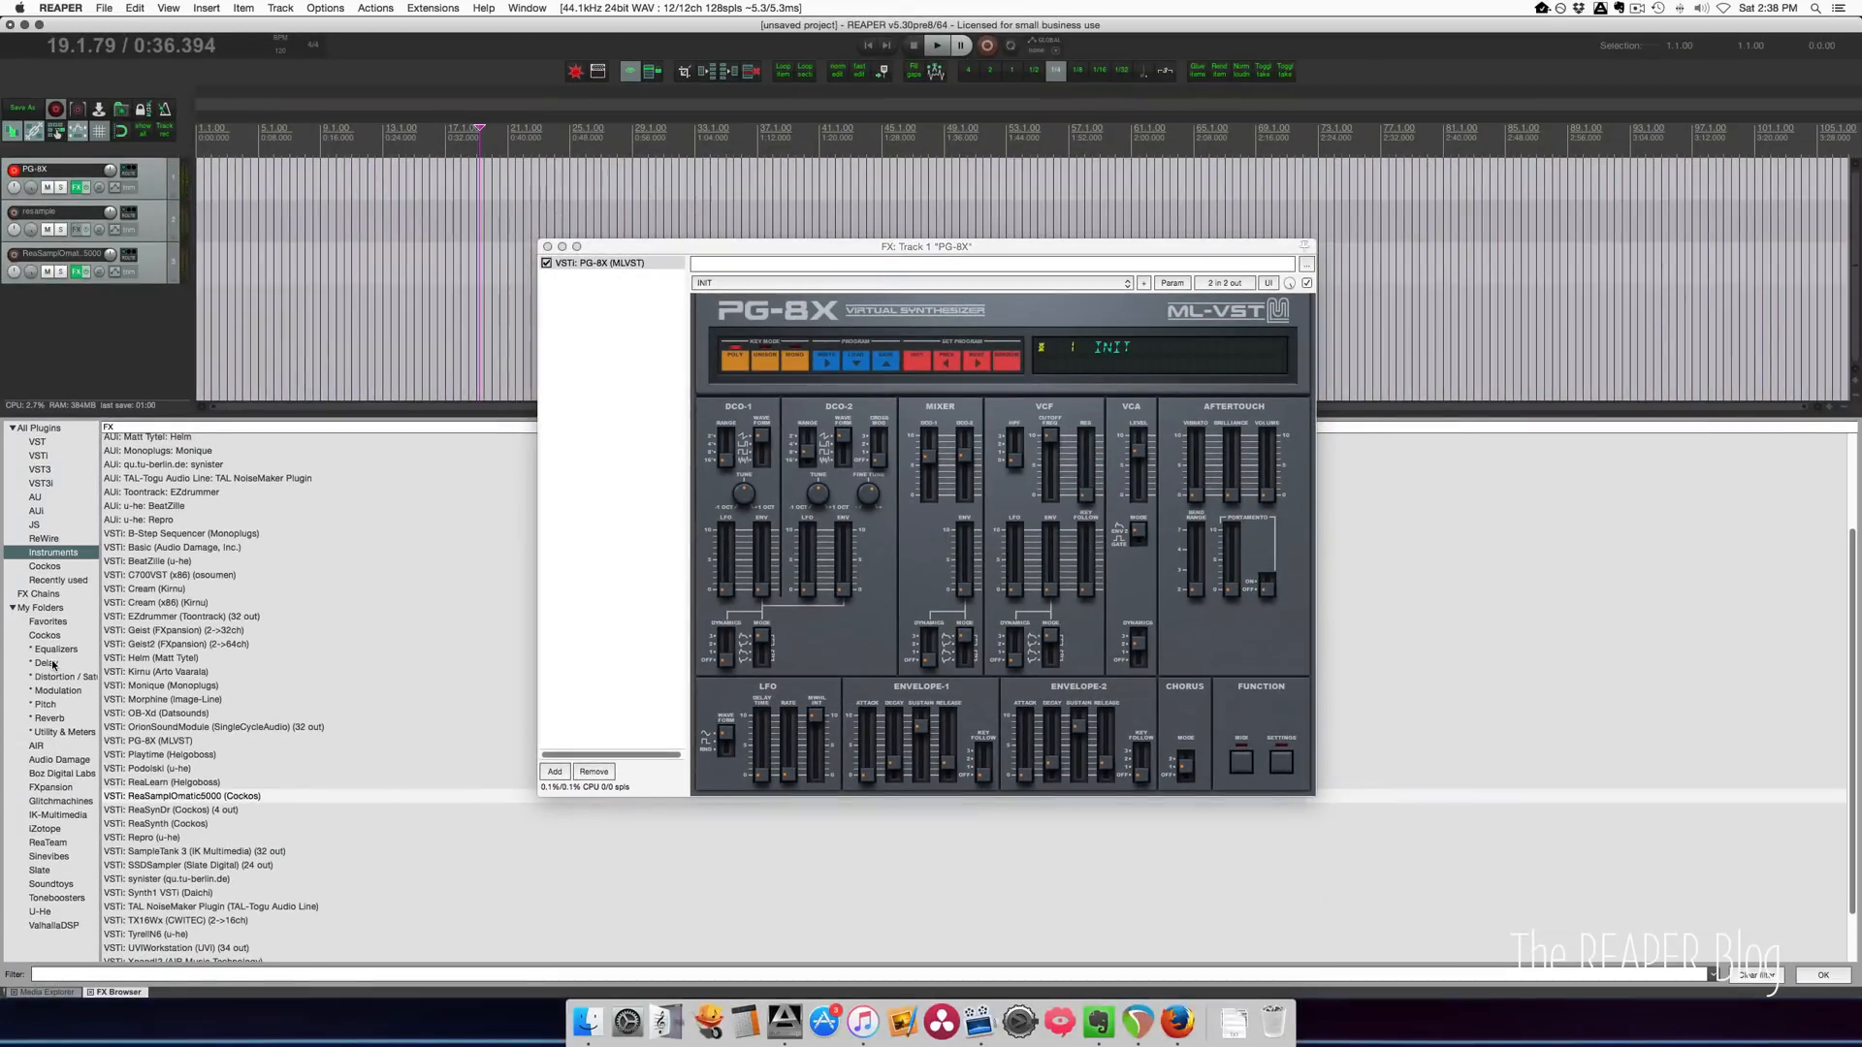
Add AIR Lo-Fi with preset 08 Gated Distortion and bit depth raised to about 3 bits.
{"action": "left_click", "coordinate": [45, 664]}
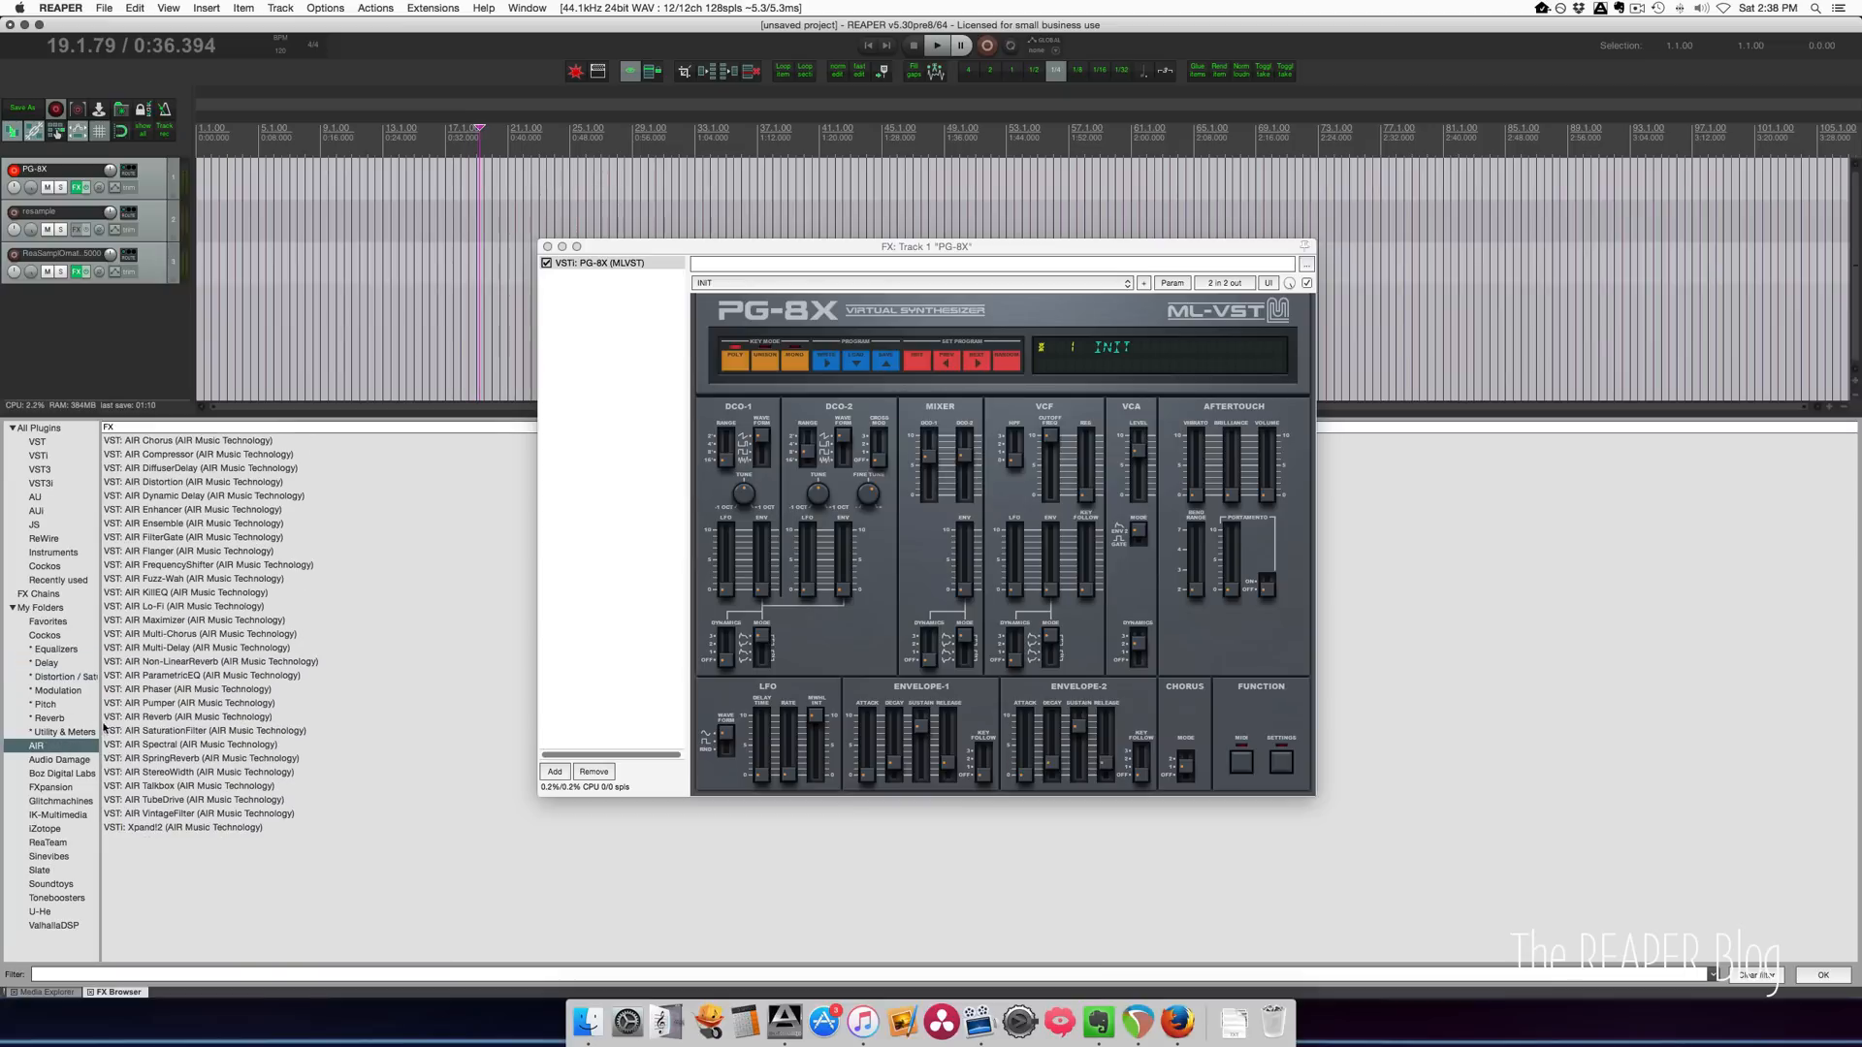
{"action": "left_click", "coordinate": [185, 605]}
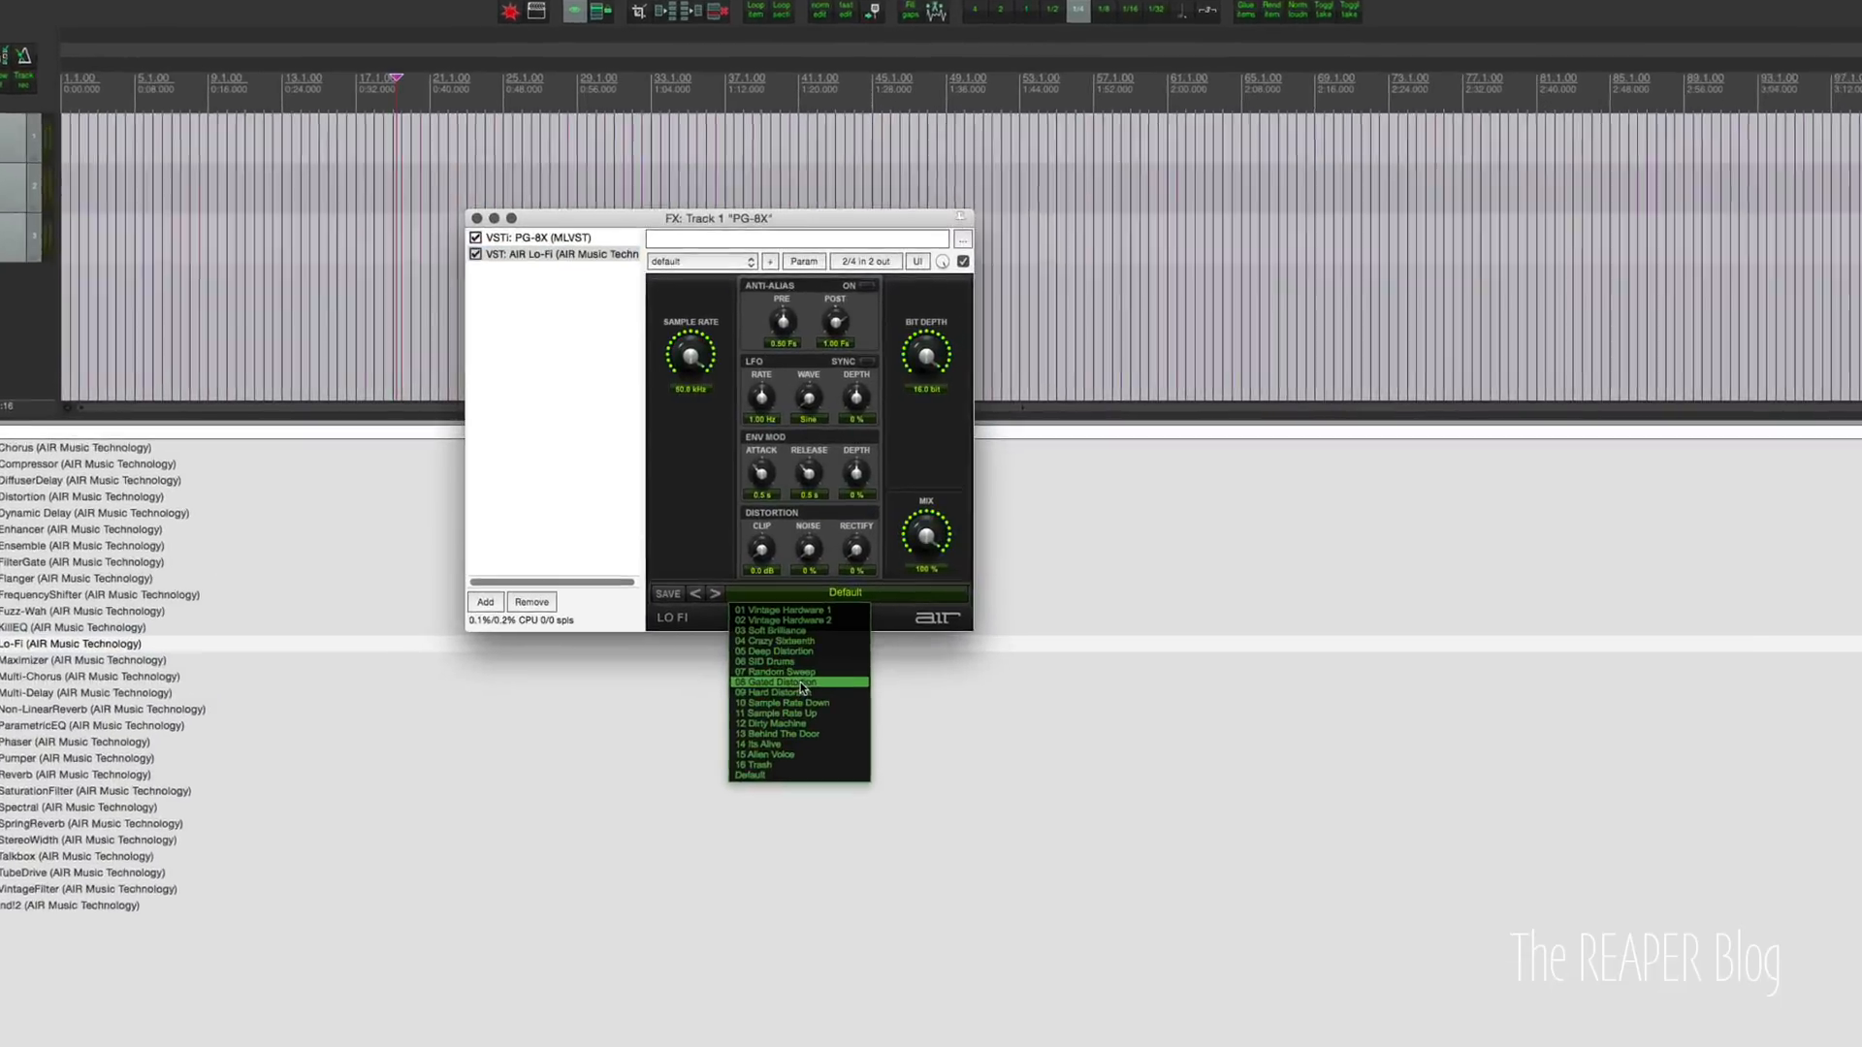
{"action": "left_click", "coordinate": [797, 680]}
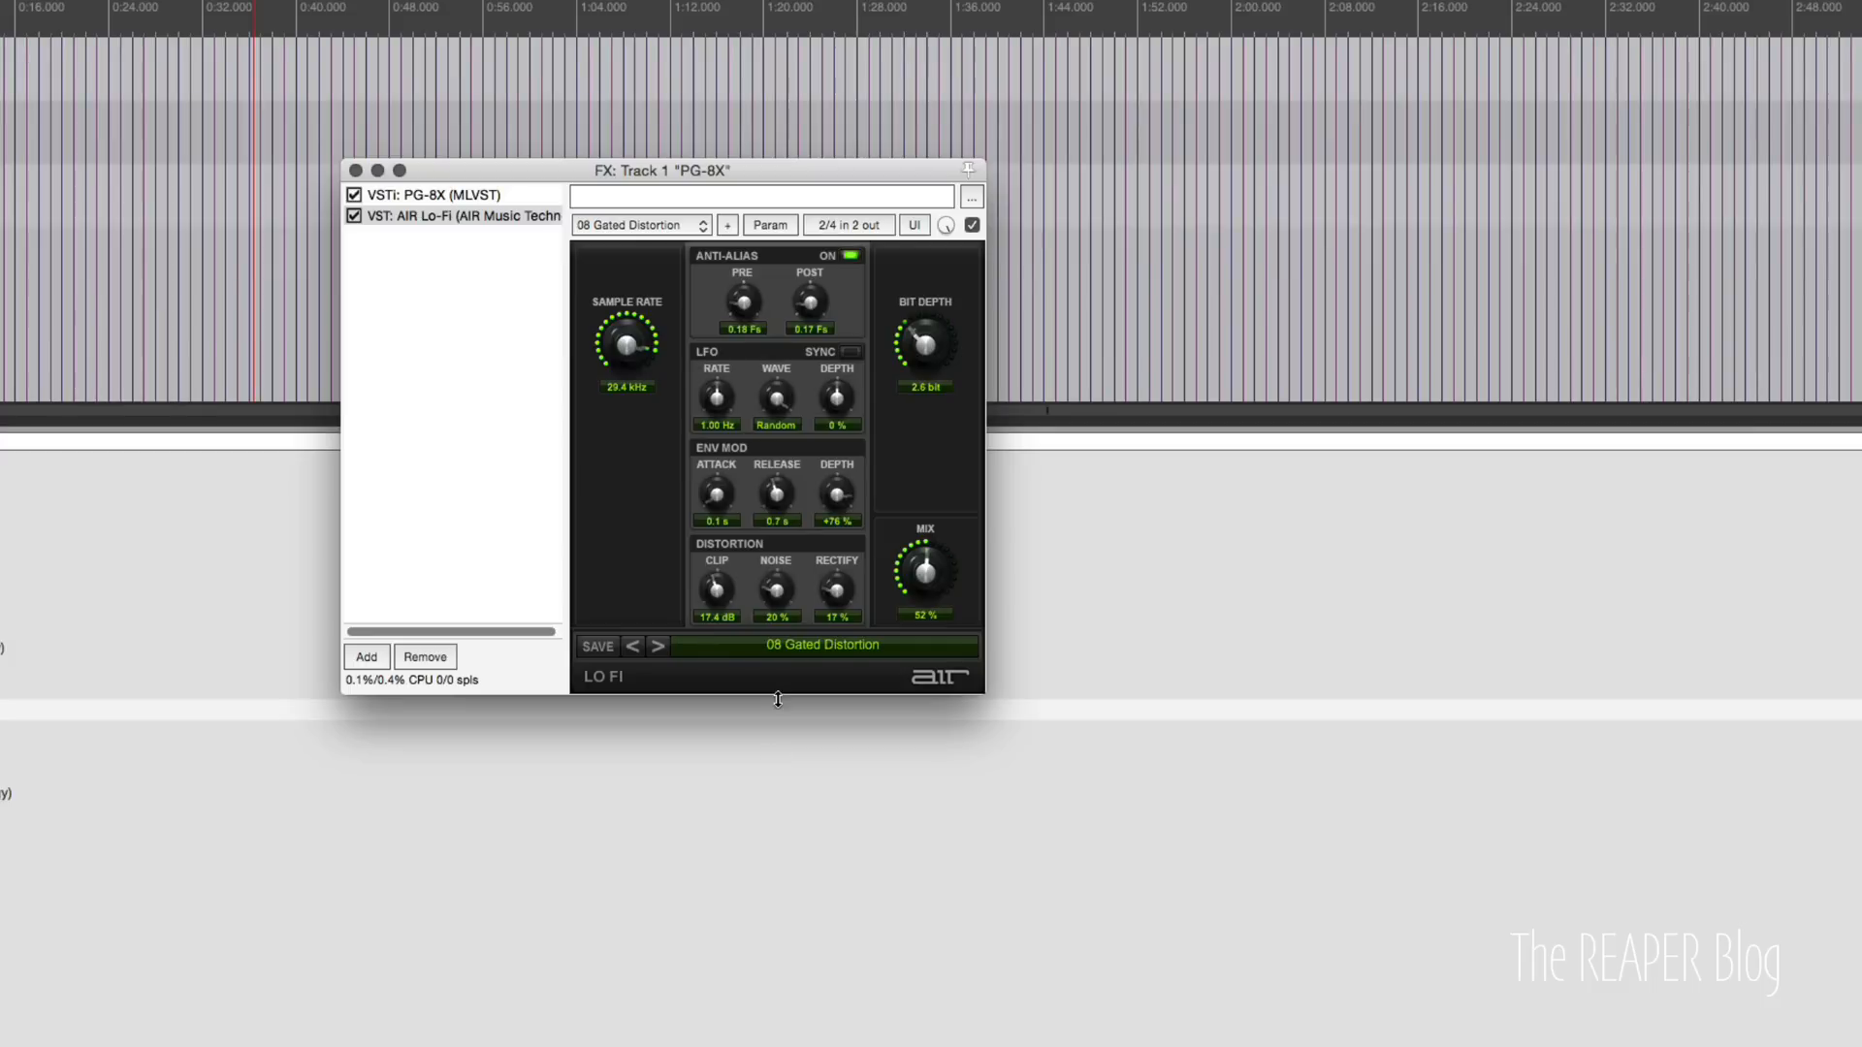
{"action": "left_click_drag", "start_coordinate": [925, 576], "coordinate": [925, 593]}
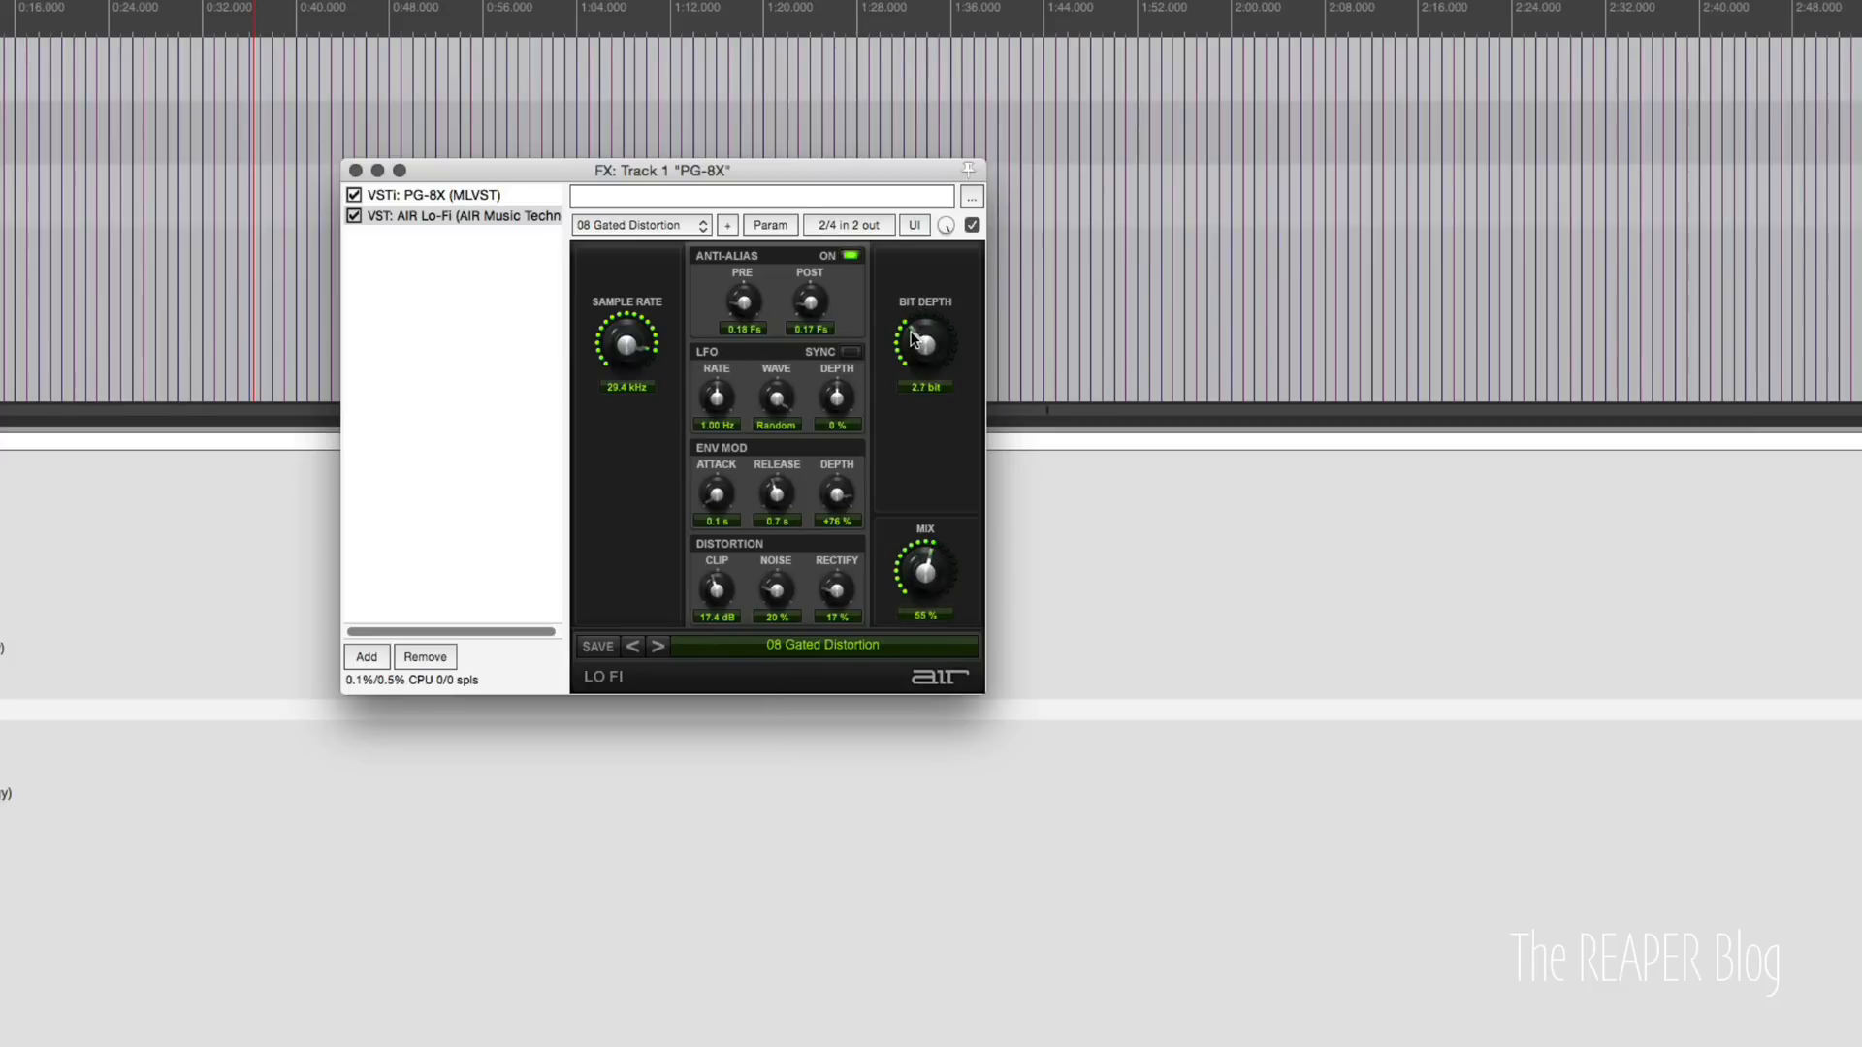
{"action": "left_click_drag", "start_coordinate": [923, 345], "coordinate": [931, 331]}
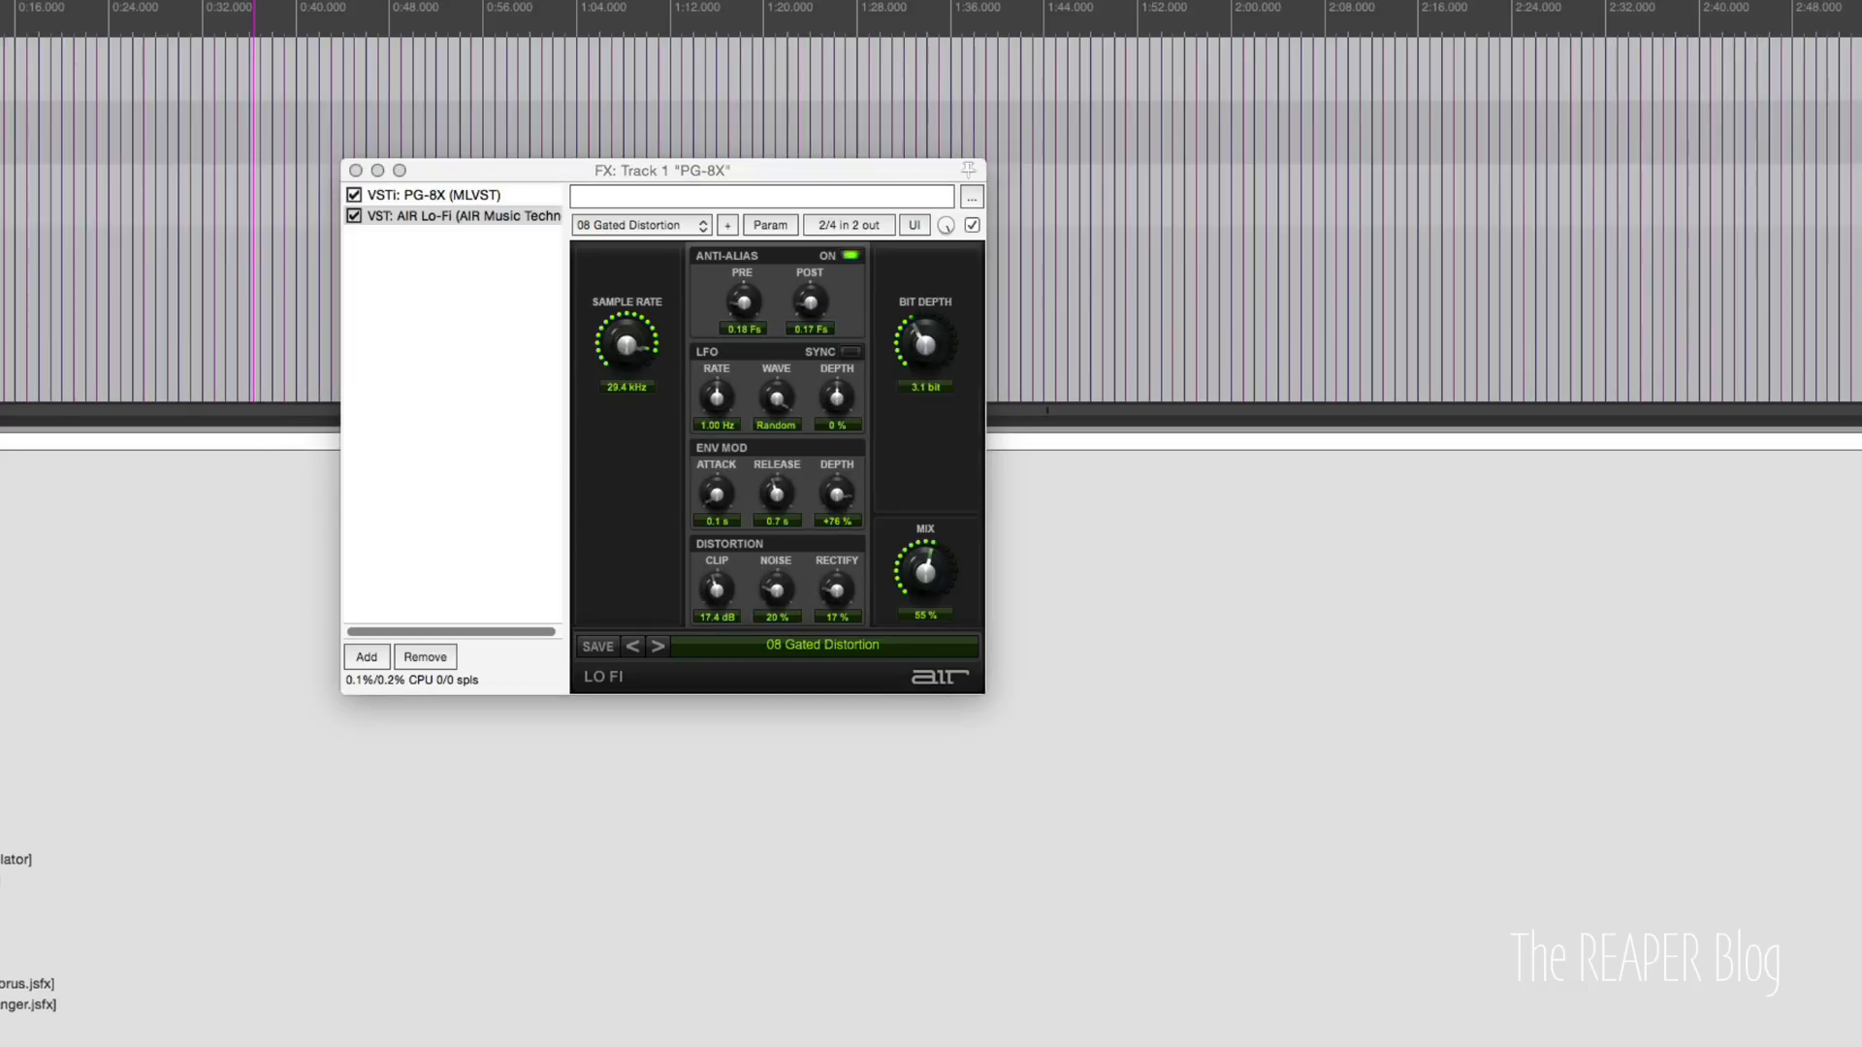
{"action": "mouse_move", "coordinate": [301, 591]}
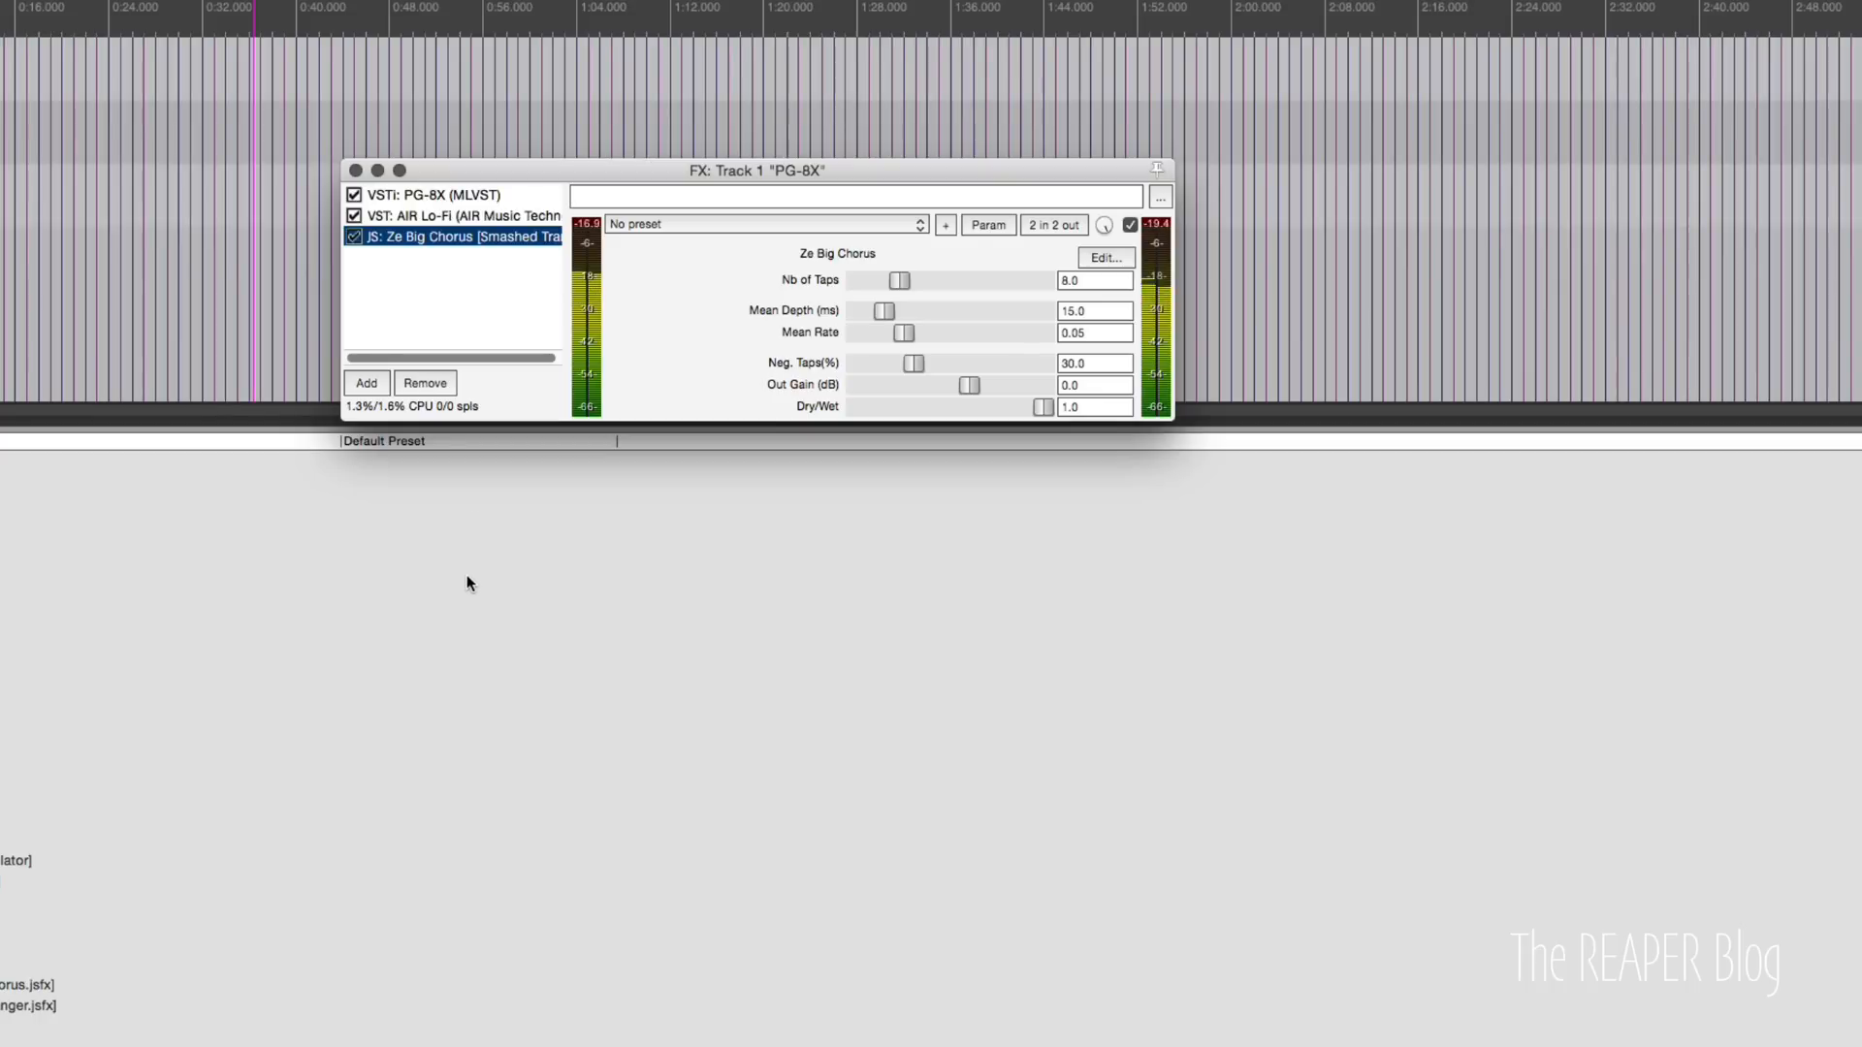
Set Ze Big Chorus to 10 taps and dry/wet about 0.42.
{"action": "left_click_drag", "start_coordinate": [898, 281], "coordinate": [927, 281]}
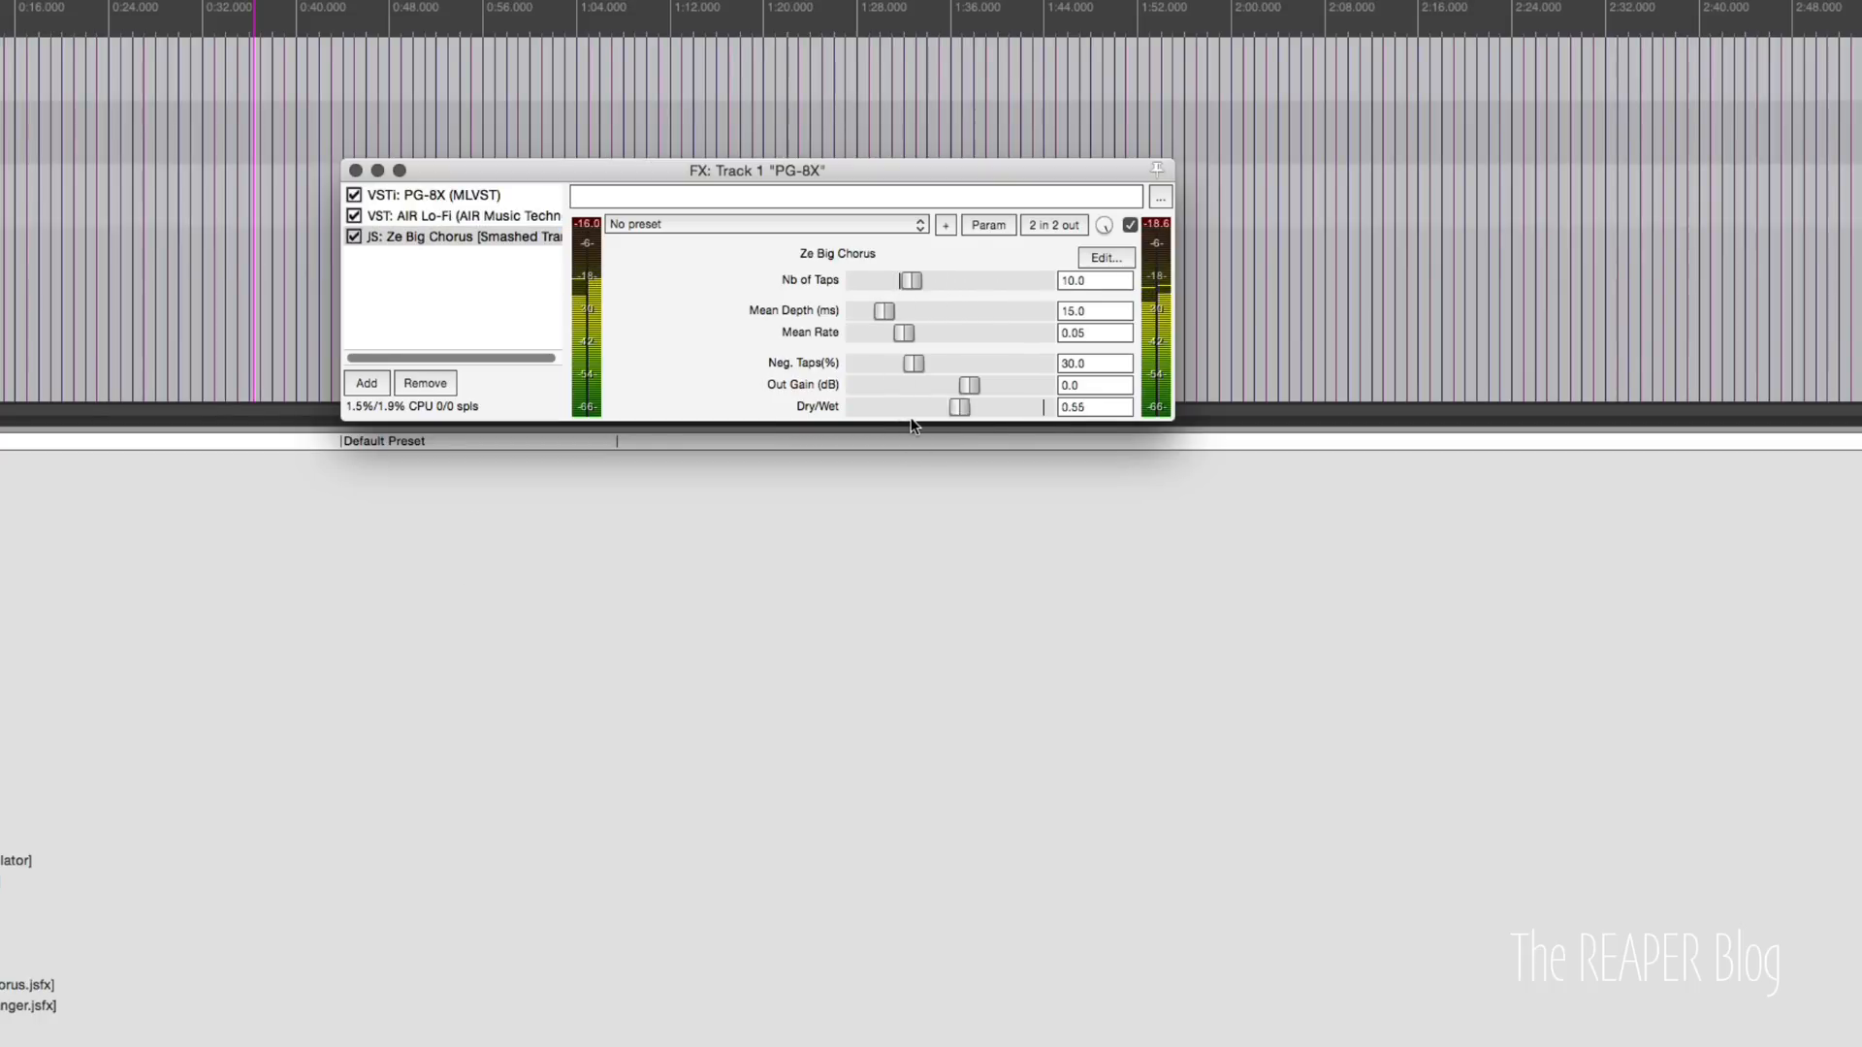
{"action": "left_click_drag", "start_coordinate": [961, 407], "coordinate": [935, 407]}
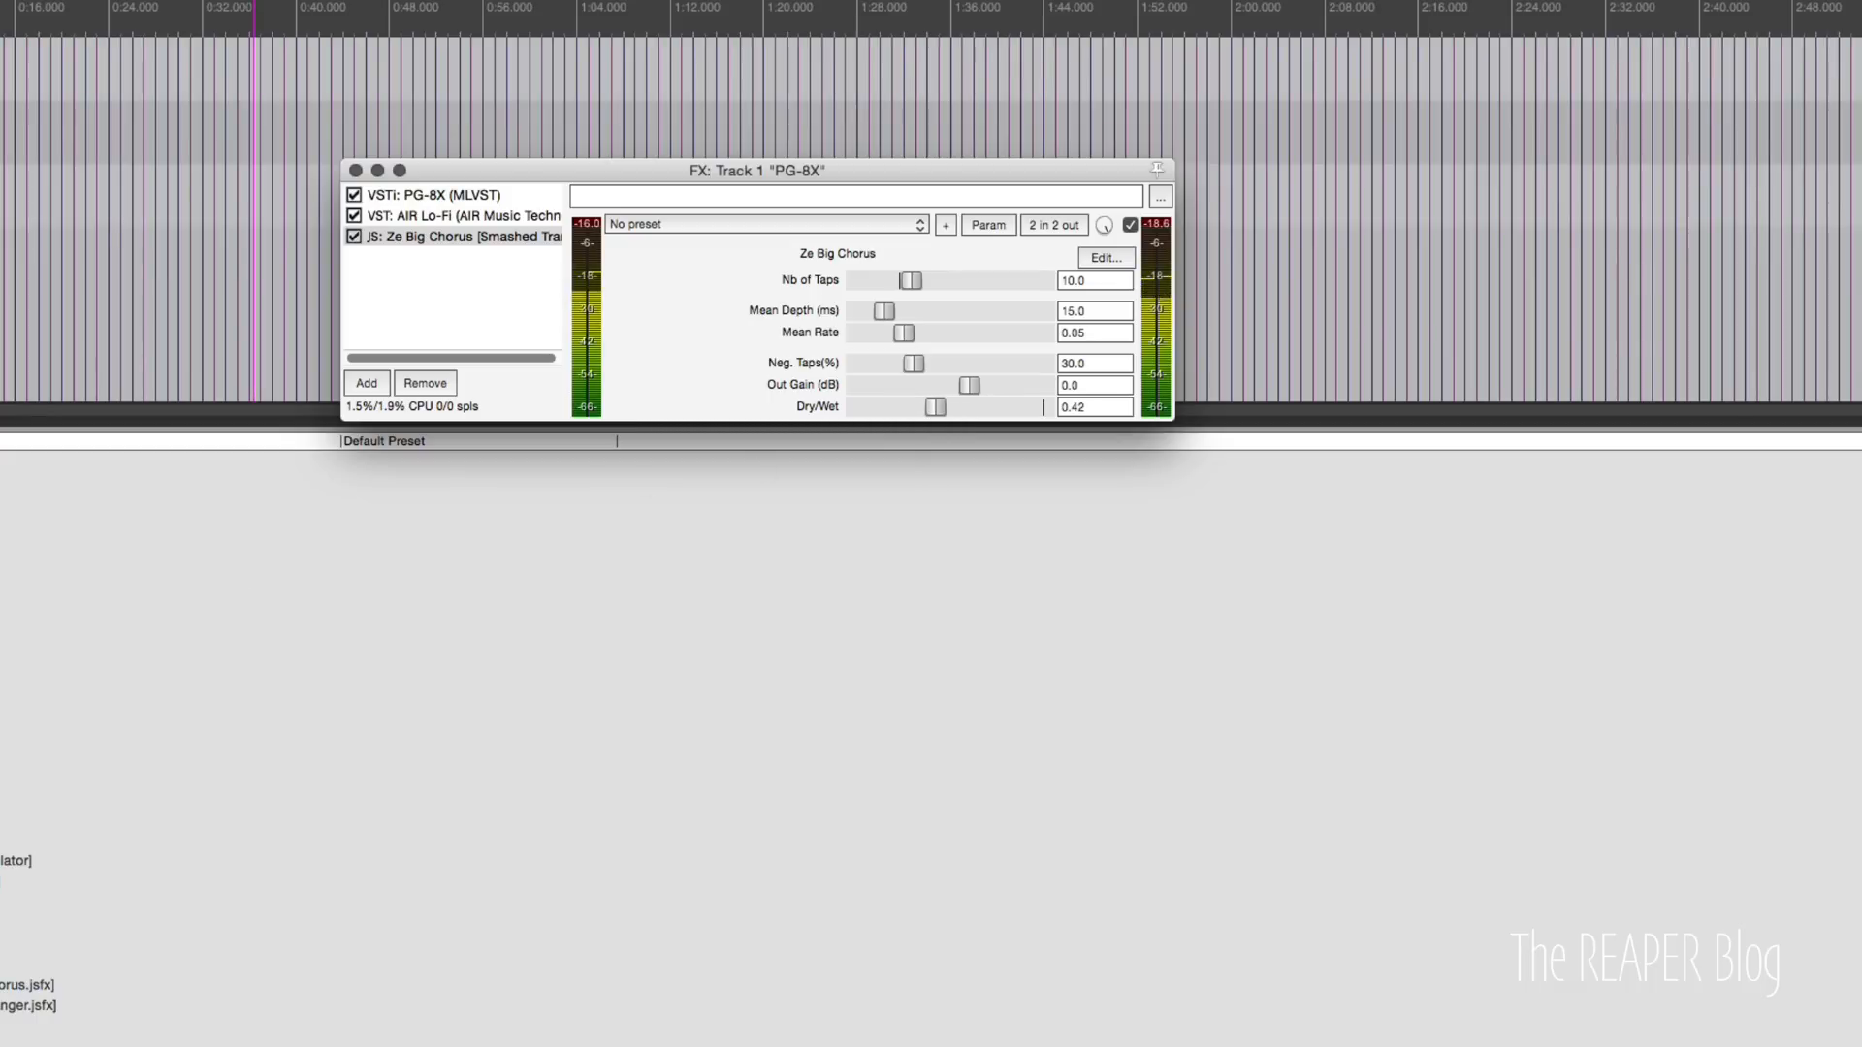
{"action": "left_click", "coordinate": [427, 194]}
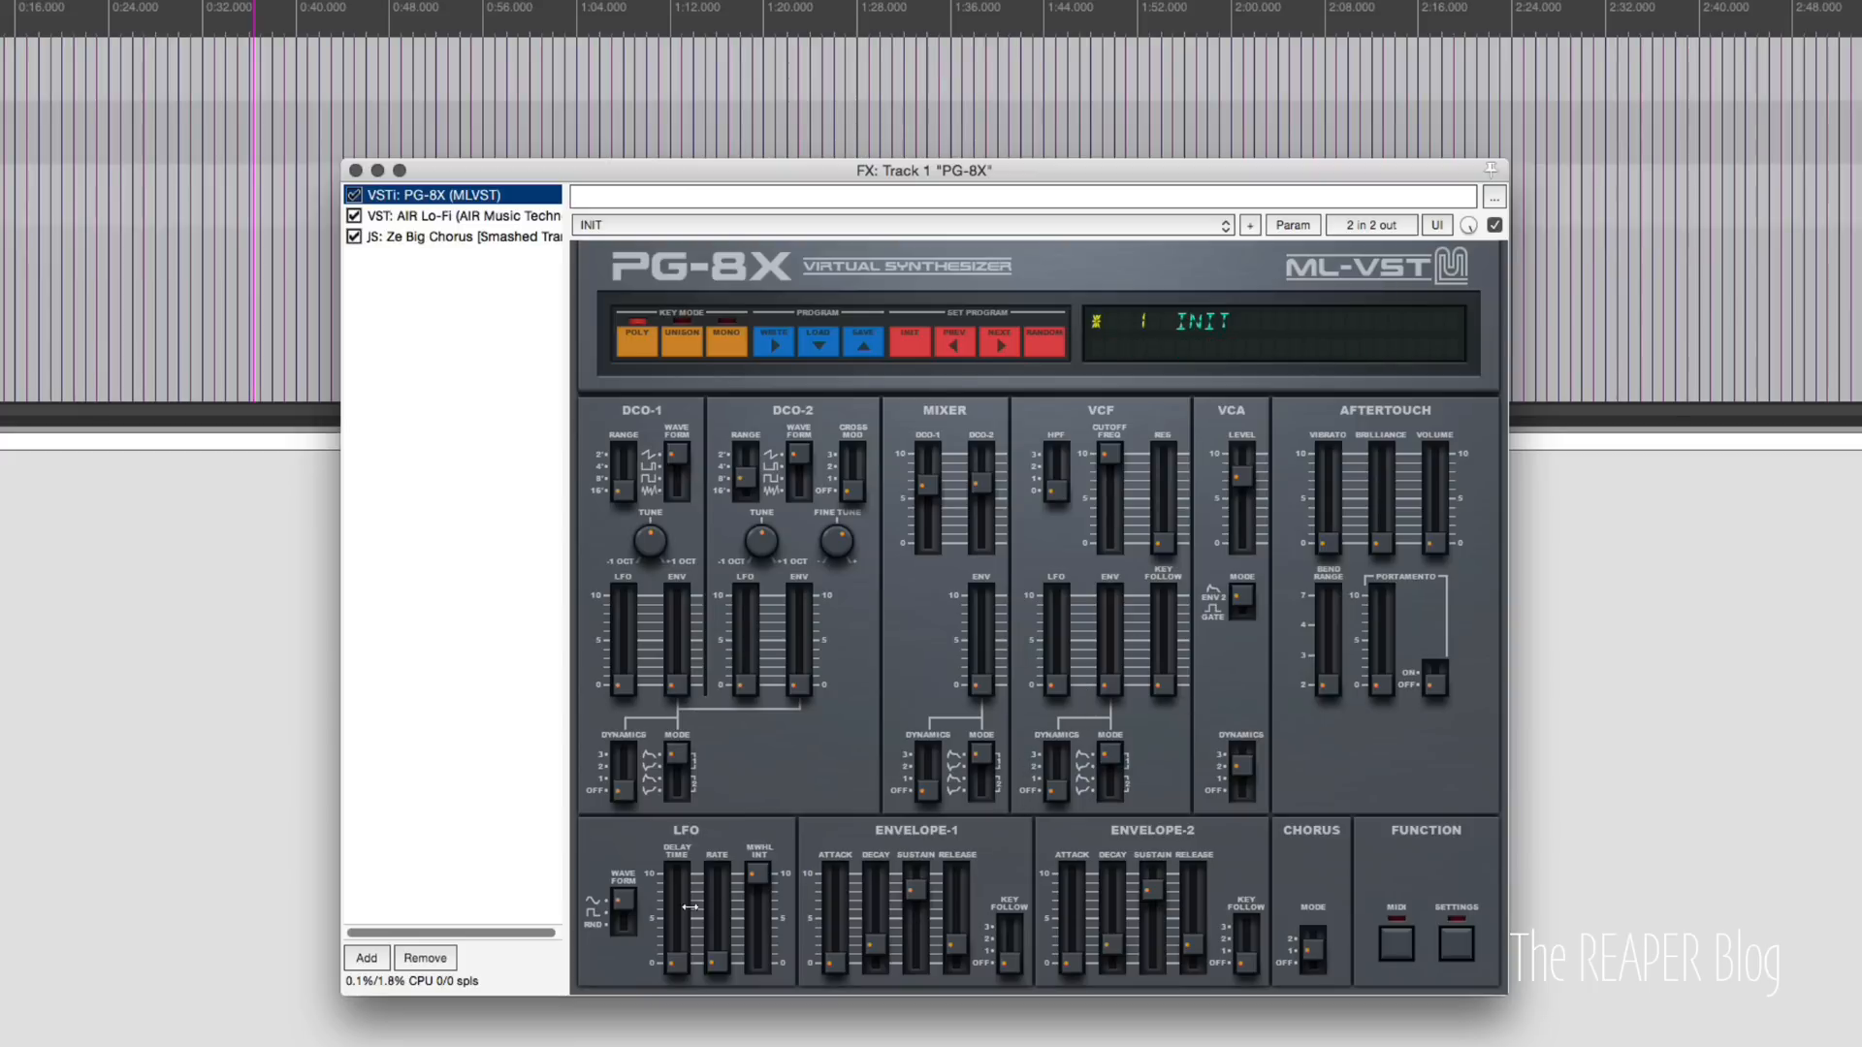
Set the PG-8X VCF LFO amount to 52 and raise LFO rate to 91.
{"action": "left_click_drag", "start_coordinate": [716, 901], "coordinate": [716, 950]}
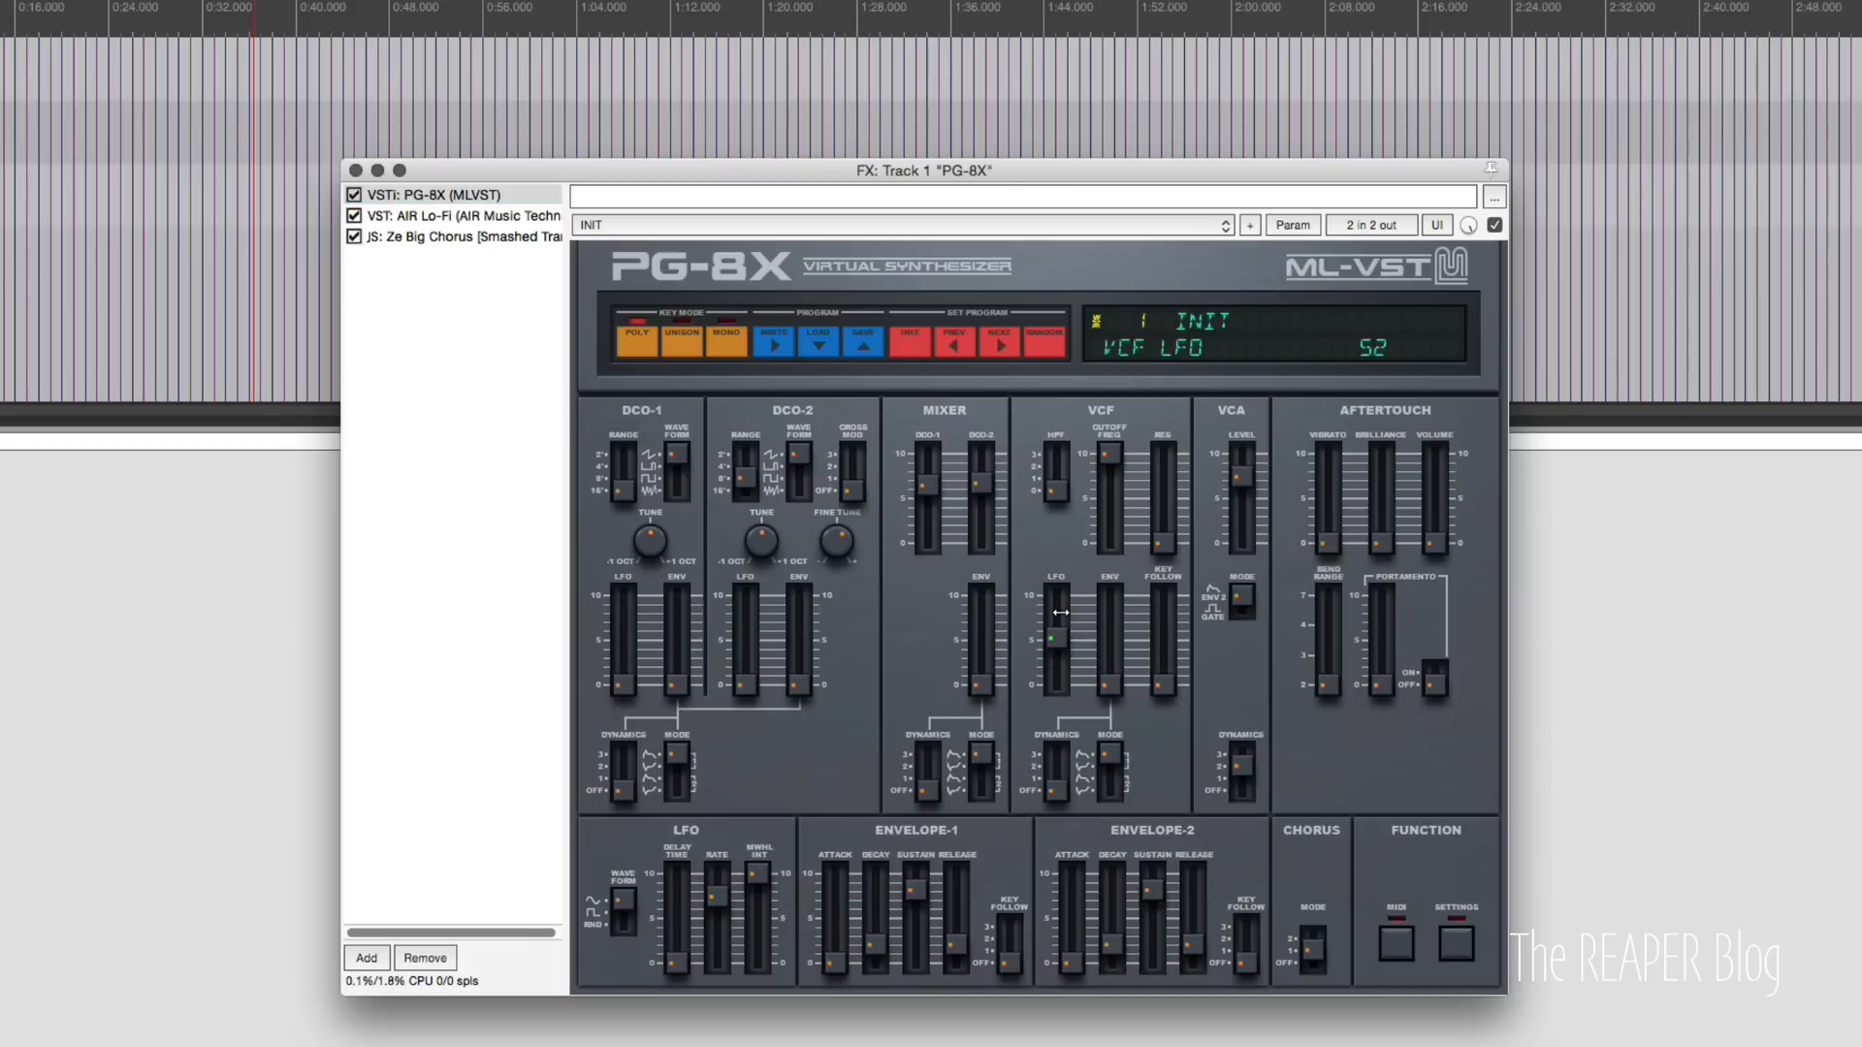
{"action": "left_click_drag", "start_coordinate": [1107, 616], "coordinate": [1108, 488]}
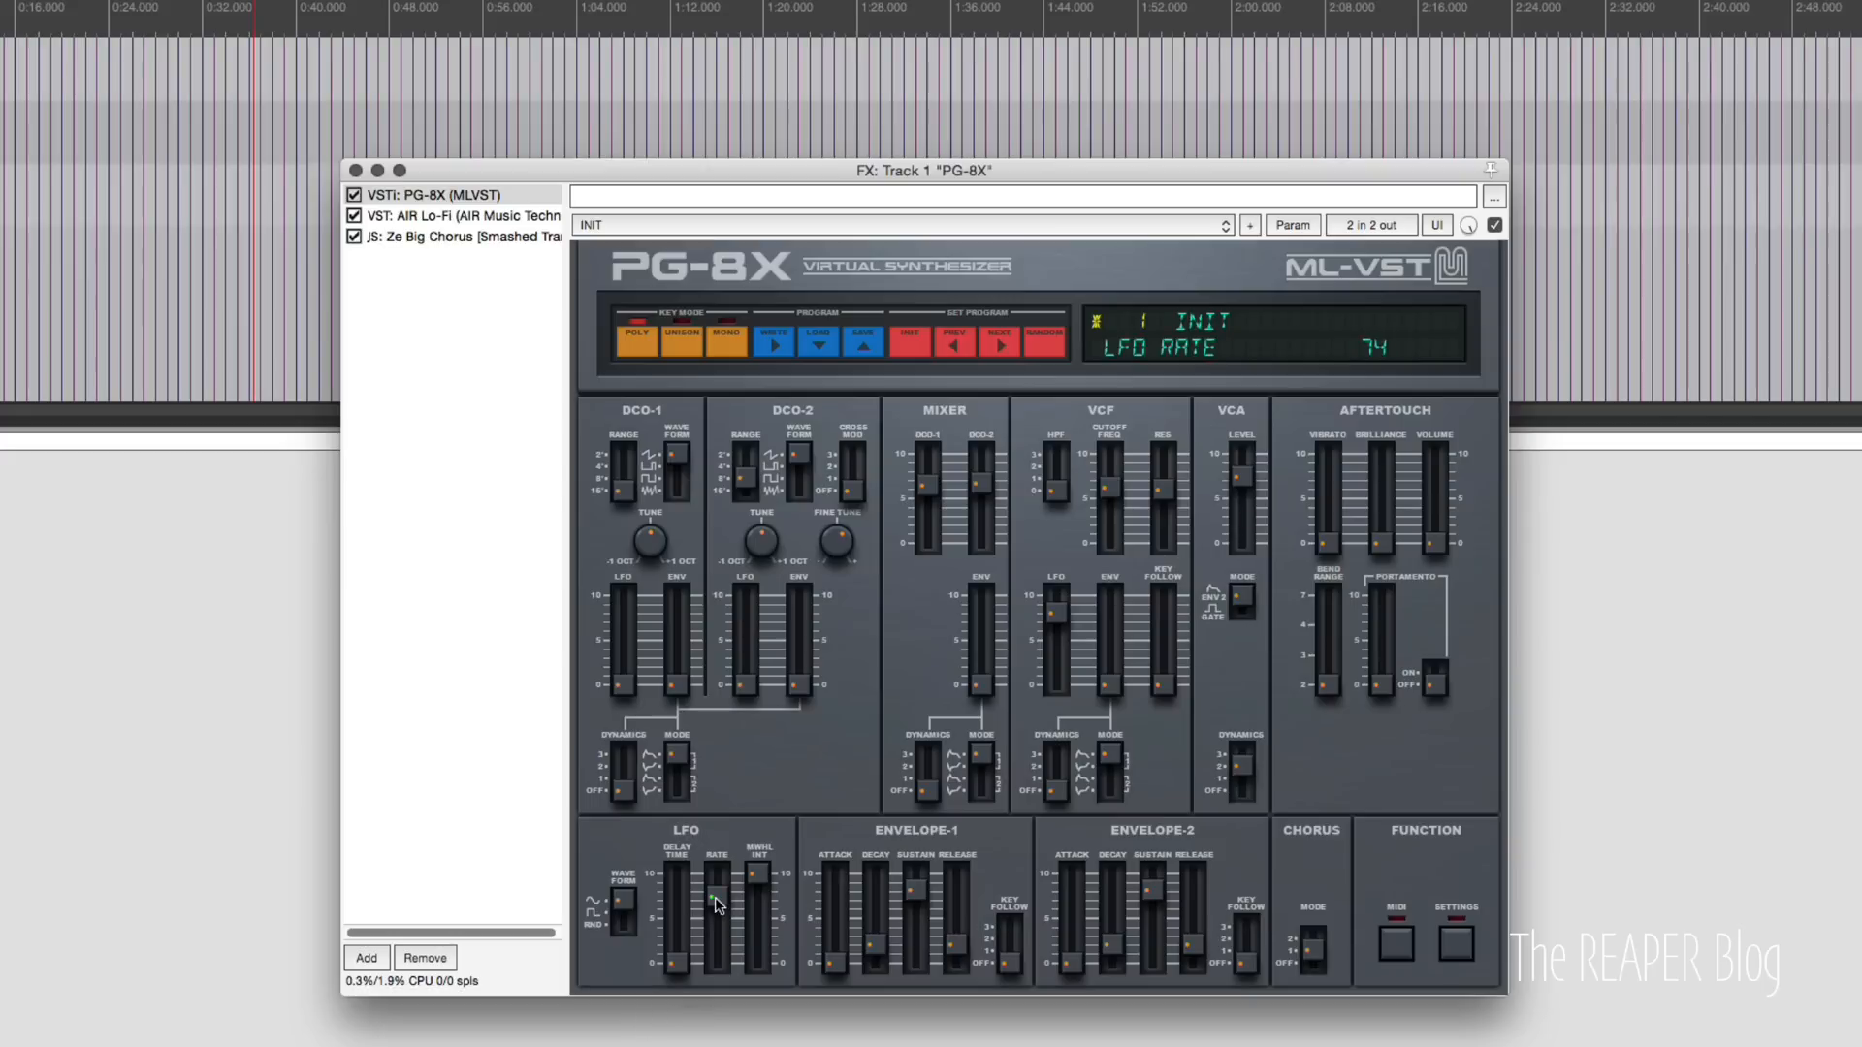
{"action": "left_click_drag", "start_coordinate": [716, 906], "coordinate": [729, 876]}
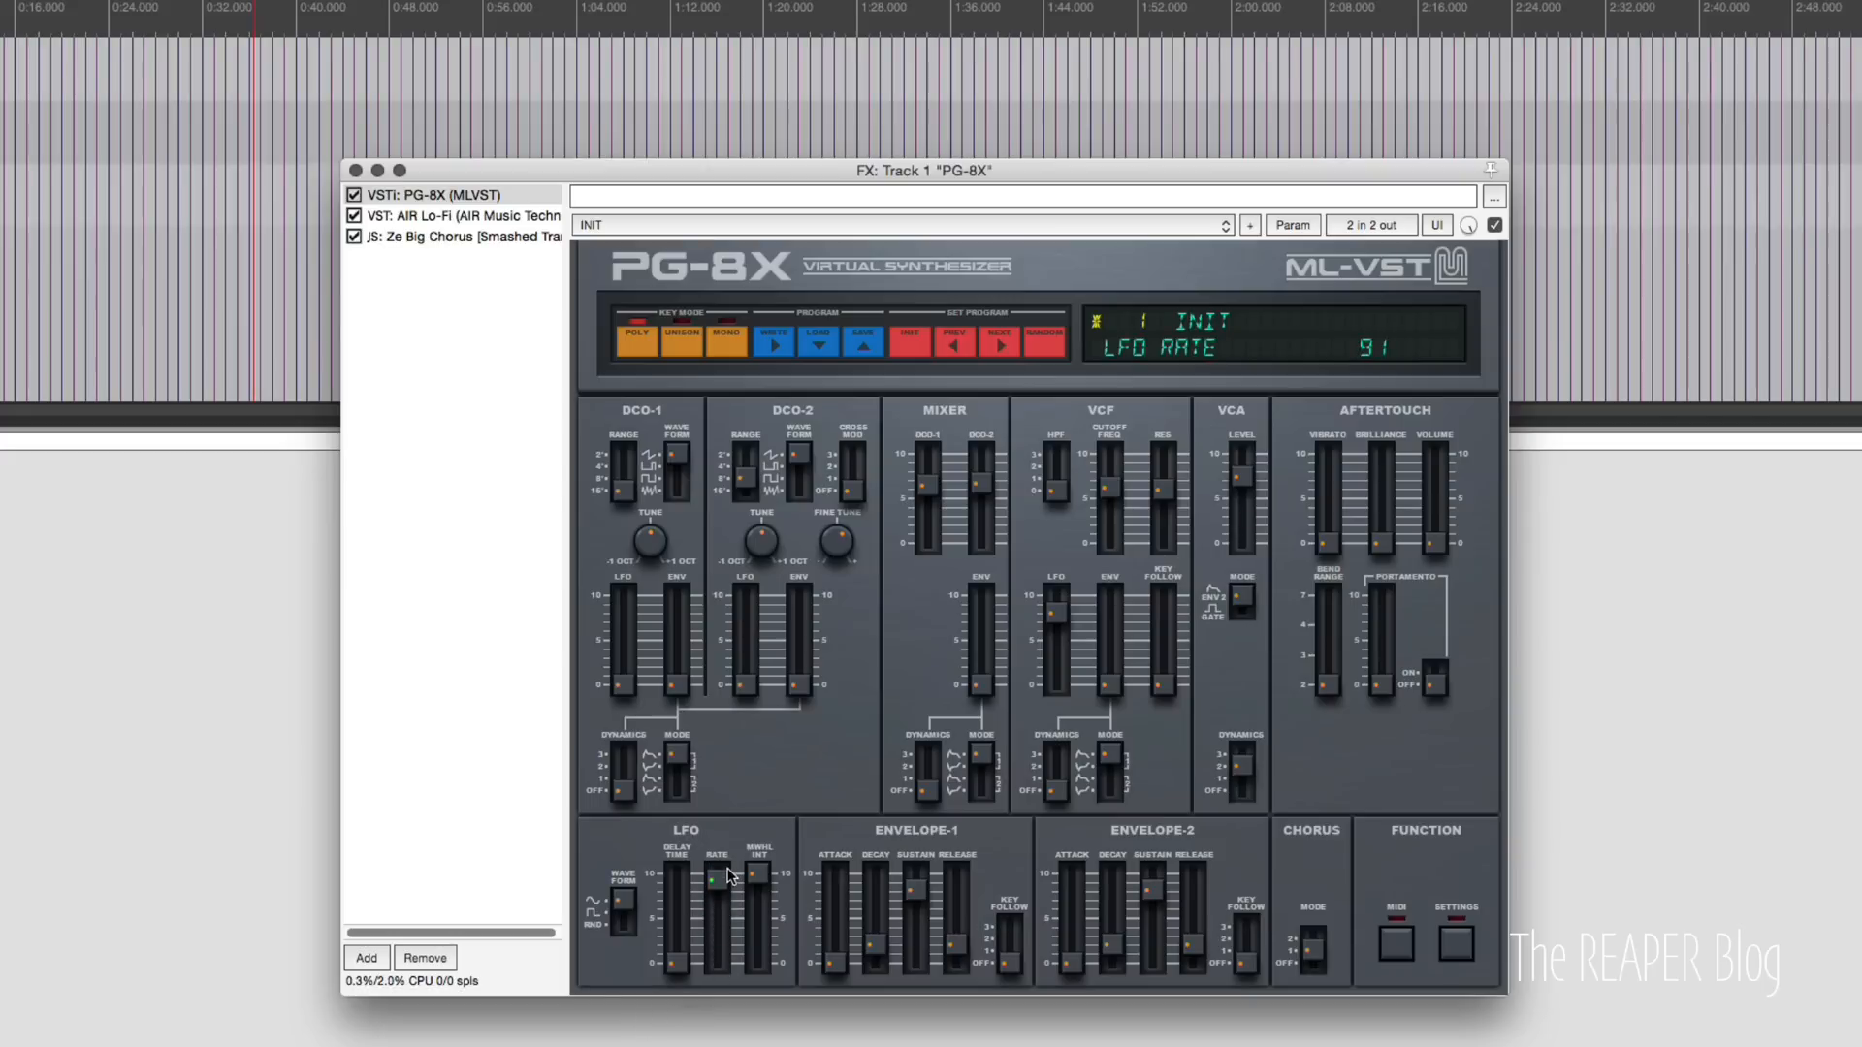
{"action": "left_click_drag", "start_coordinate": [711, 877], "coordinate": [711, 948]}
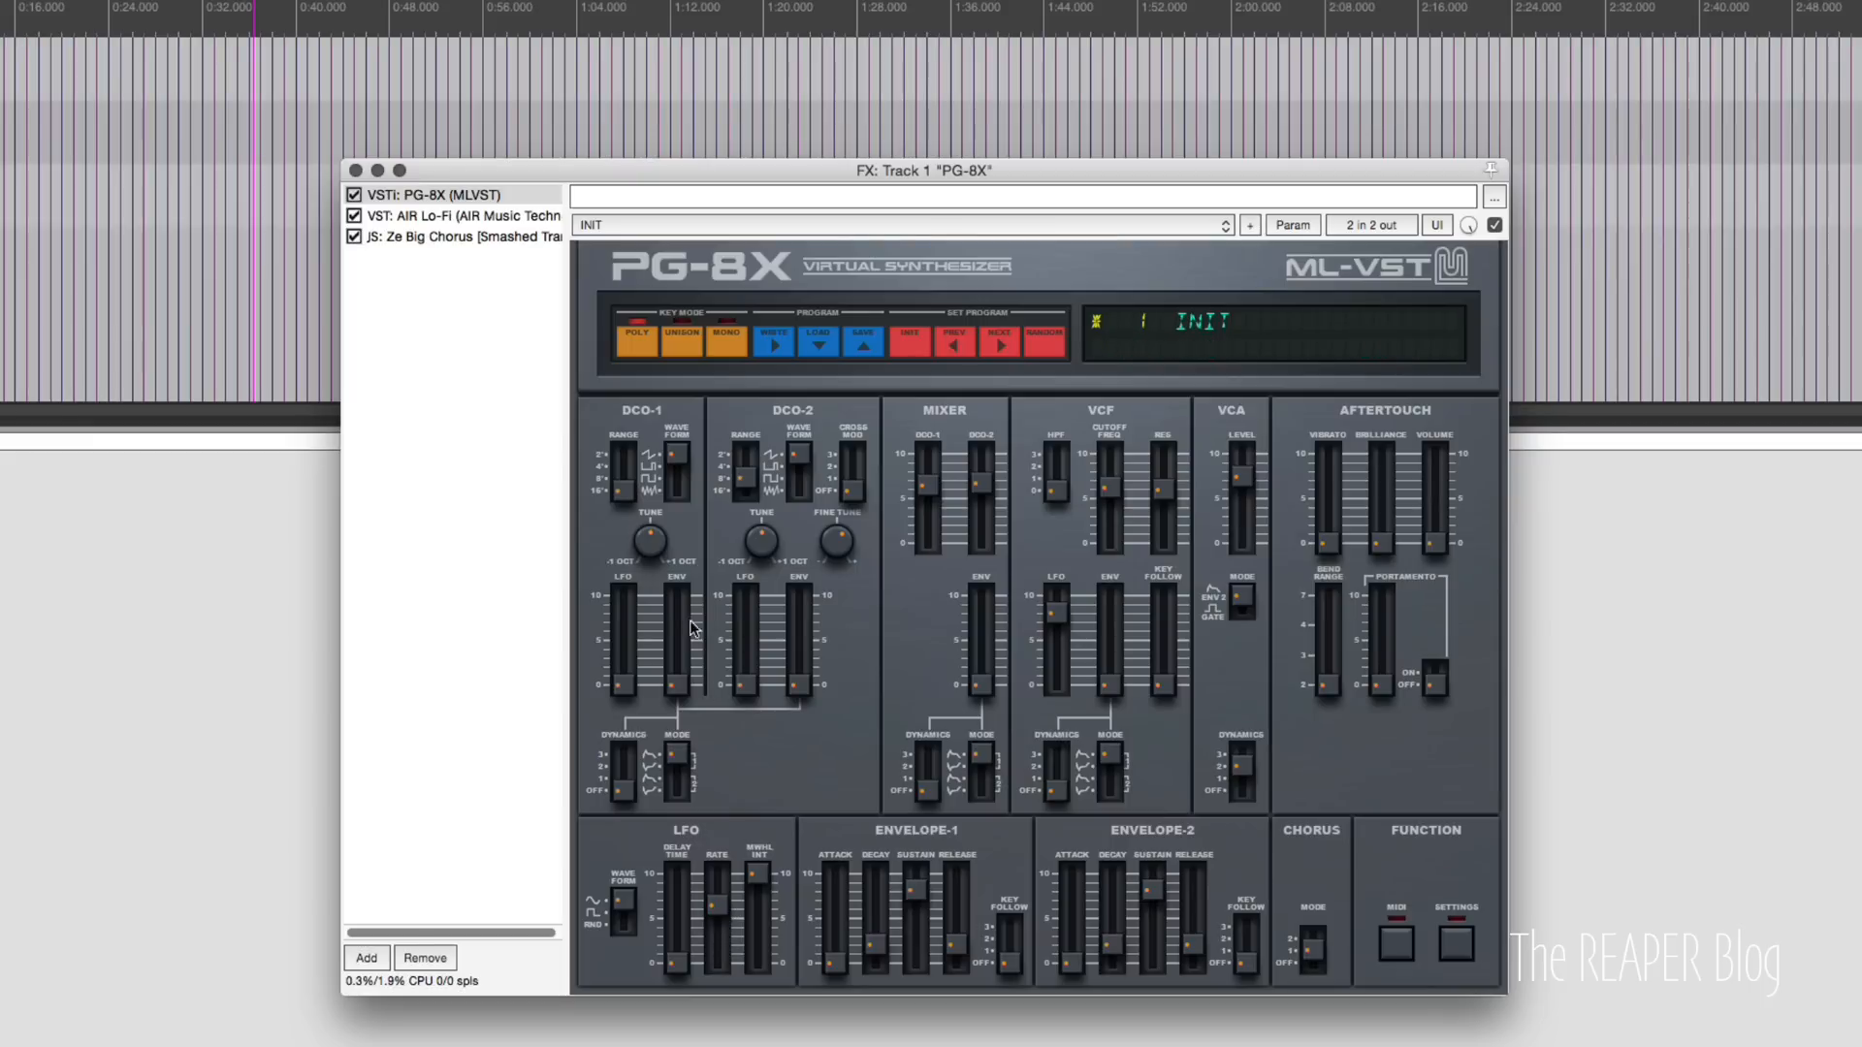
Set AIR Lo-Fi to about 9 bits and a 3.62 kHz sample rate.
{"action": "left_click", "coordinate": [454, 216]}
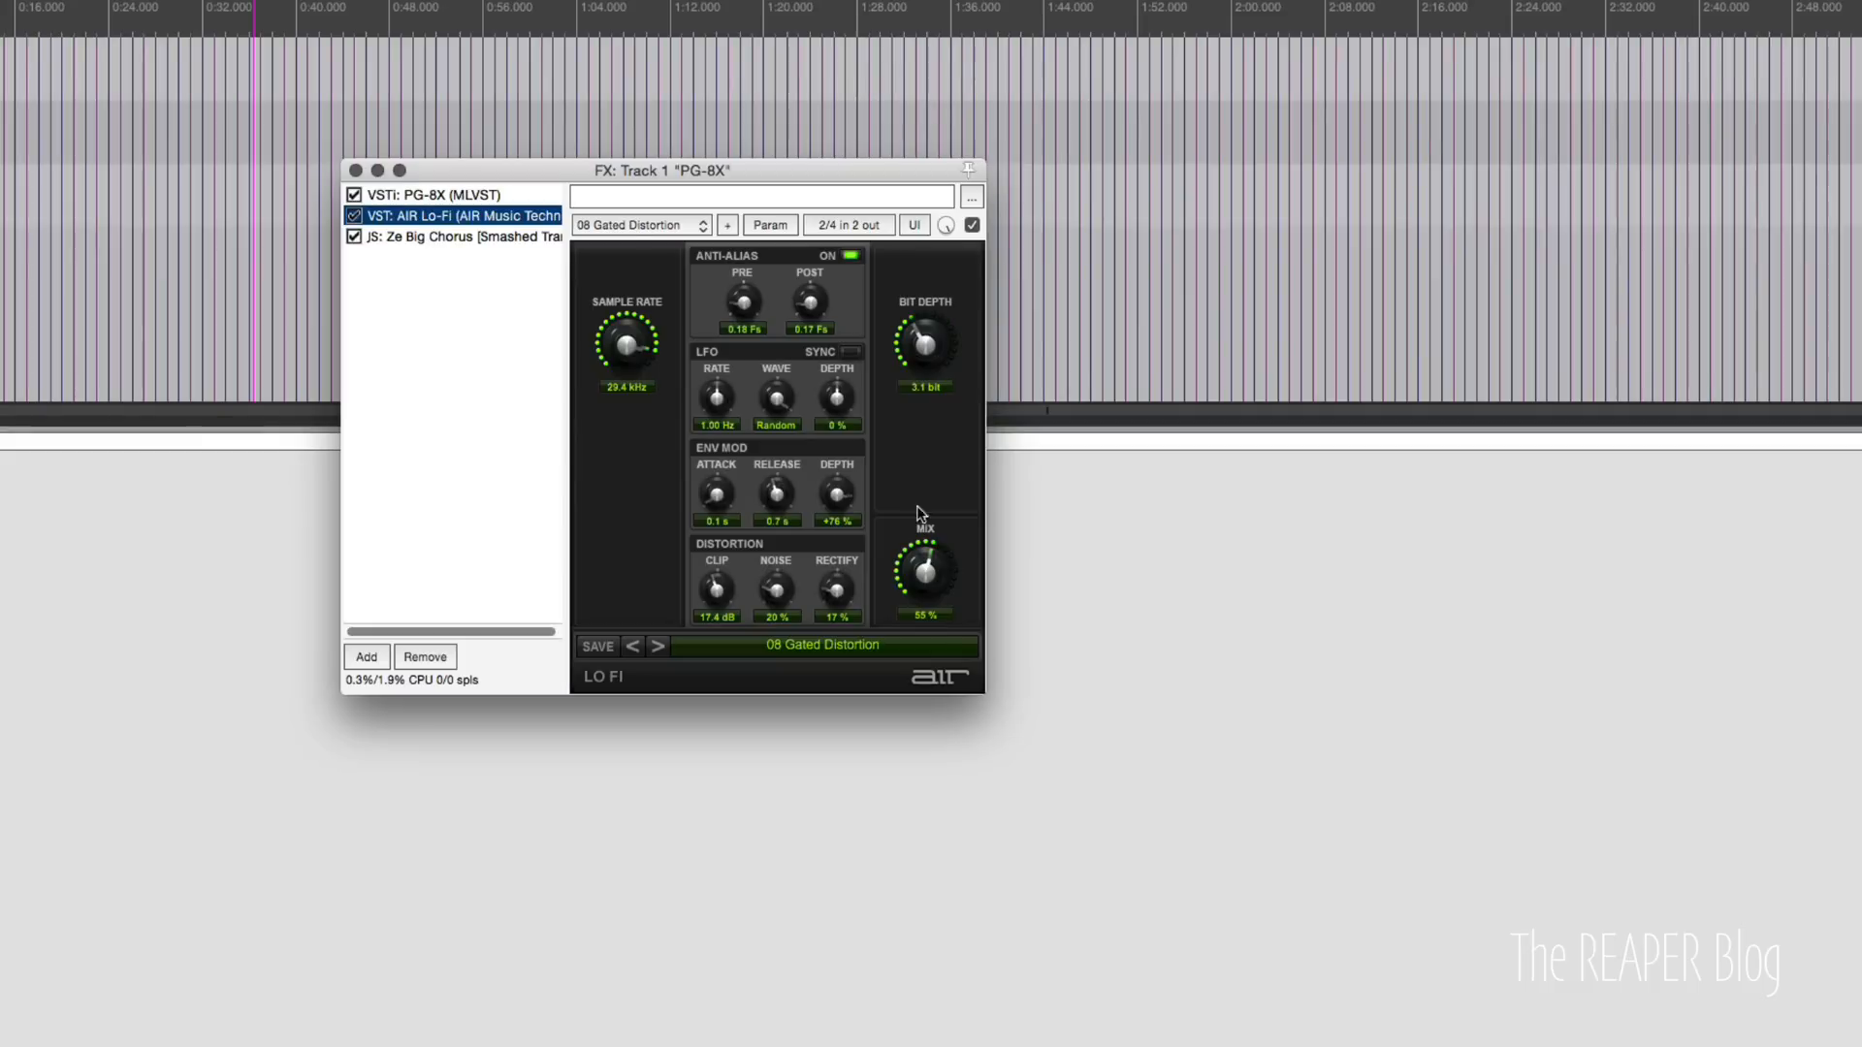
{"action": "left_click_drag", "start_coordinate": [924, 345], "coordinate": [927, 292]}
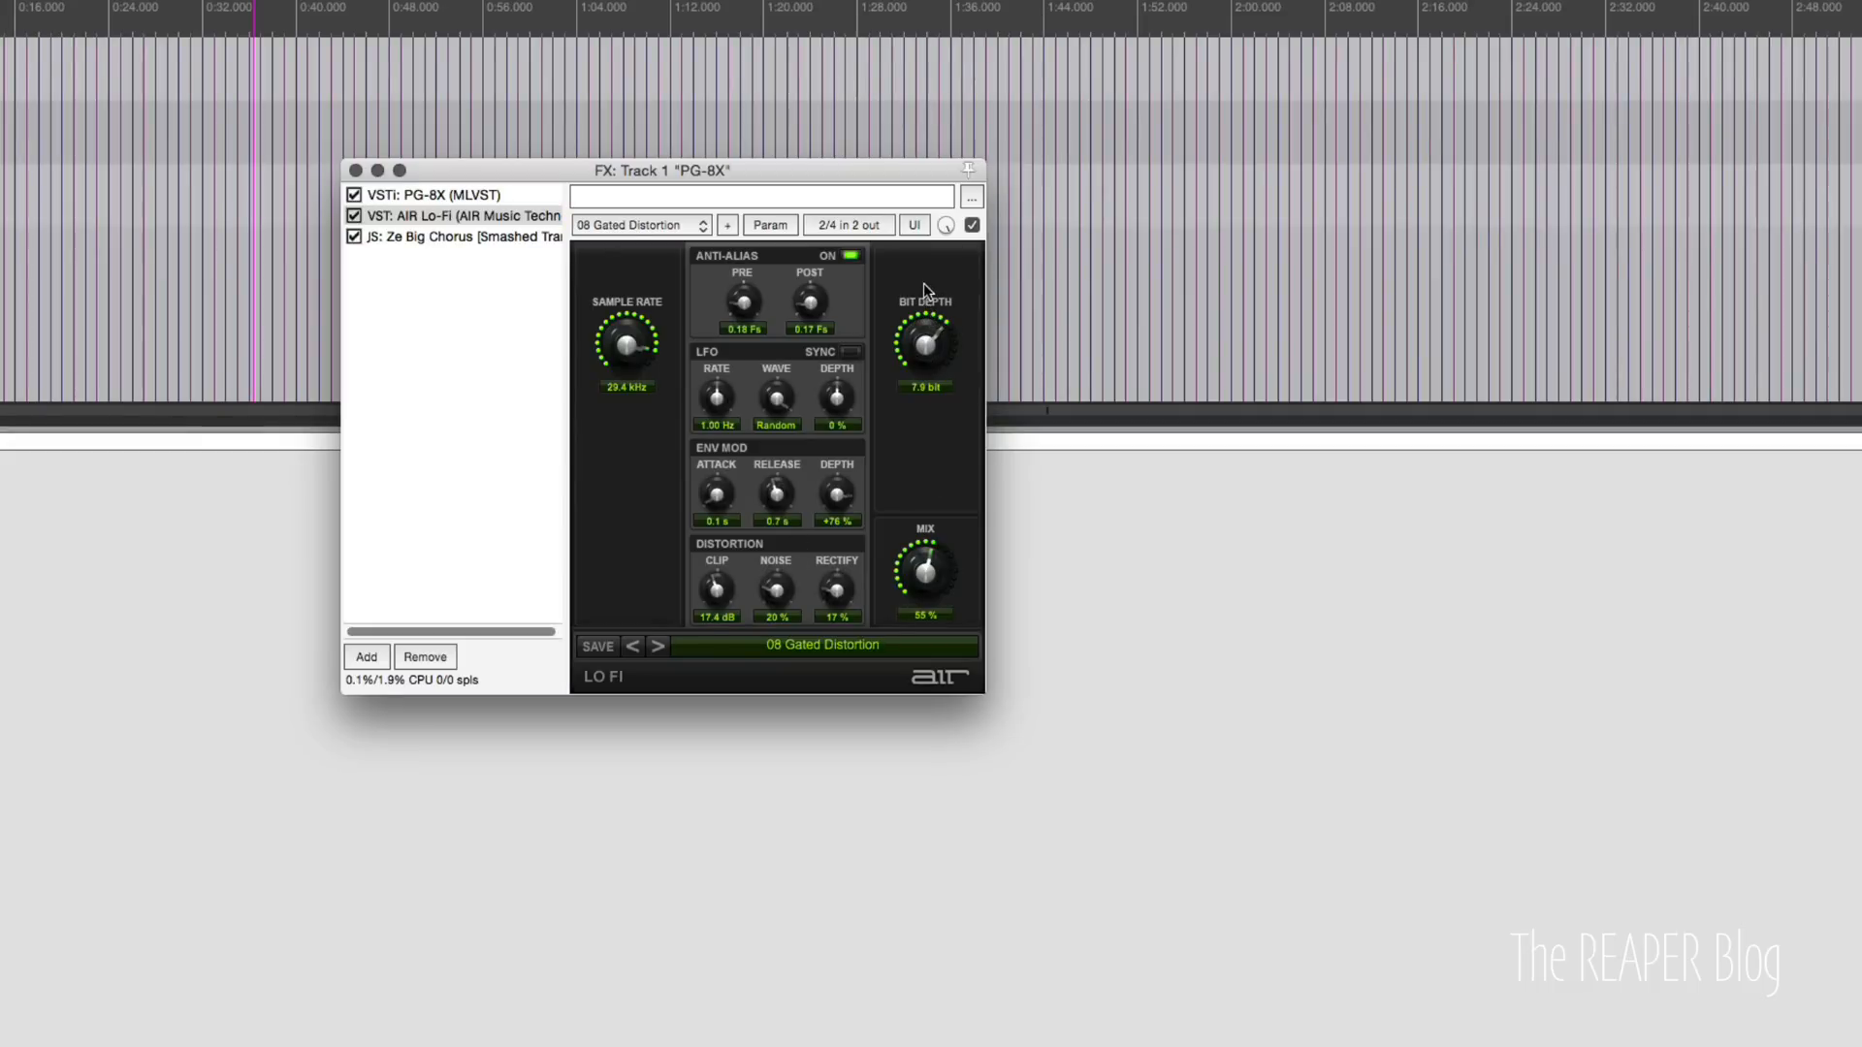
{"action": "left_click_drag", "start_coordinate": [626, 337], "coordinate": [620, 357]}
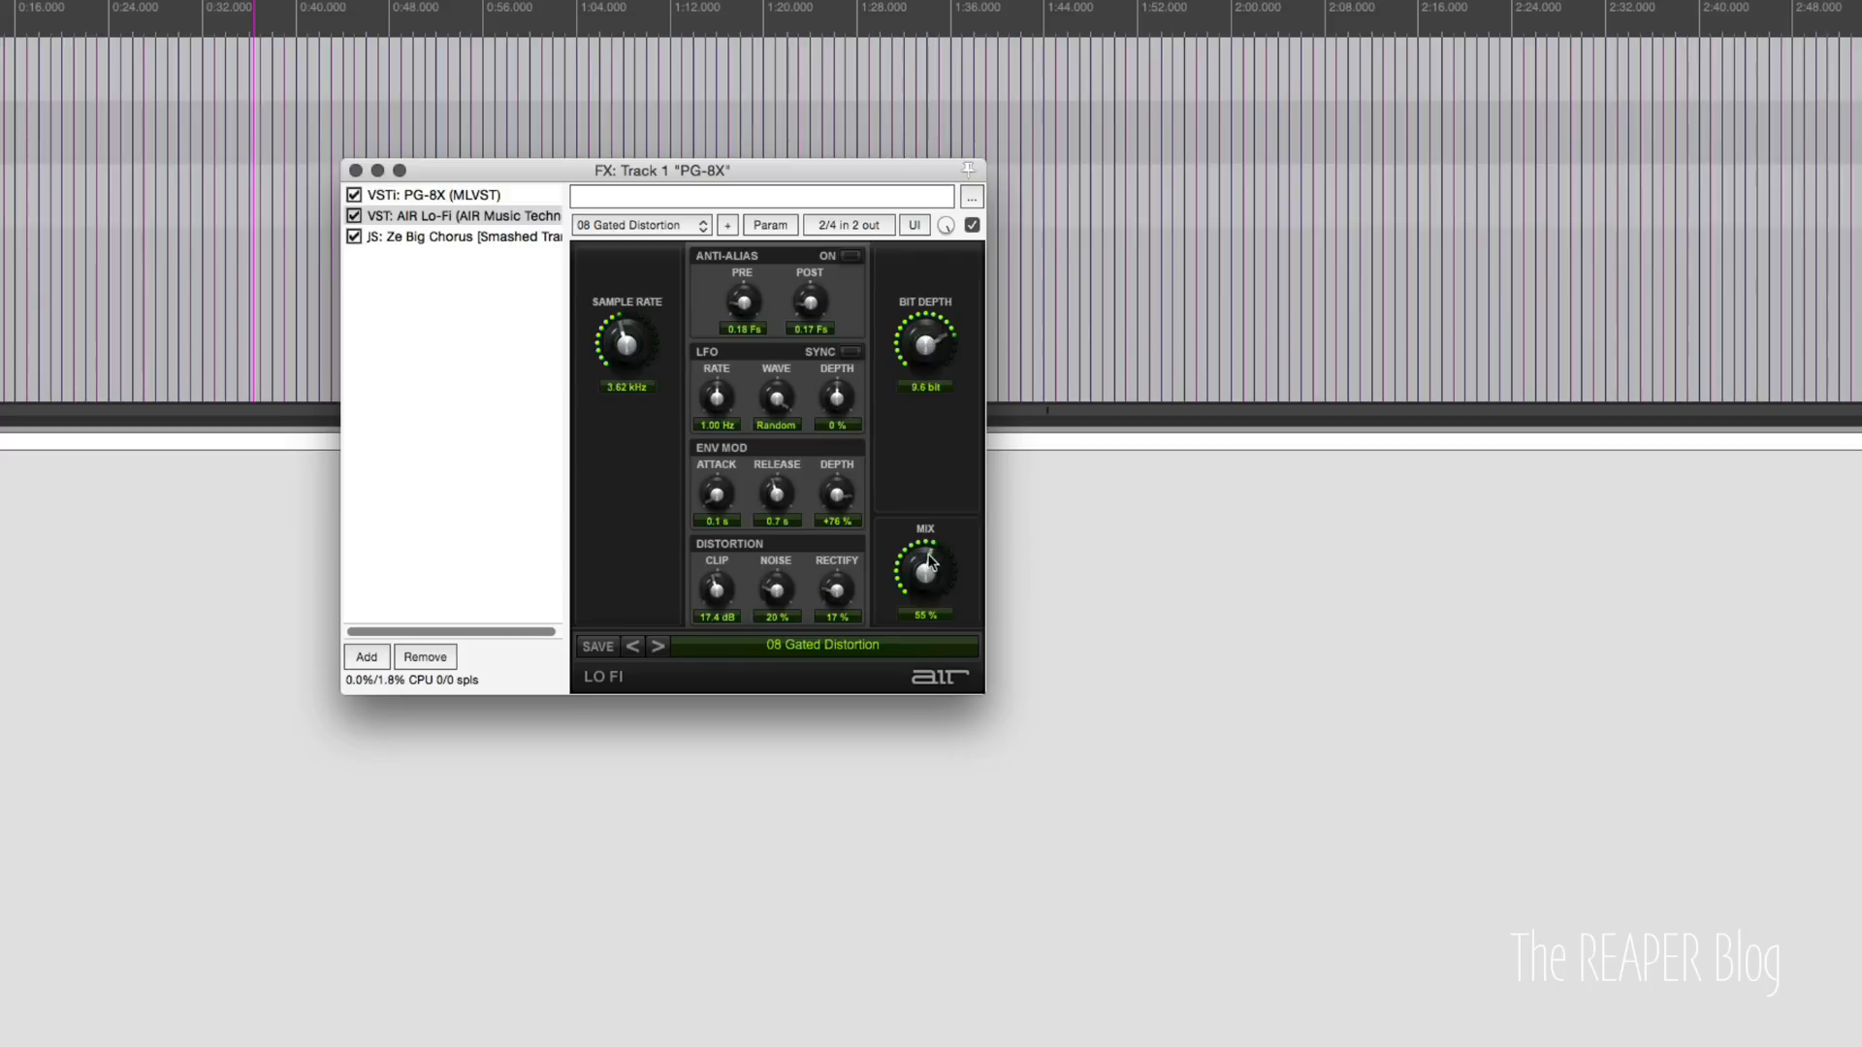
{"action": "left_click", "coordinate": [433, 194]}
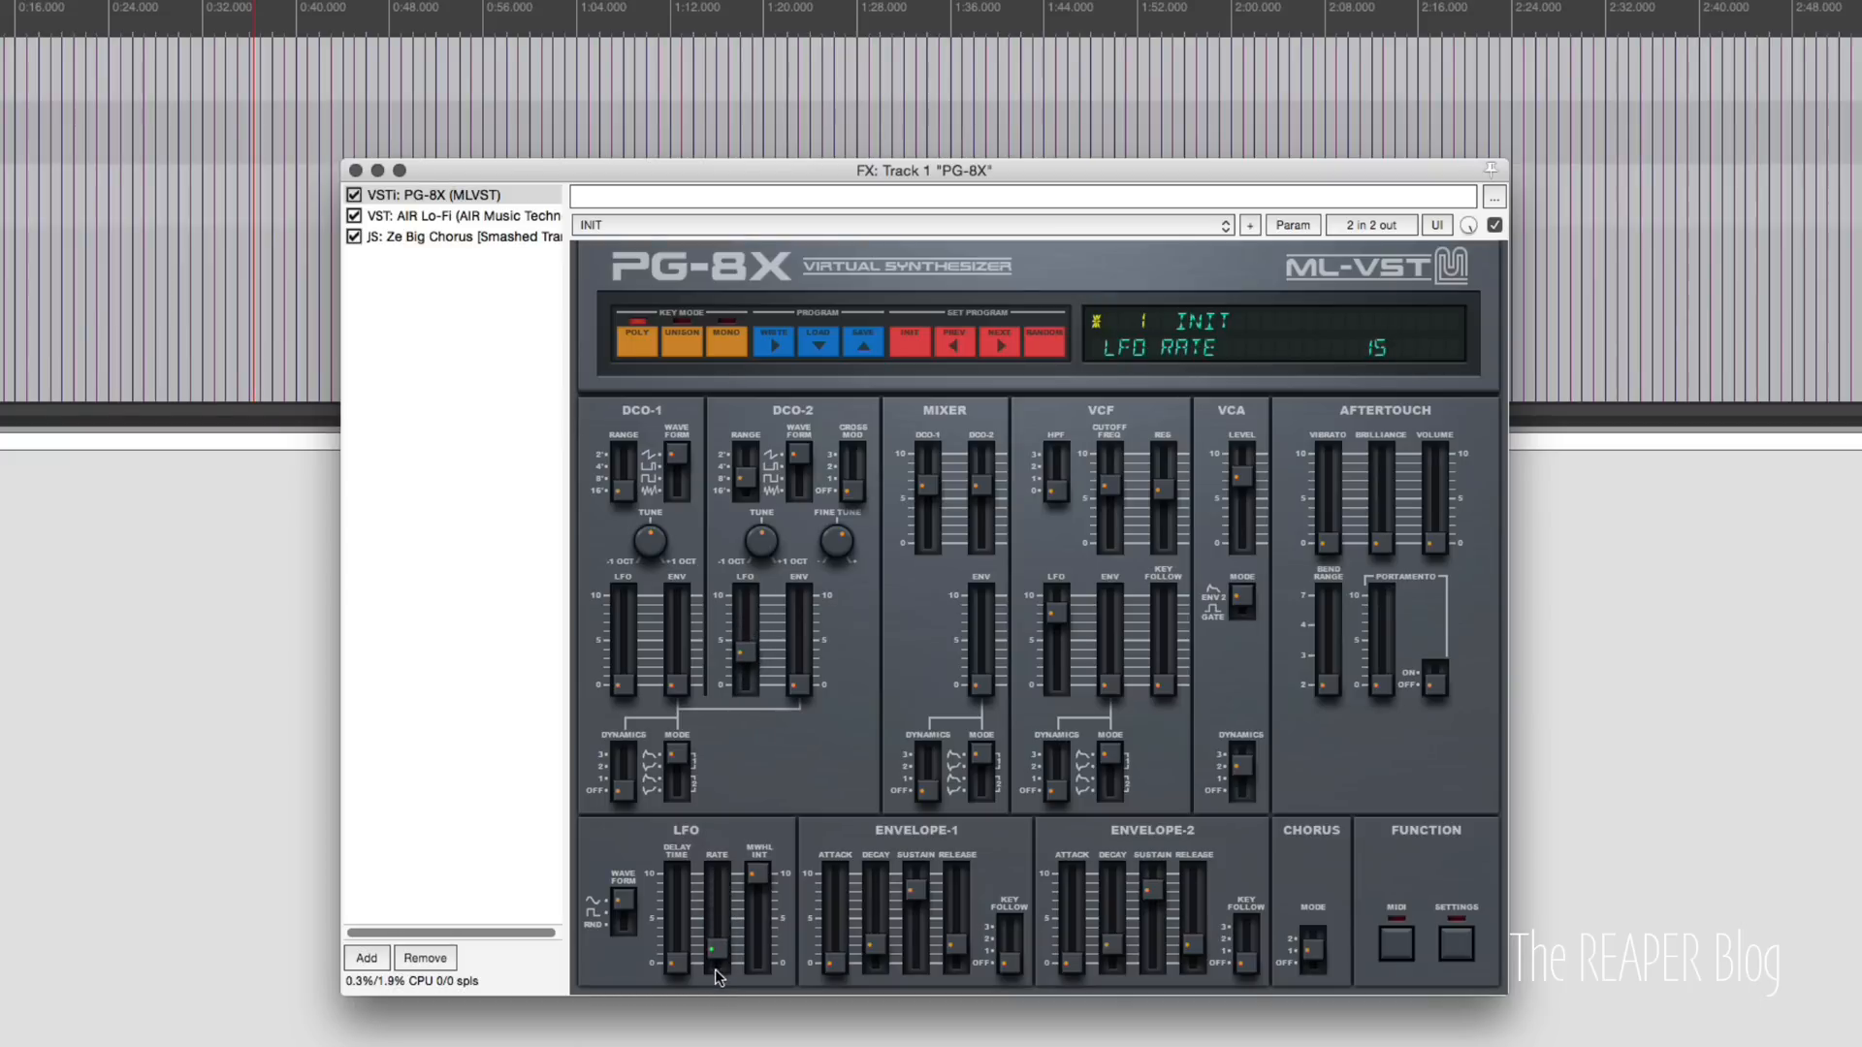
Sweep the PG-8X LFO rate between roughly 40 and 63, ending at 40.
{"action": "left_click_drag", "start_coordinate": [712, 978], "coordinate": [714, 912]}
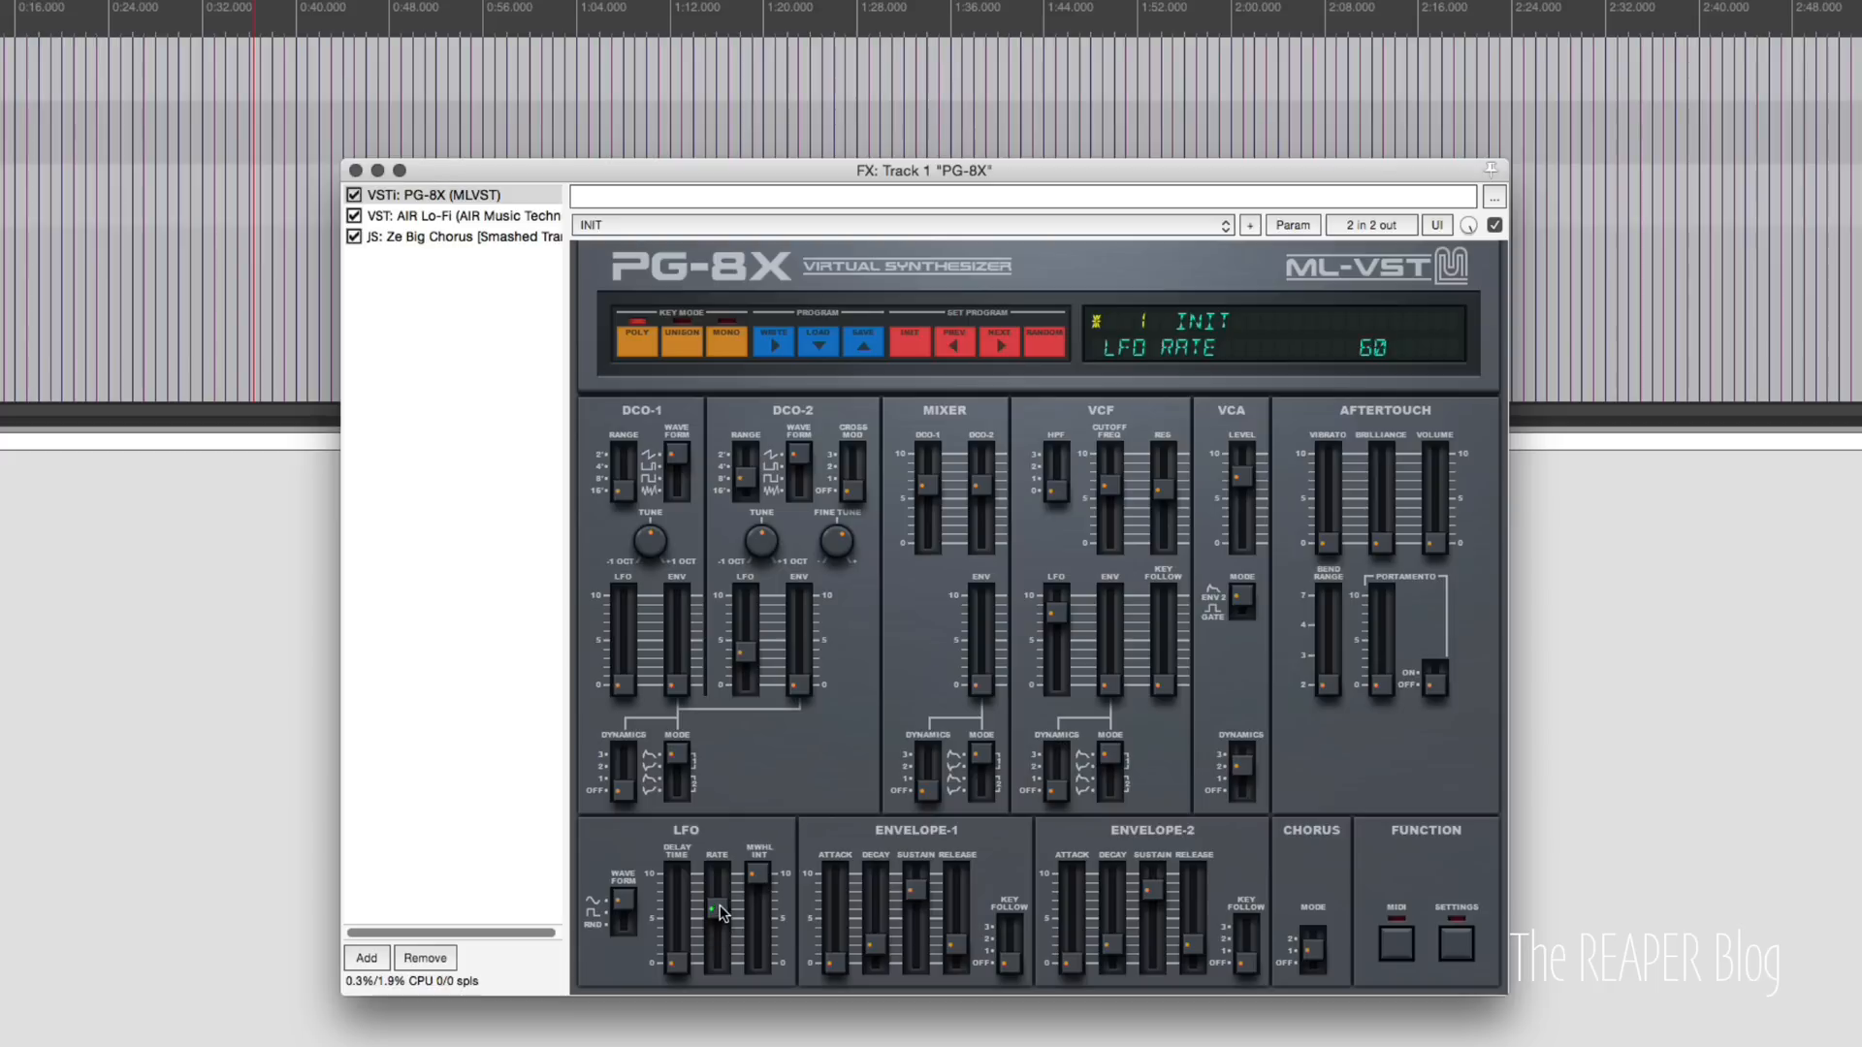
{"action": "left_click_drag", "start_coordinate": [712, 884], "coordinate": [711, 919]}
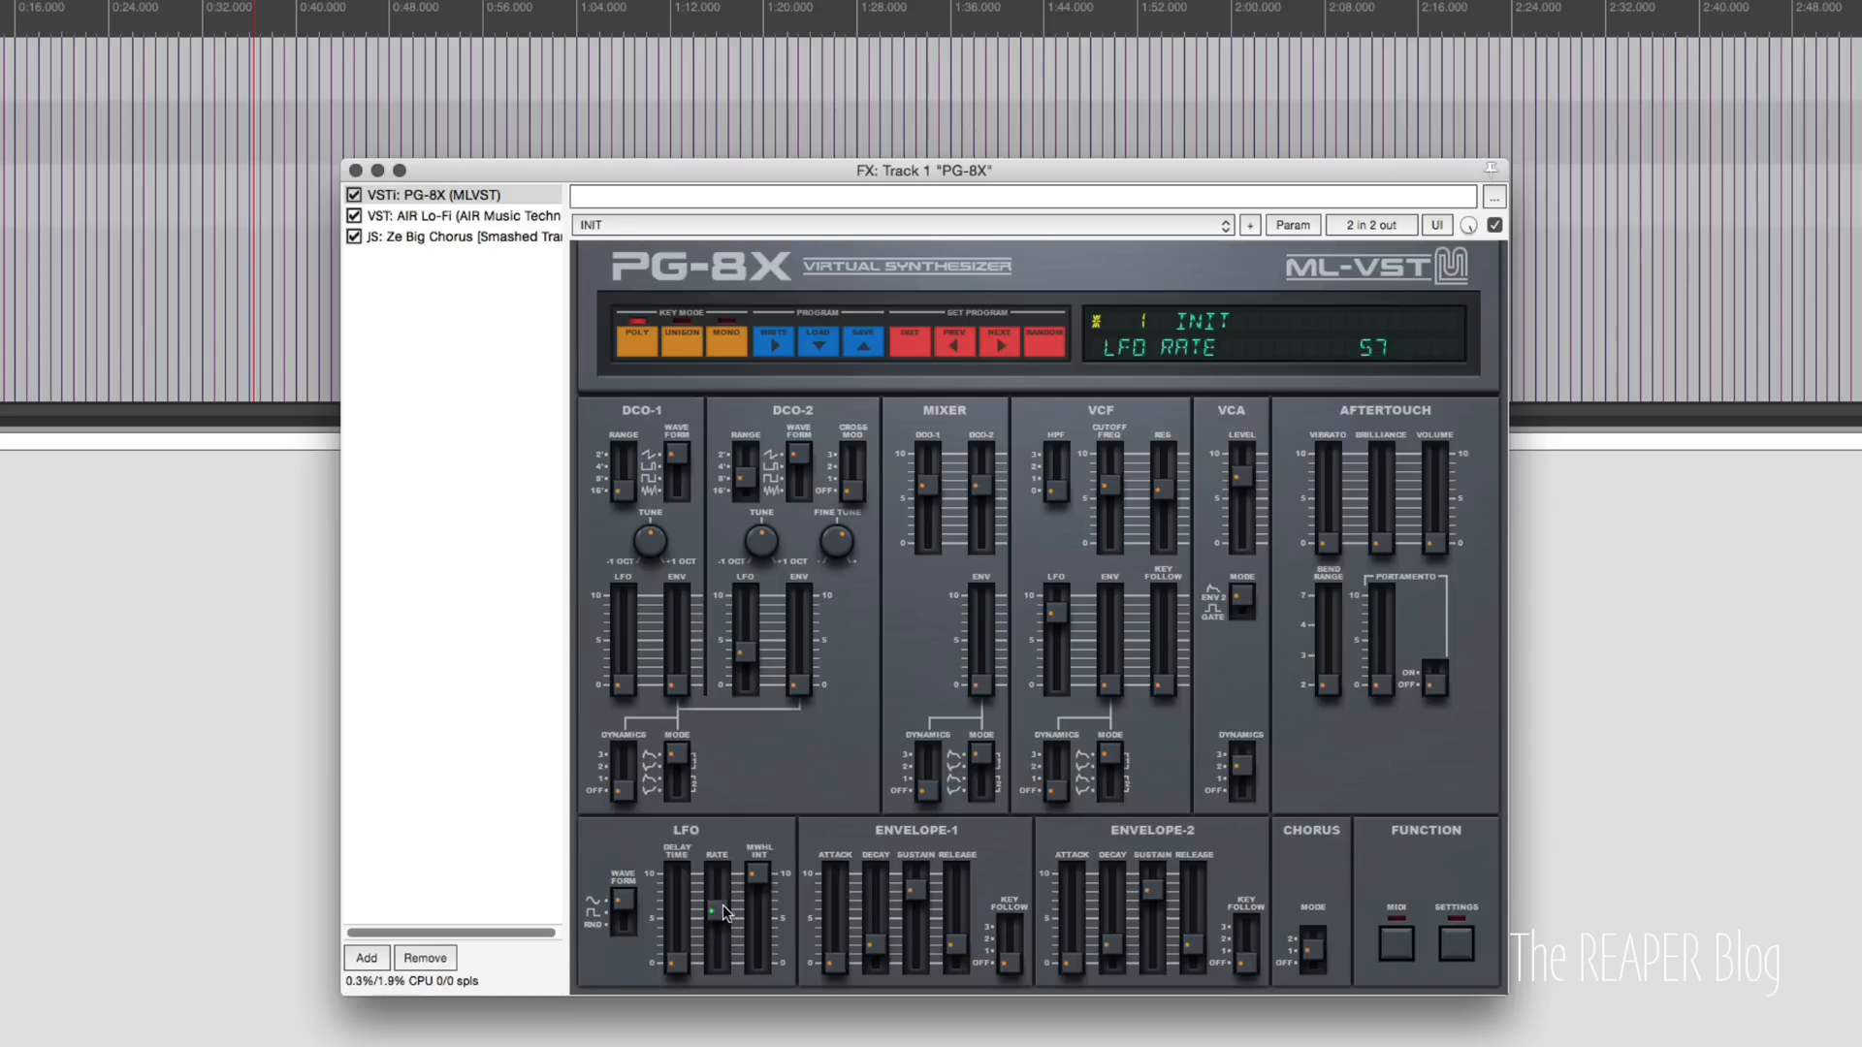
{"action": "left_click_drag", "start_coordinate": [717, 902], "coordinate": [717, 885]}
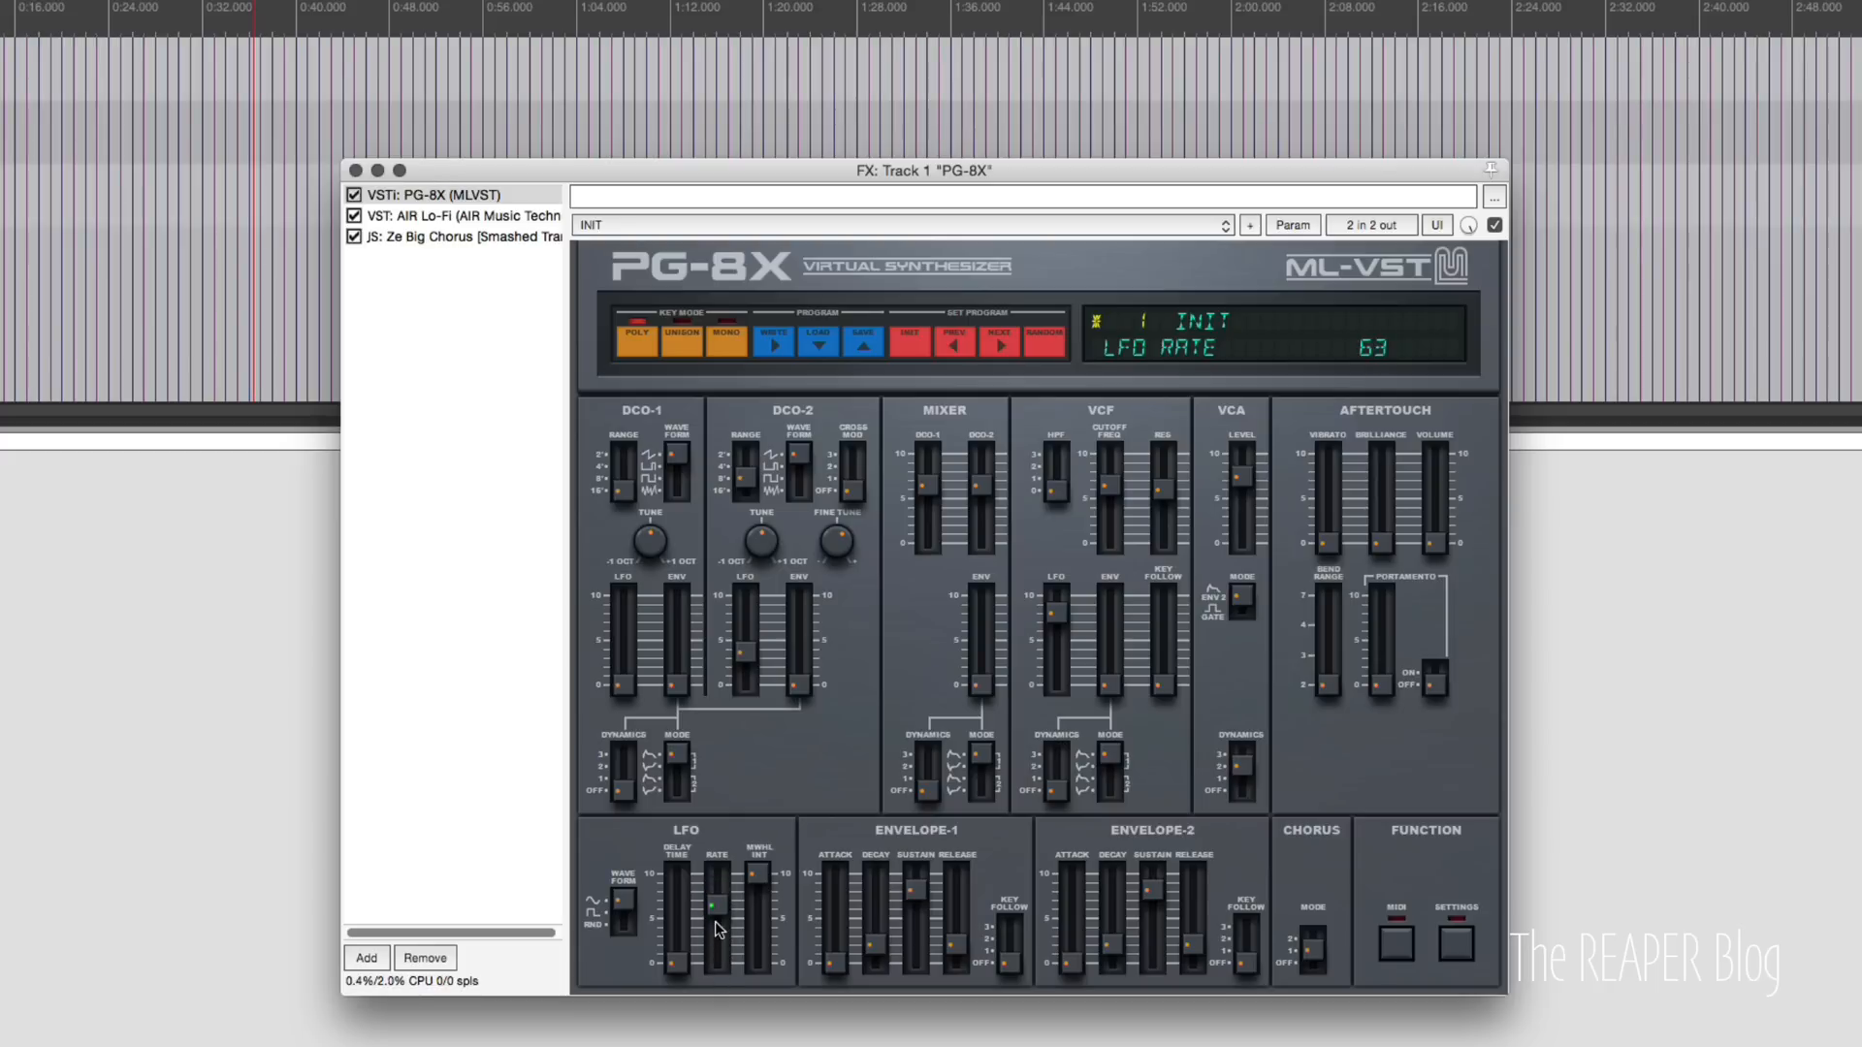
{"action": "left_click_drag", "start_coordinate": [706, 927], "coordinate": [705, 895]}
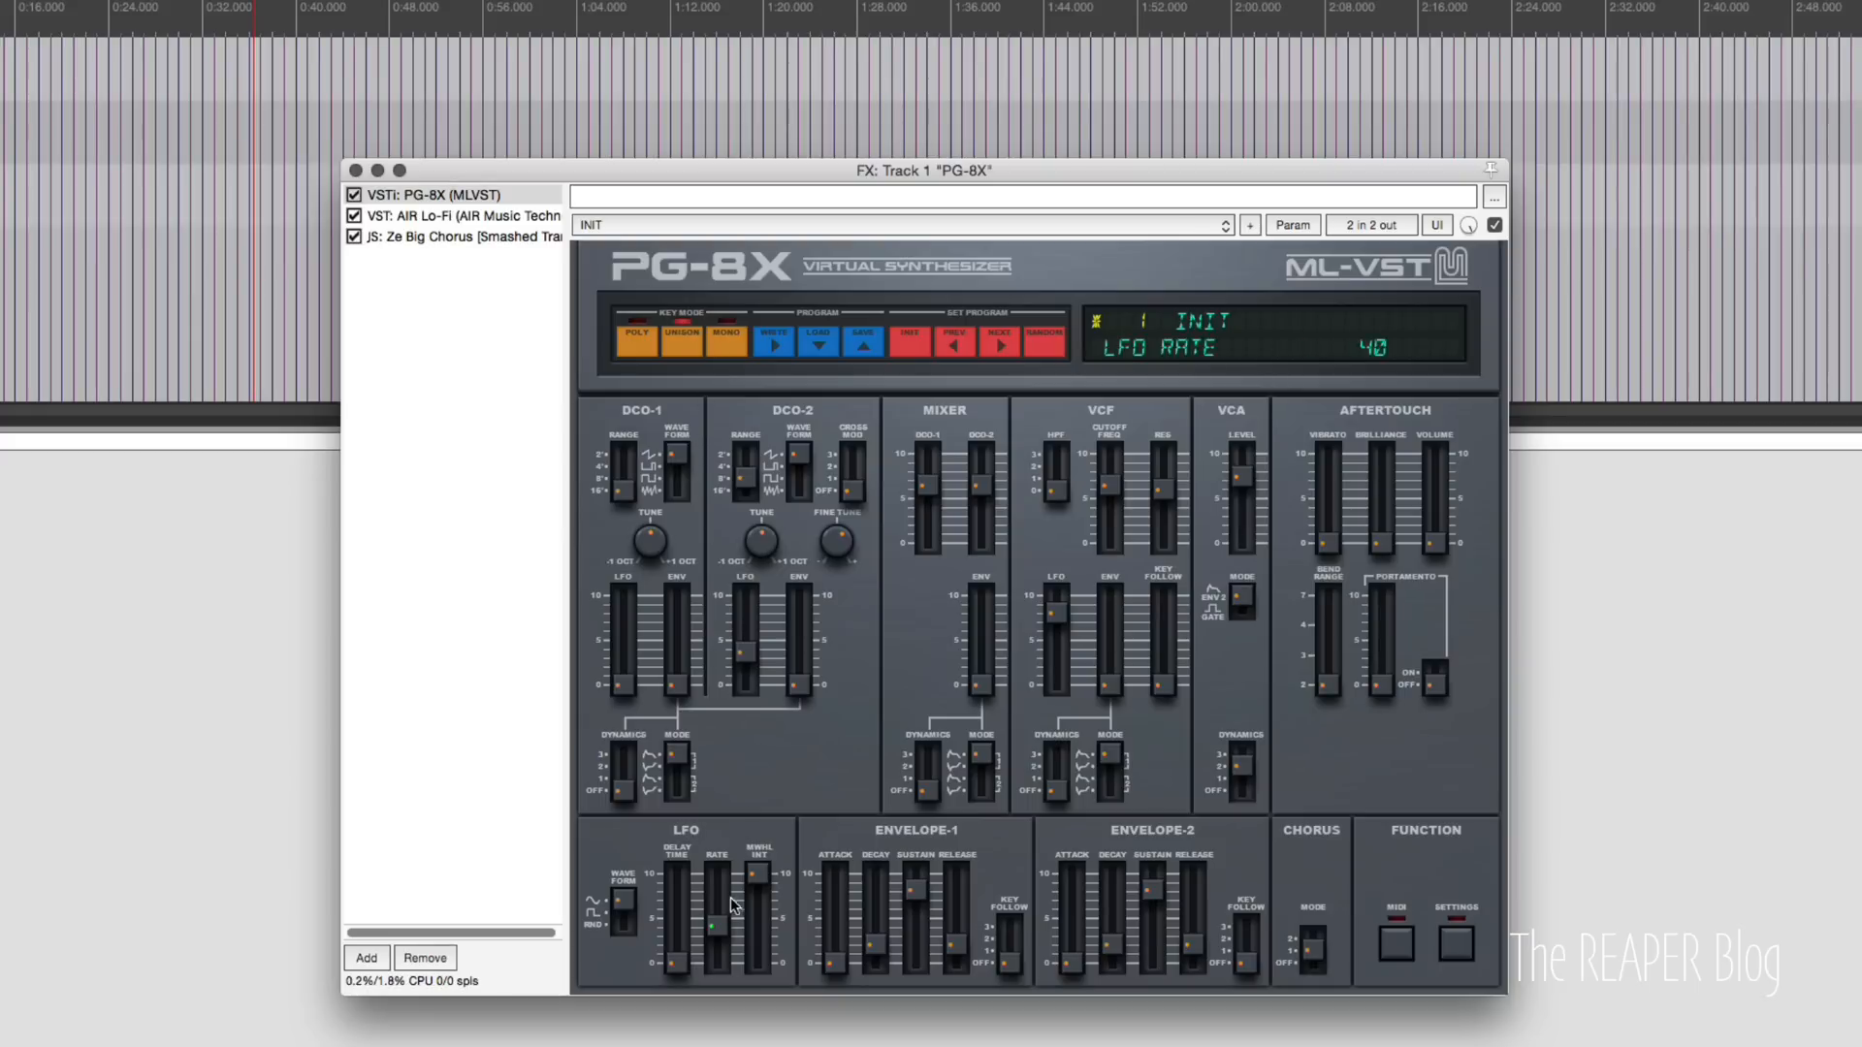
{"action": "left_click_drag", "start_coordinate": [712, 902], "coordinate": [712, 956]}
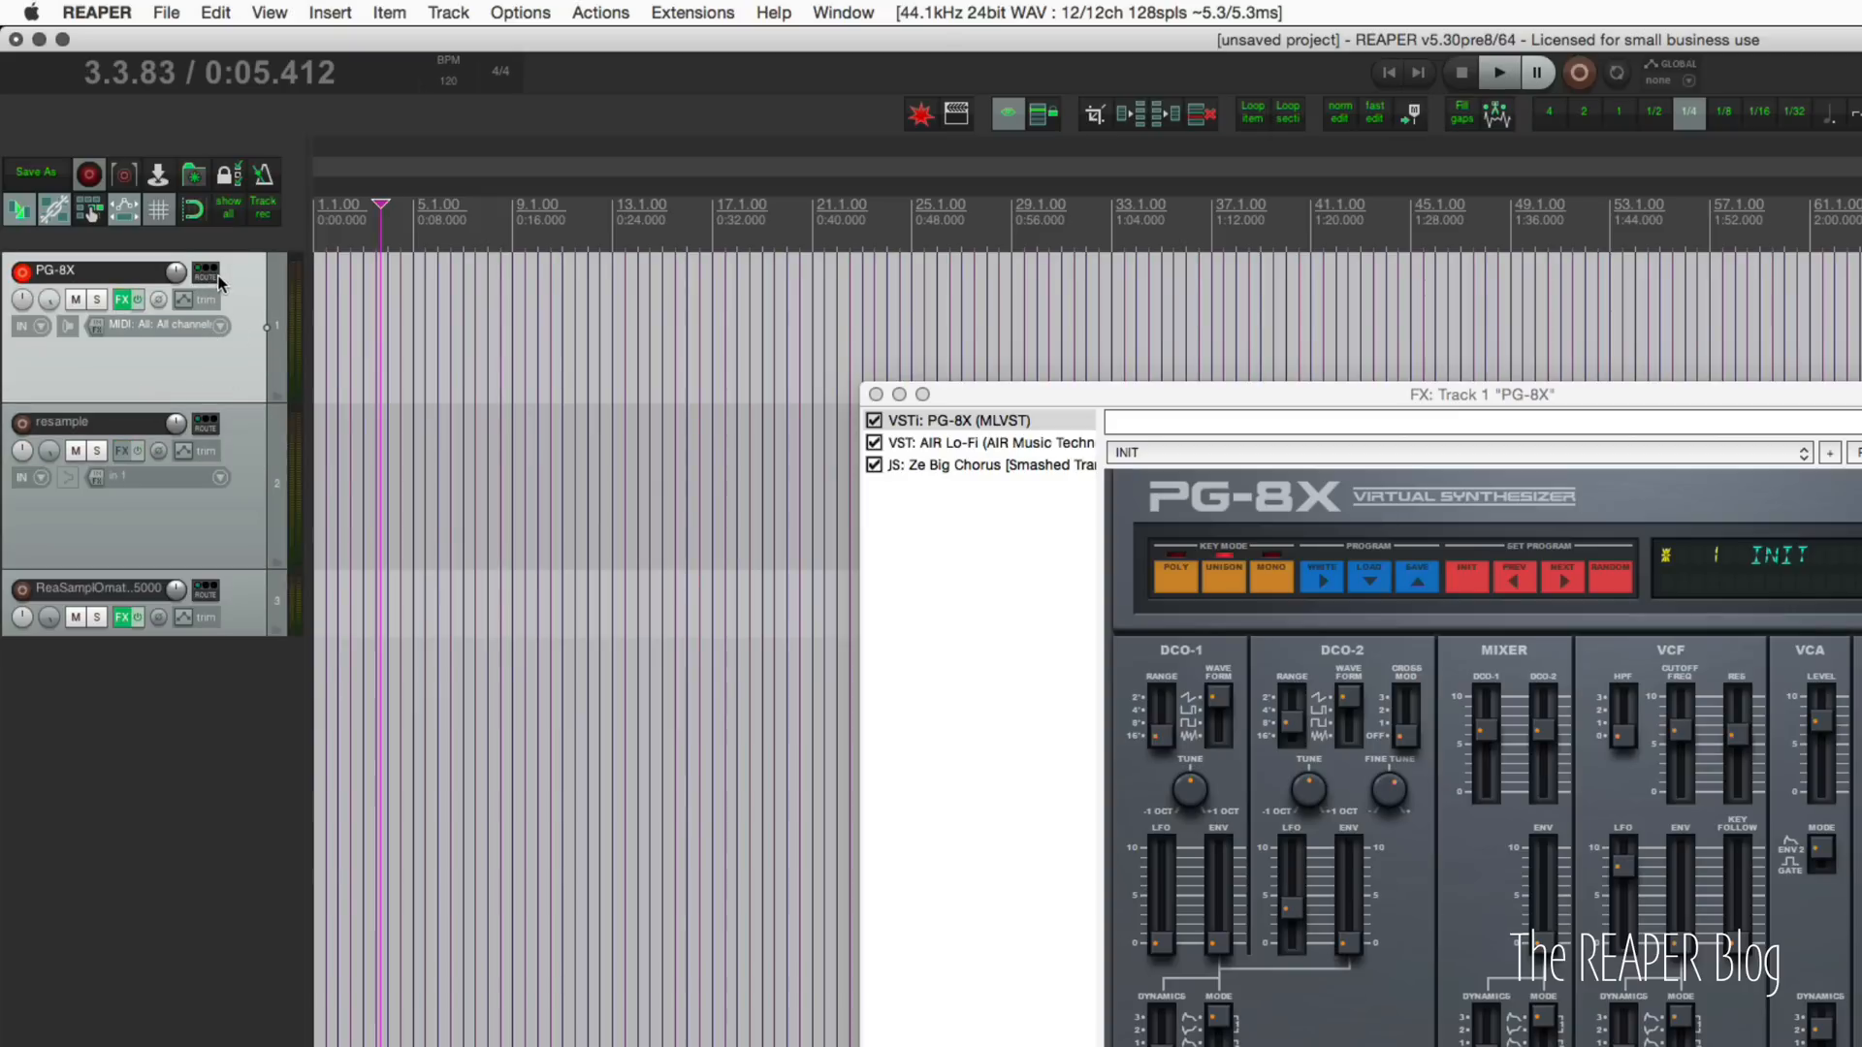
{"action": "mouse_move", "coordinate": [244, 462]}
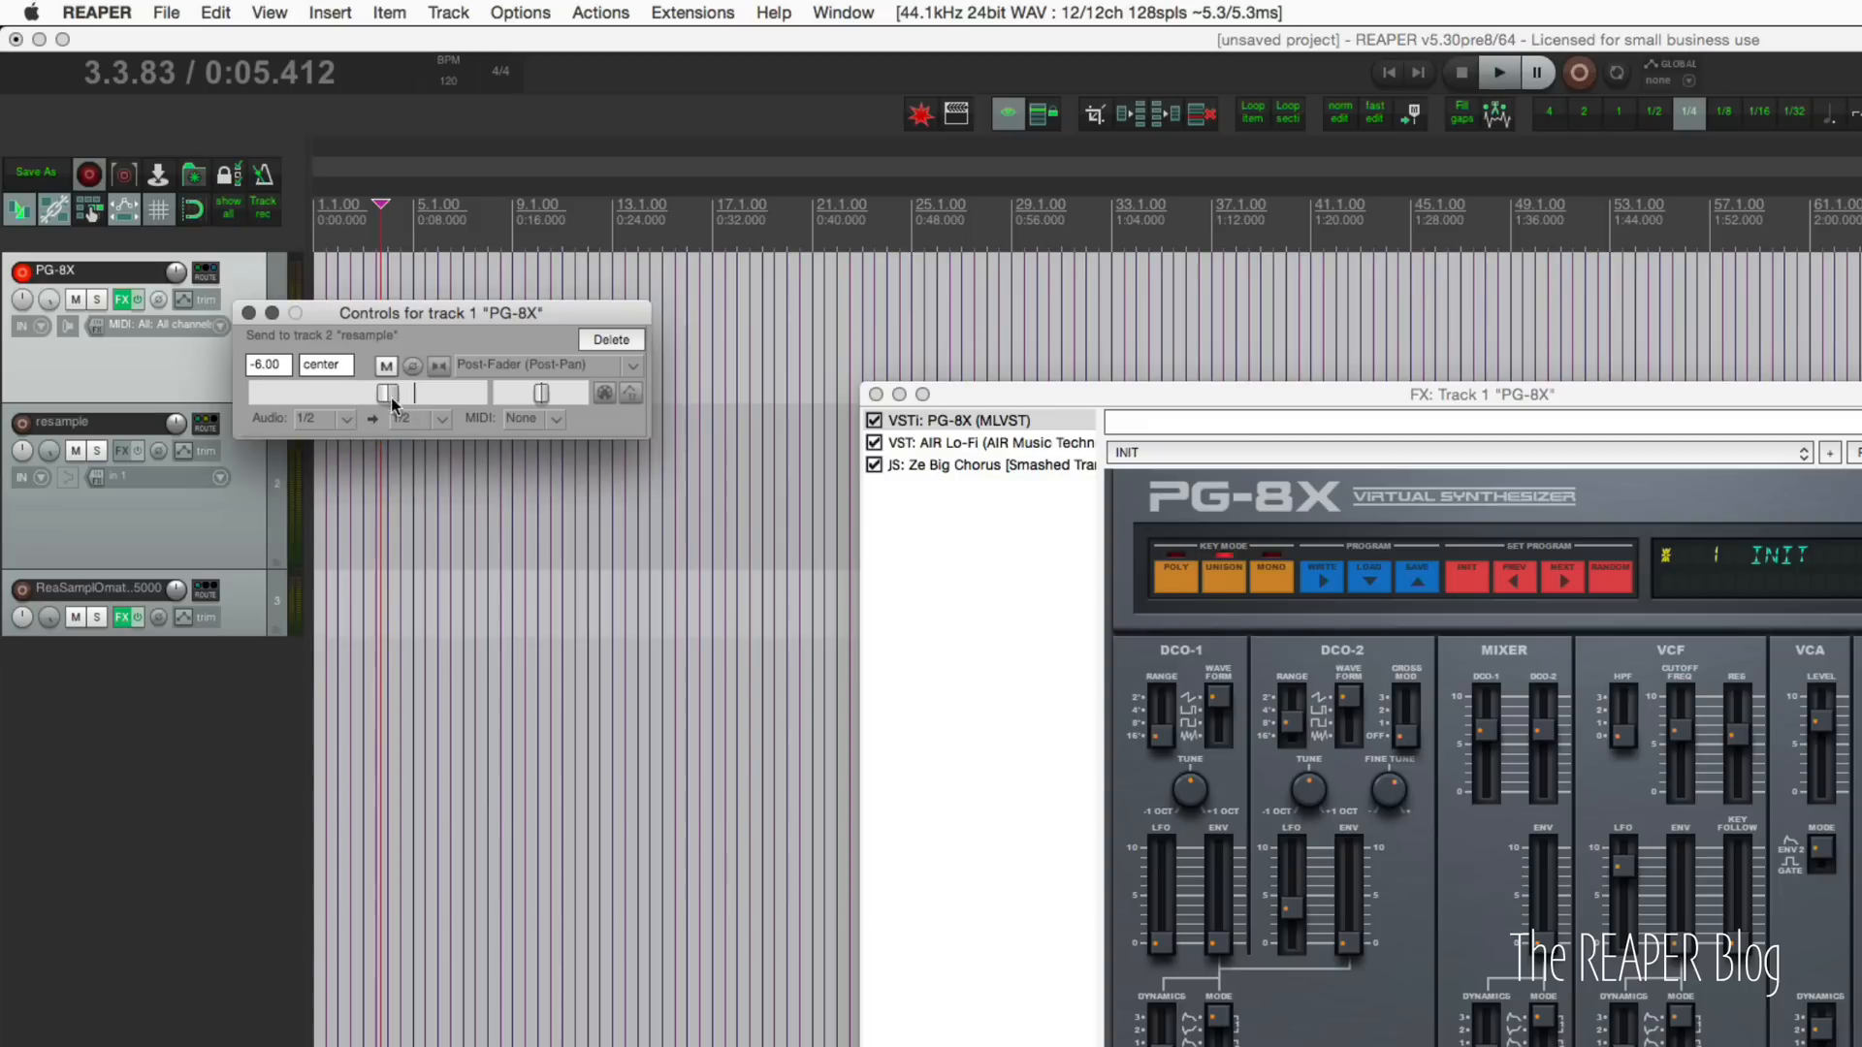
Raise the PG-8X send to the resample track to +0.00 dB and close the routing.
{"action": "left_click_drag", "start_coordinate": [382, 394], "coordinate": [415, 394]}
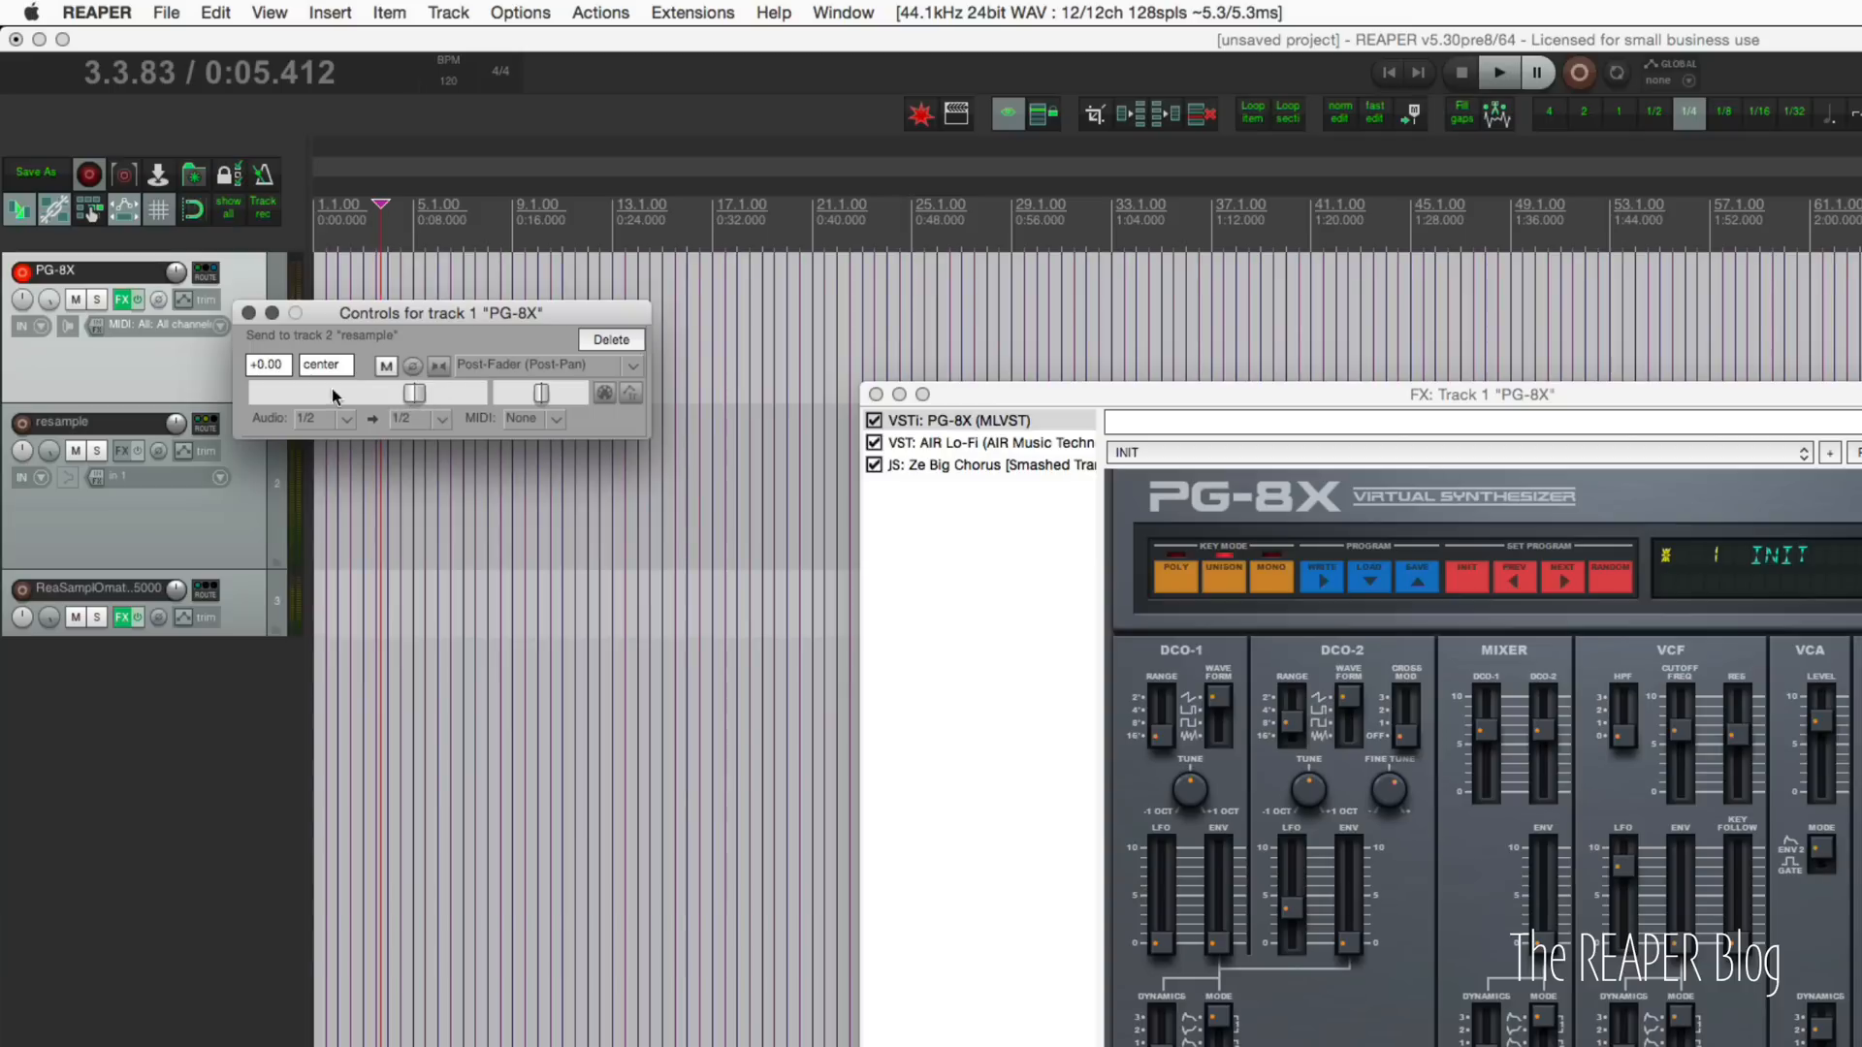
{"action": "left_click", "coordinate": [248, 313]}
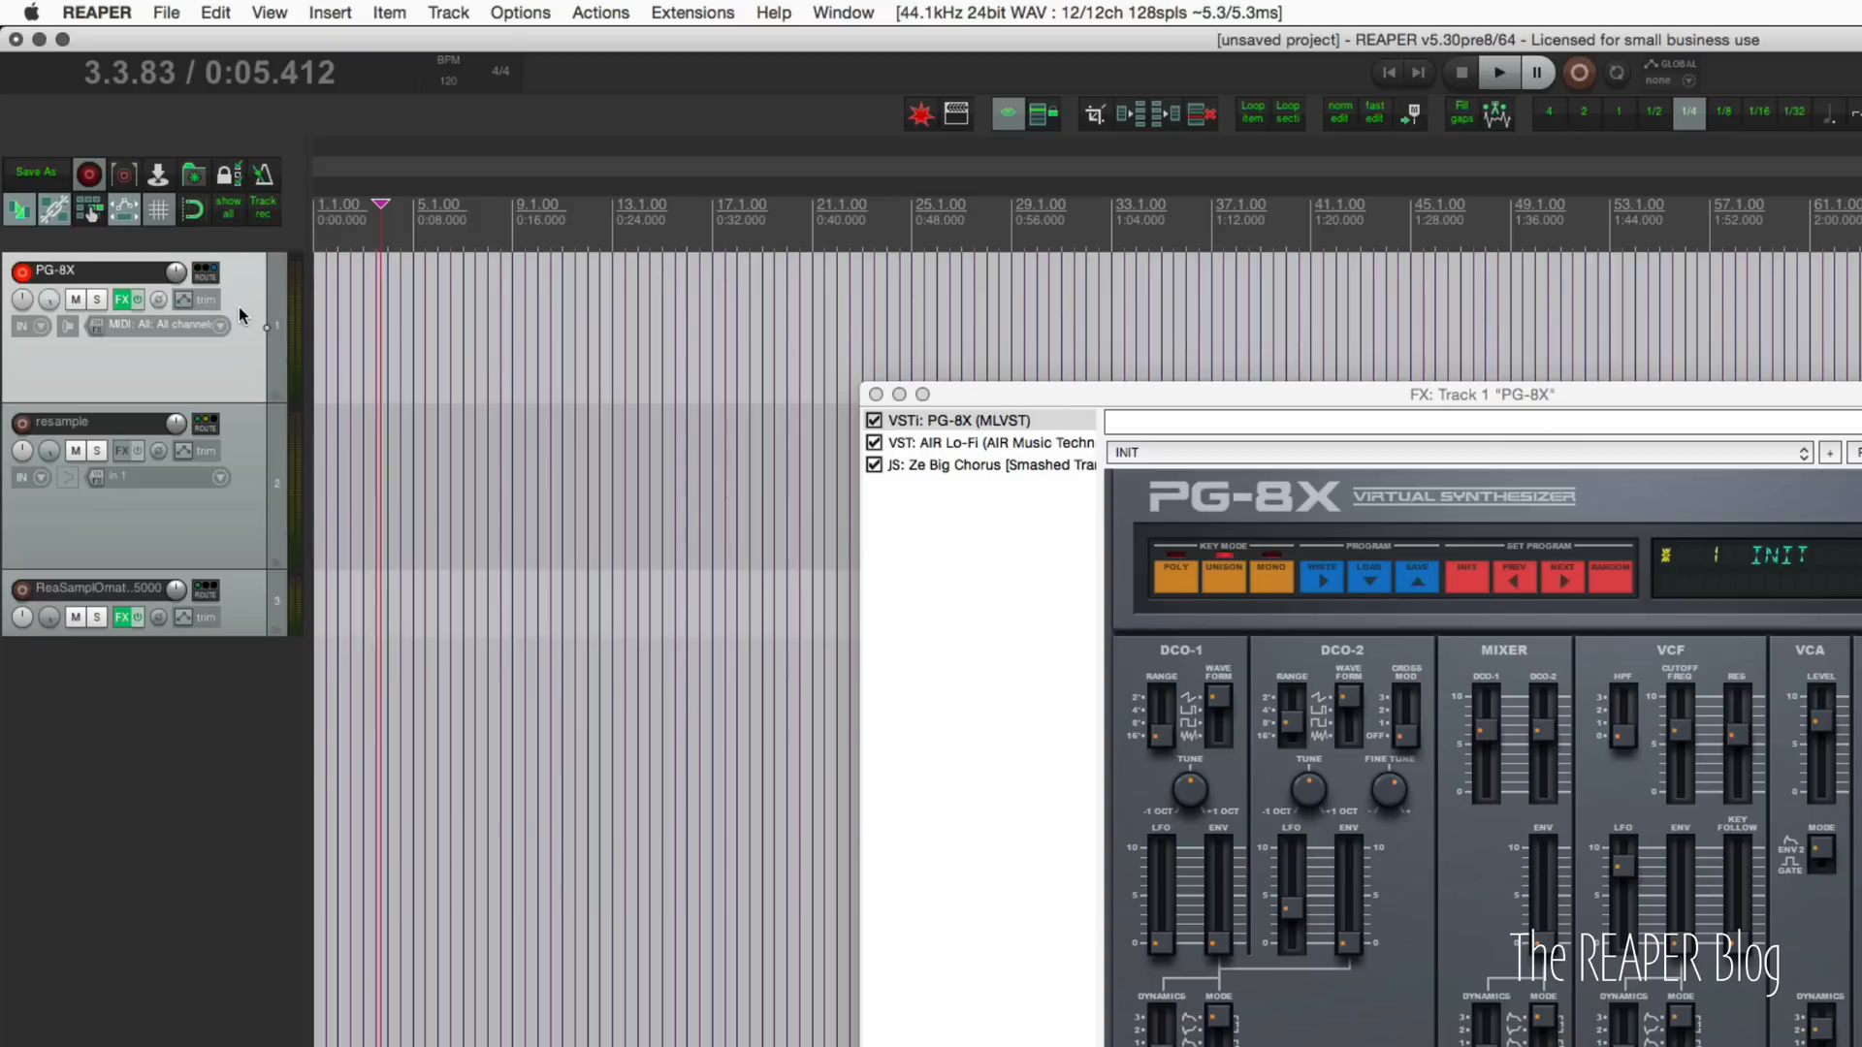
{"action": "mouse_move", "coordinate": [305, 374]}
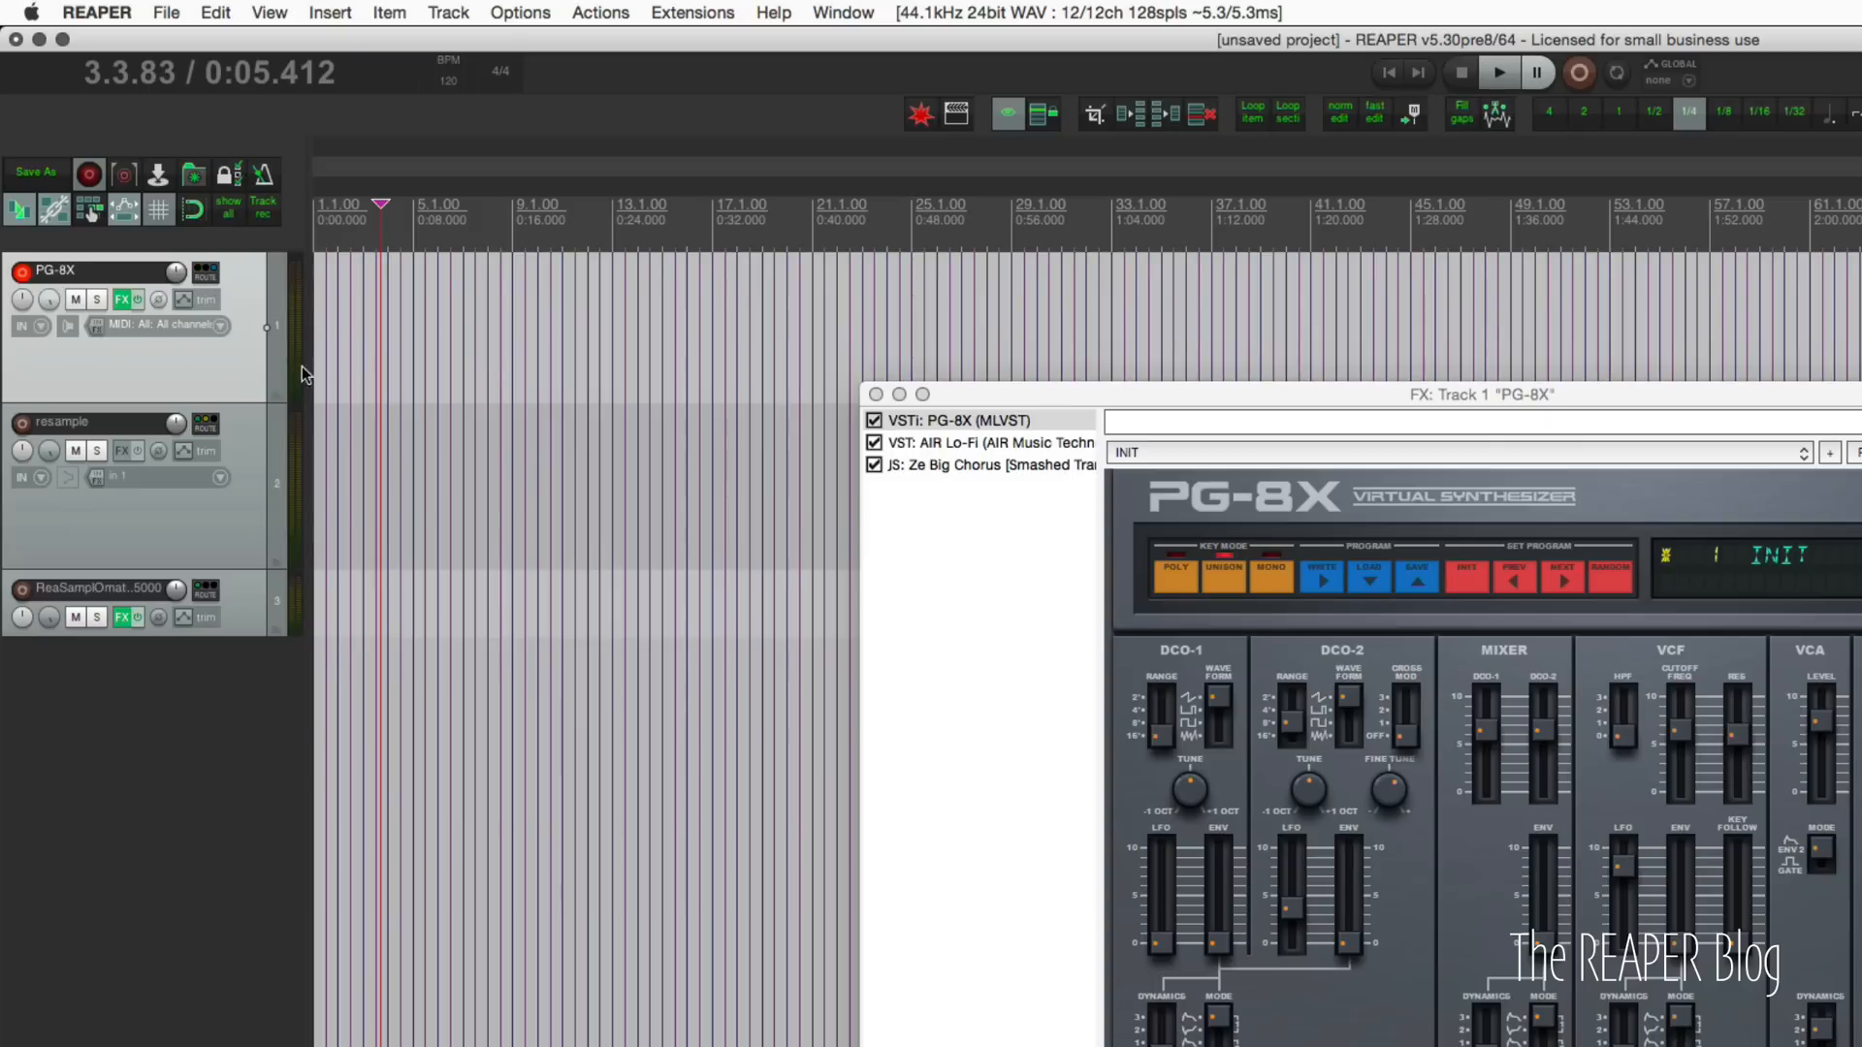
{"action": "left_click", "coordinate": [204, 274]}
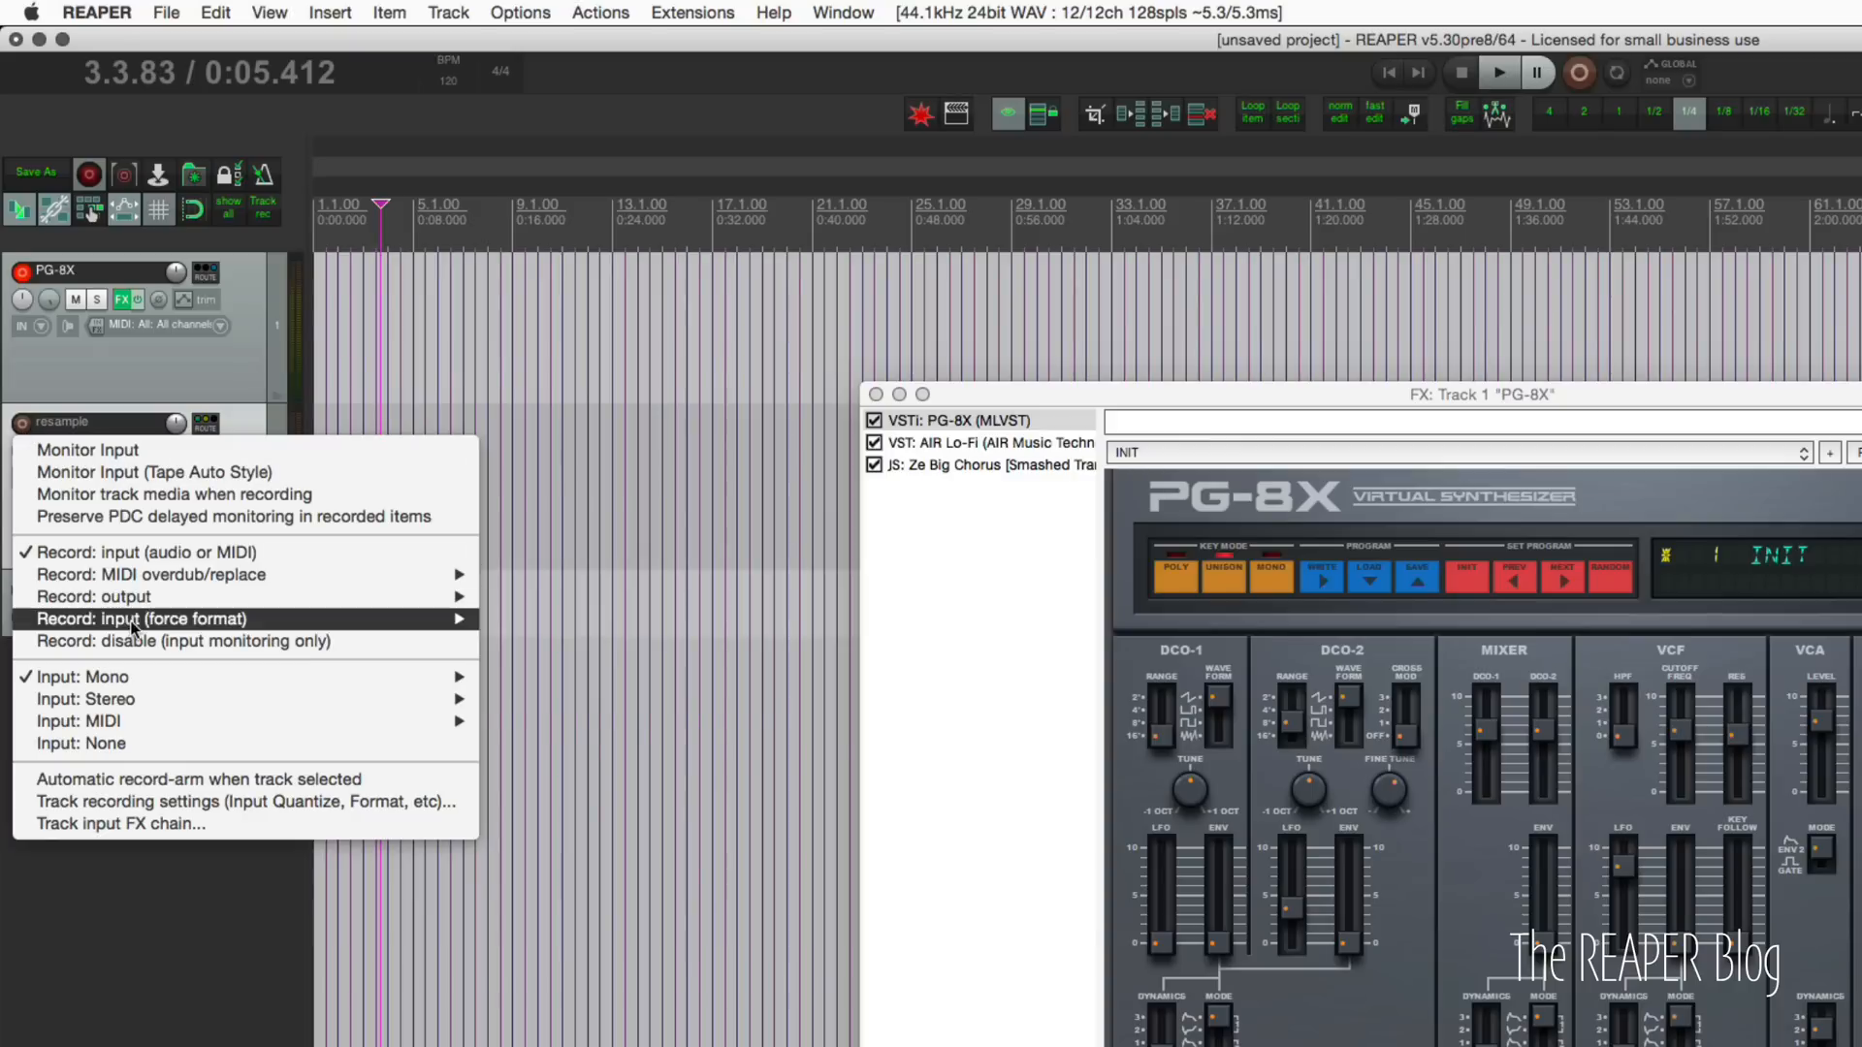
{"action": "mouse_move", "coordinate": [95, 595]}
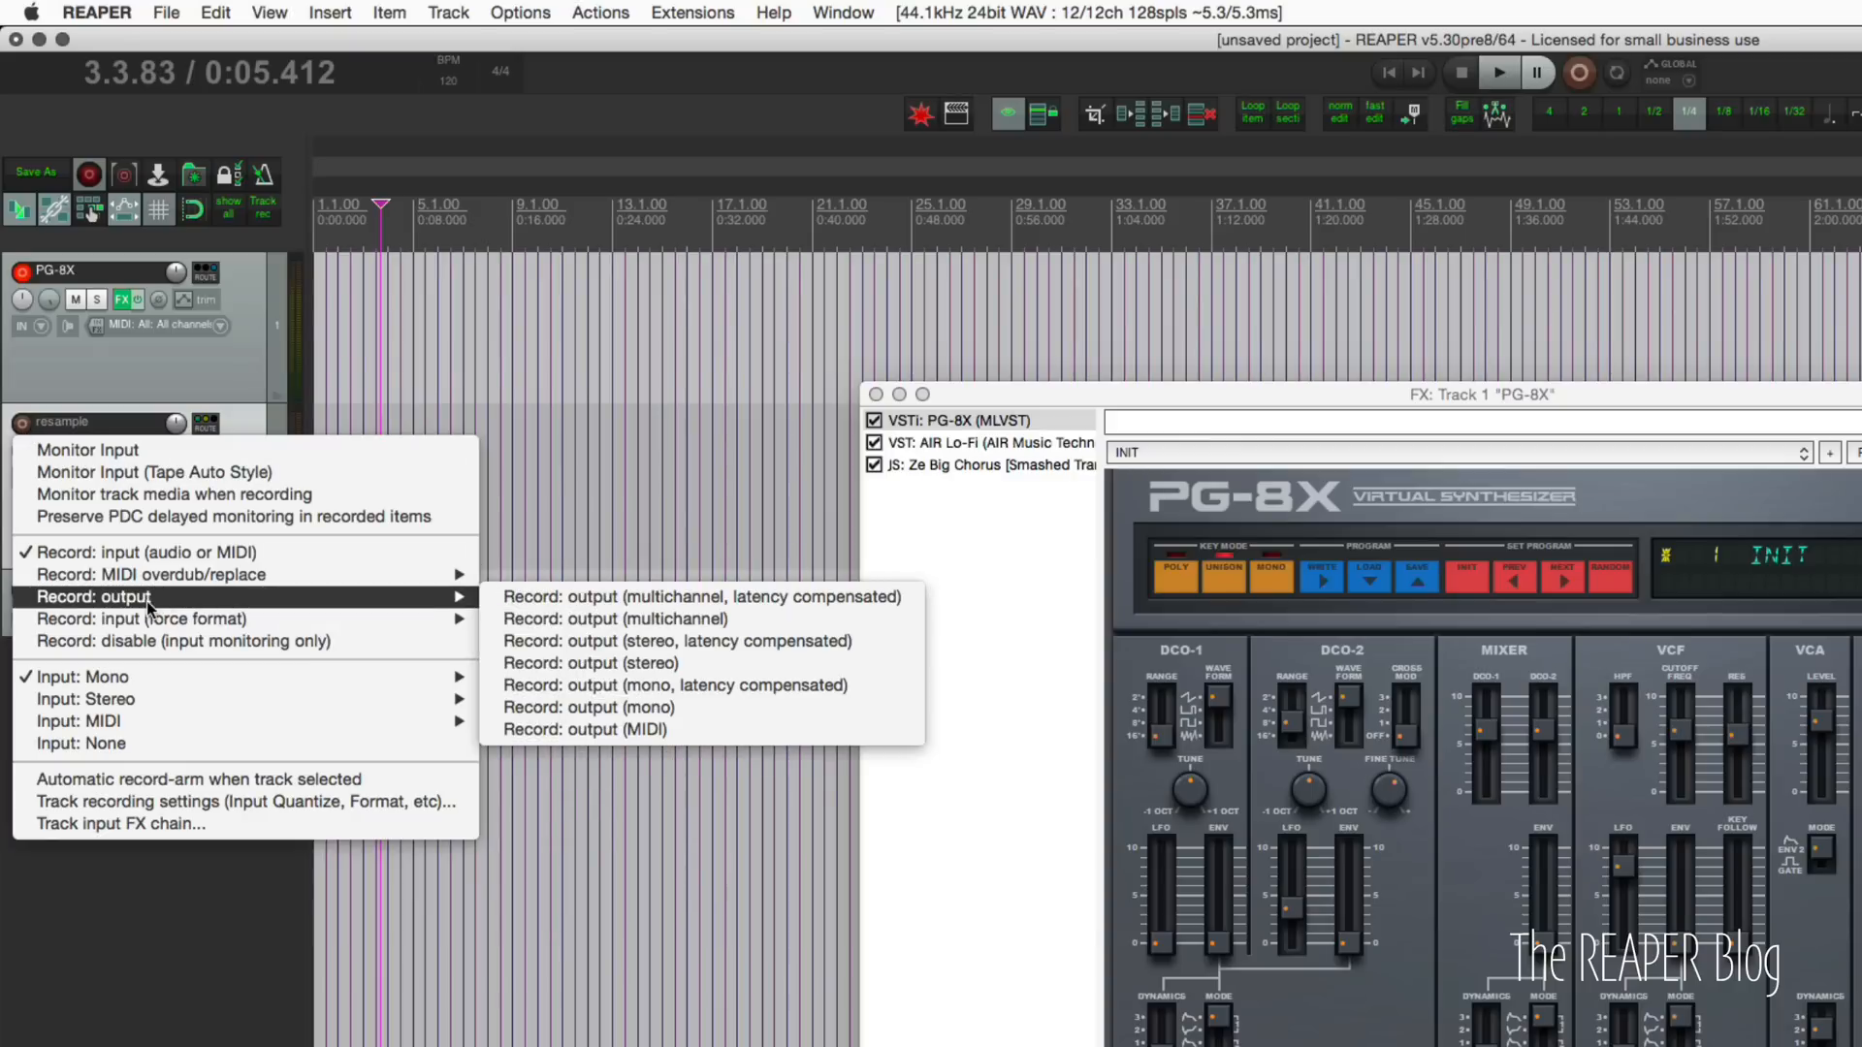
{"action": "mouse_move", "coordinate": [616, 618]}
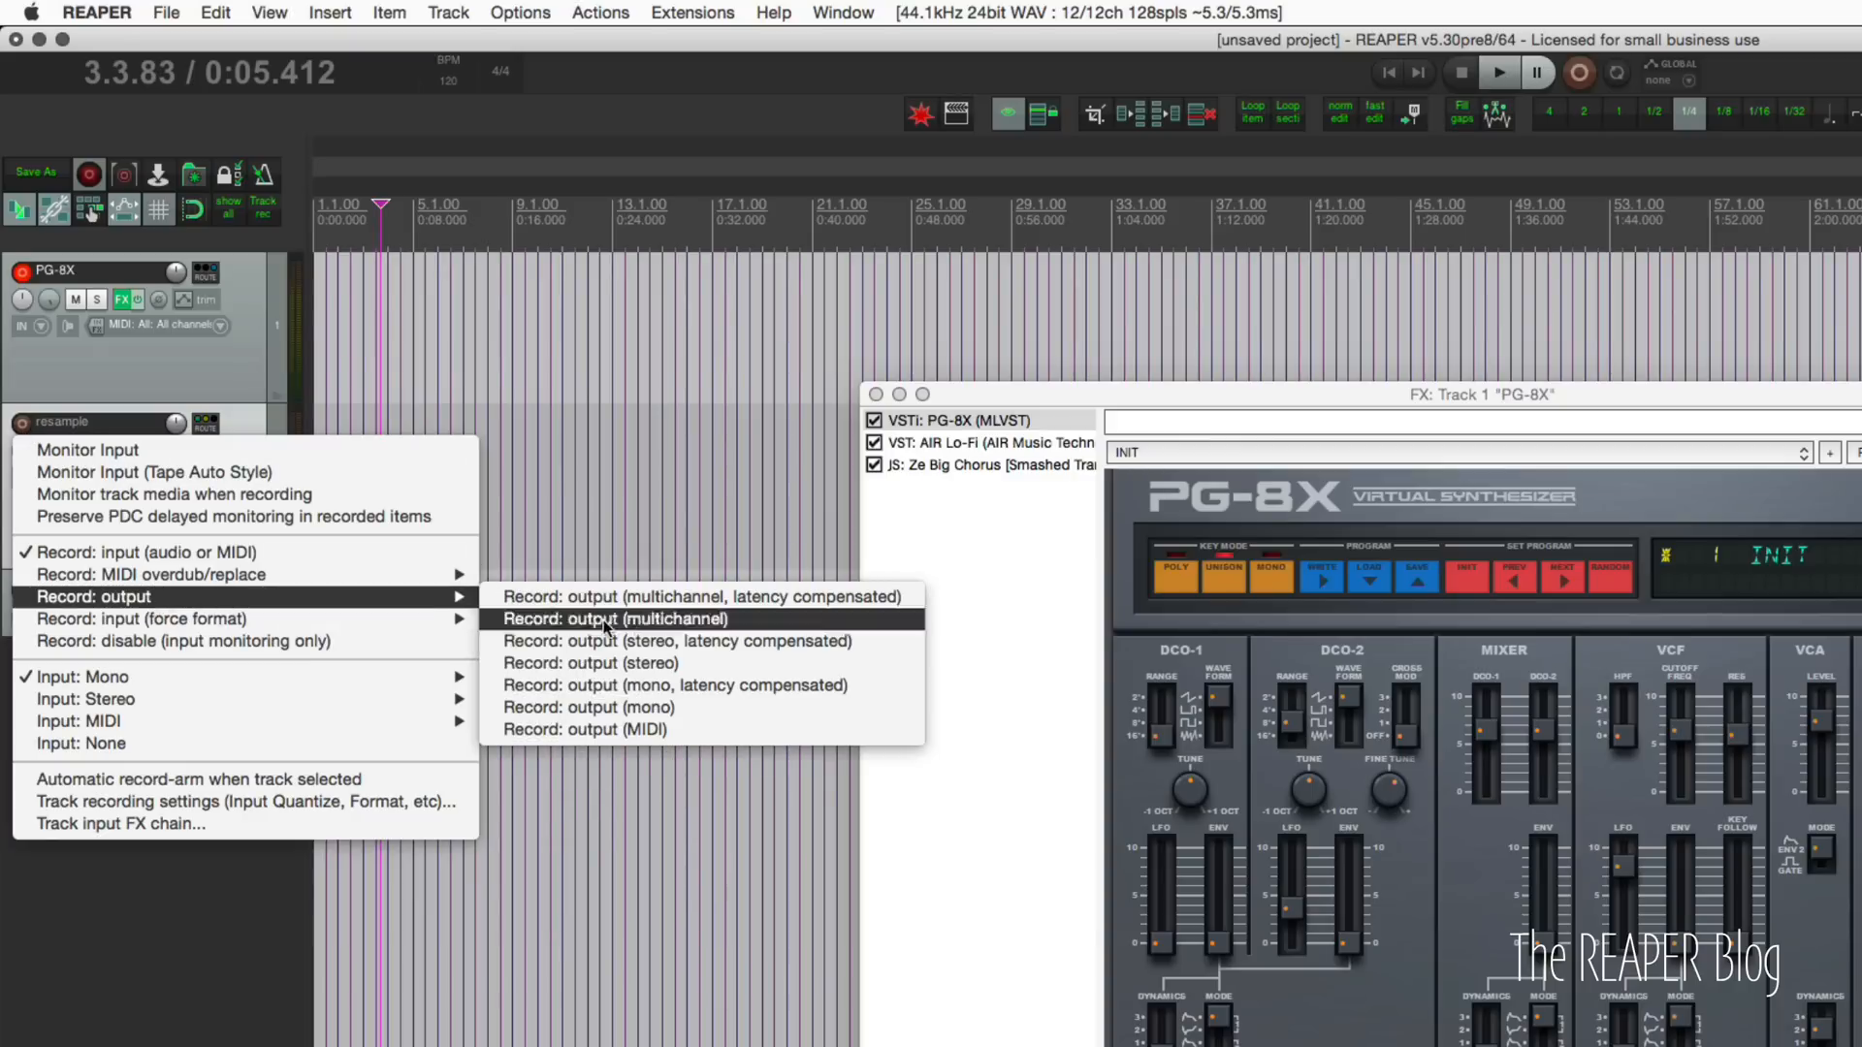
{"action": "mouse_move", "coordinate": [590, 663]}
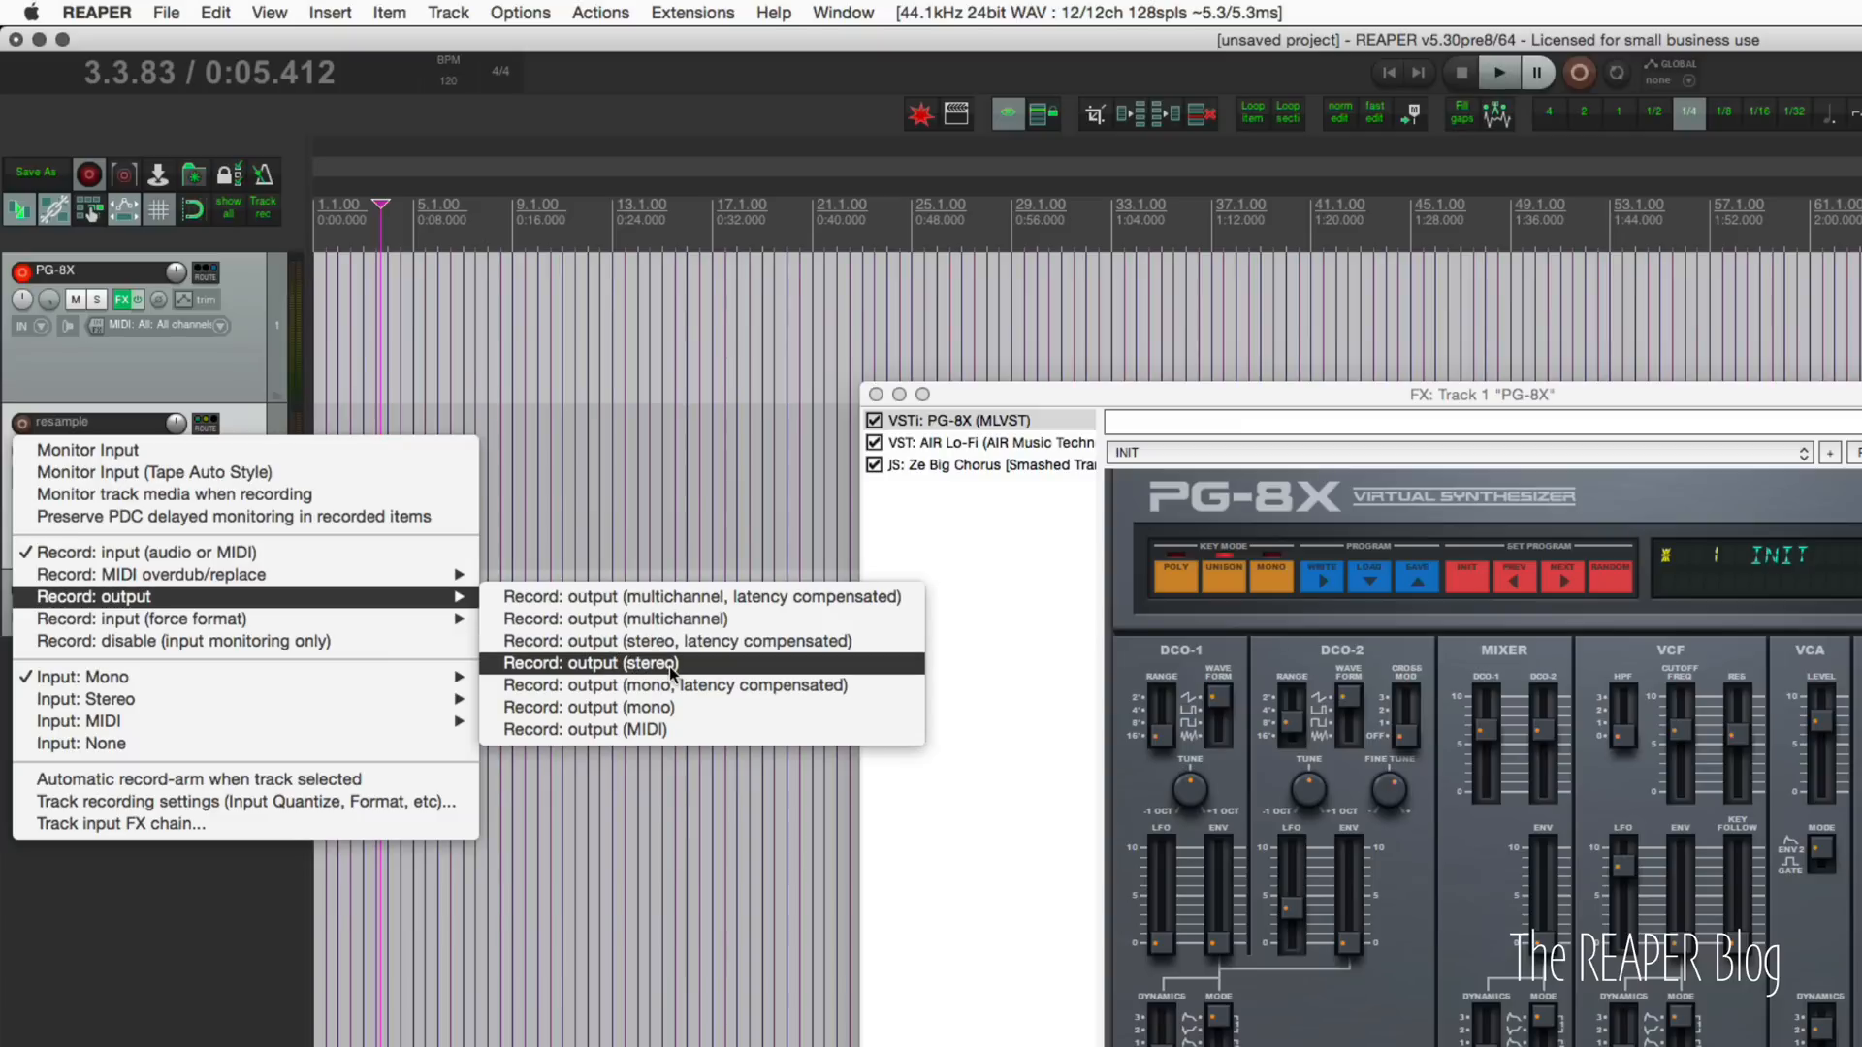
Set the resample track to record its output in stereo.
{"action": "left_click", "coordinate": [585, 663]}
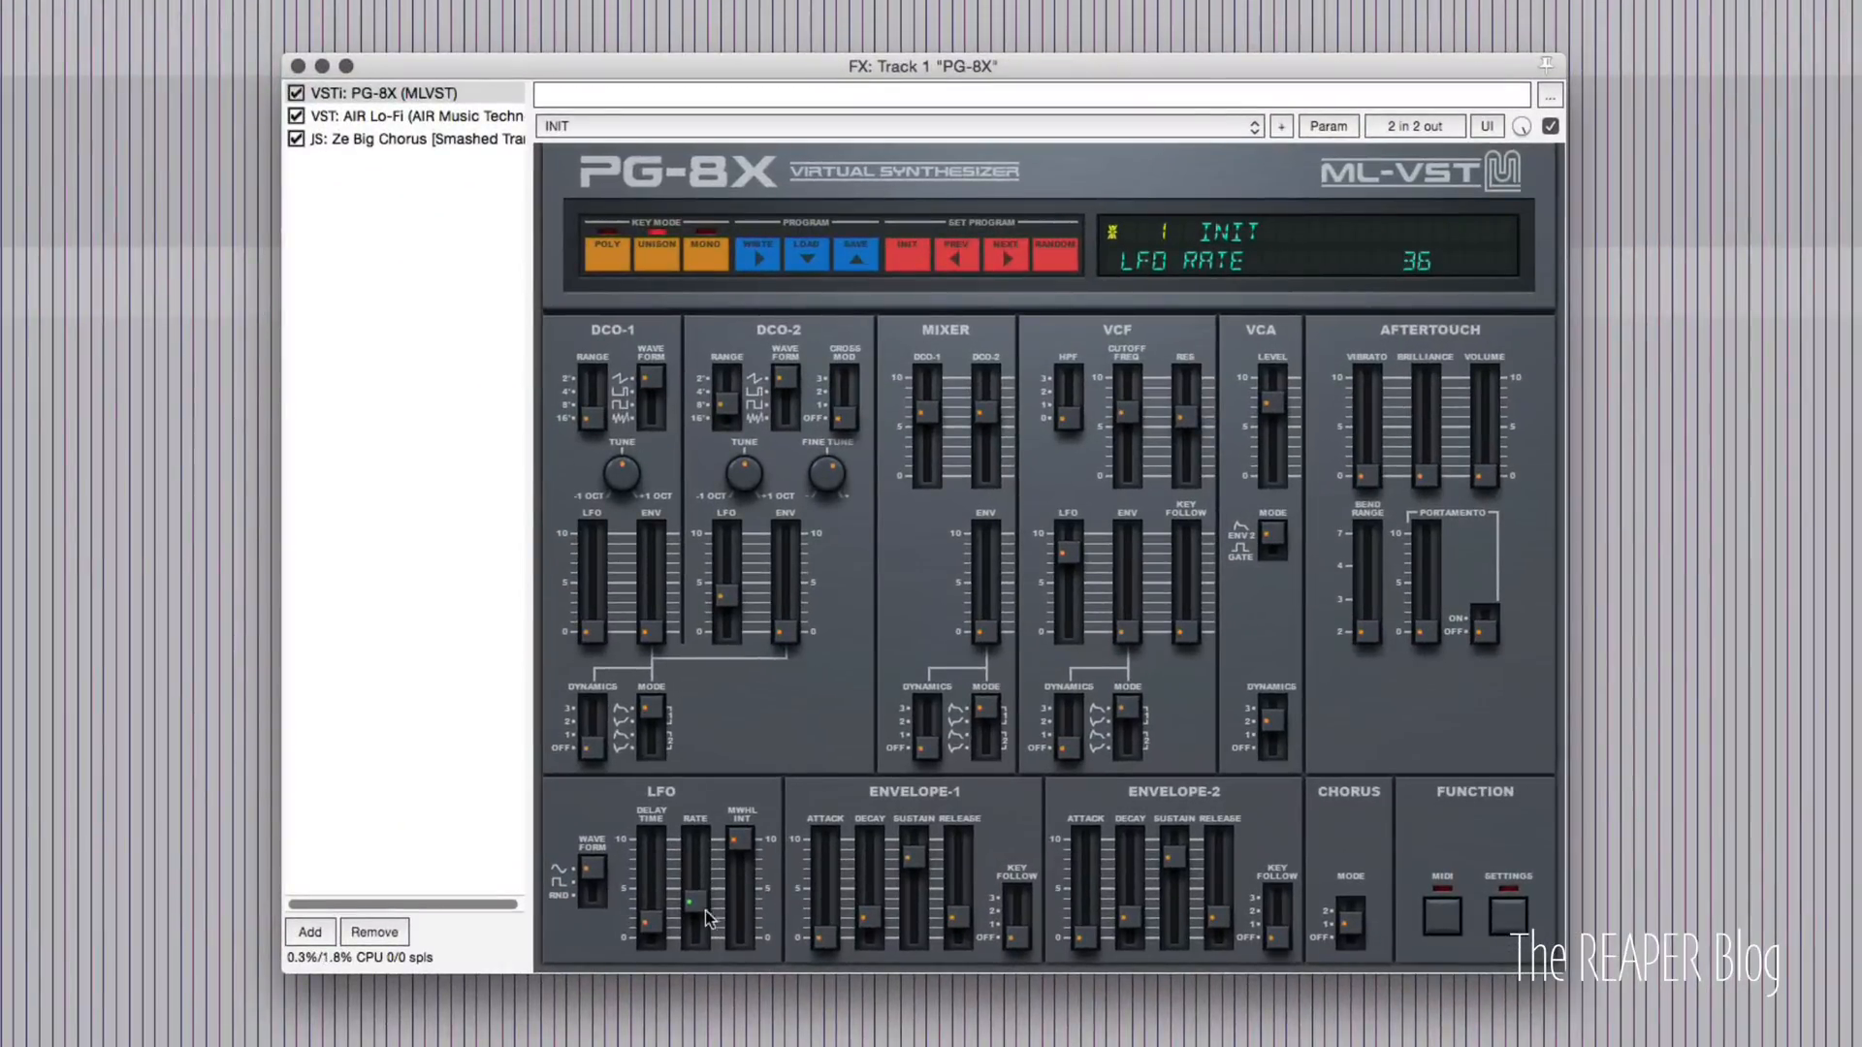
Raise the PG-8X LFO rate to about 52.
{"action": "left_click_drag", "start_coordinate": [686, 913], "coordinate": [686, 855]}
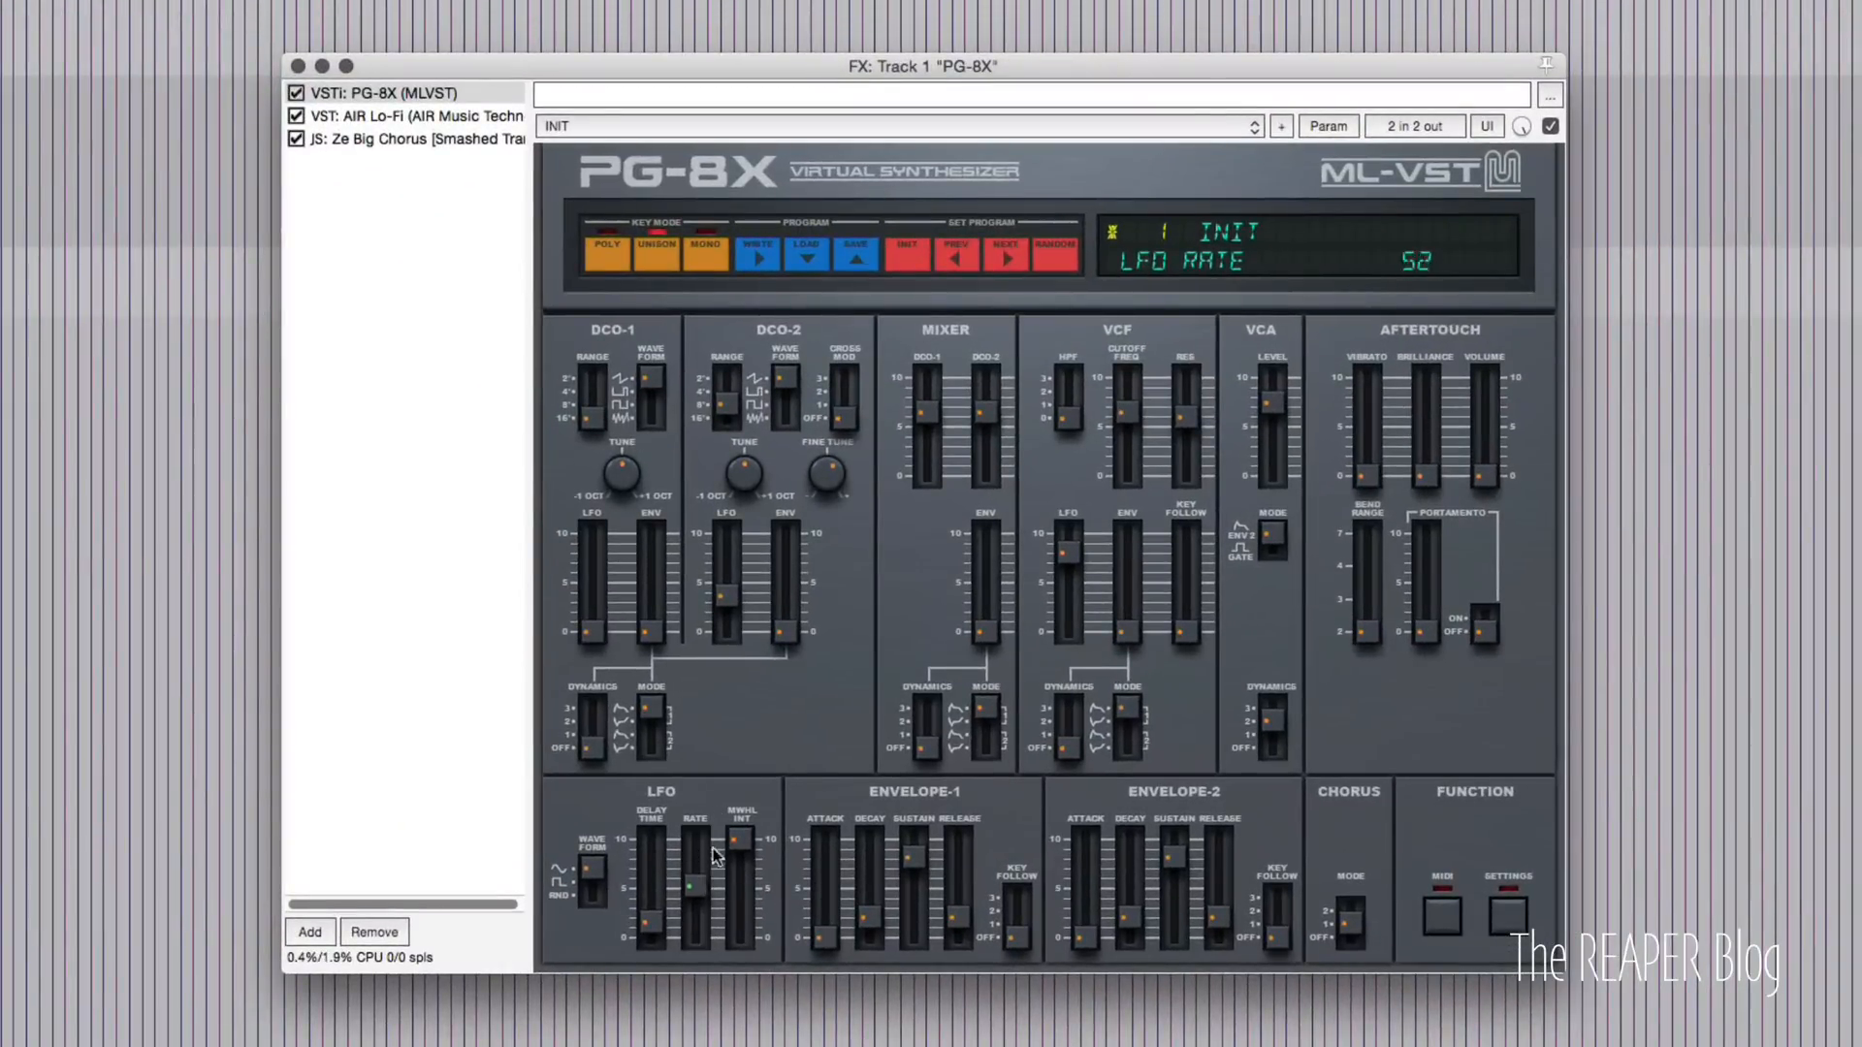
{"action": "left_click_drag", "start_coordinate": [716, 878], "coordinate": [723, 838]}
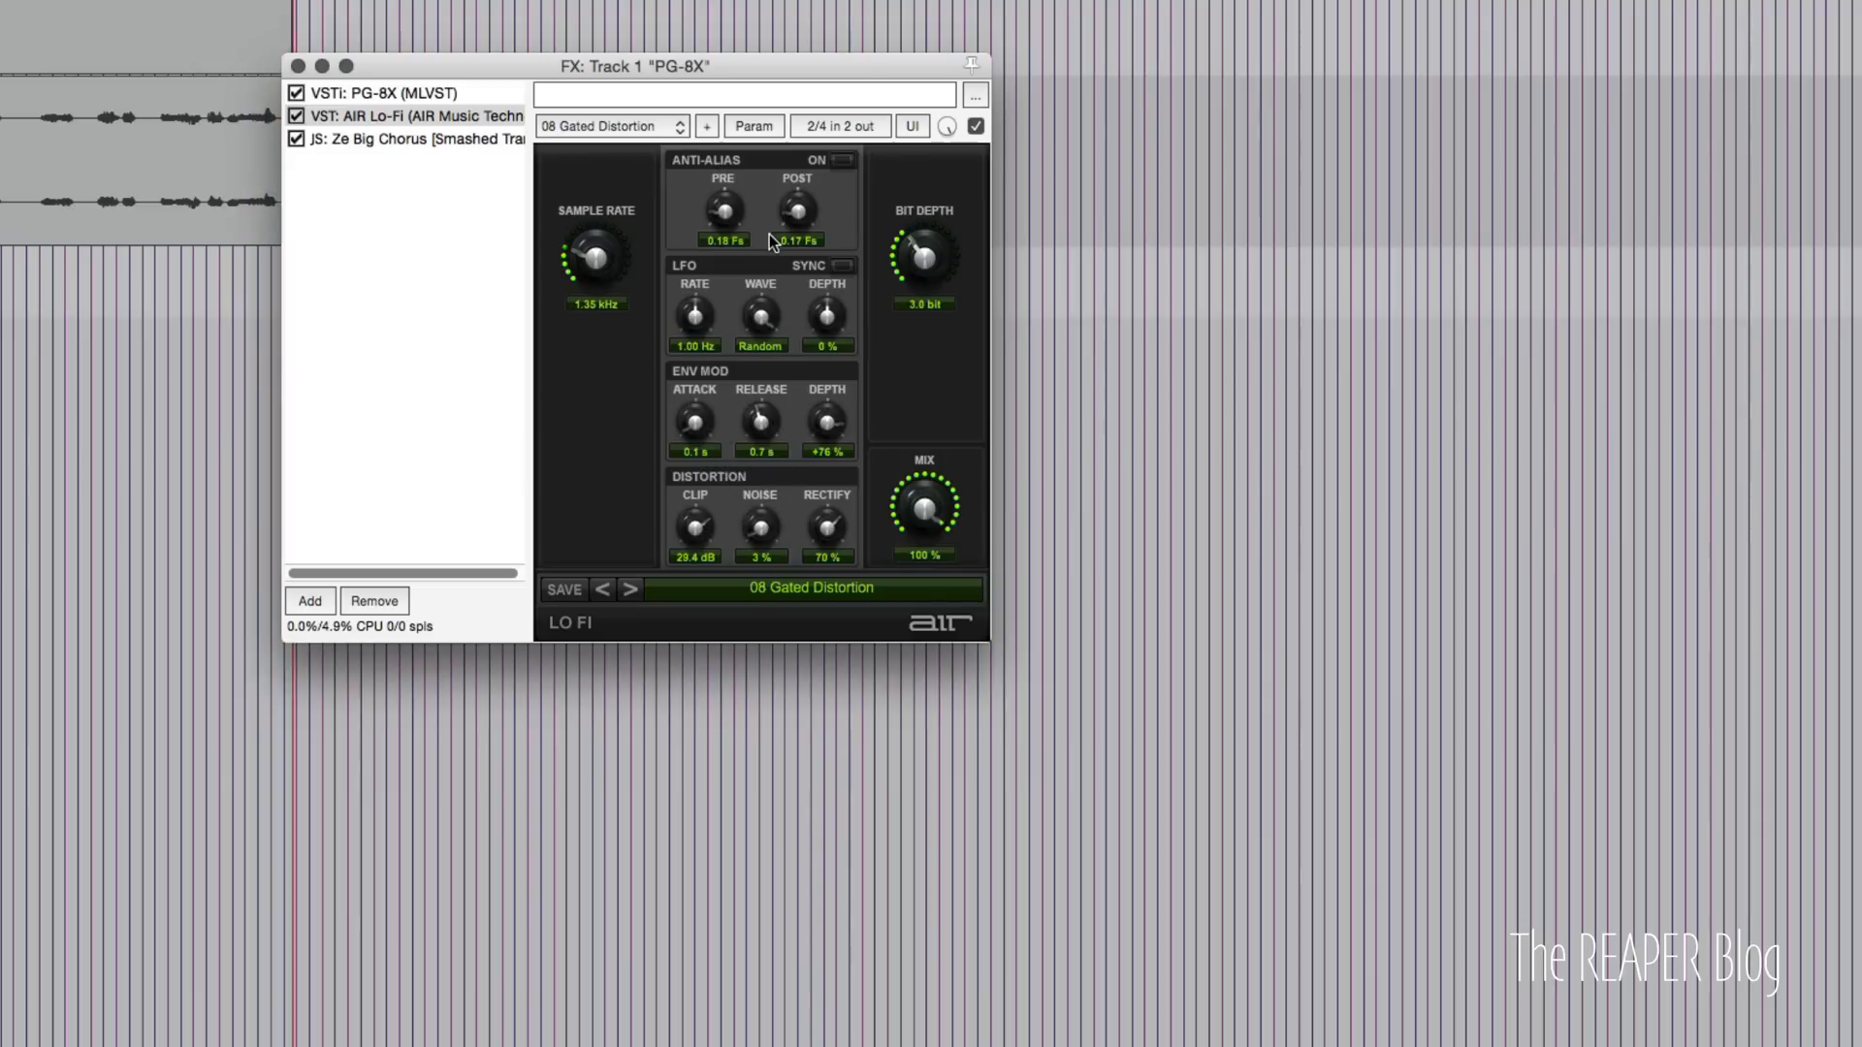
{"action": "left_click", "coordinate": [760, 312]}
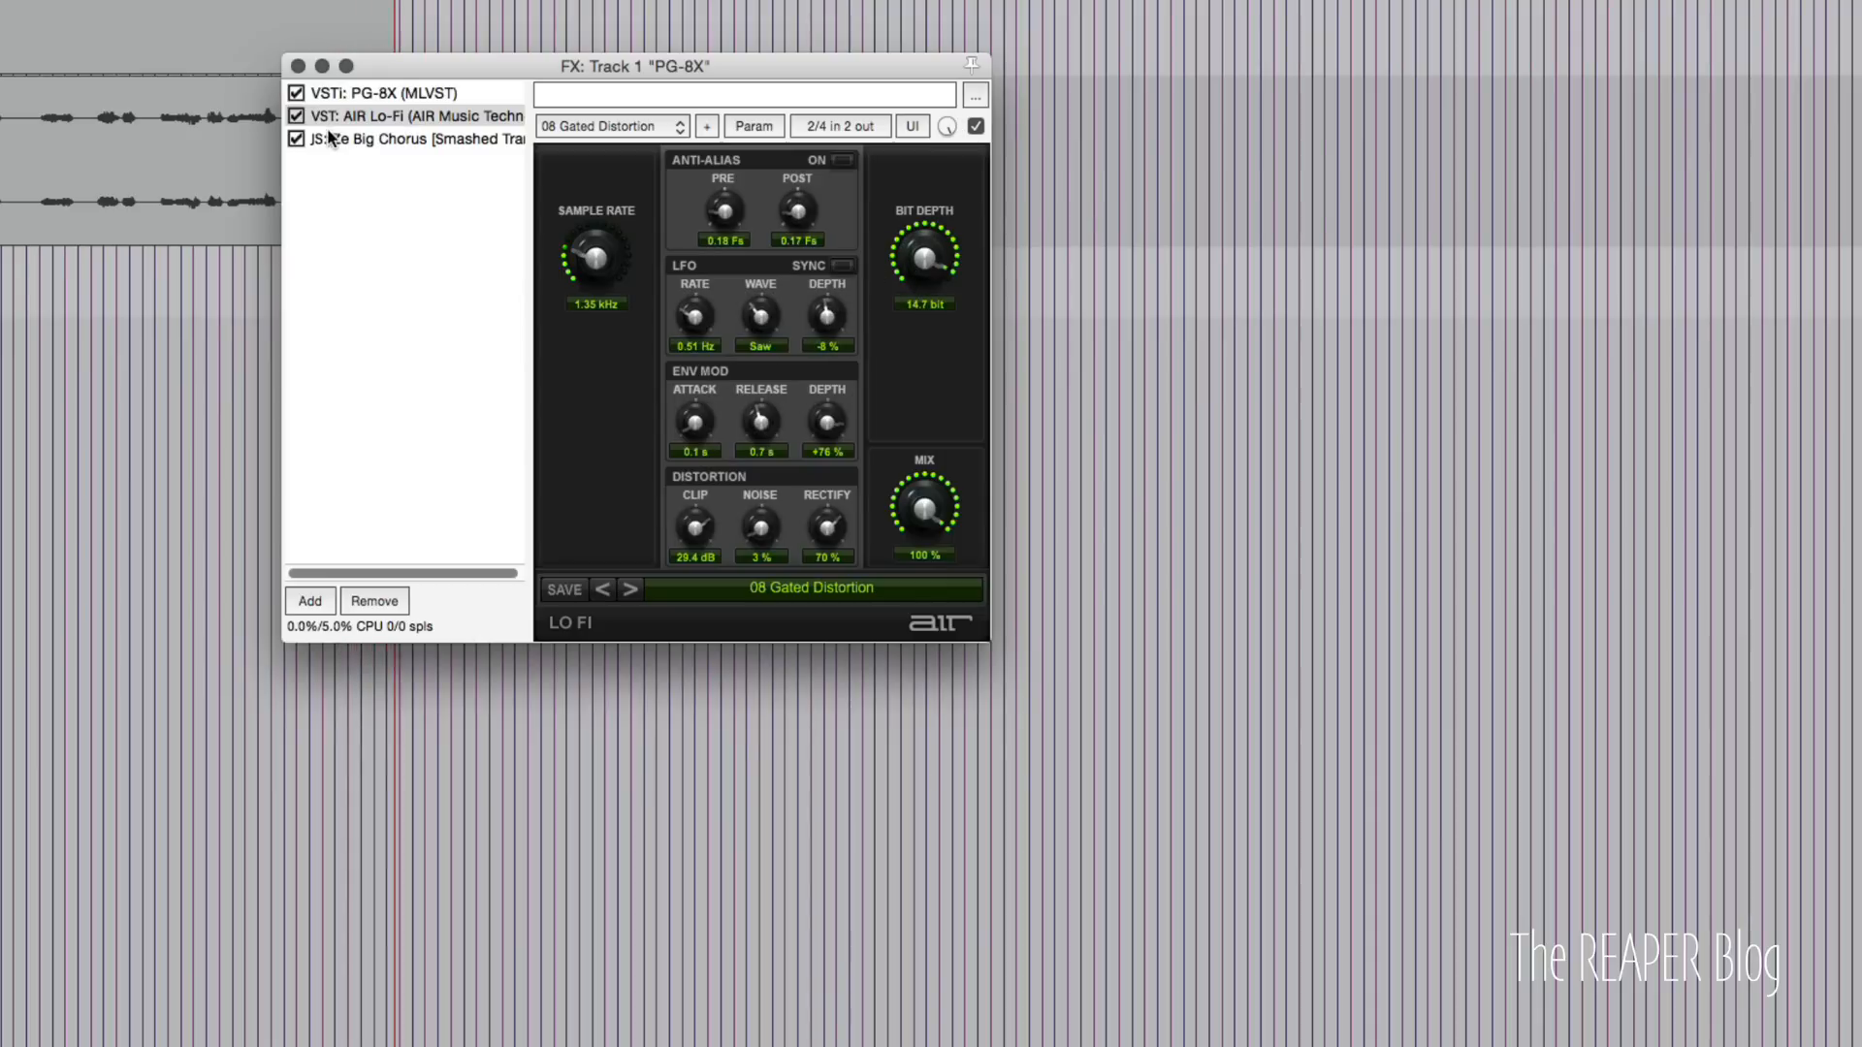
Bypass Ze Big Chorus in the FX chain, then push the PG-8X LFO rate up to about 90.
{"action": "left_click", "coordinate": [409, 137]}
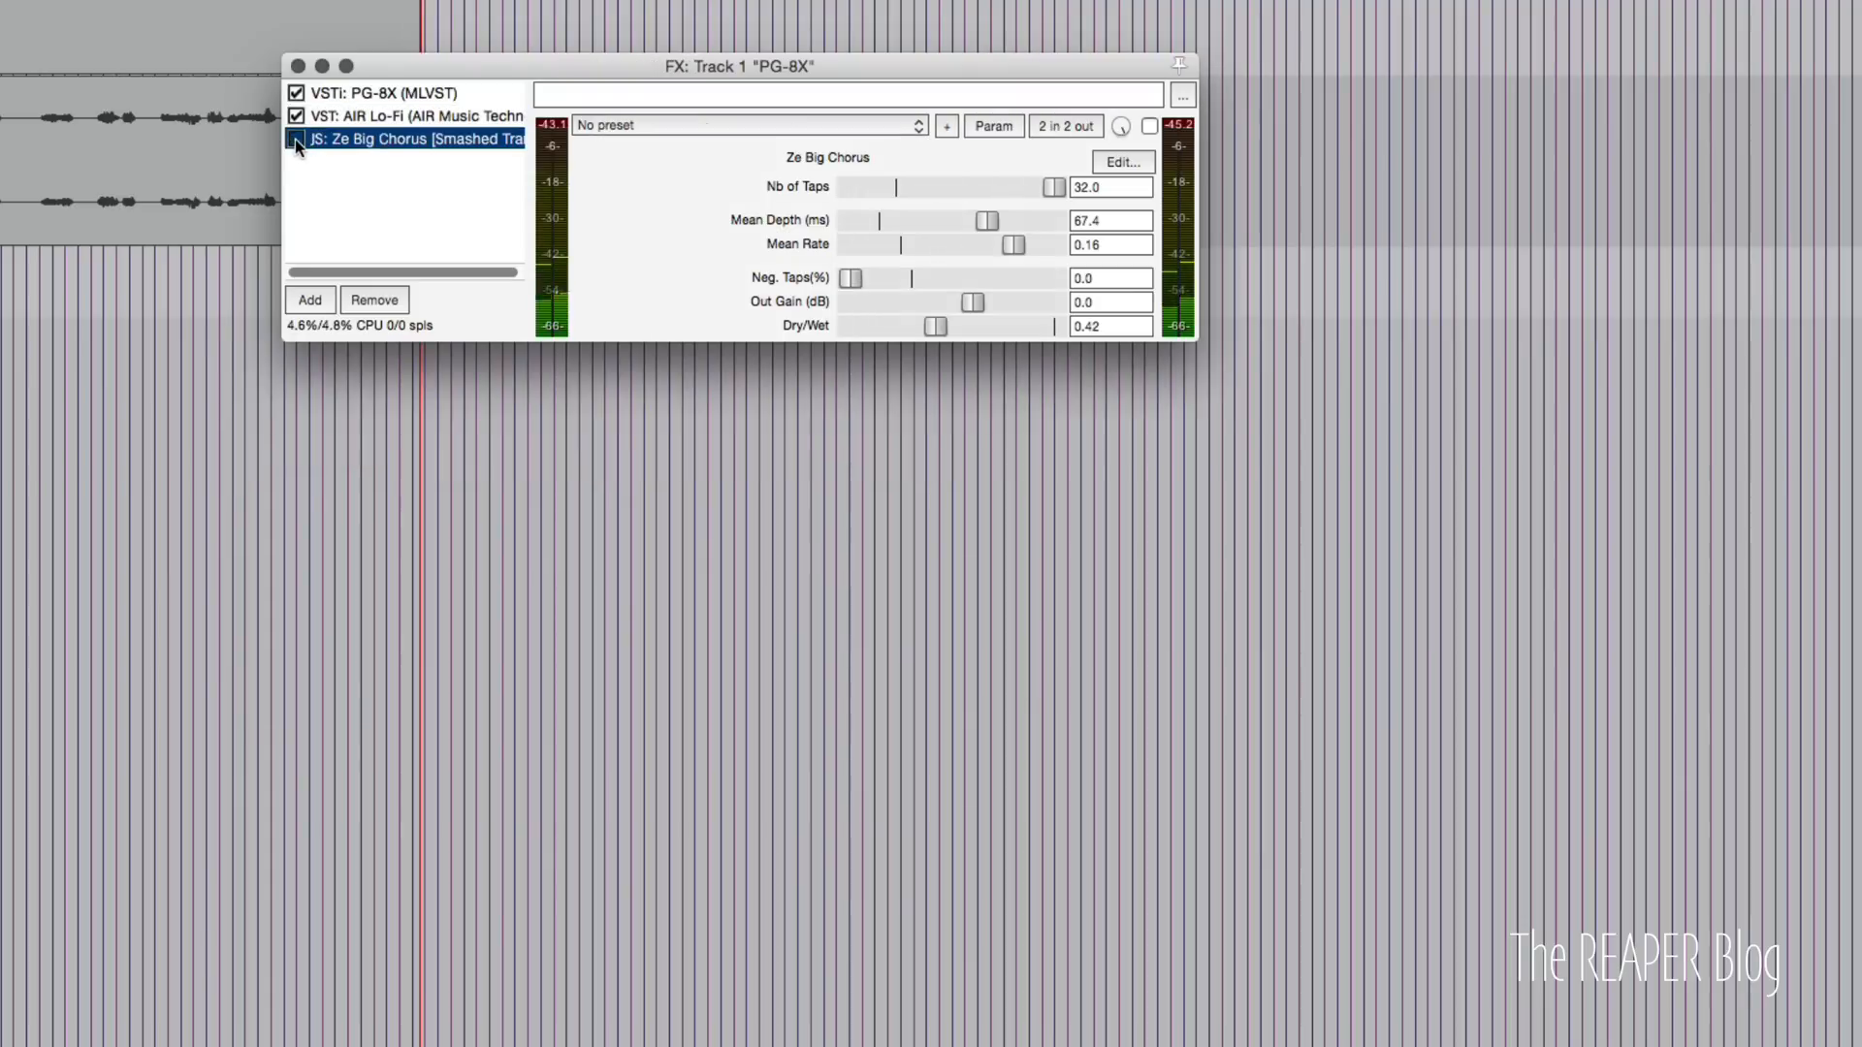
{"action": "left_click", "coordinate": [296, 140]}
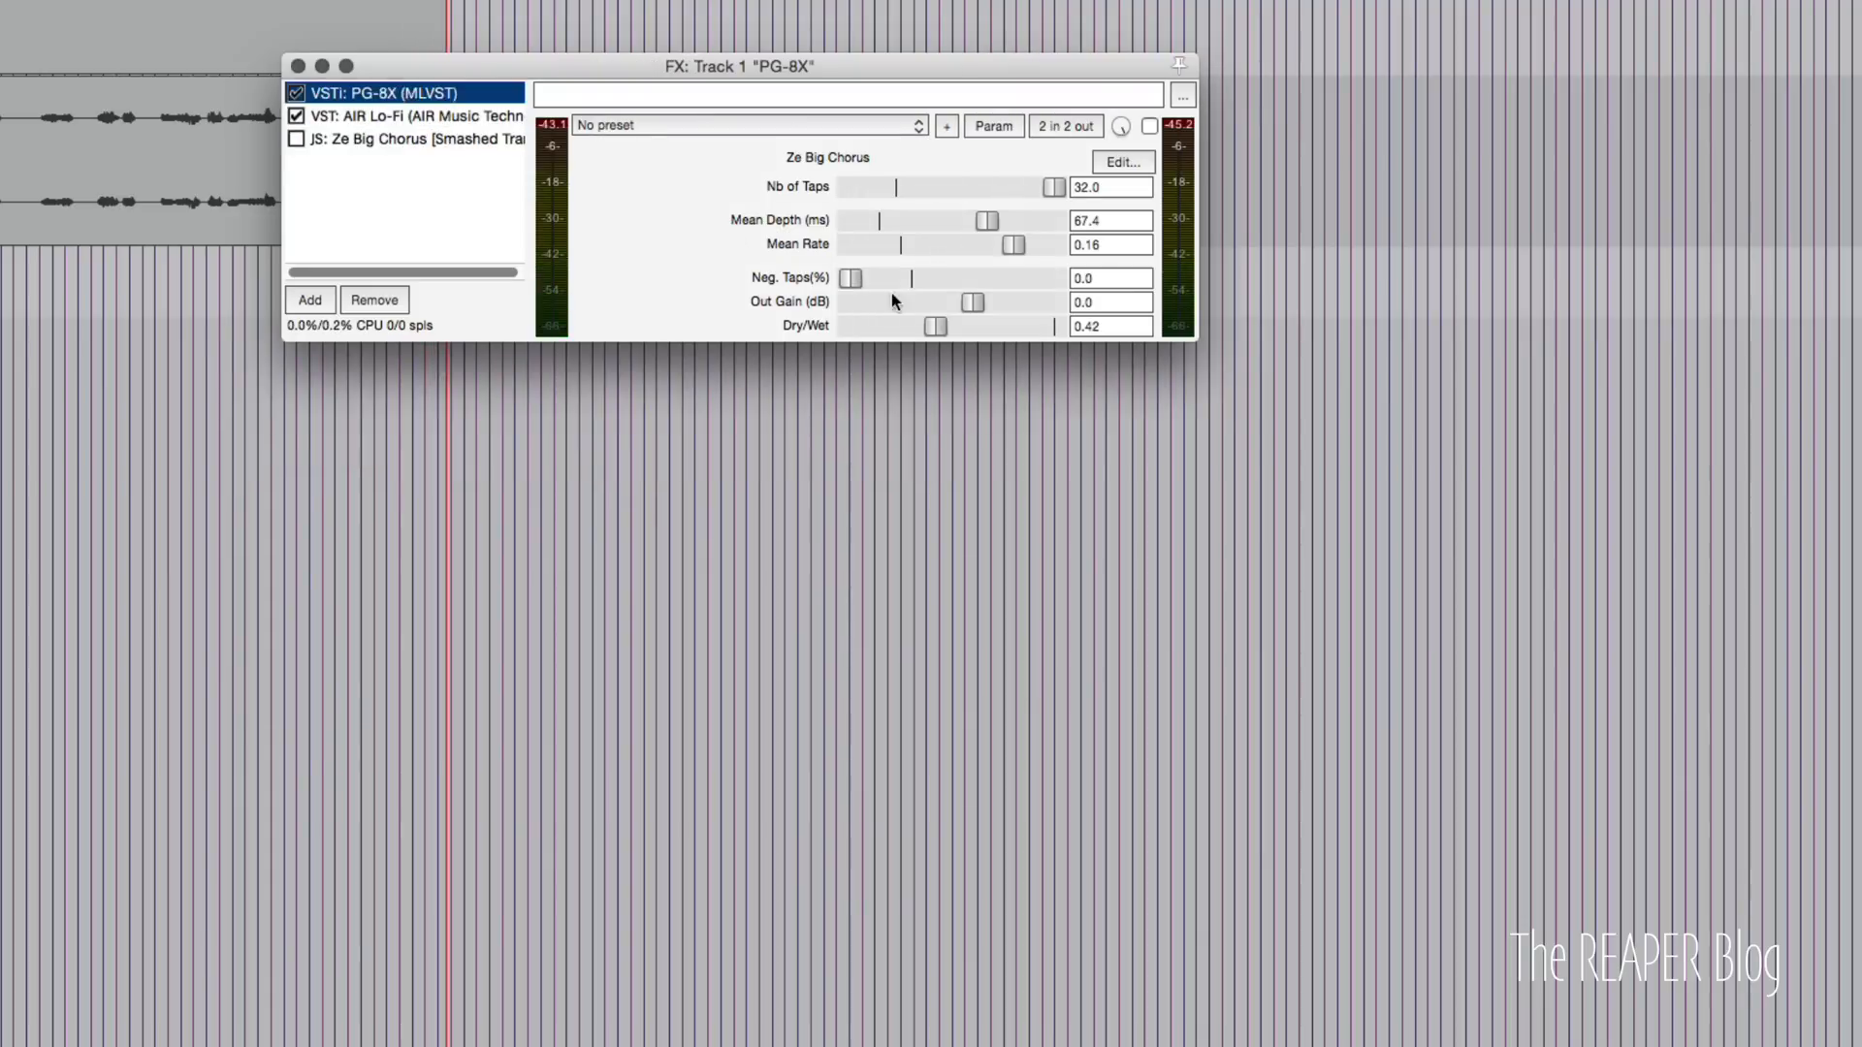
{"action": "left_click", "coordinate": [380, 93]}
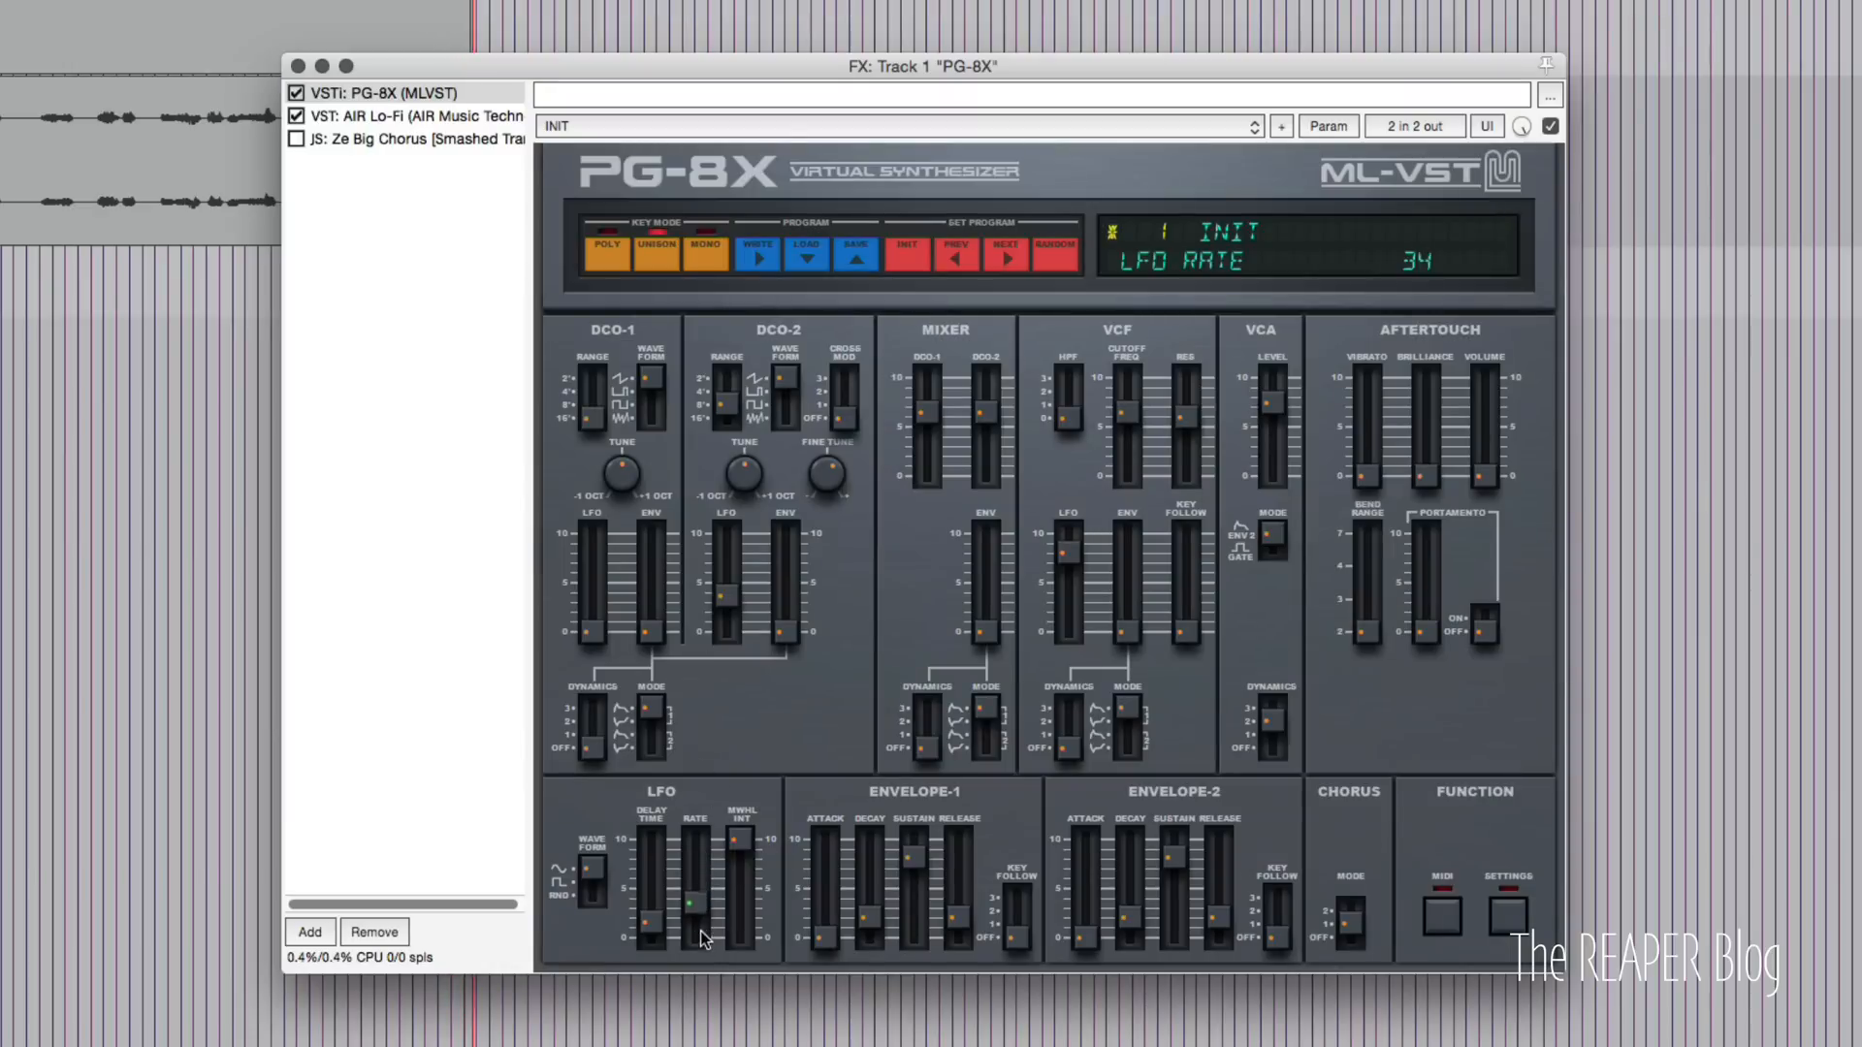
{"action": "left_click_drag", "start_coordinate": [691, 933], "coordinate": [691, 861]}
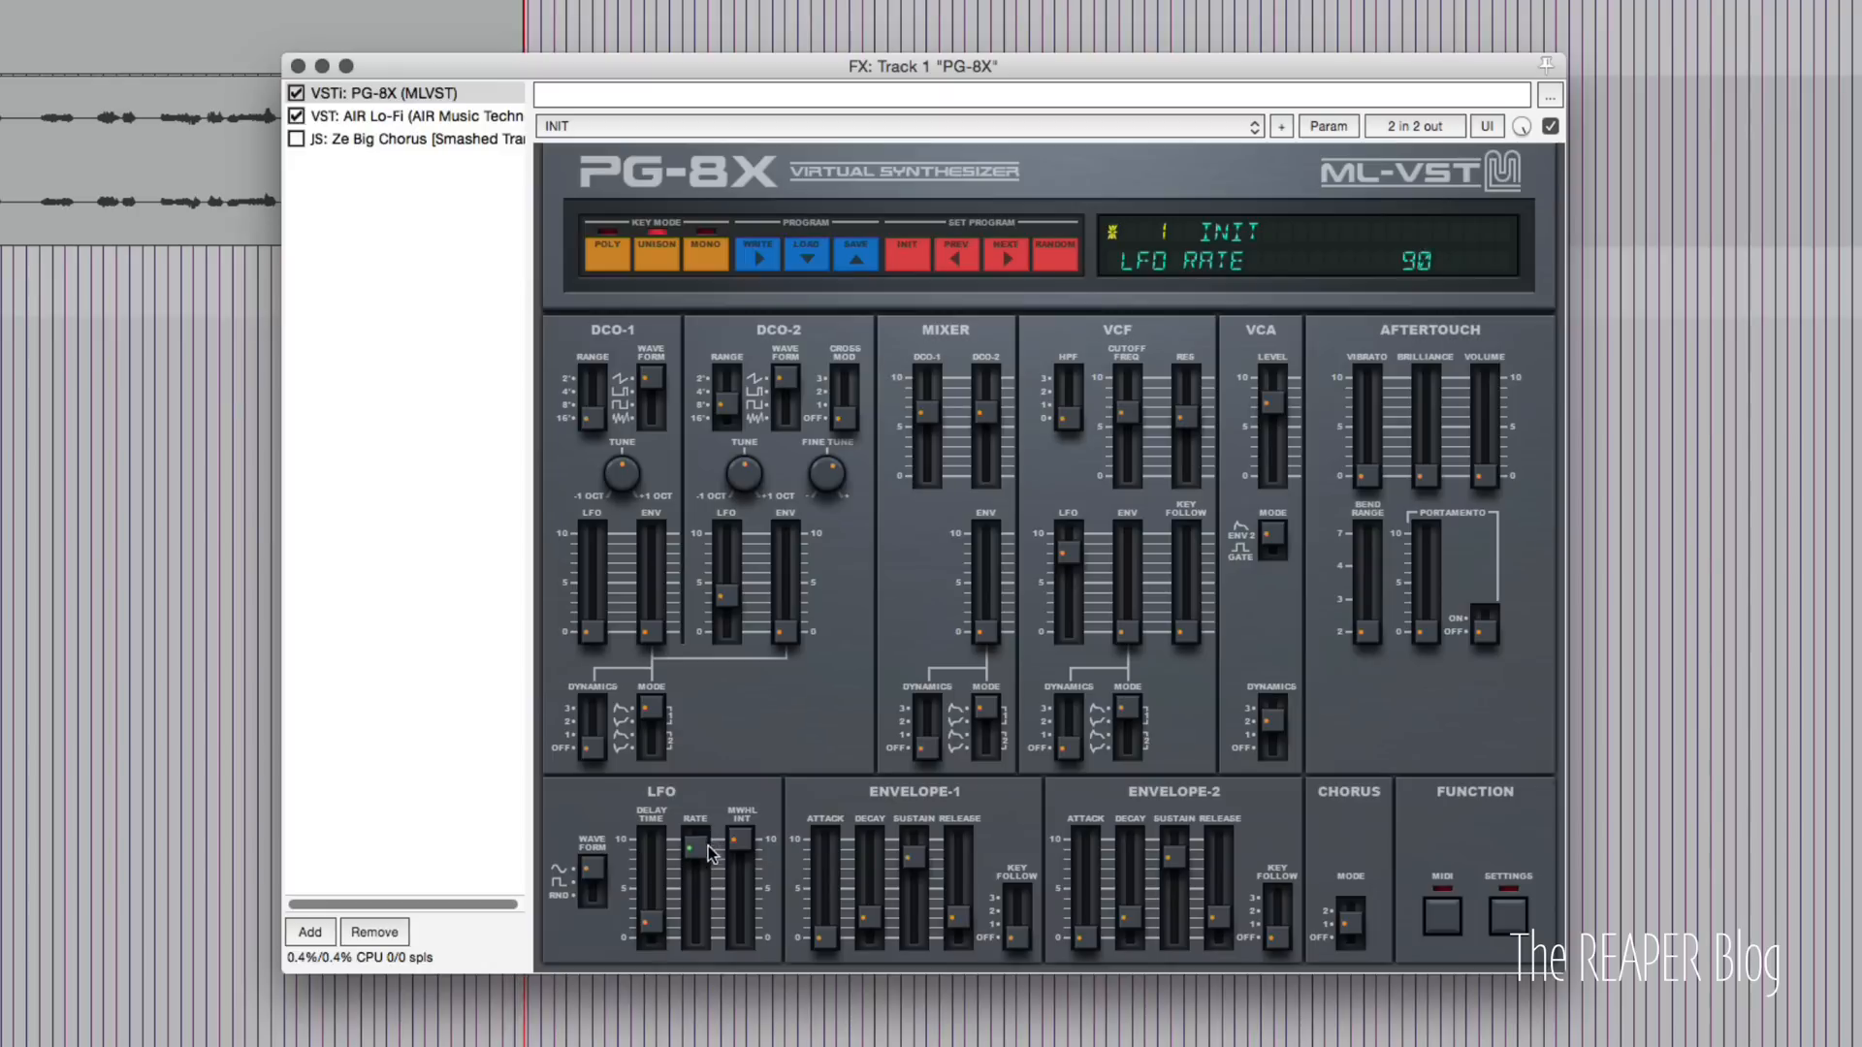
{"action": "left_click_drag", "start_coordinate": [692, 849], "coordinate": [692, 884]}
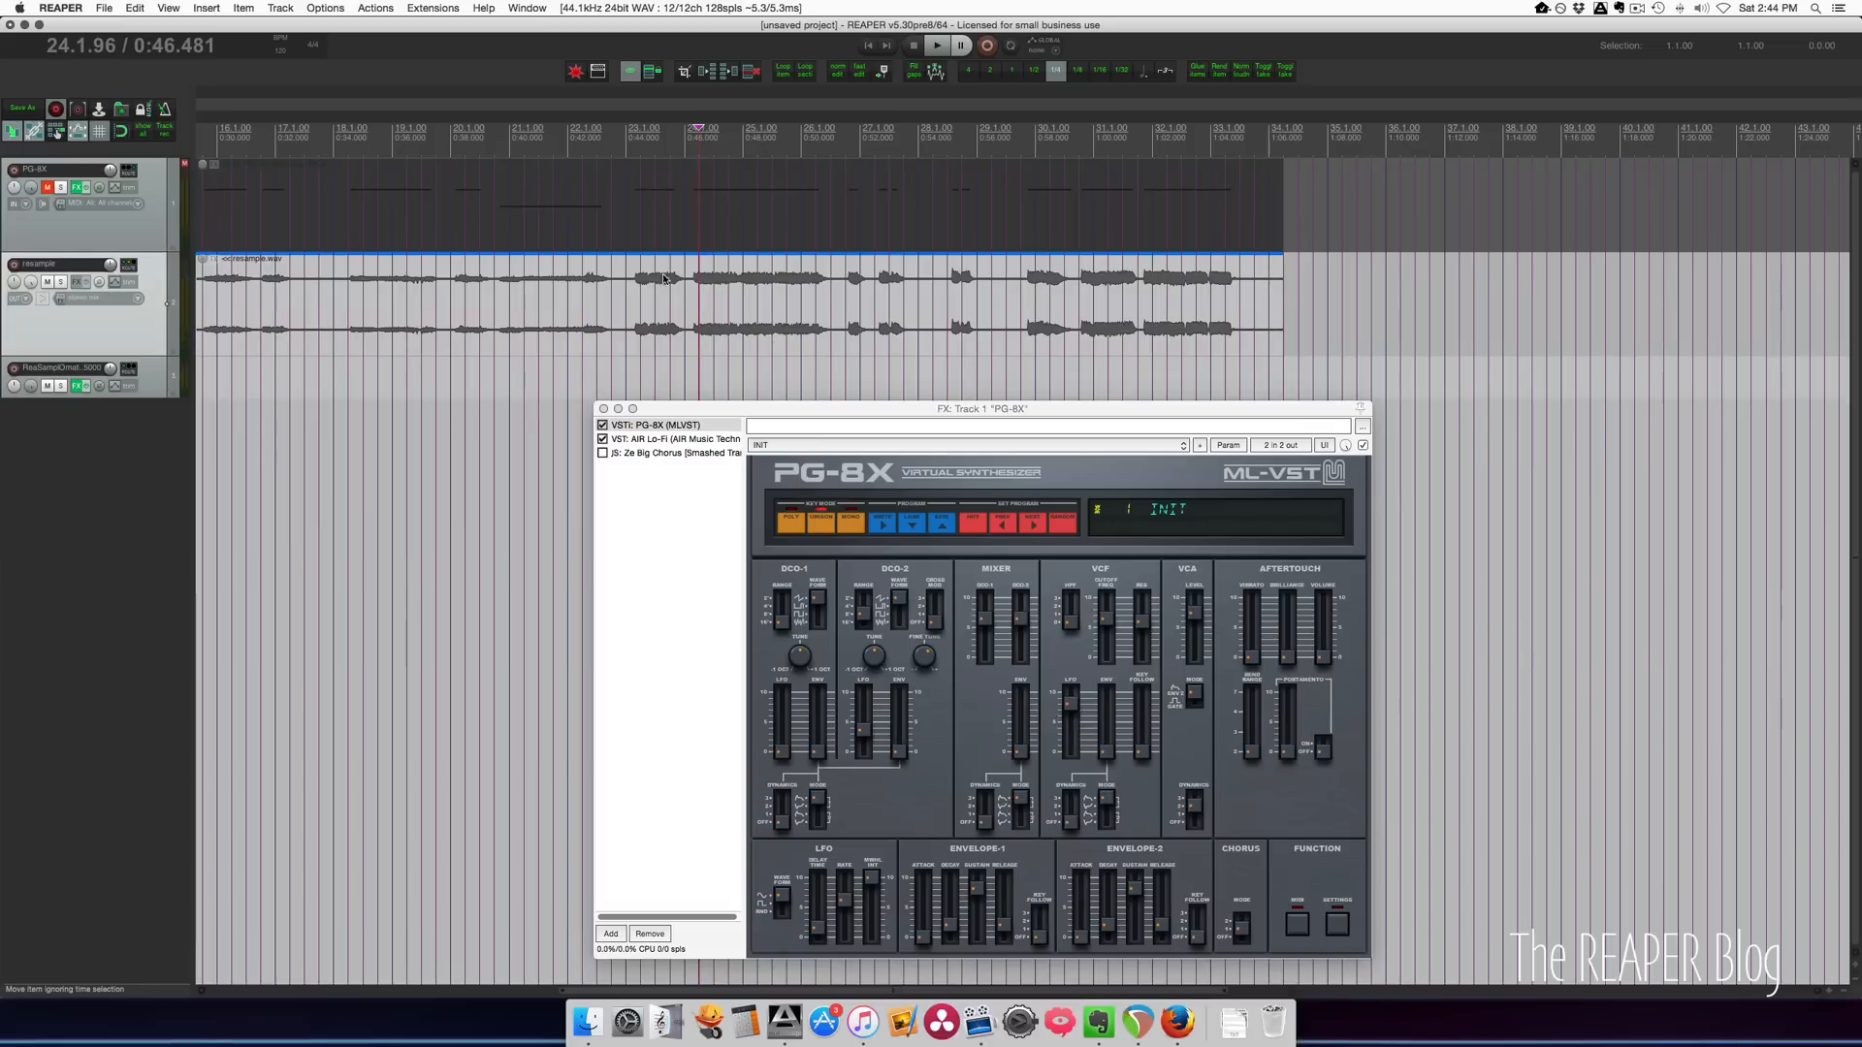
Select the newly recorded audio item on the resample track.
{"action": "left_click", "coordinate": [936, 44]}
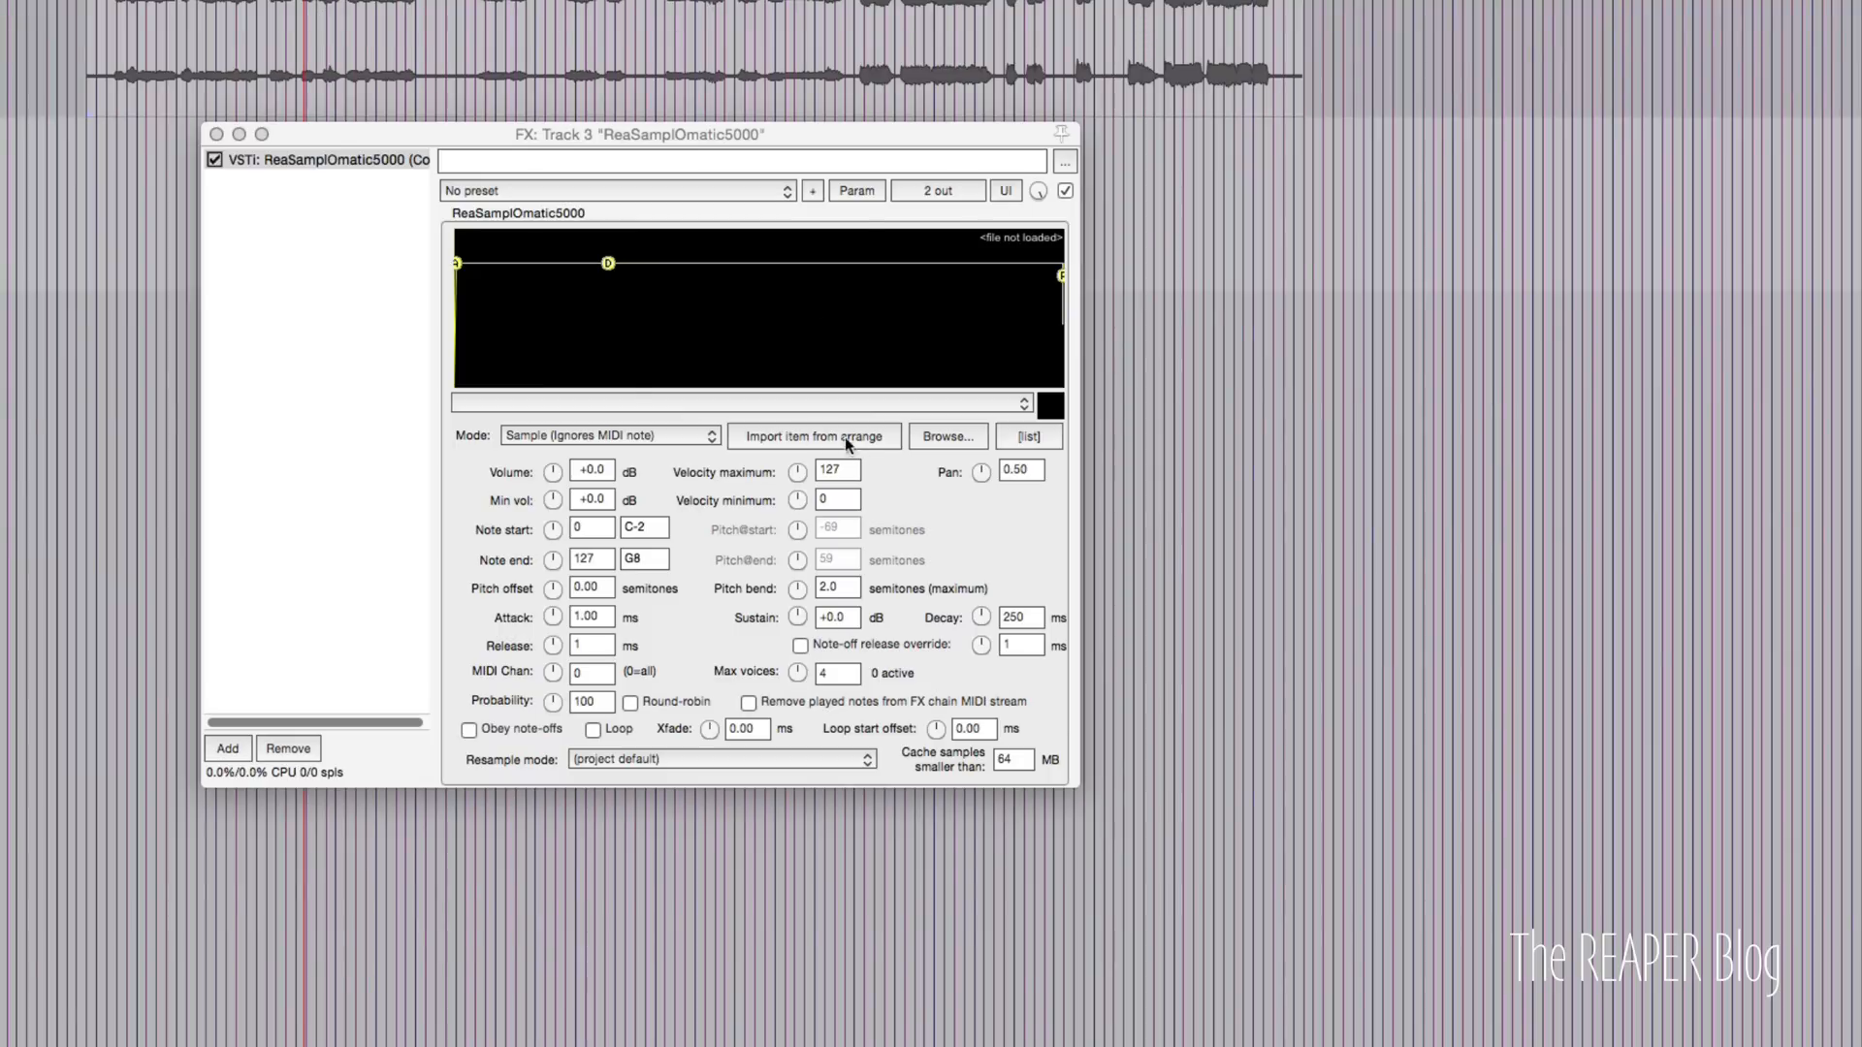
{"action": "mouse_move", "coordinate": [751, 400]}
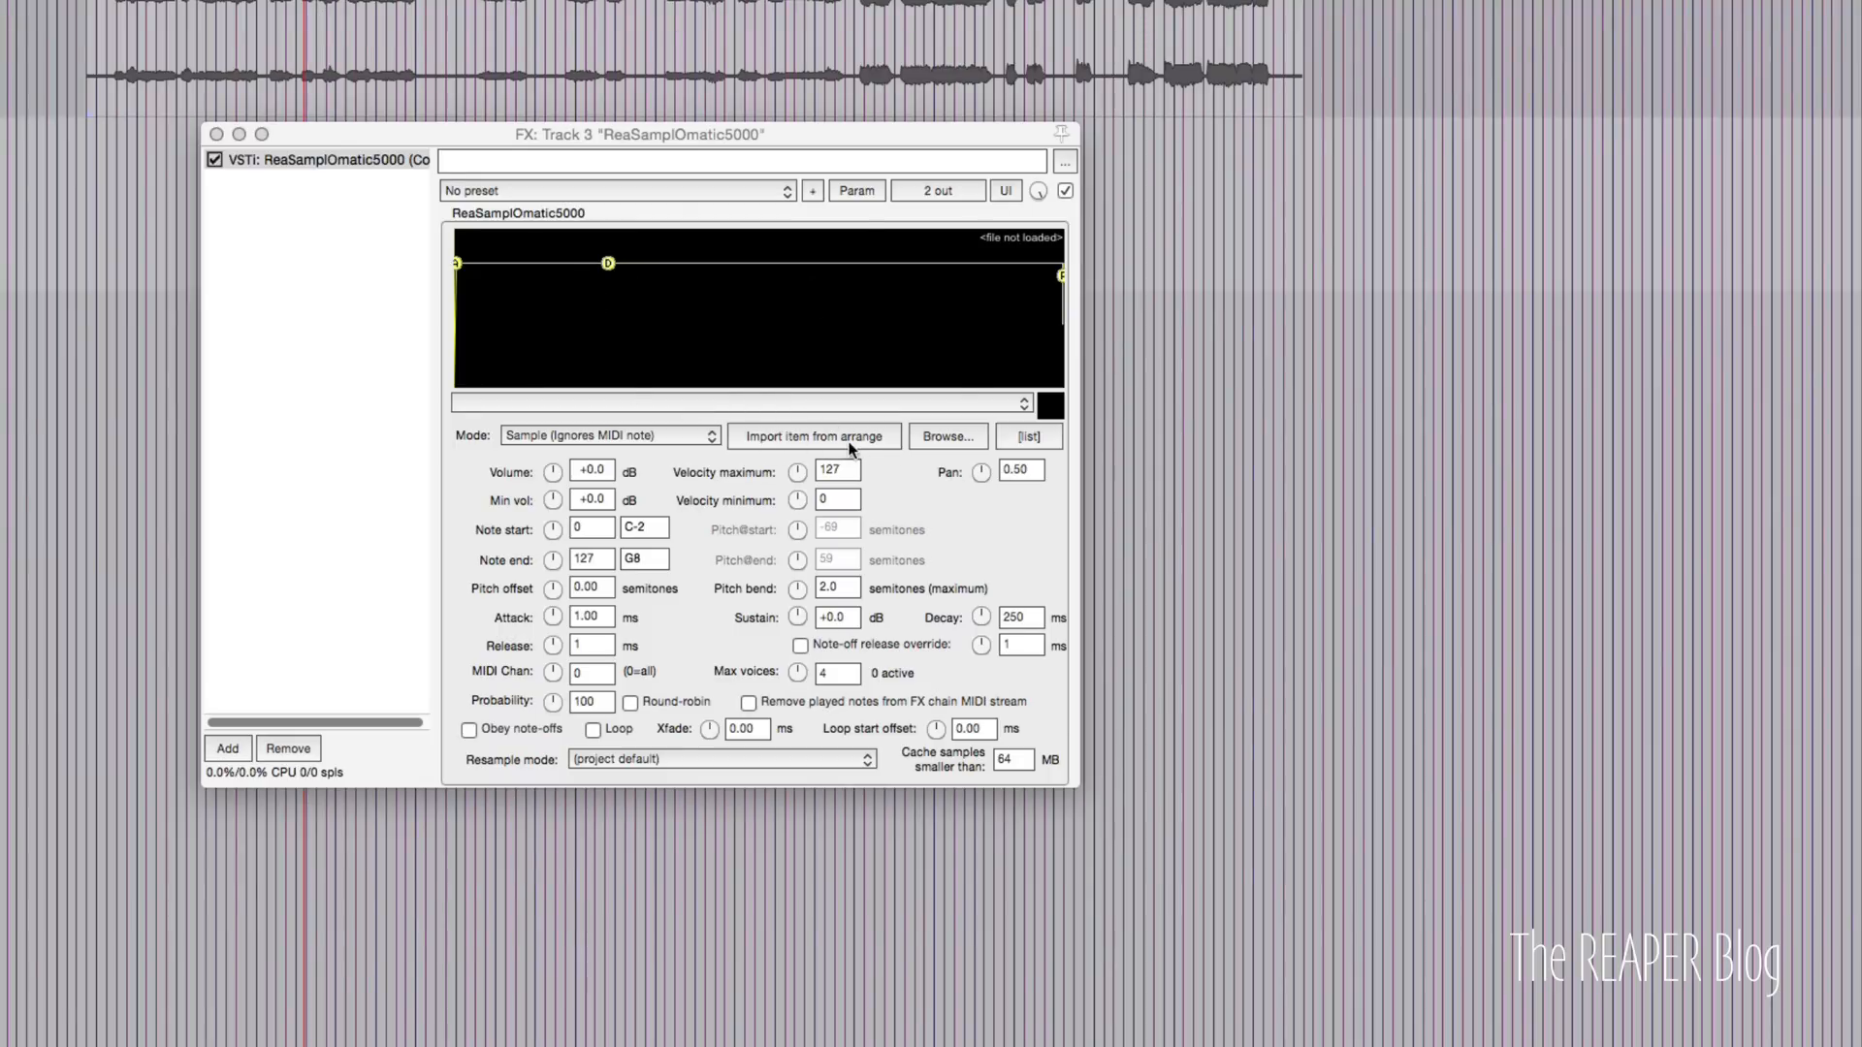
Import the selected recording into ReaSamplOmatic5000 from the arrange.
{"action": "left_click", "coordinate": [816, 436]}
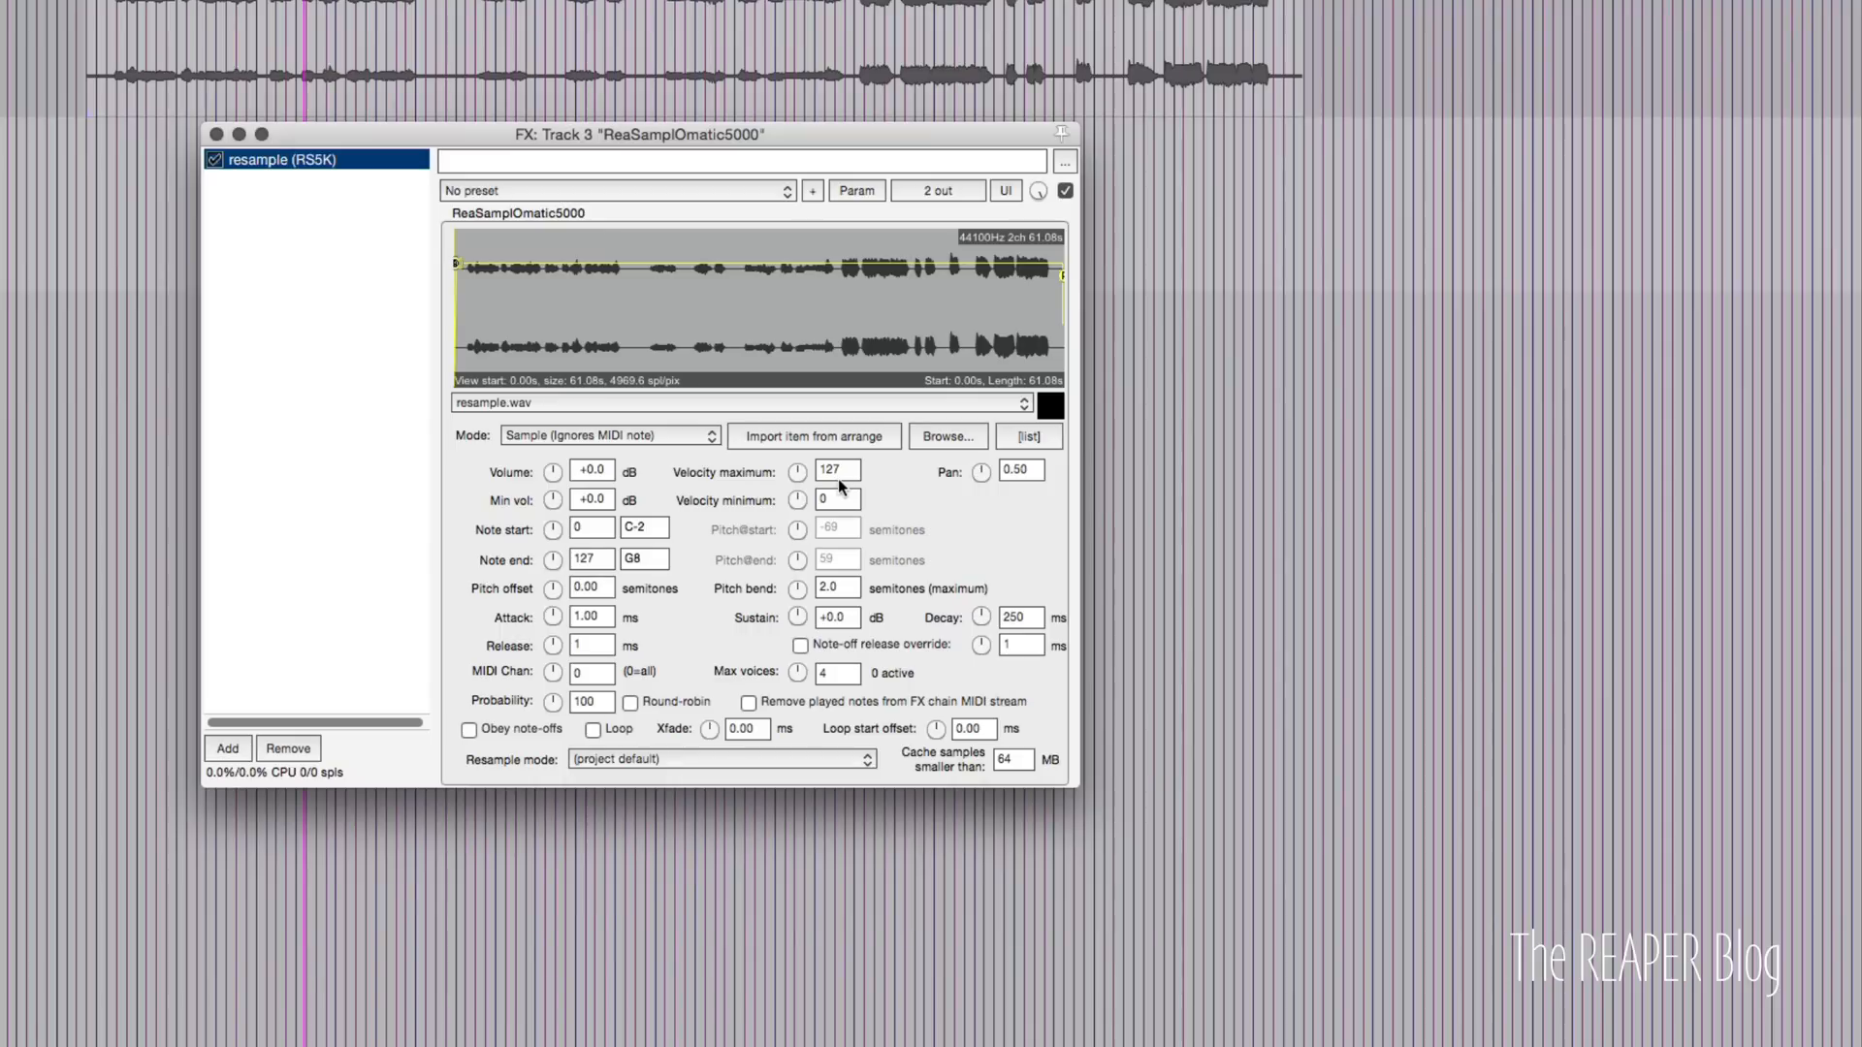
{"action": "mouse_move", "coordinate": [847, 311]}
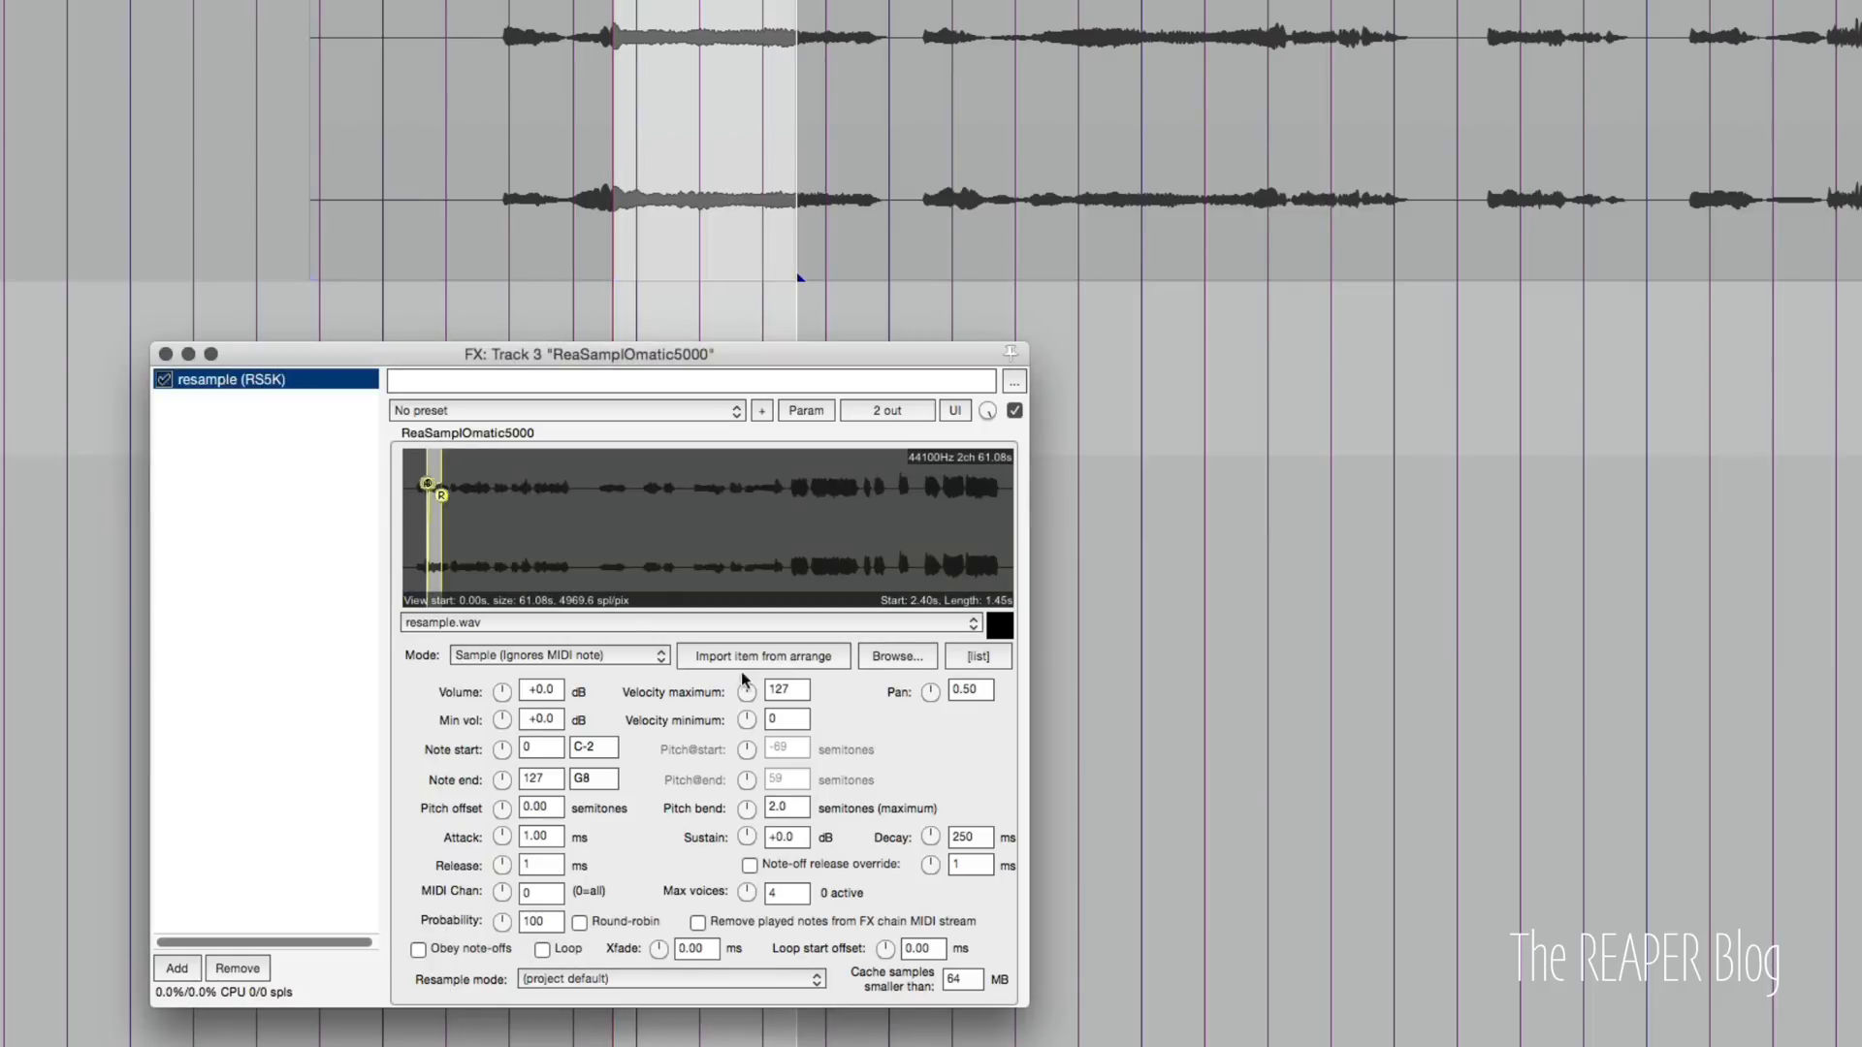
{"action": "mouse_move", "coordinate": [402, 498]}
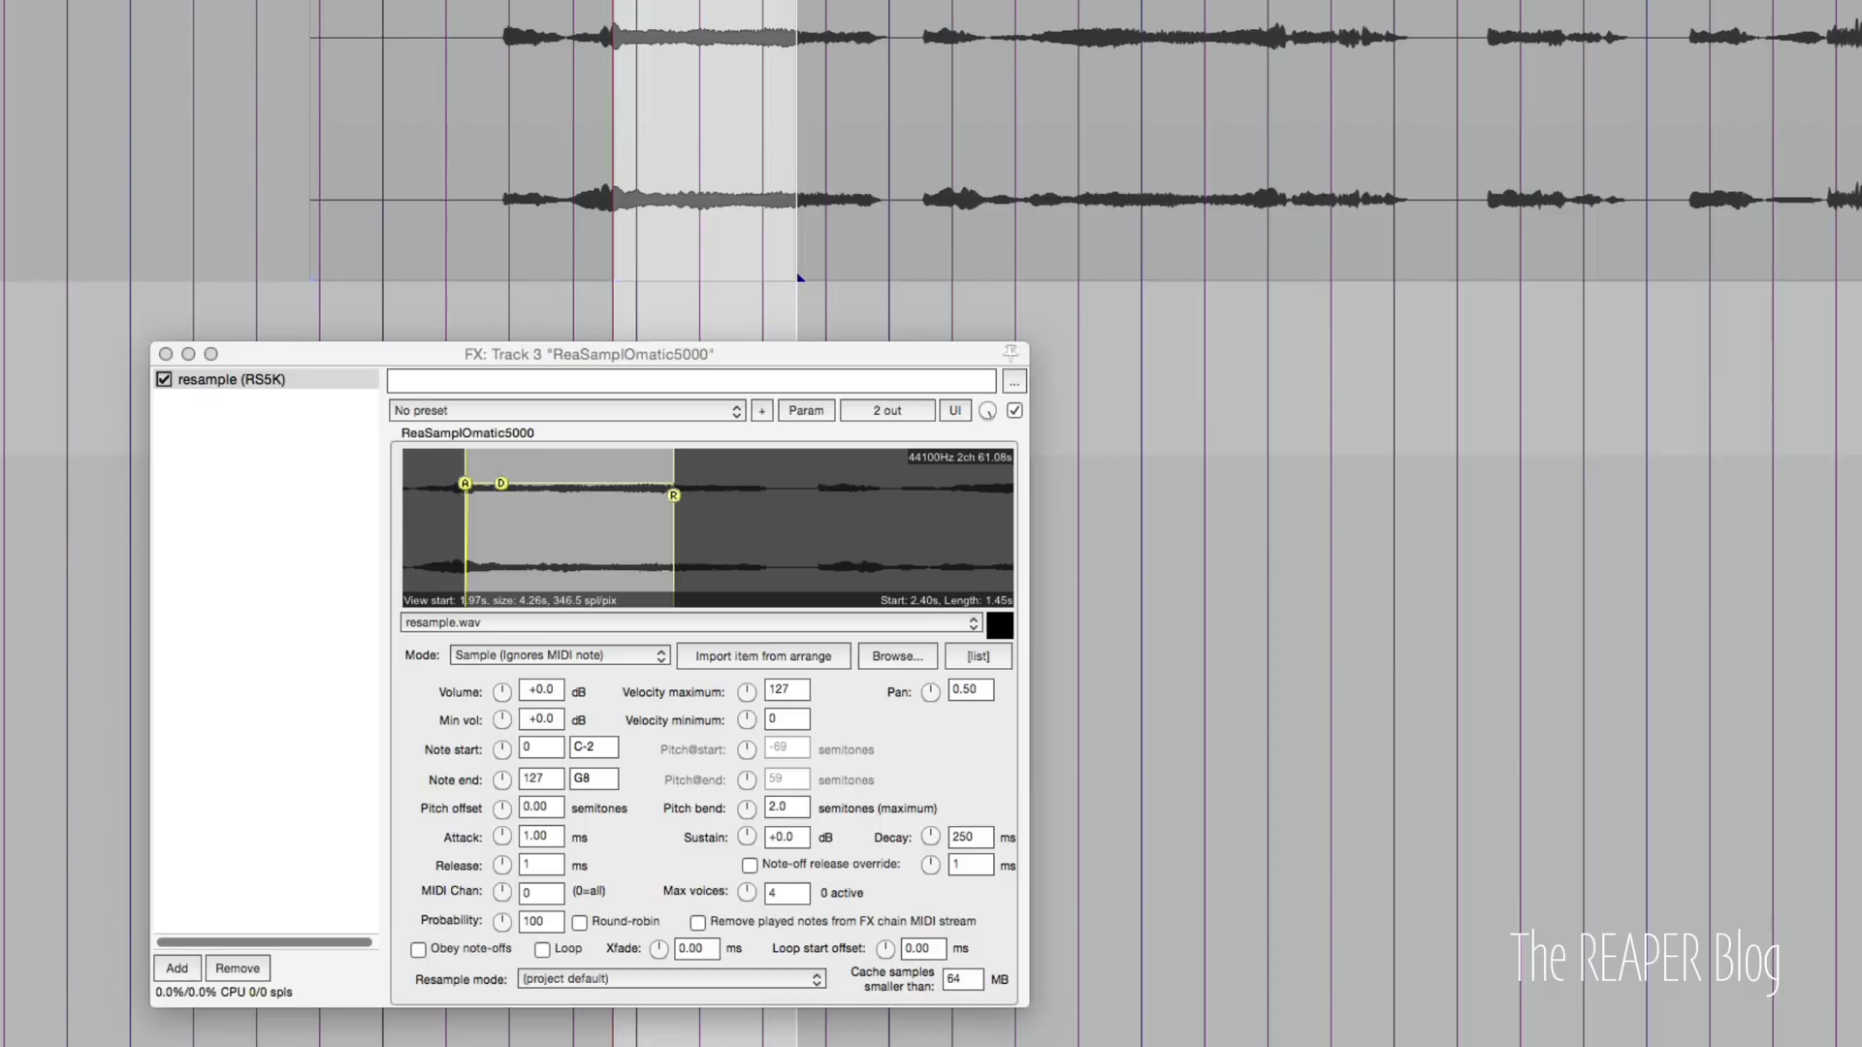
{"action": "mouse_move", "coordinate": [667, 366]}
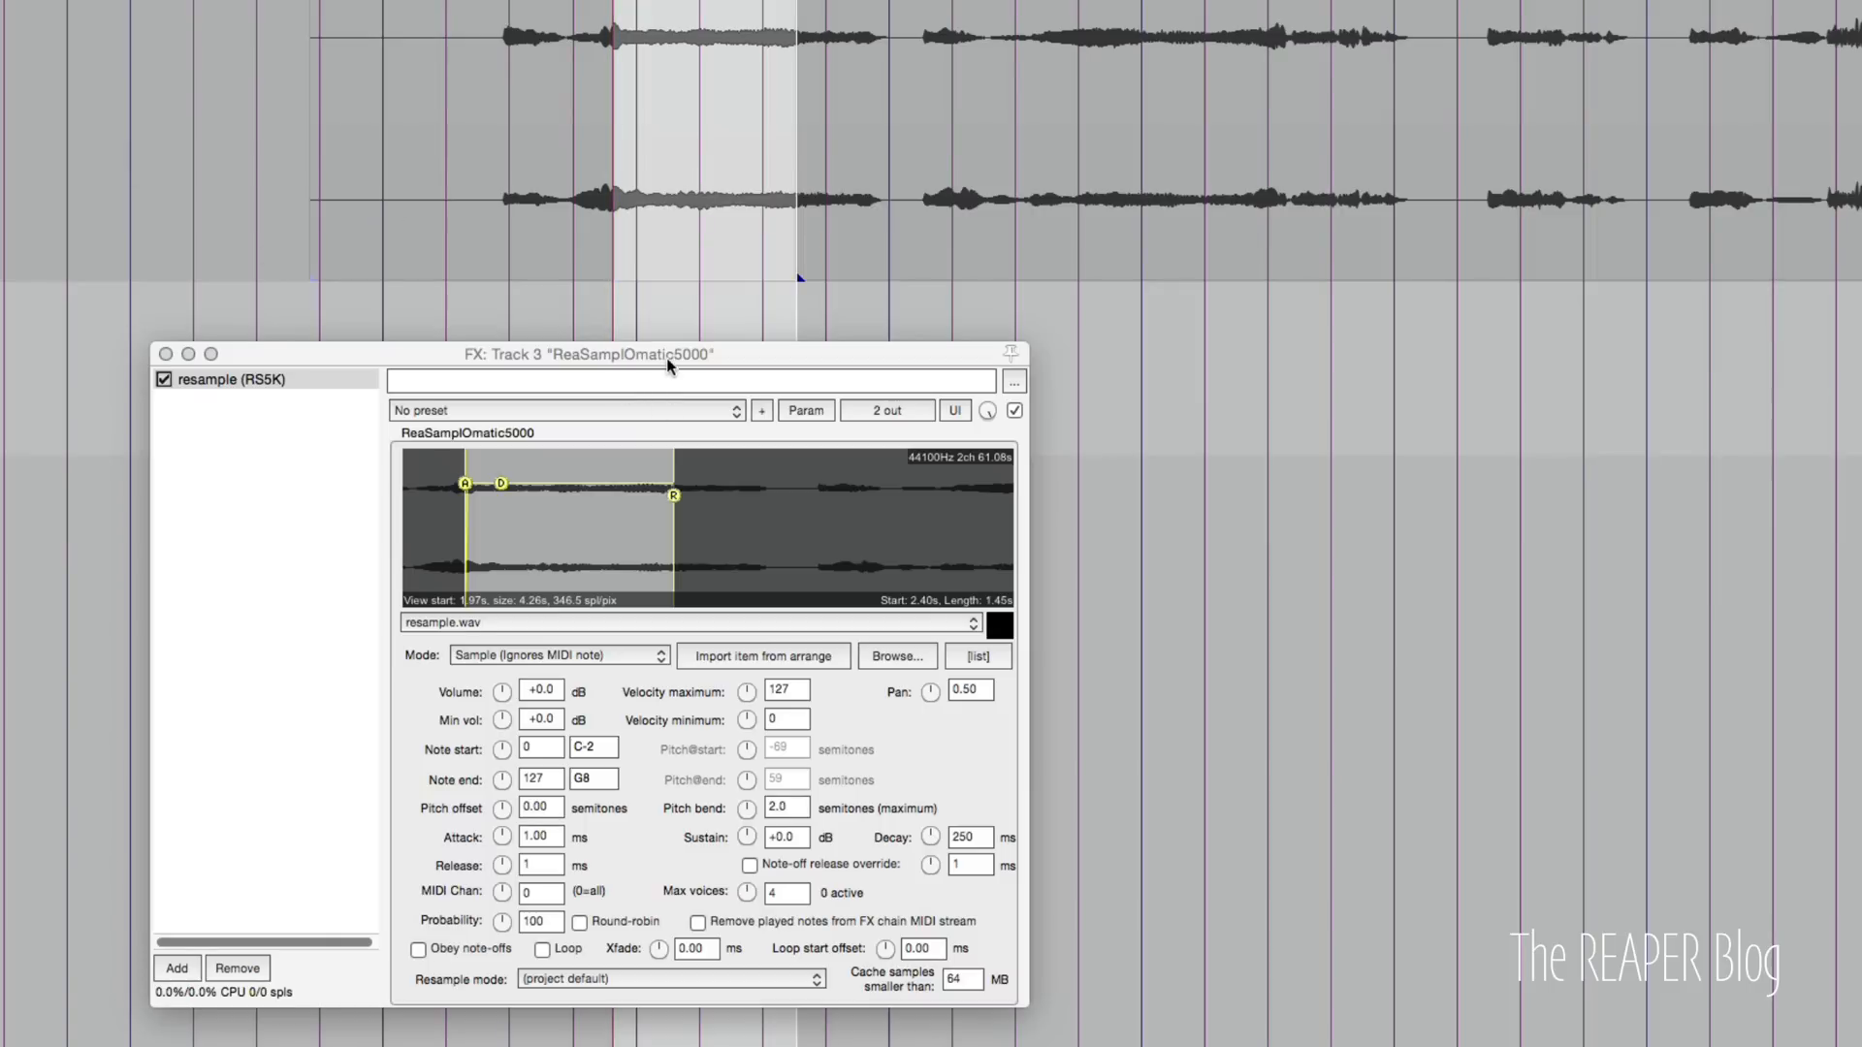
{"action": "left_click_drag", "start_coordinate": [669, 353], "coordinate": [913, 268]}
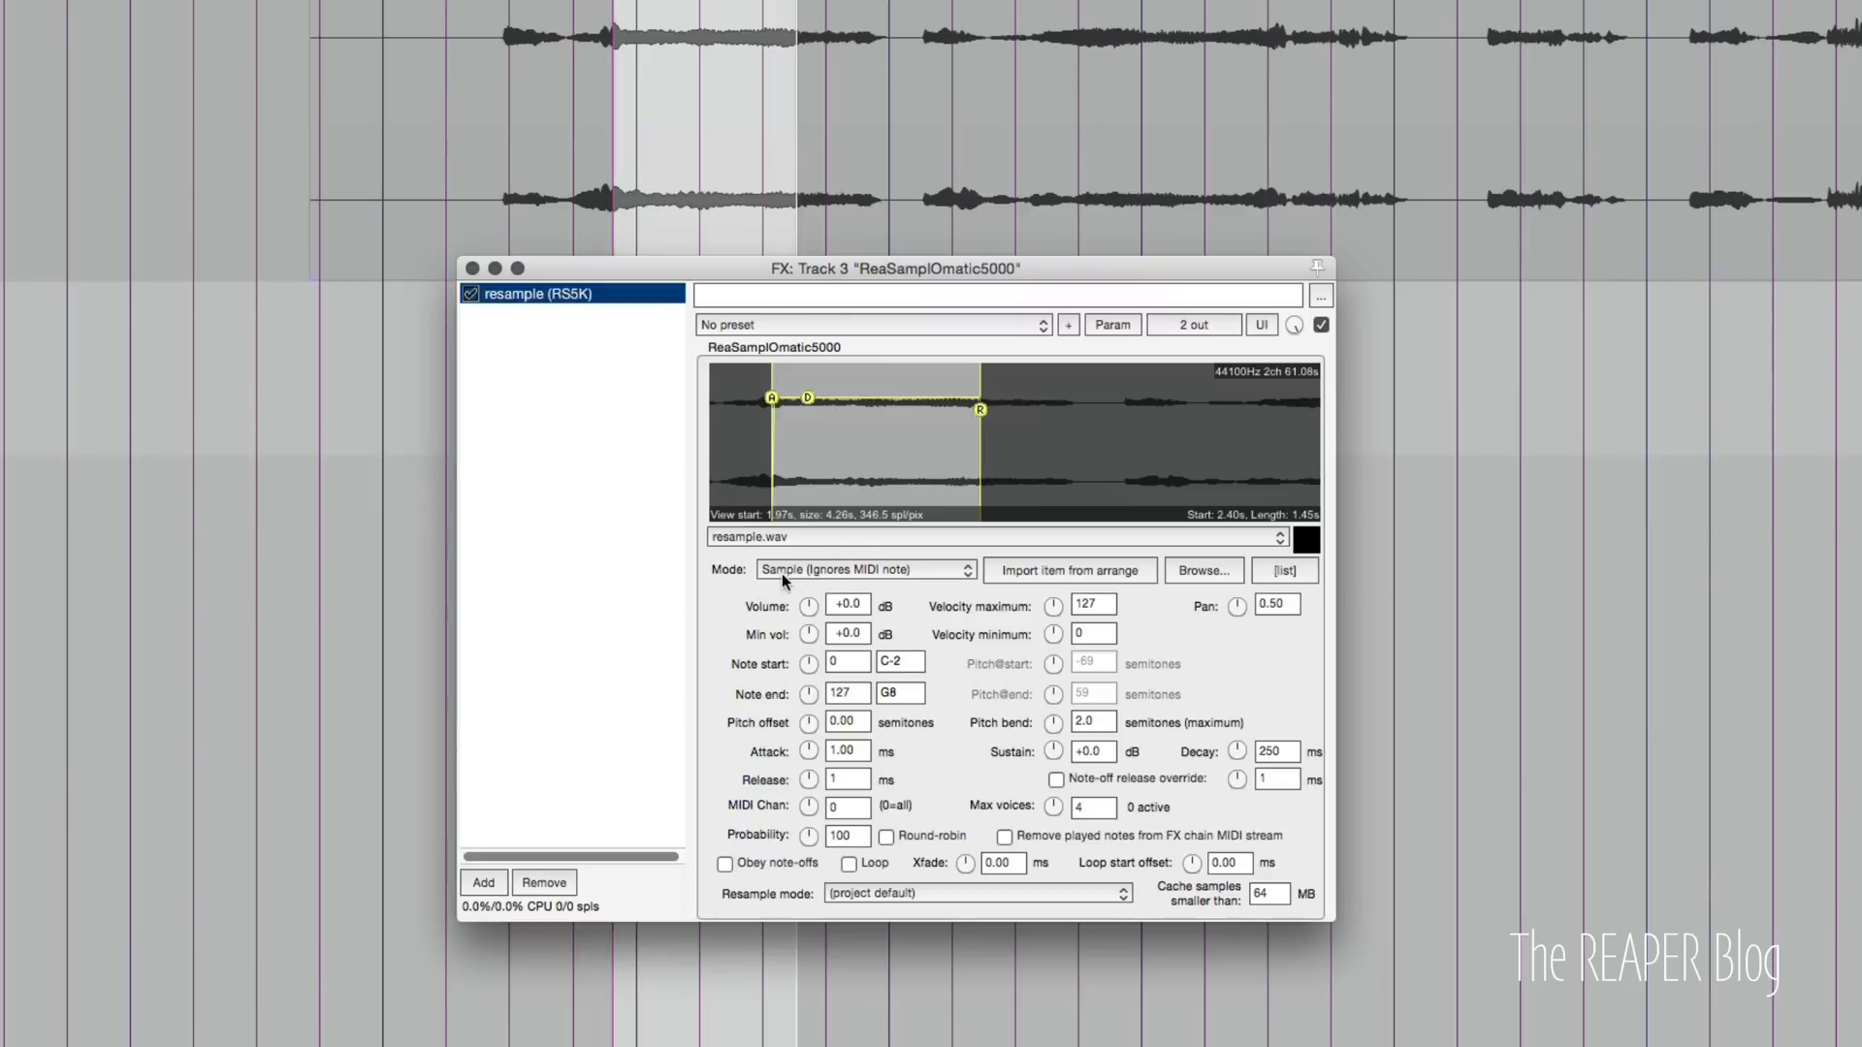
Set the sampler mode to Note (Semitone shifted).
{"action": "left_click", "coordinate": [863, 570]}
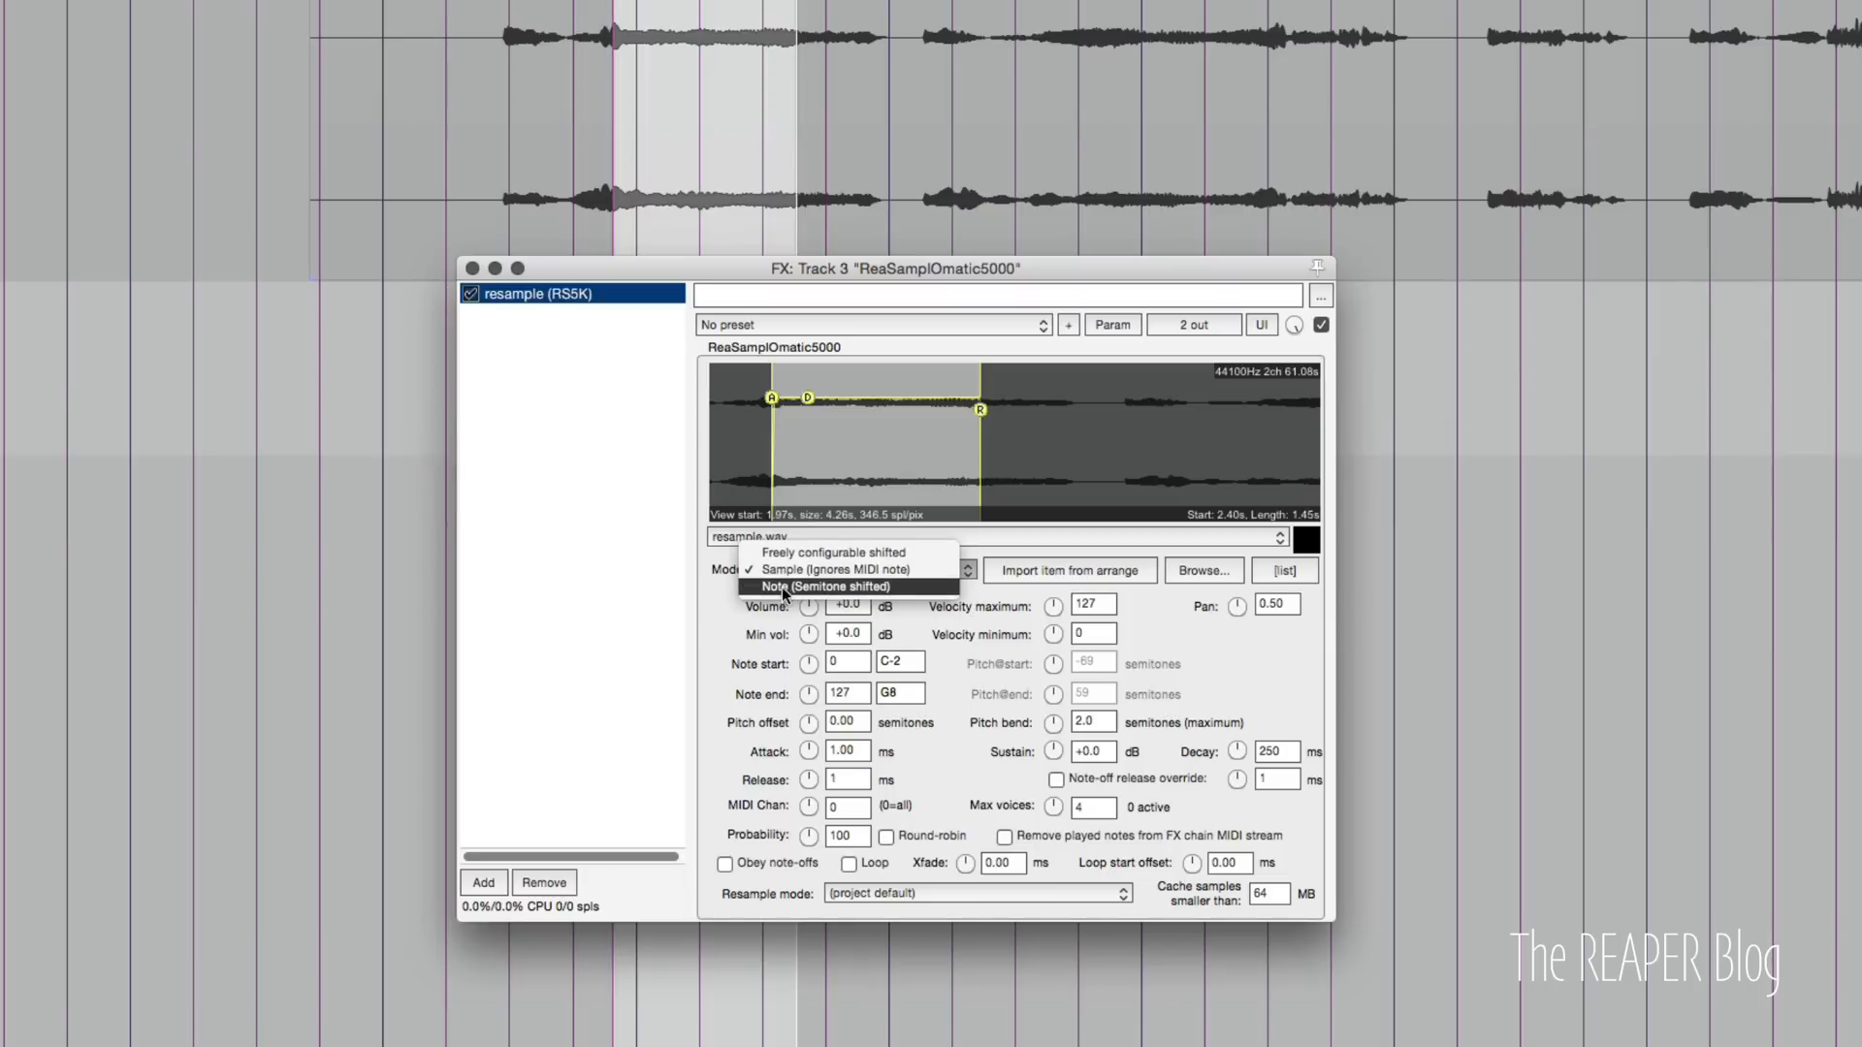
{"action": "left_click", "coordinate": [840, 586]}
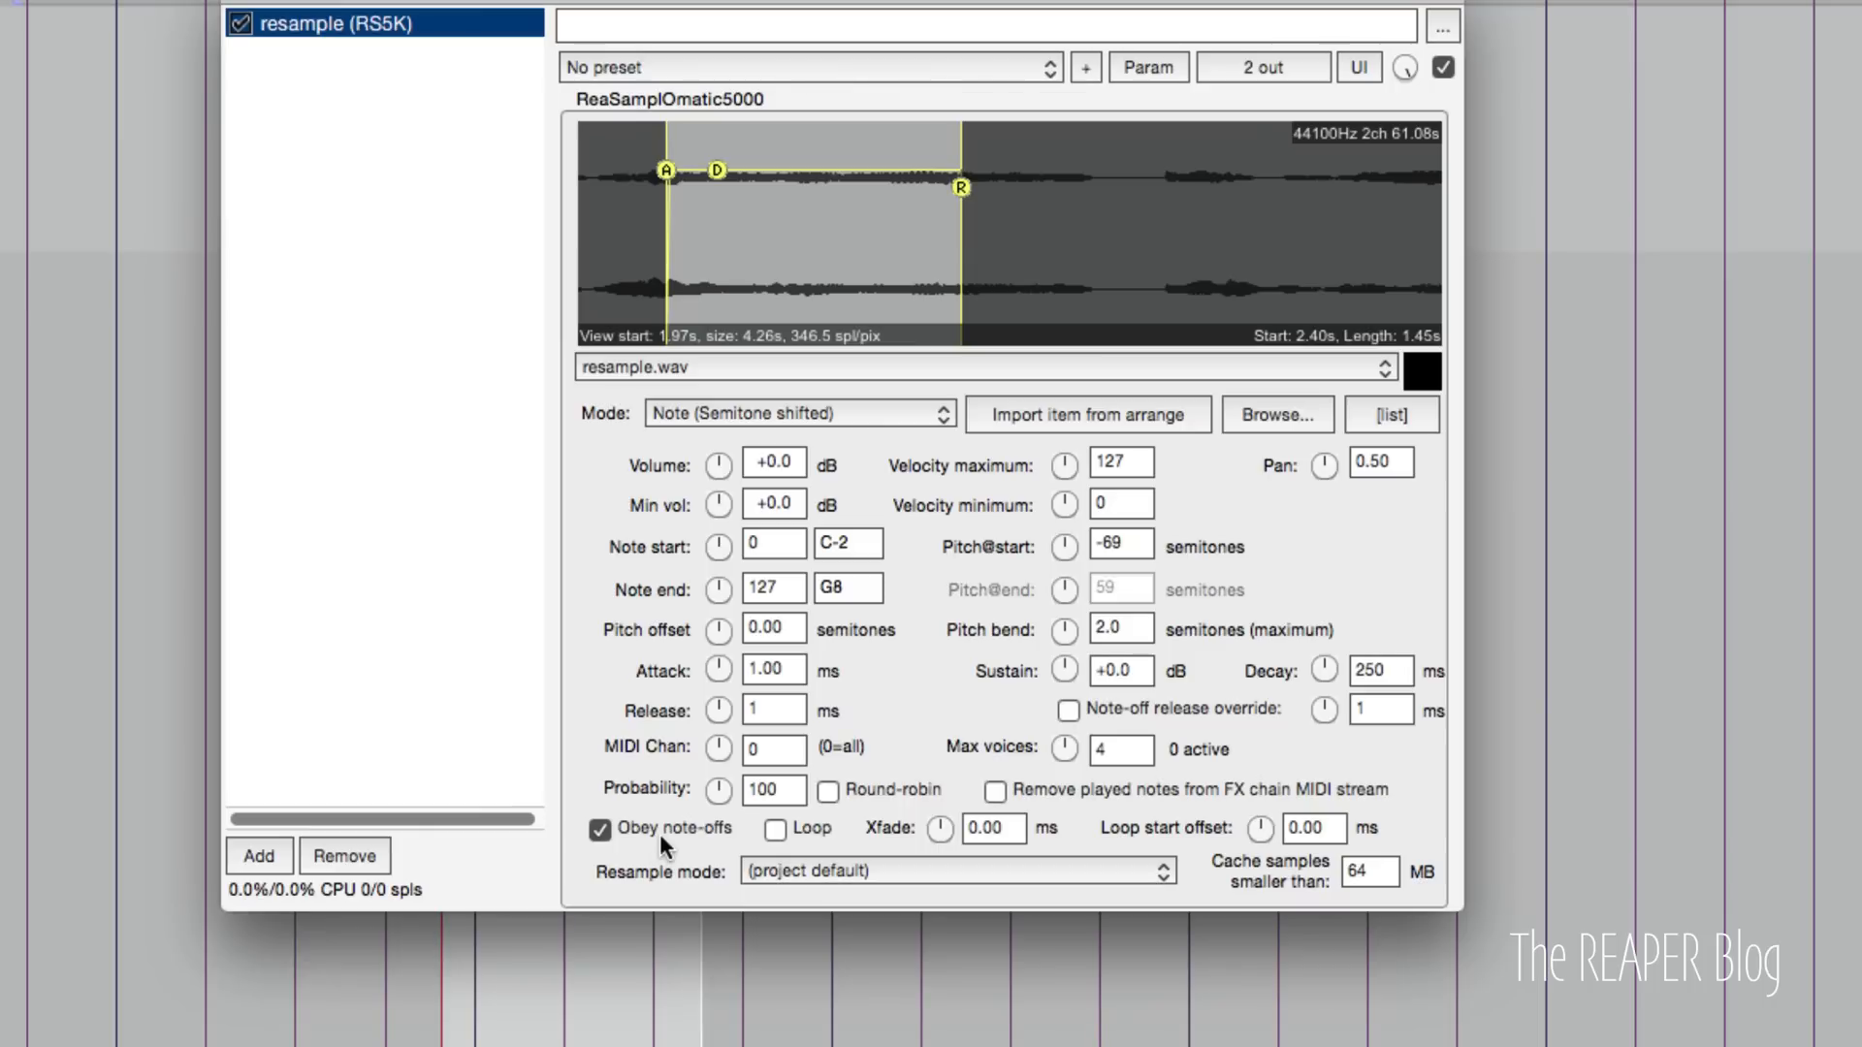
Enable Loop on the slice, test the pitch offset, then return it to 0.00.
{"action": "left_click", "coordinate": [778, 828]}
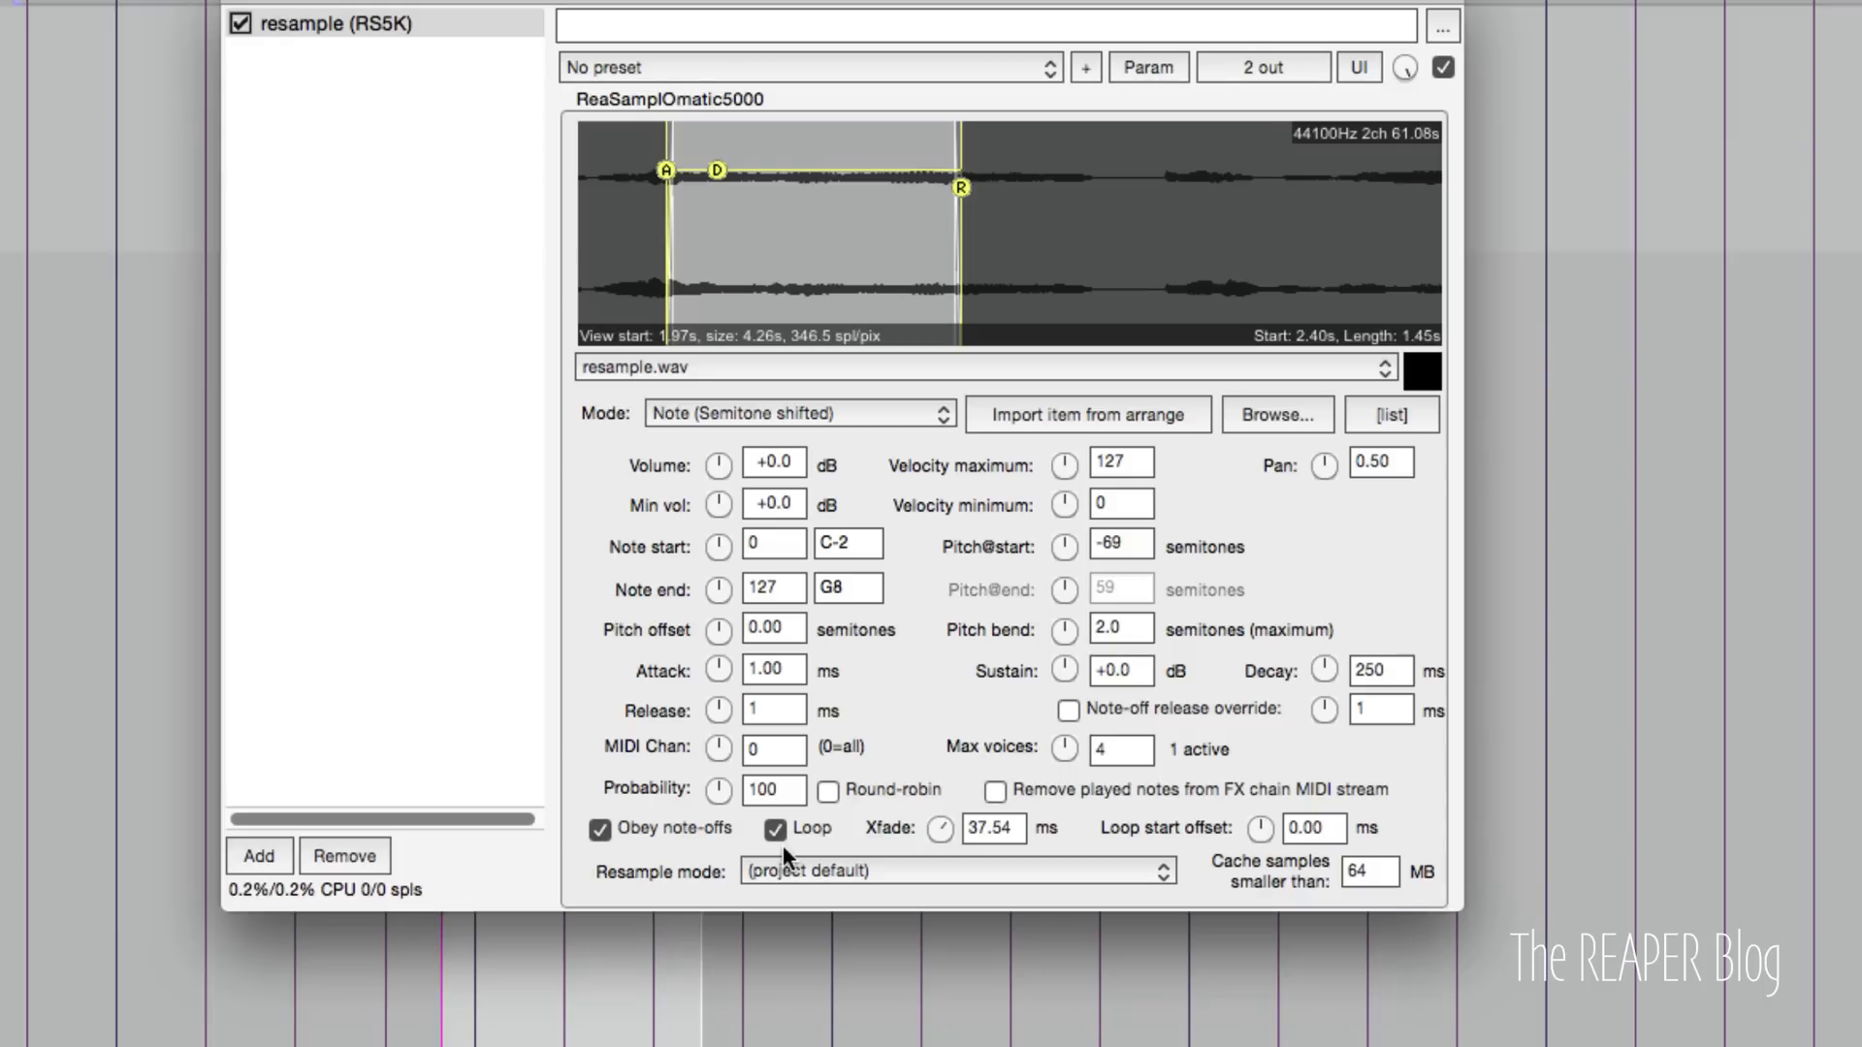
{"action": "mouse_move", "coordinate": [737, 648]}
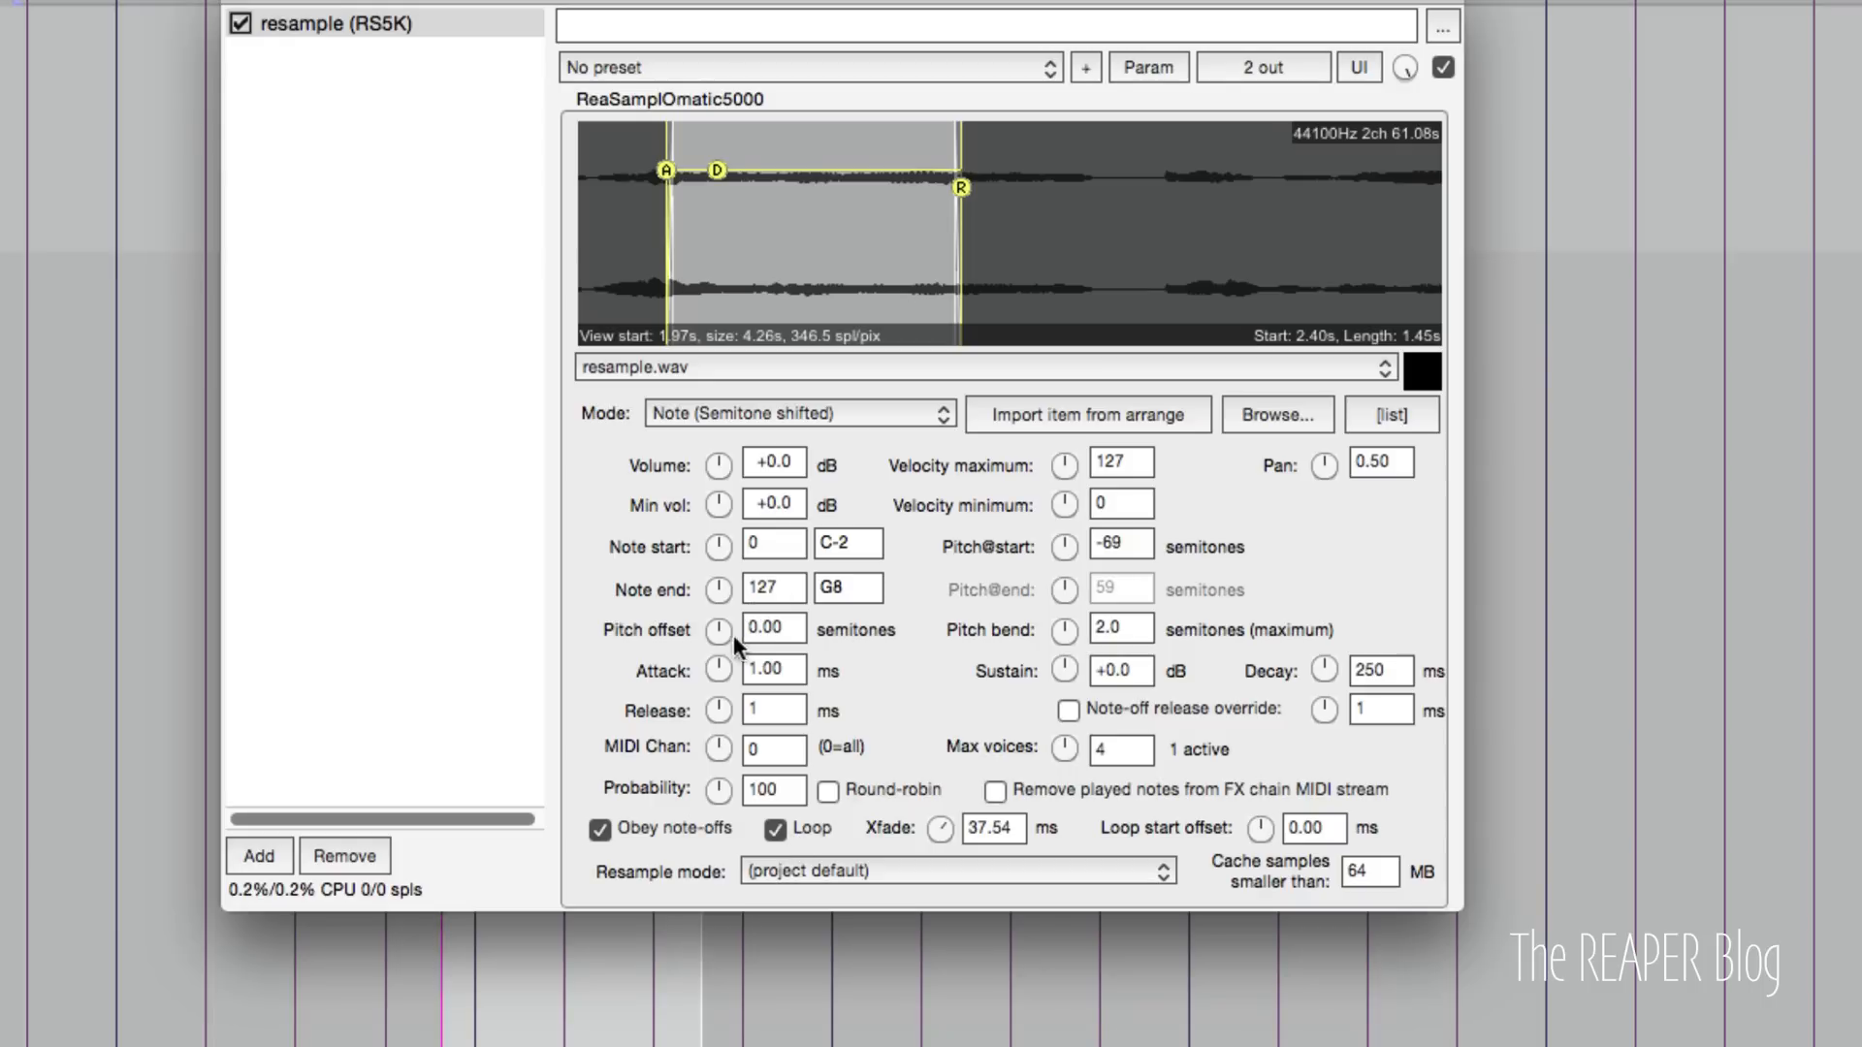
{"action": "left_click_drag", "start_coordinate": [718, 630], "coordinate": [737, 606]}
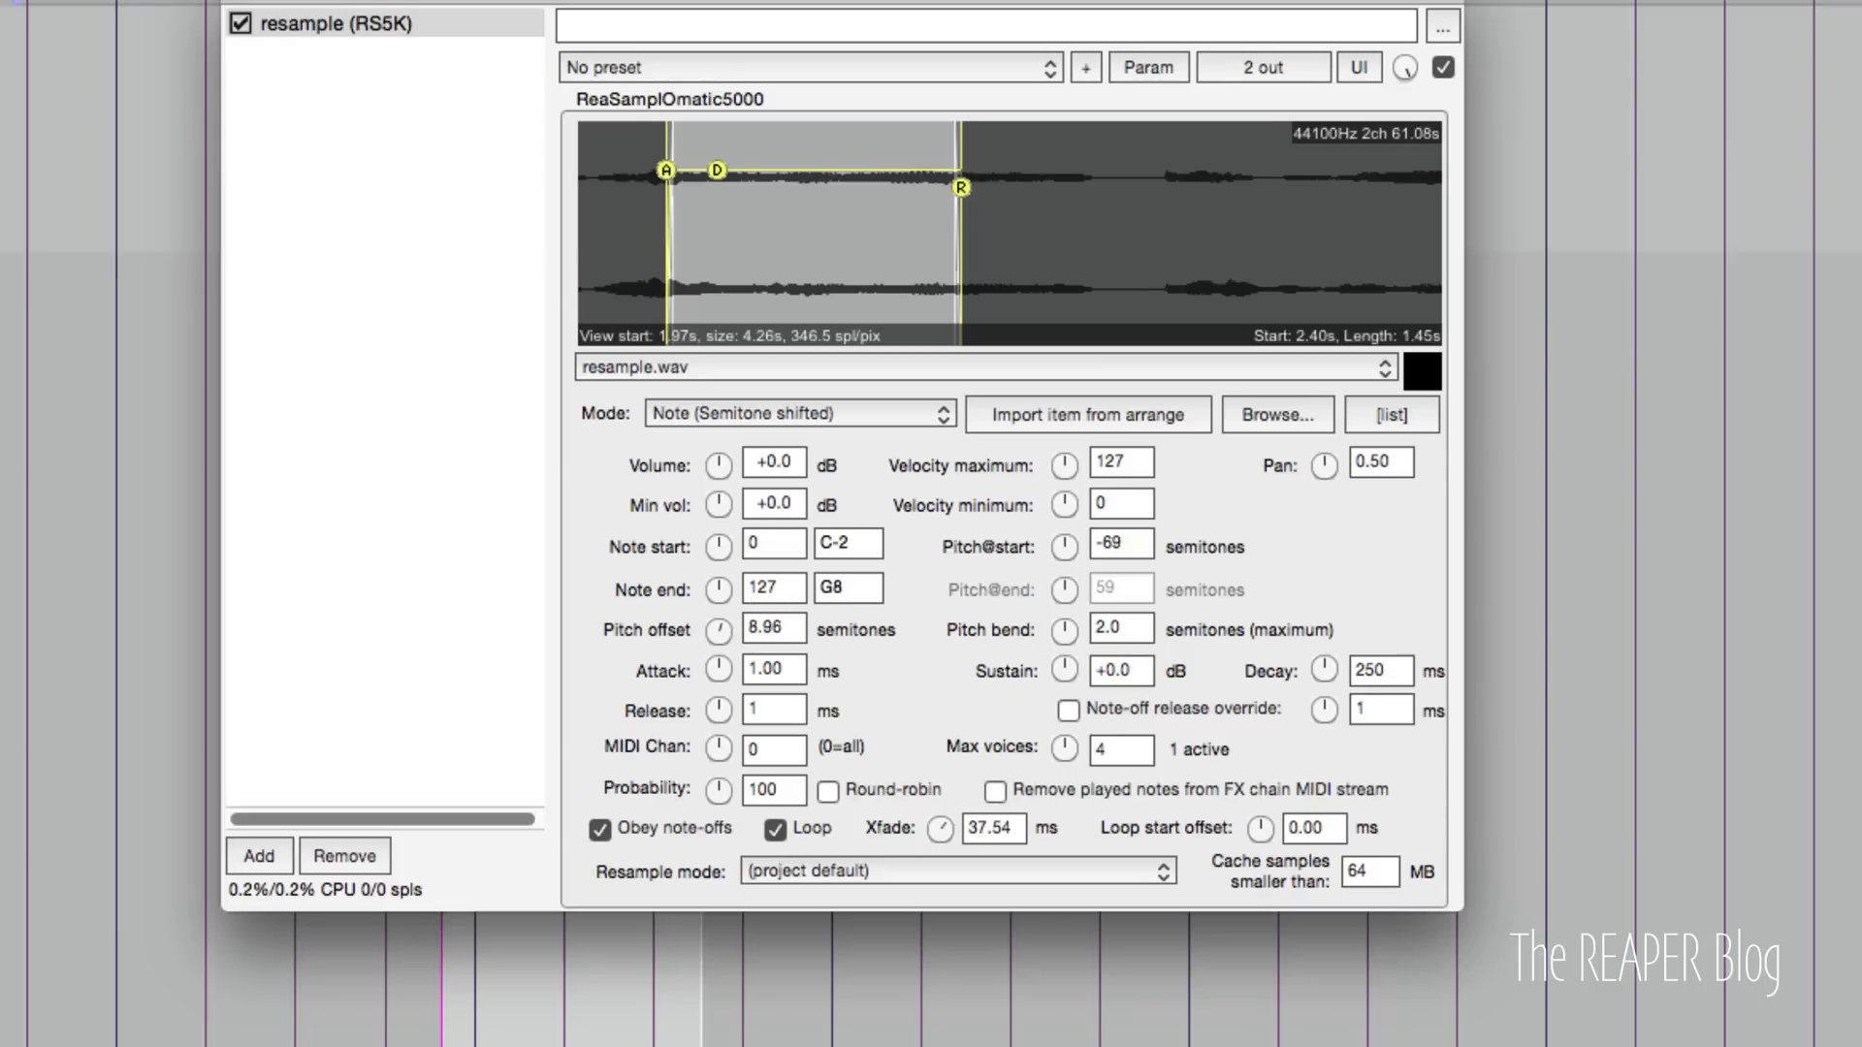
{"action": "left_click_drag", "start_coordinate": [717, 628], "coordinate": [718, 570]}
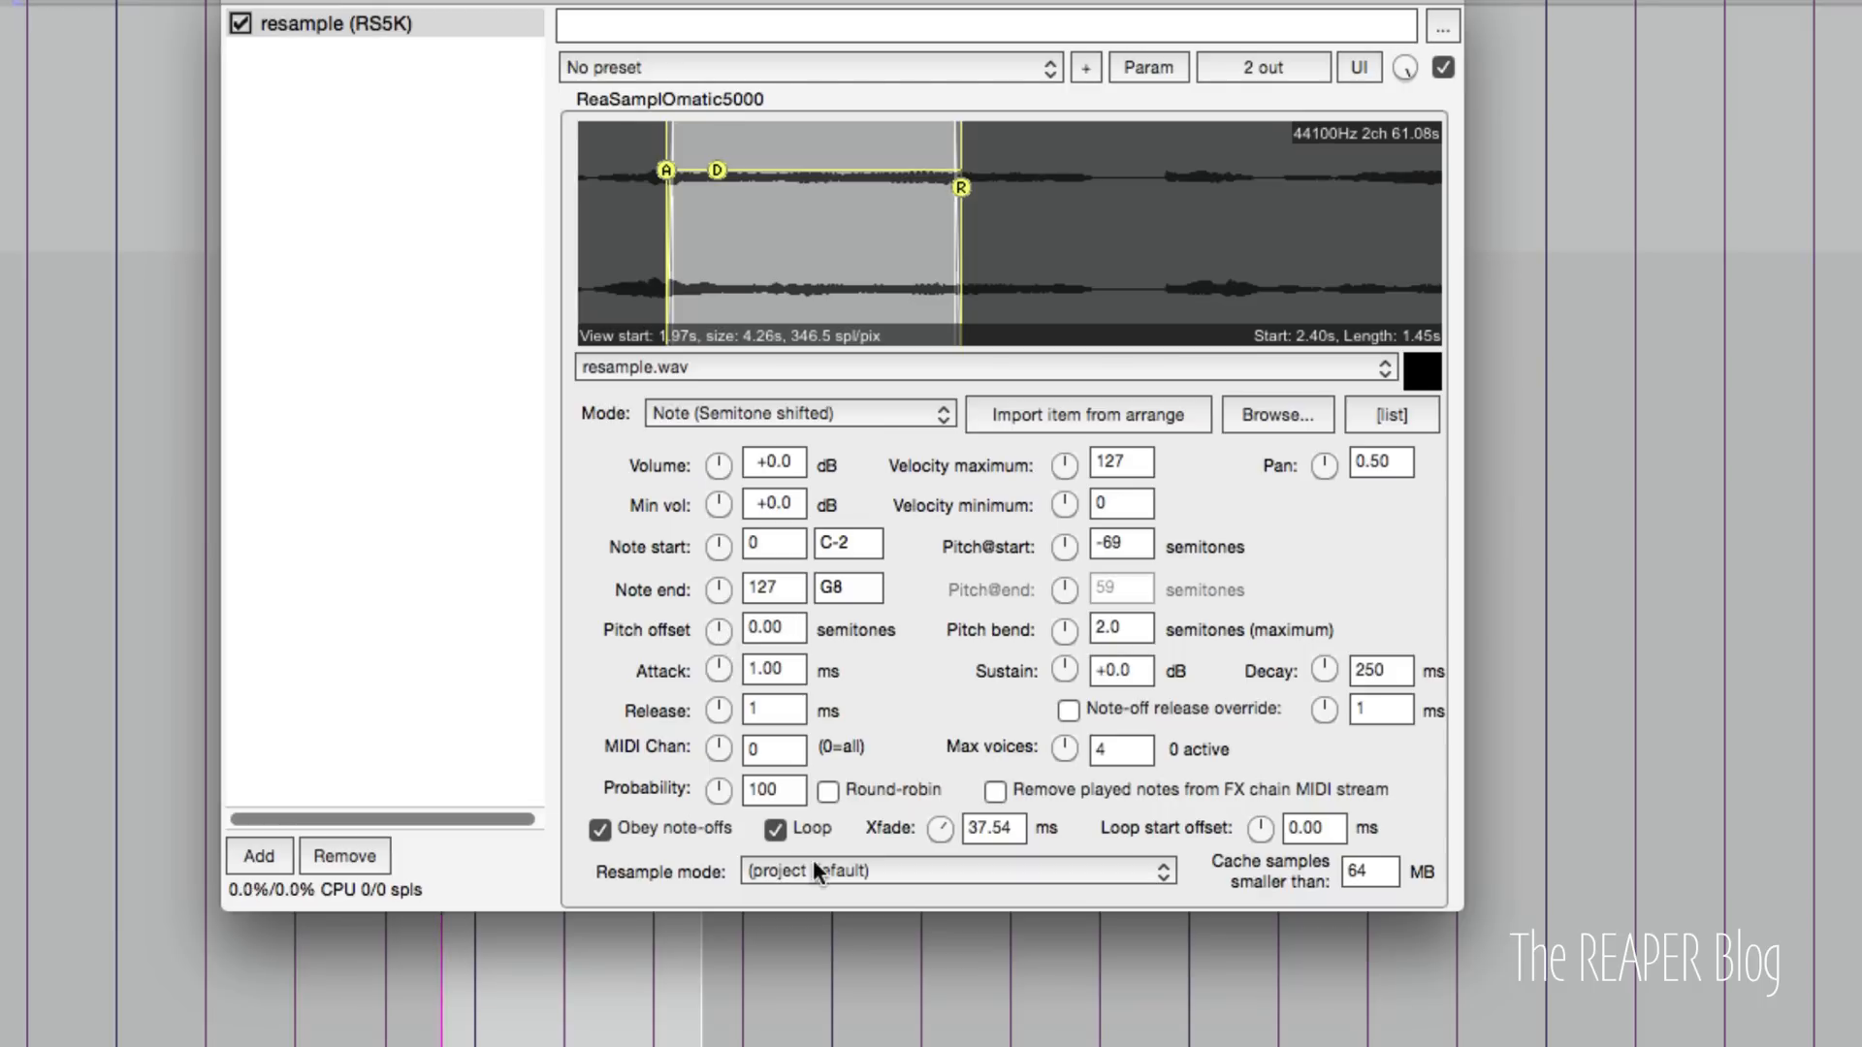
Set resample mode to Lowest (Point Sampling) after comparing with project default.
{"action": "left_click", "coordinate": [956, 870]}
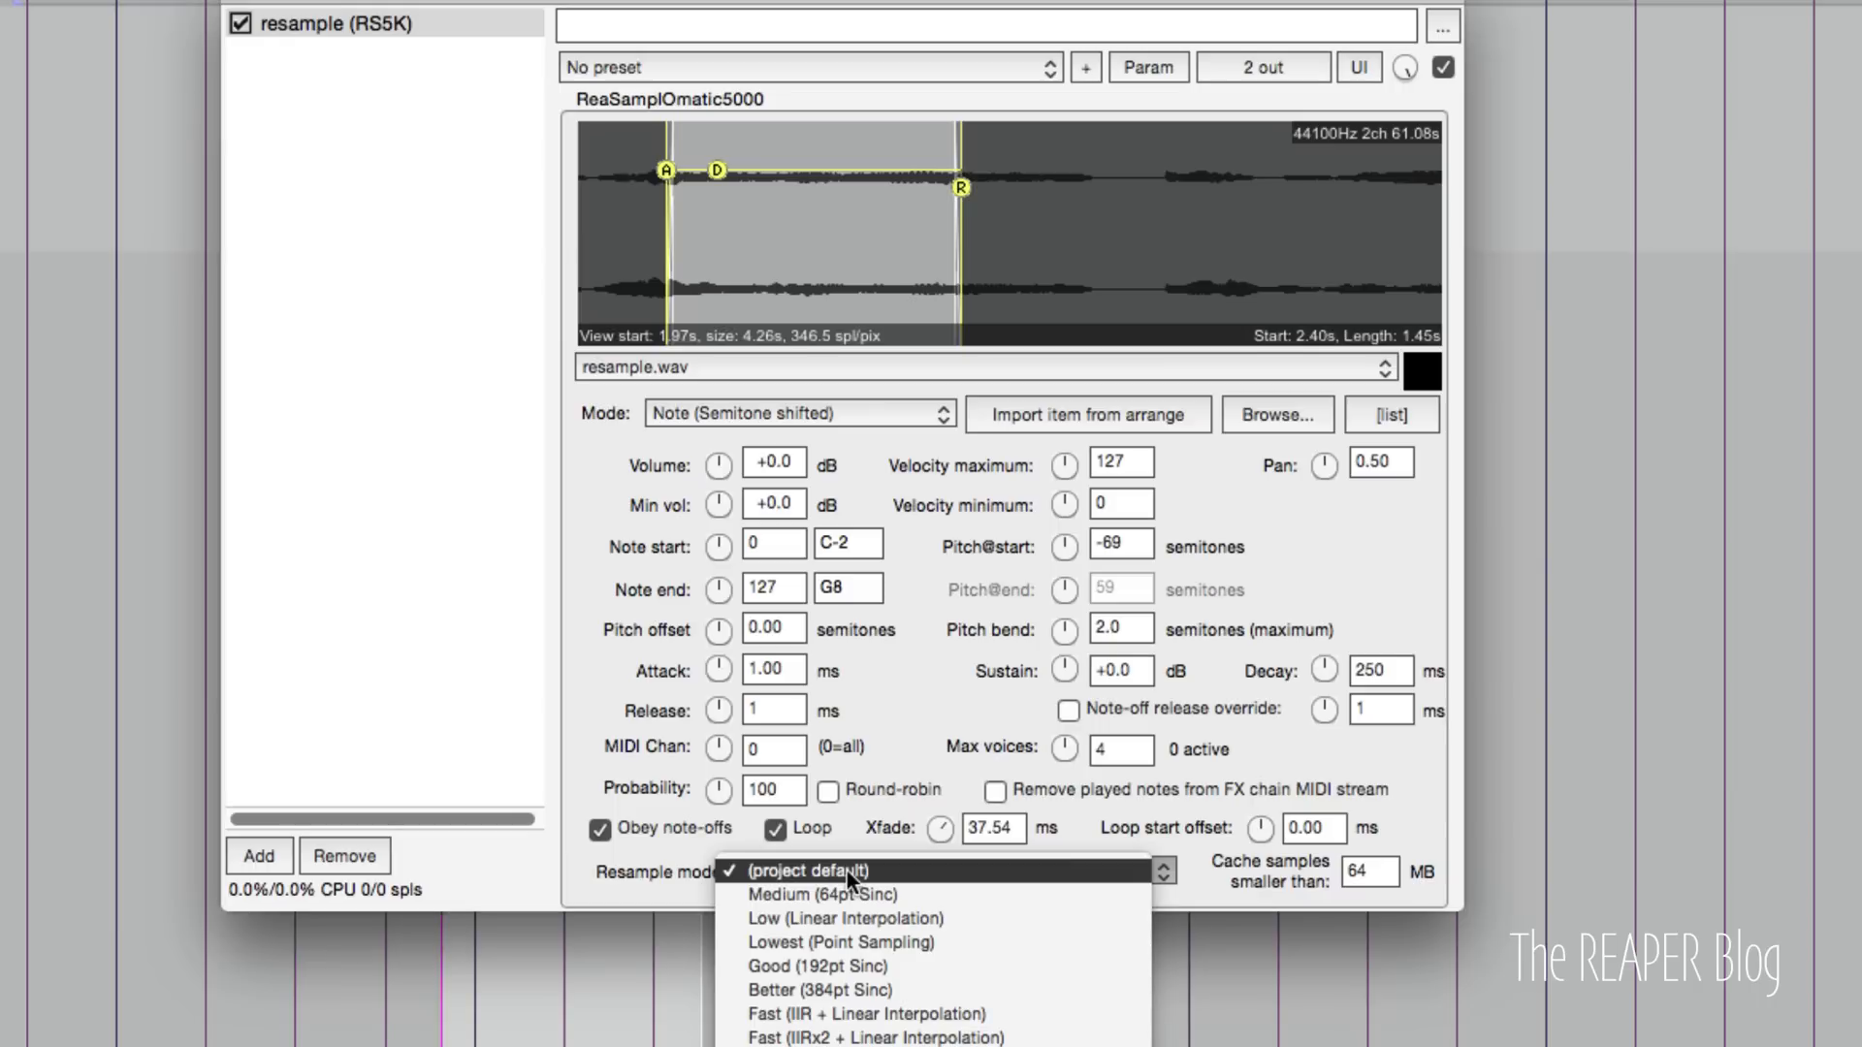
{"action": "mouse_move", "coordinate": [844, 917]}
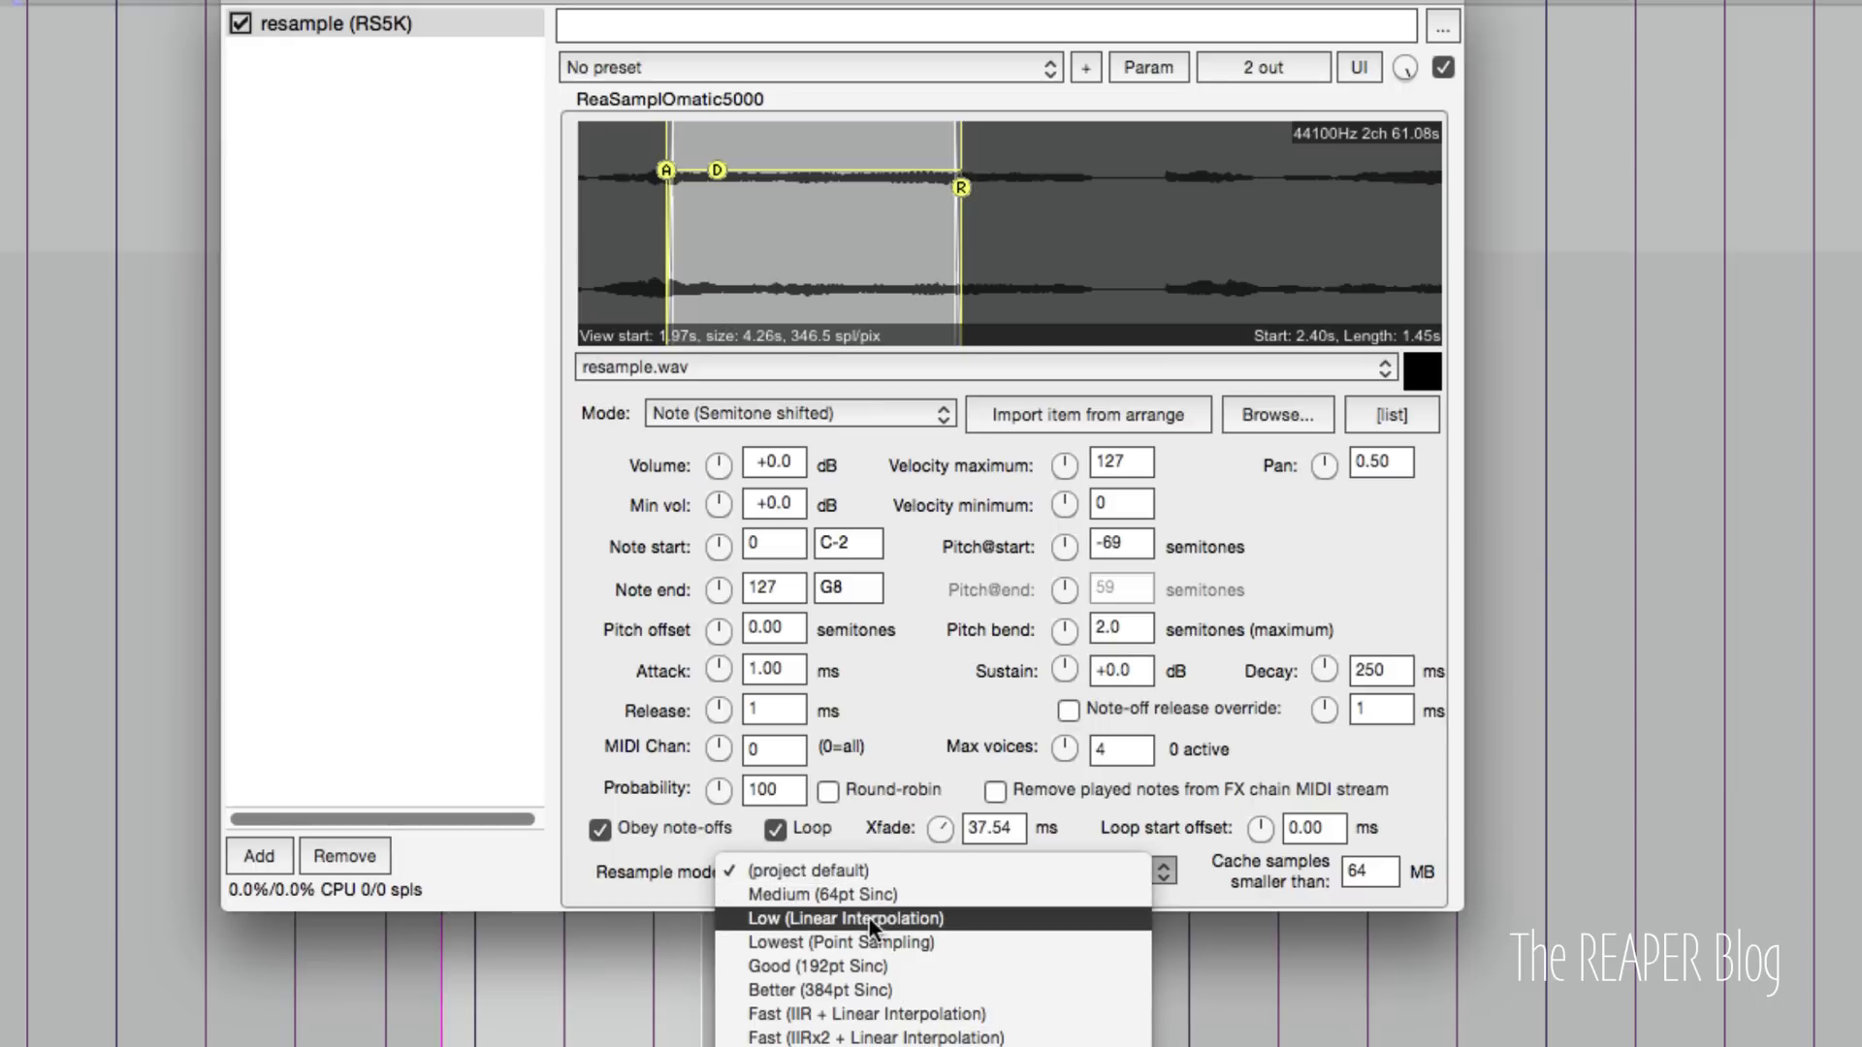
{"action": "left_click", "coordinate": [839, 943]}
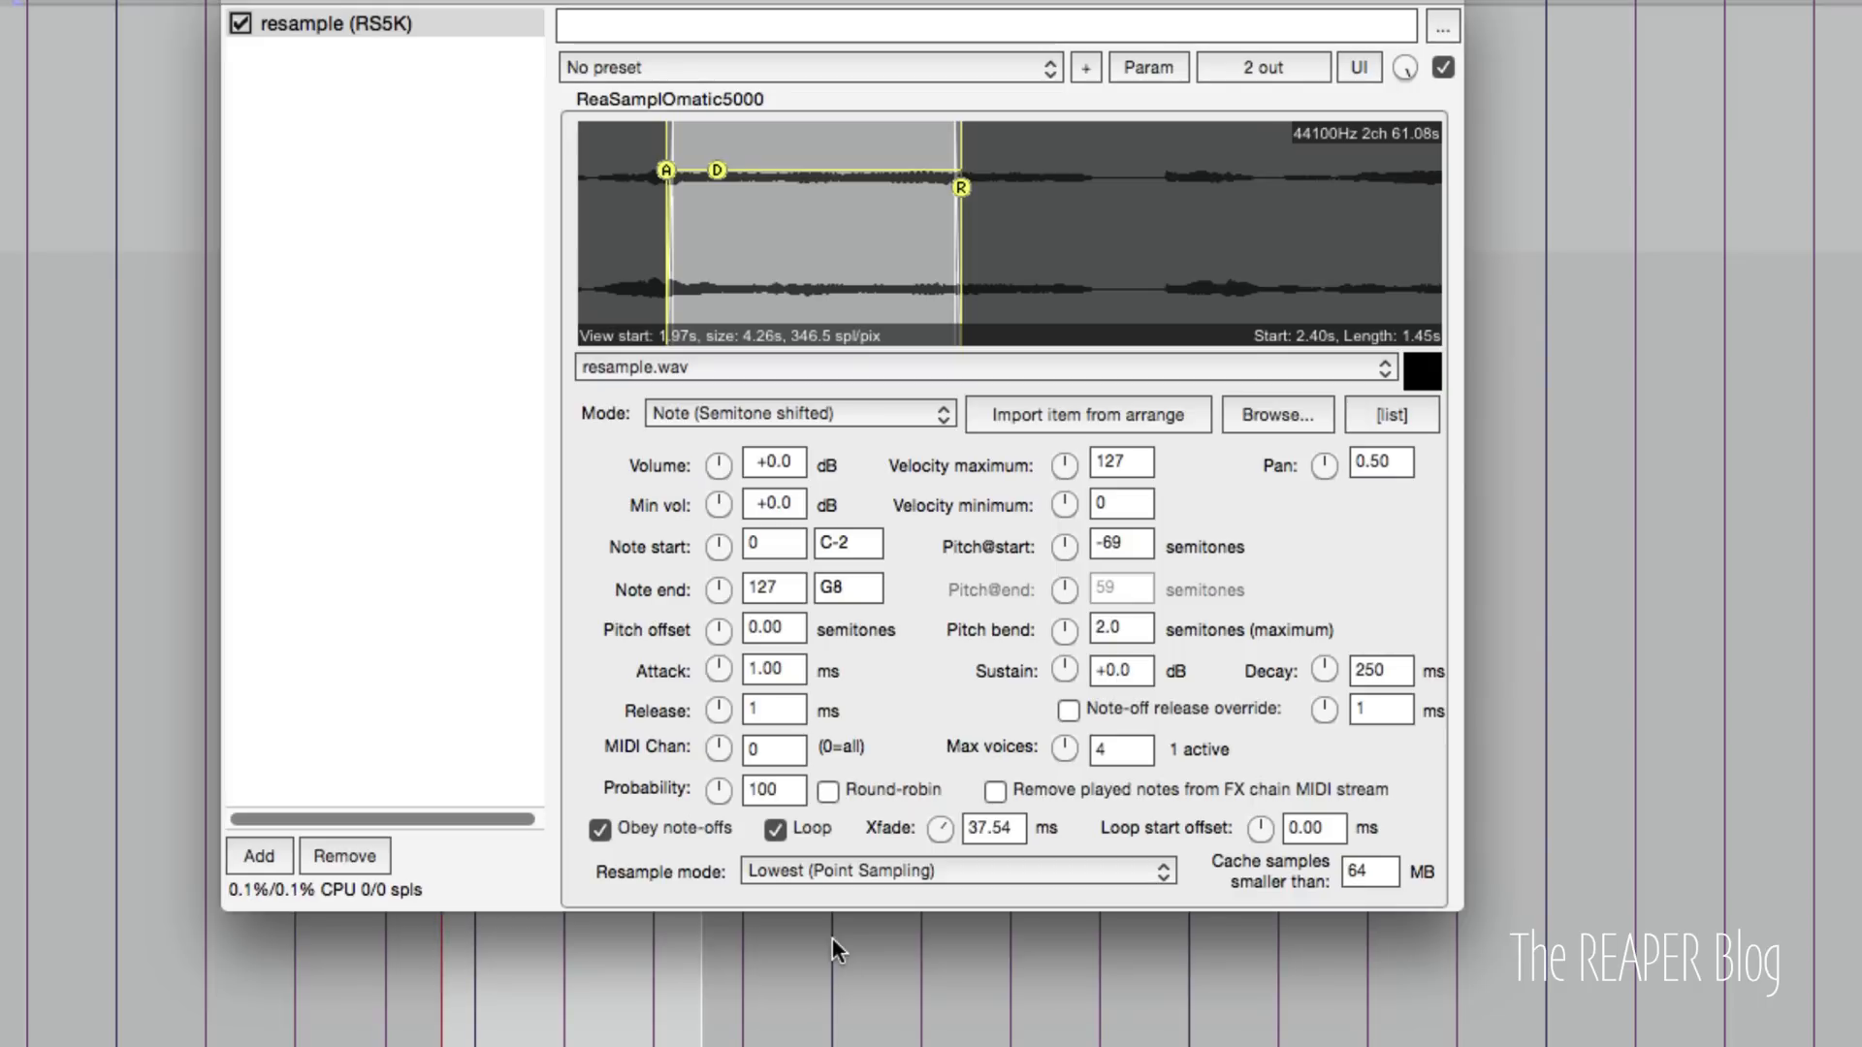
{"action": "mouse_move", "coordinate": [822, 675]}
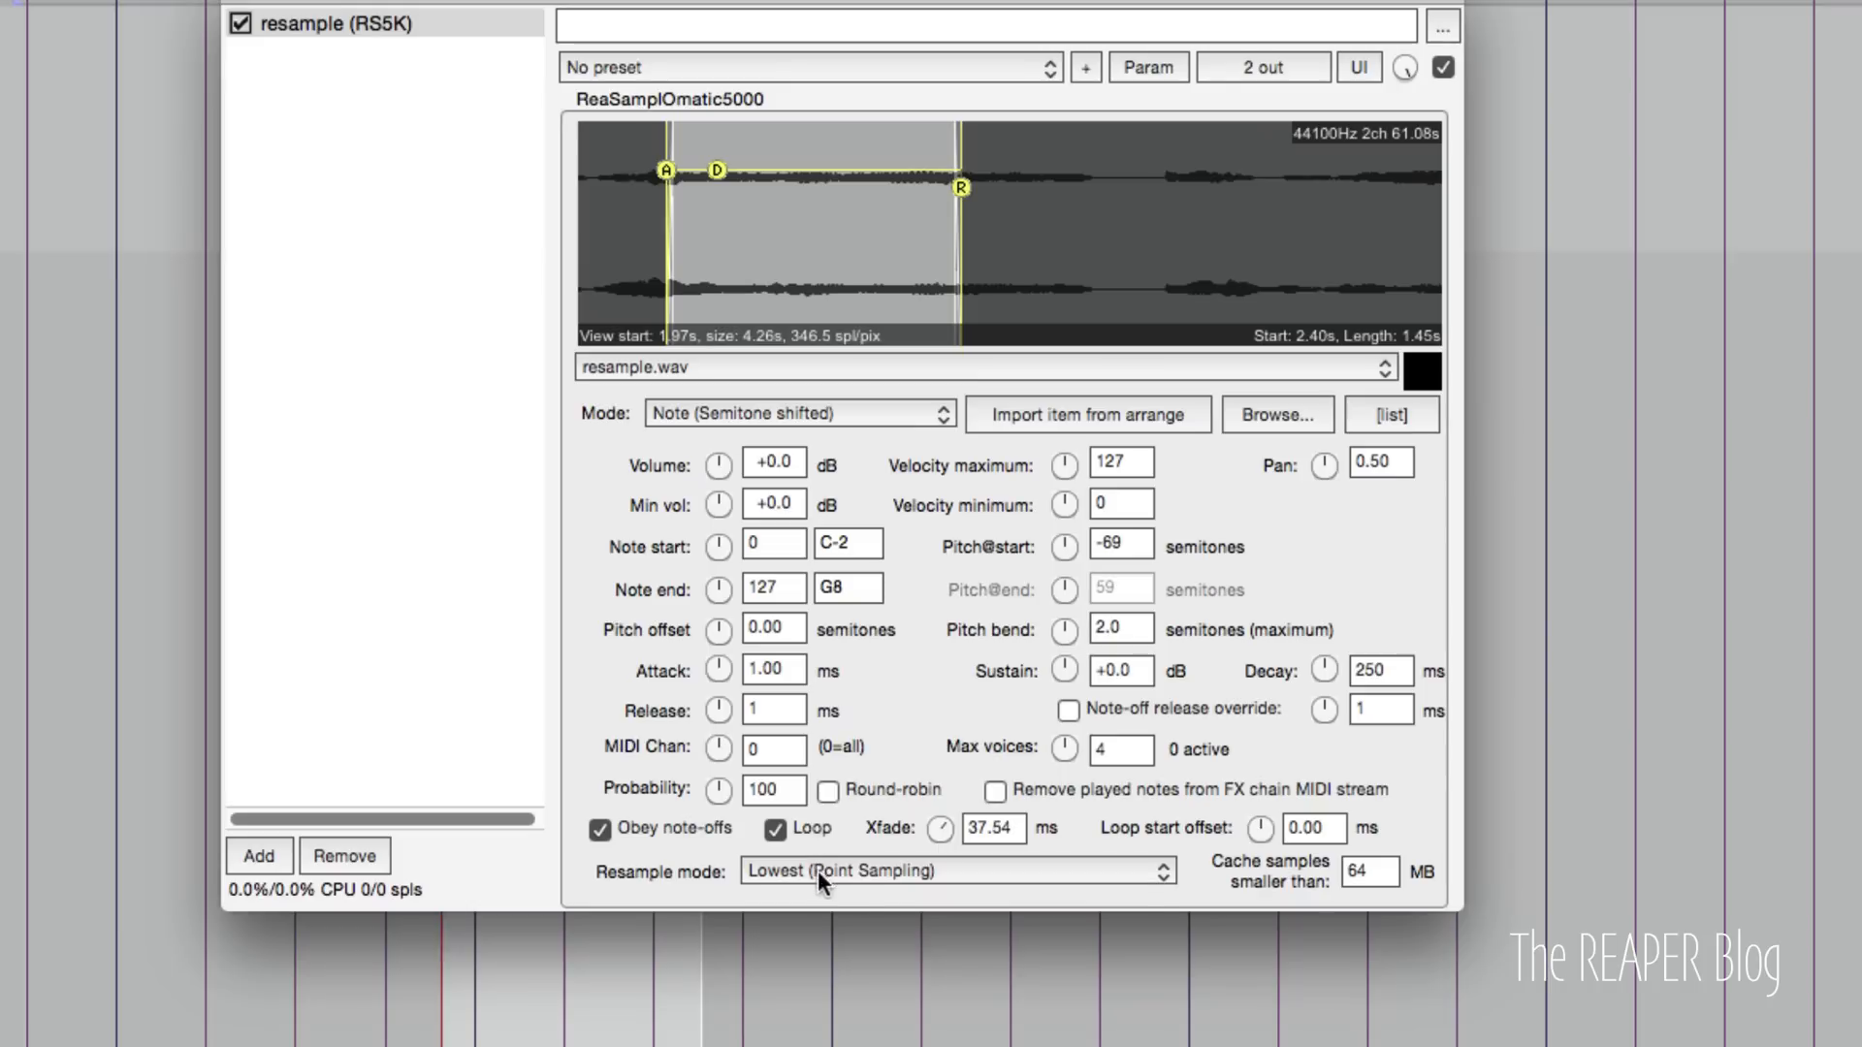
{"action": "left_click", "coordinate": [956, 871]}
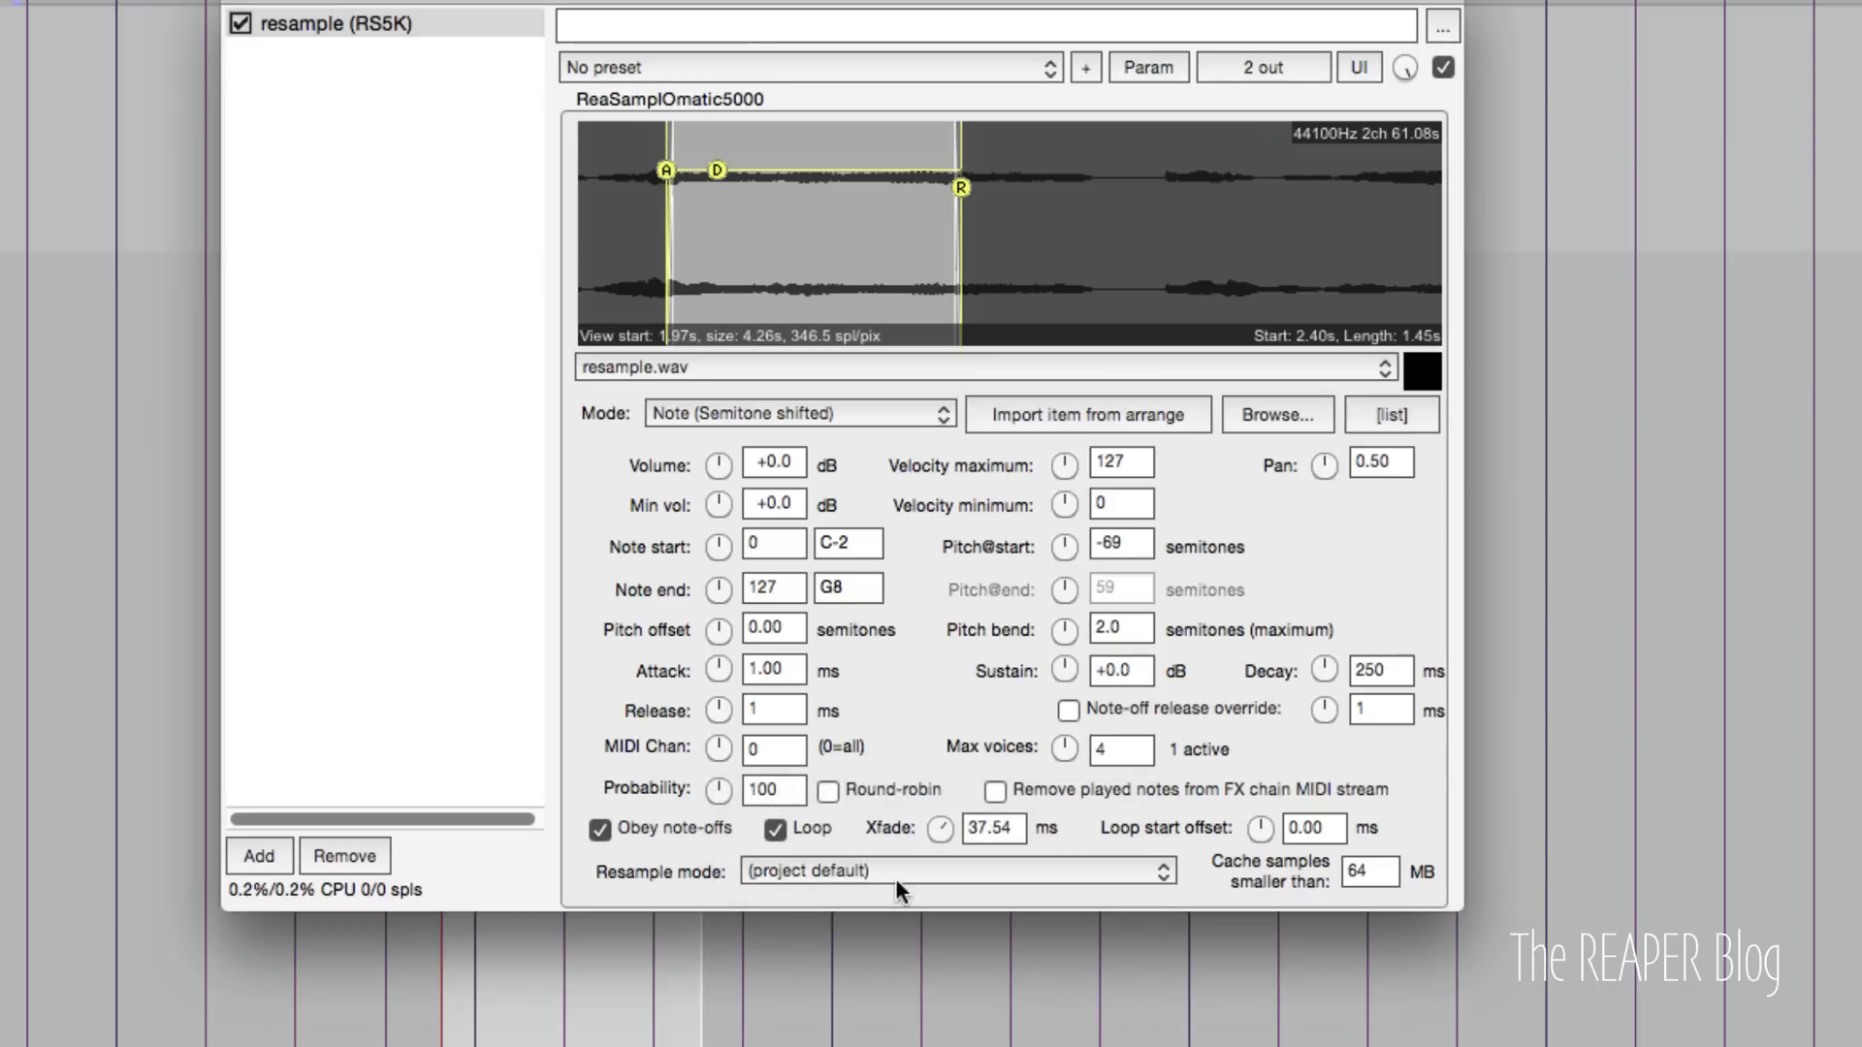
{"action": "left_click", "coordinate": [956, 871]}
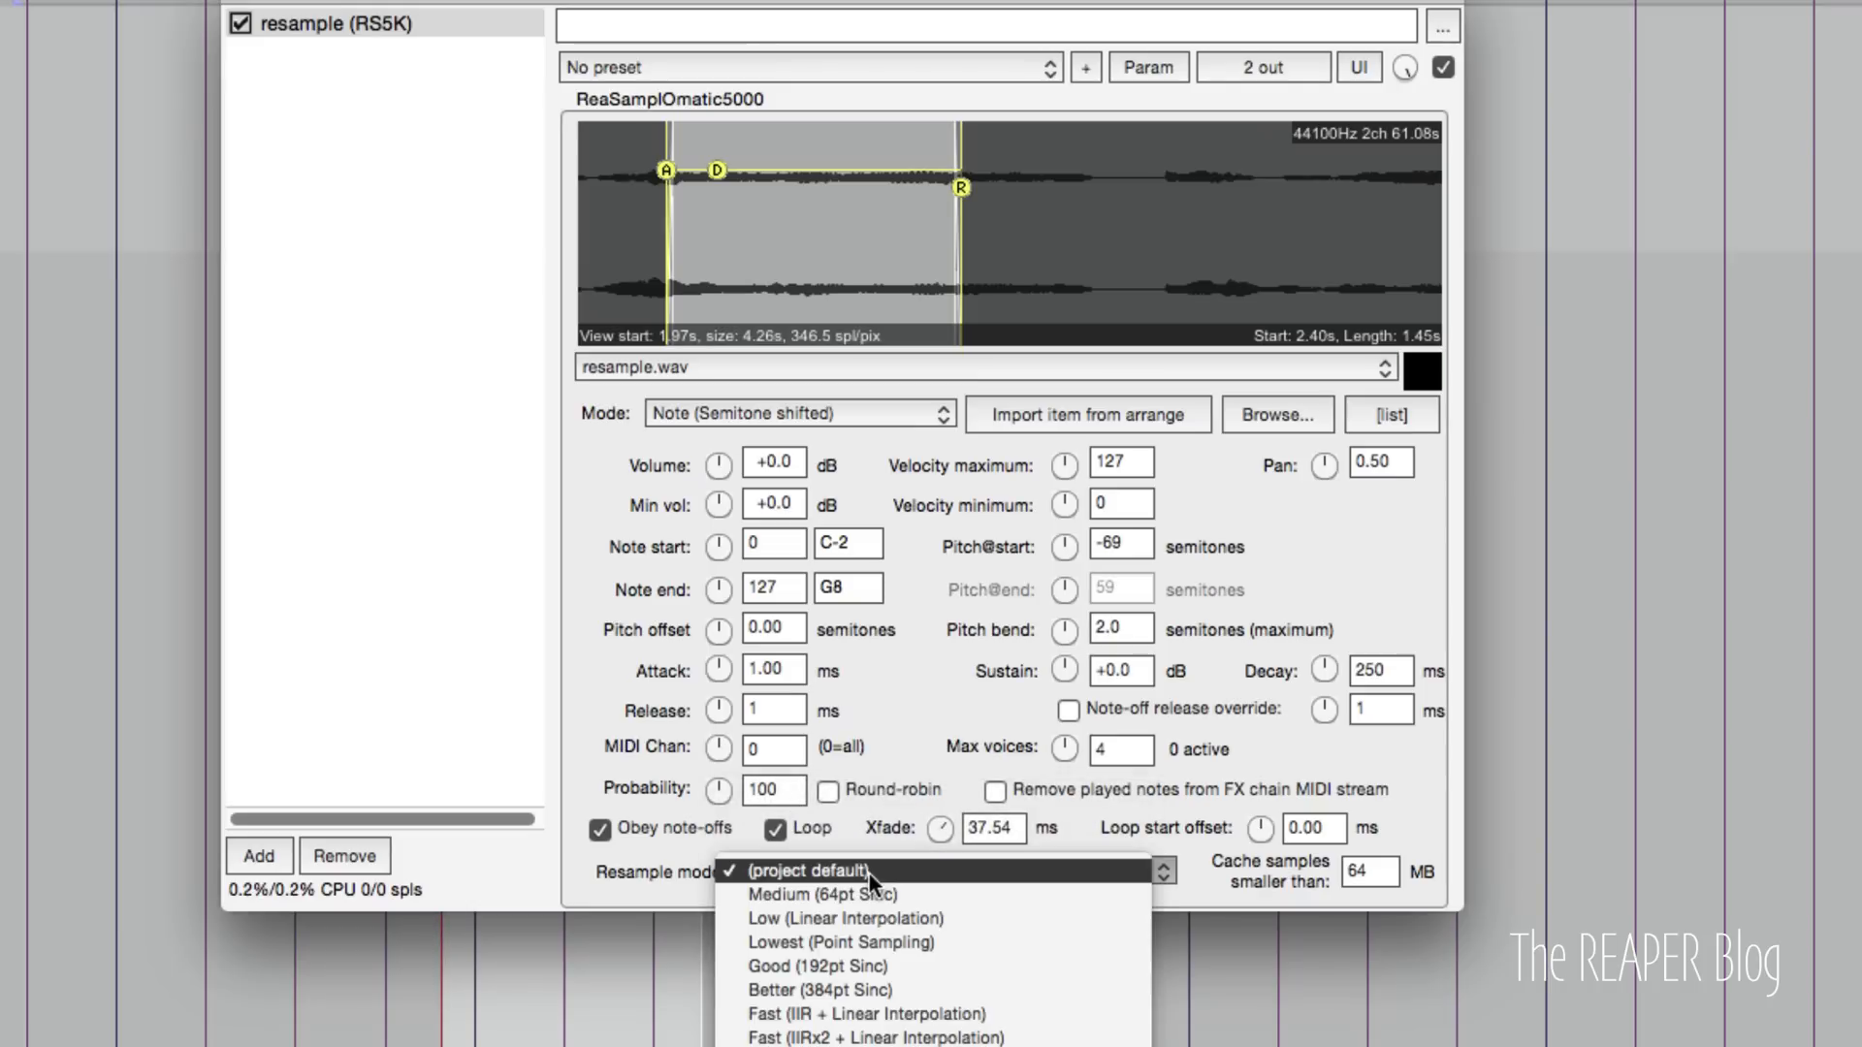
{"action": "mouse_move", "coordinate": [890, 942]}
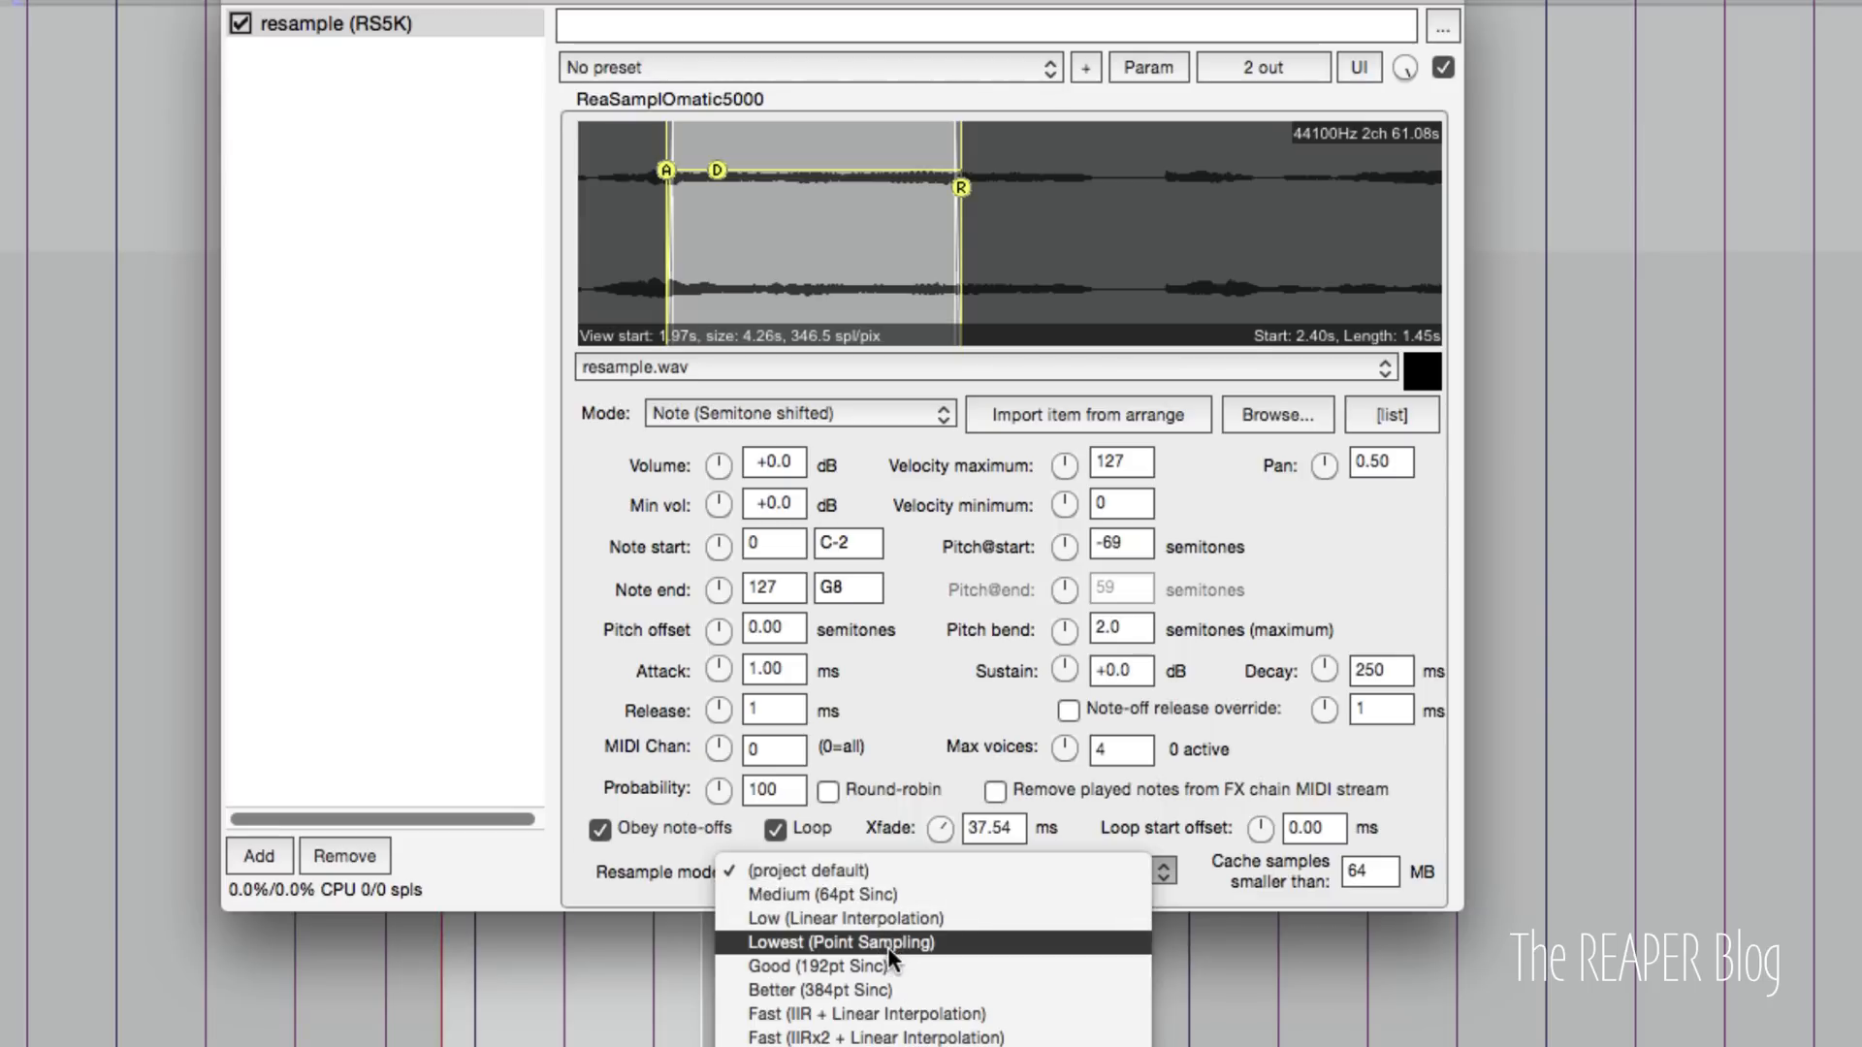
{"action": "left_click", "coordinate": [837, 942]}
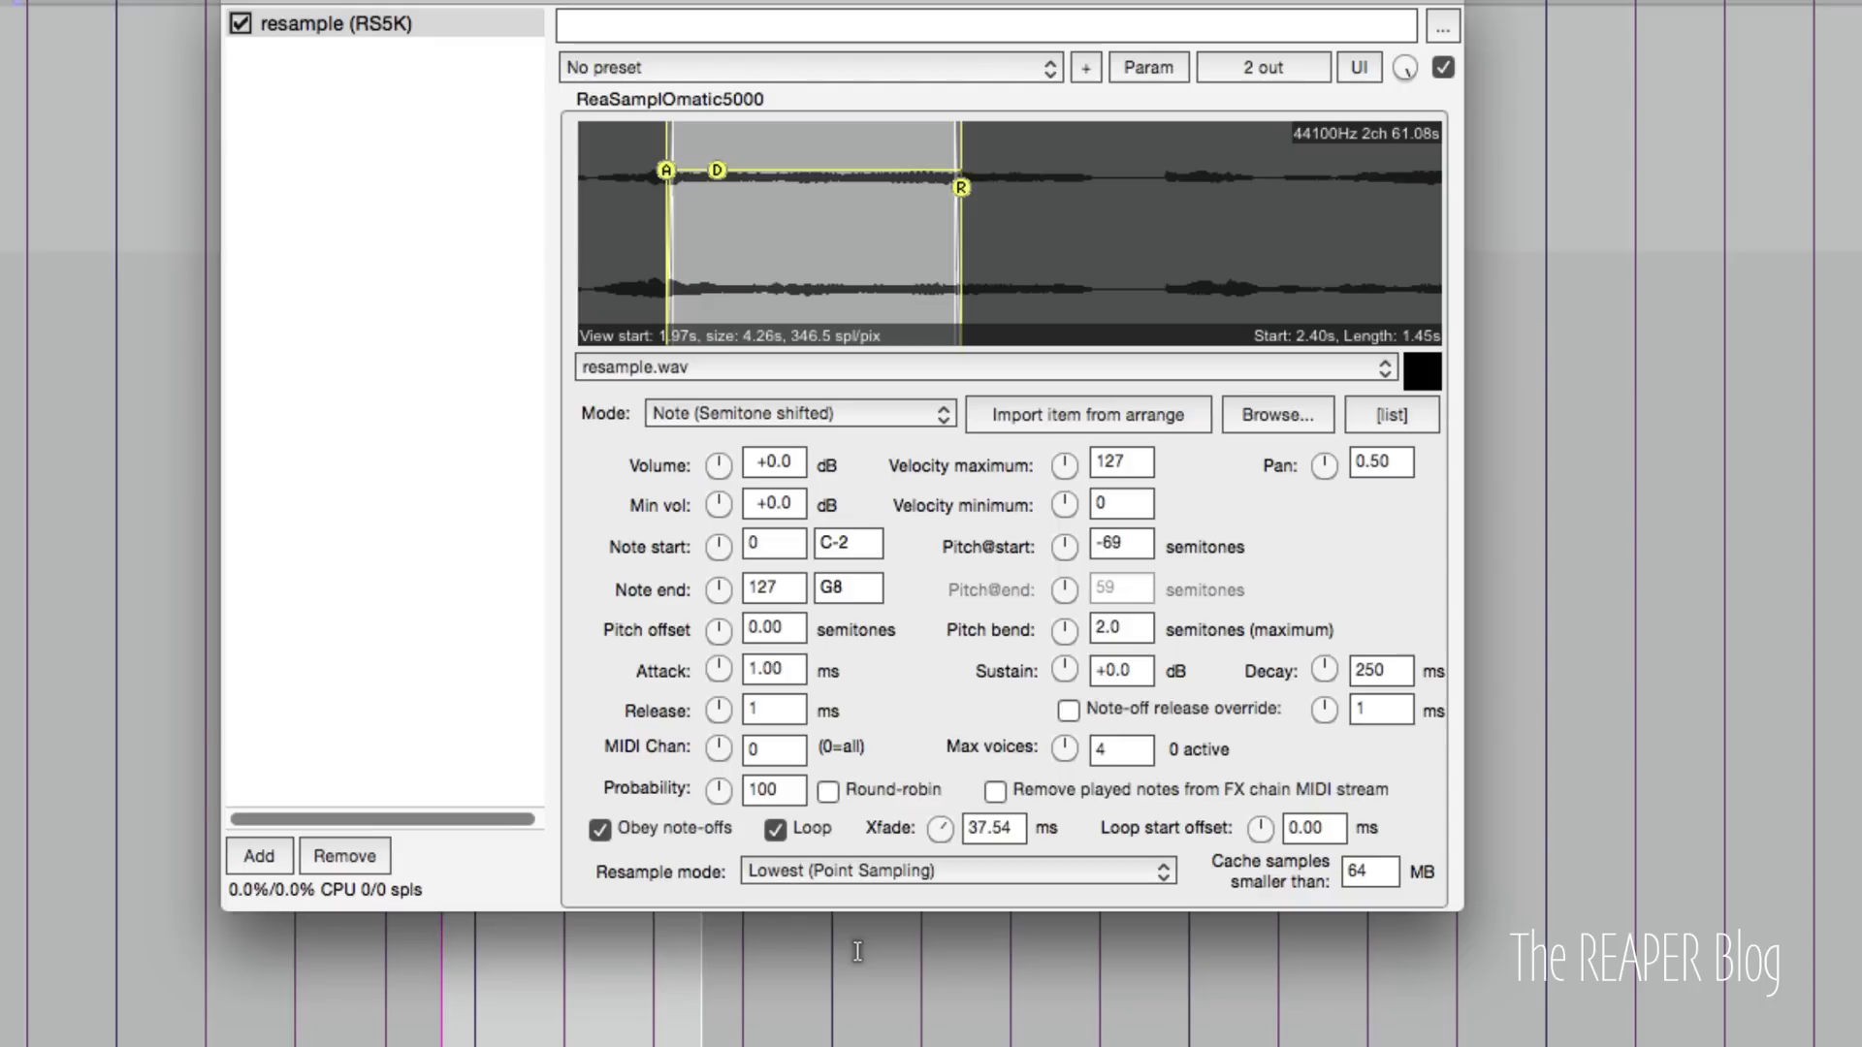
{"action": "mouse_move", "coordinate": [1142, 644]}
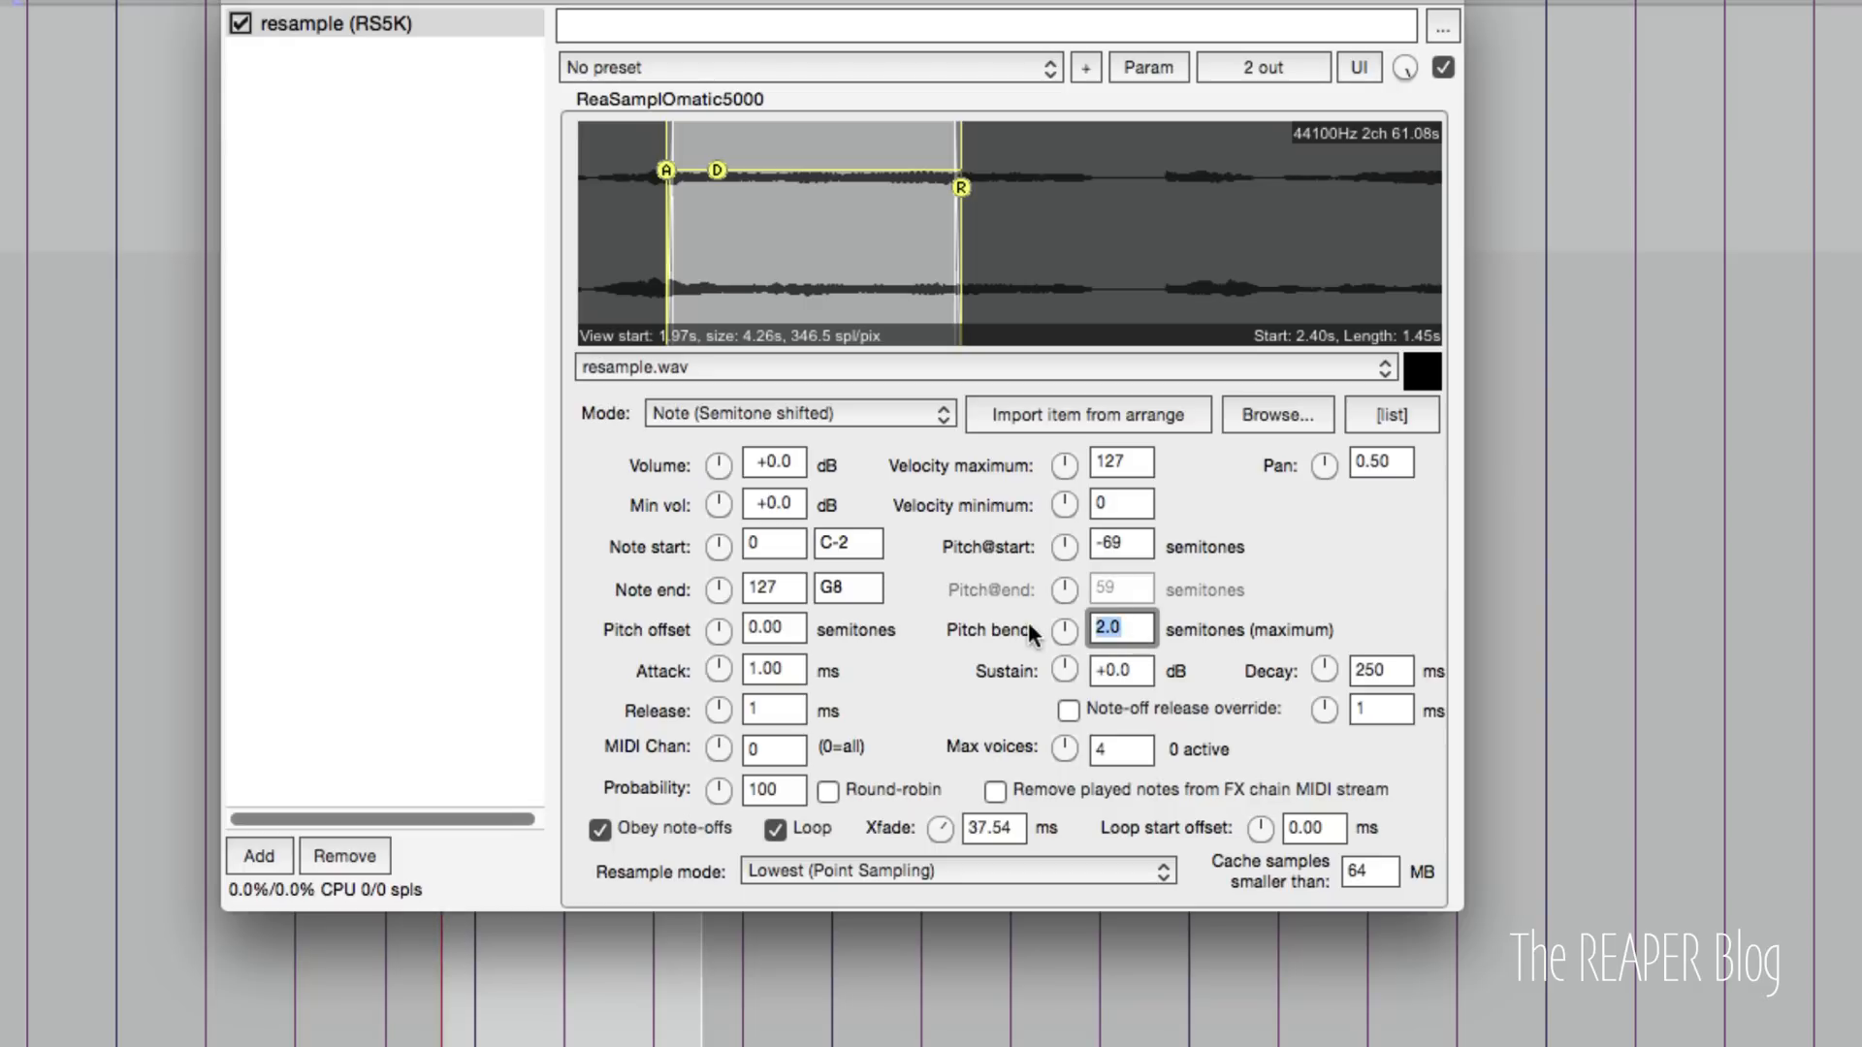
Enter 12 semitones as the sampler's pitch-bend range.
{"action": "type", "text": "12"}
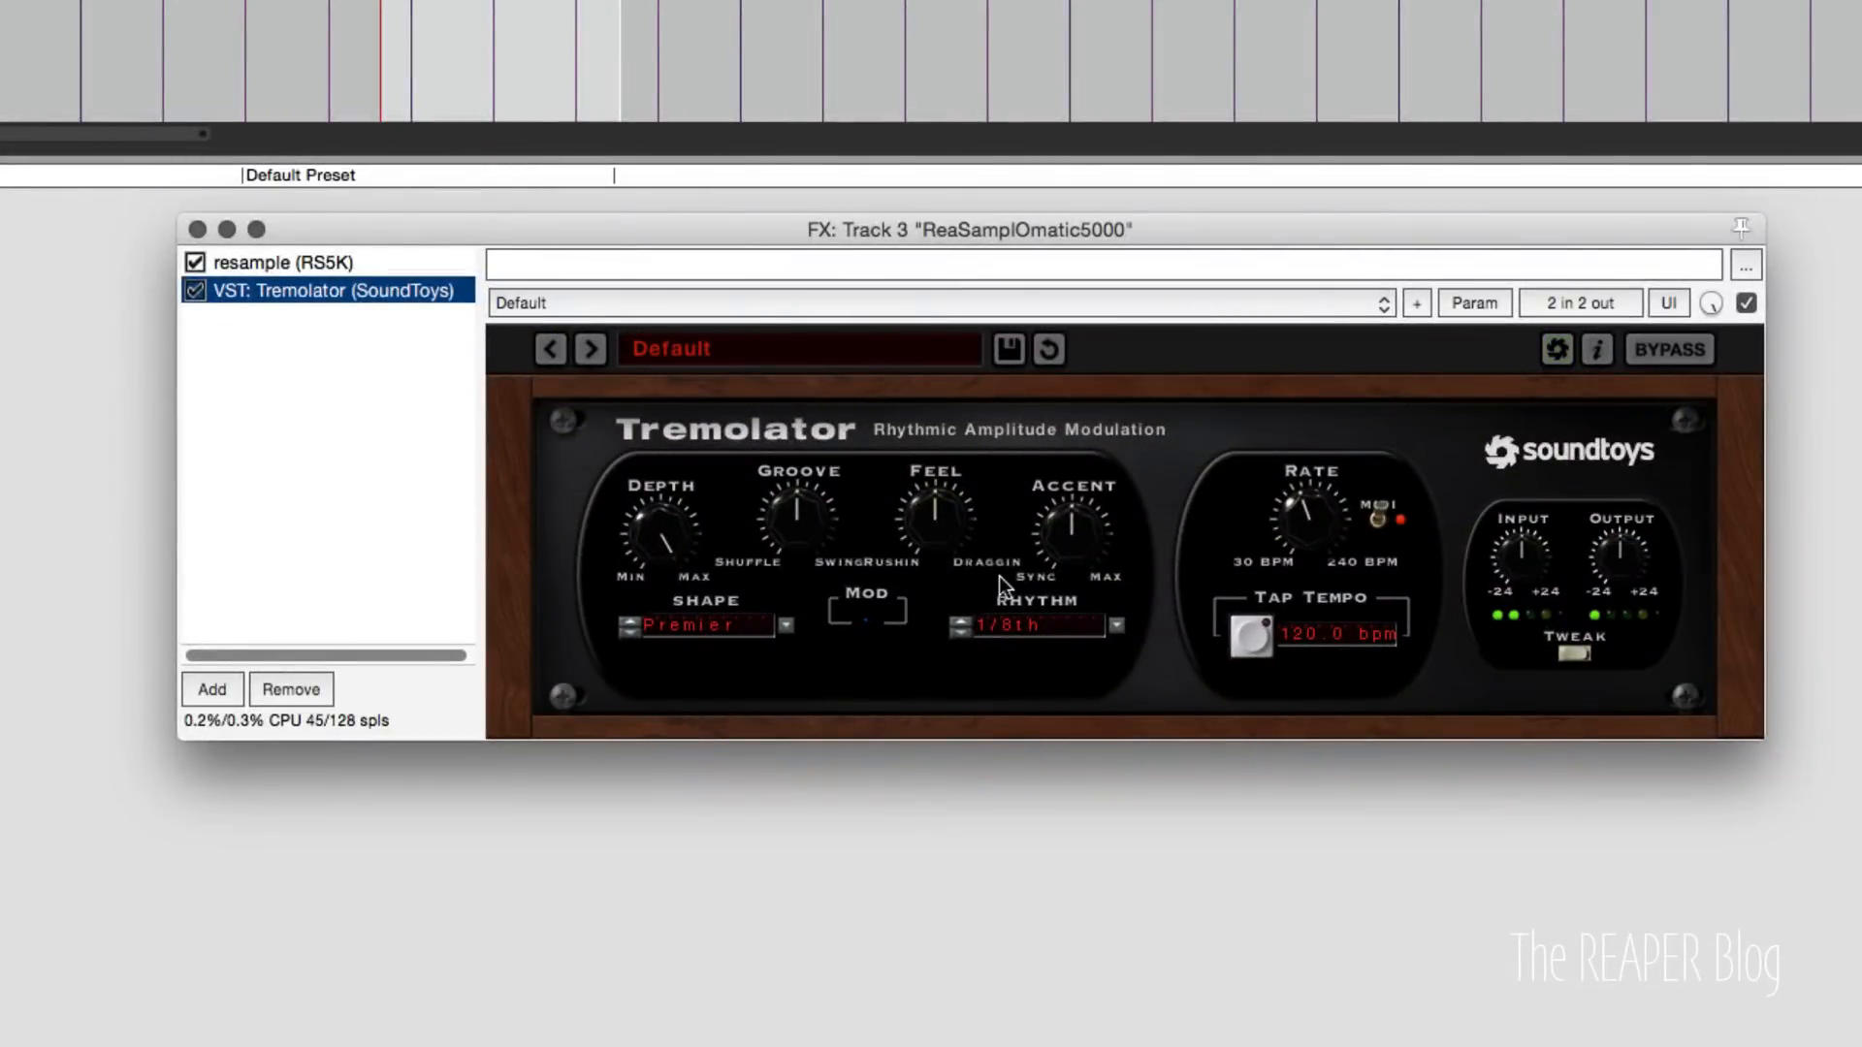
Step Tremolator's rhythm up through 1/16th and 1/32nd to 1/64th.
{"action": "left_click", "coordinate": [1555, 349]}
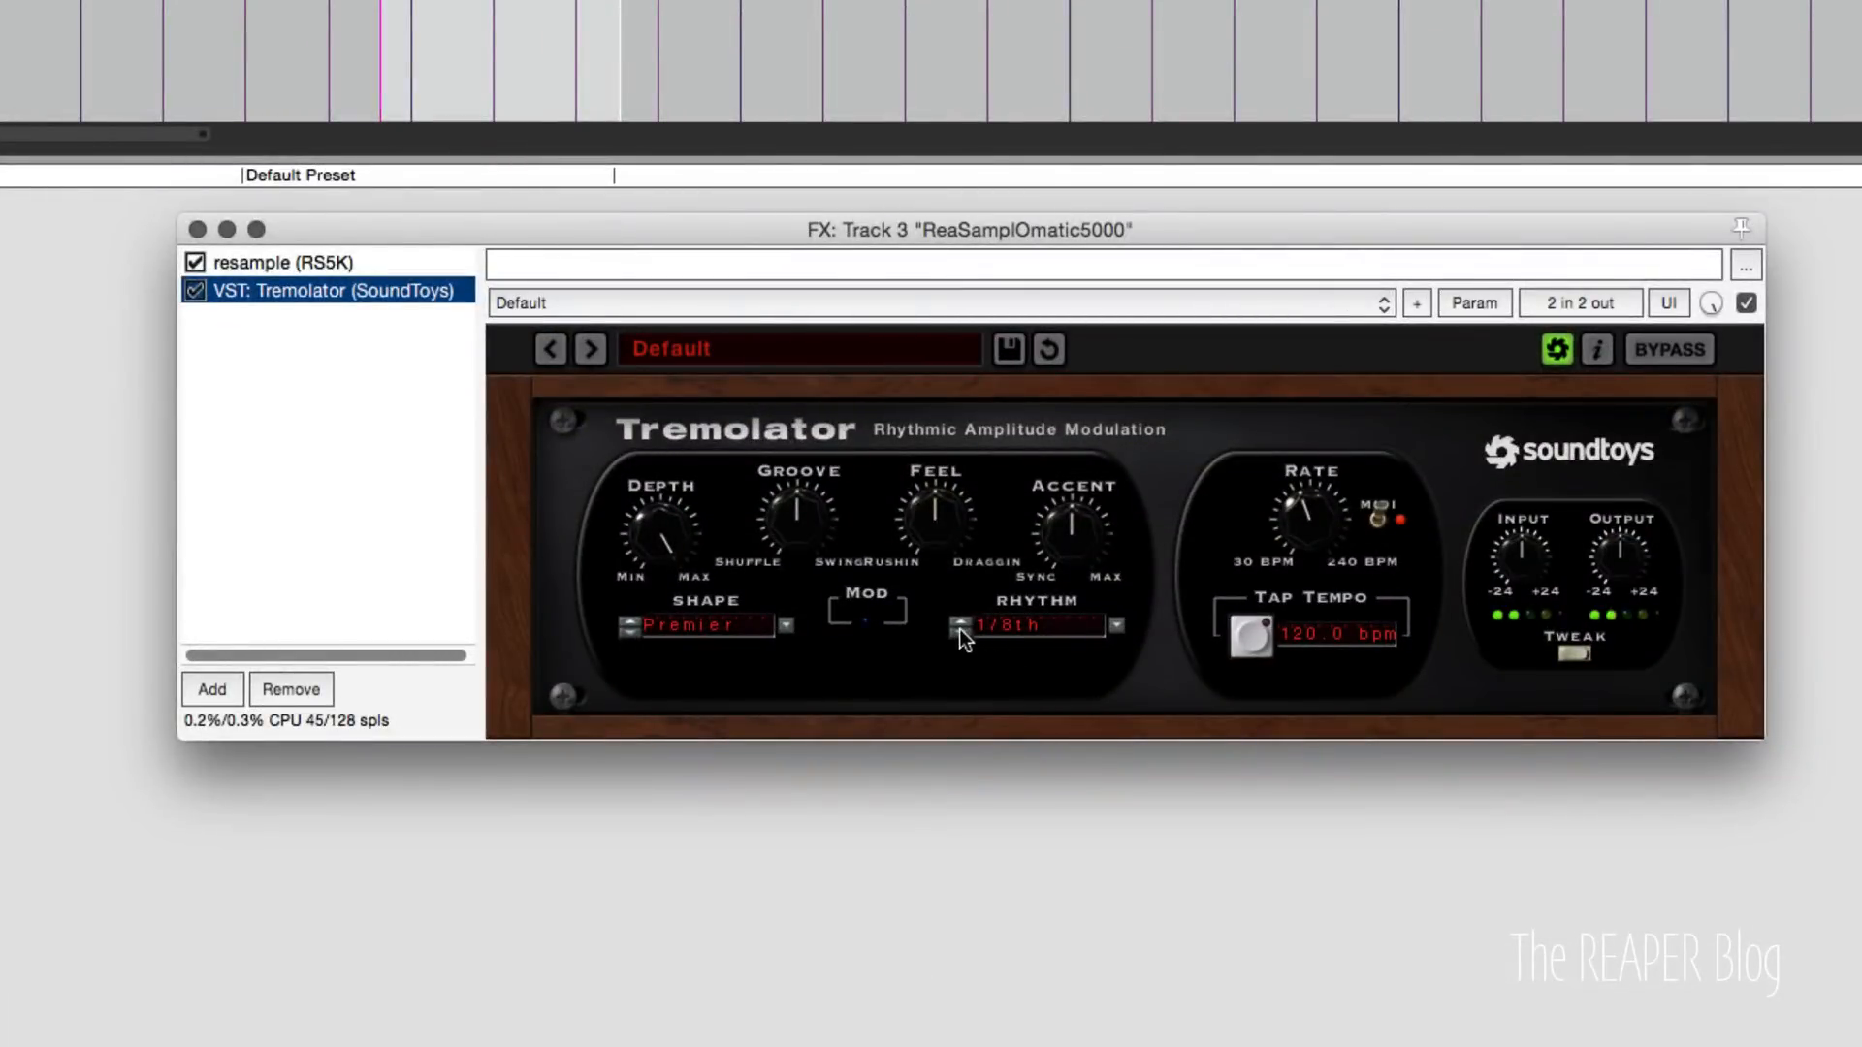
{"action": "left_click", "coordinate": [962, 620]}
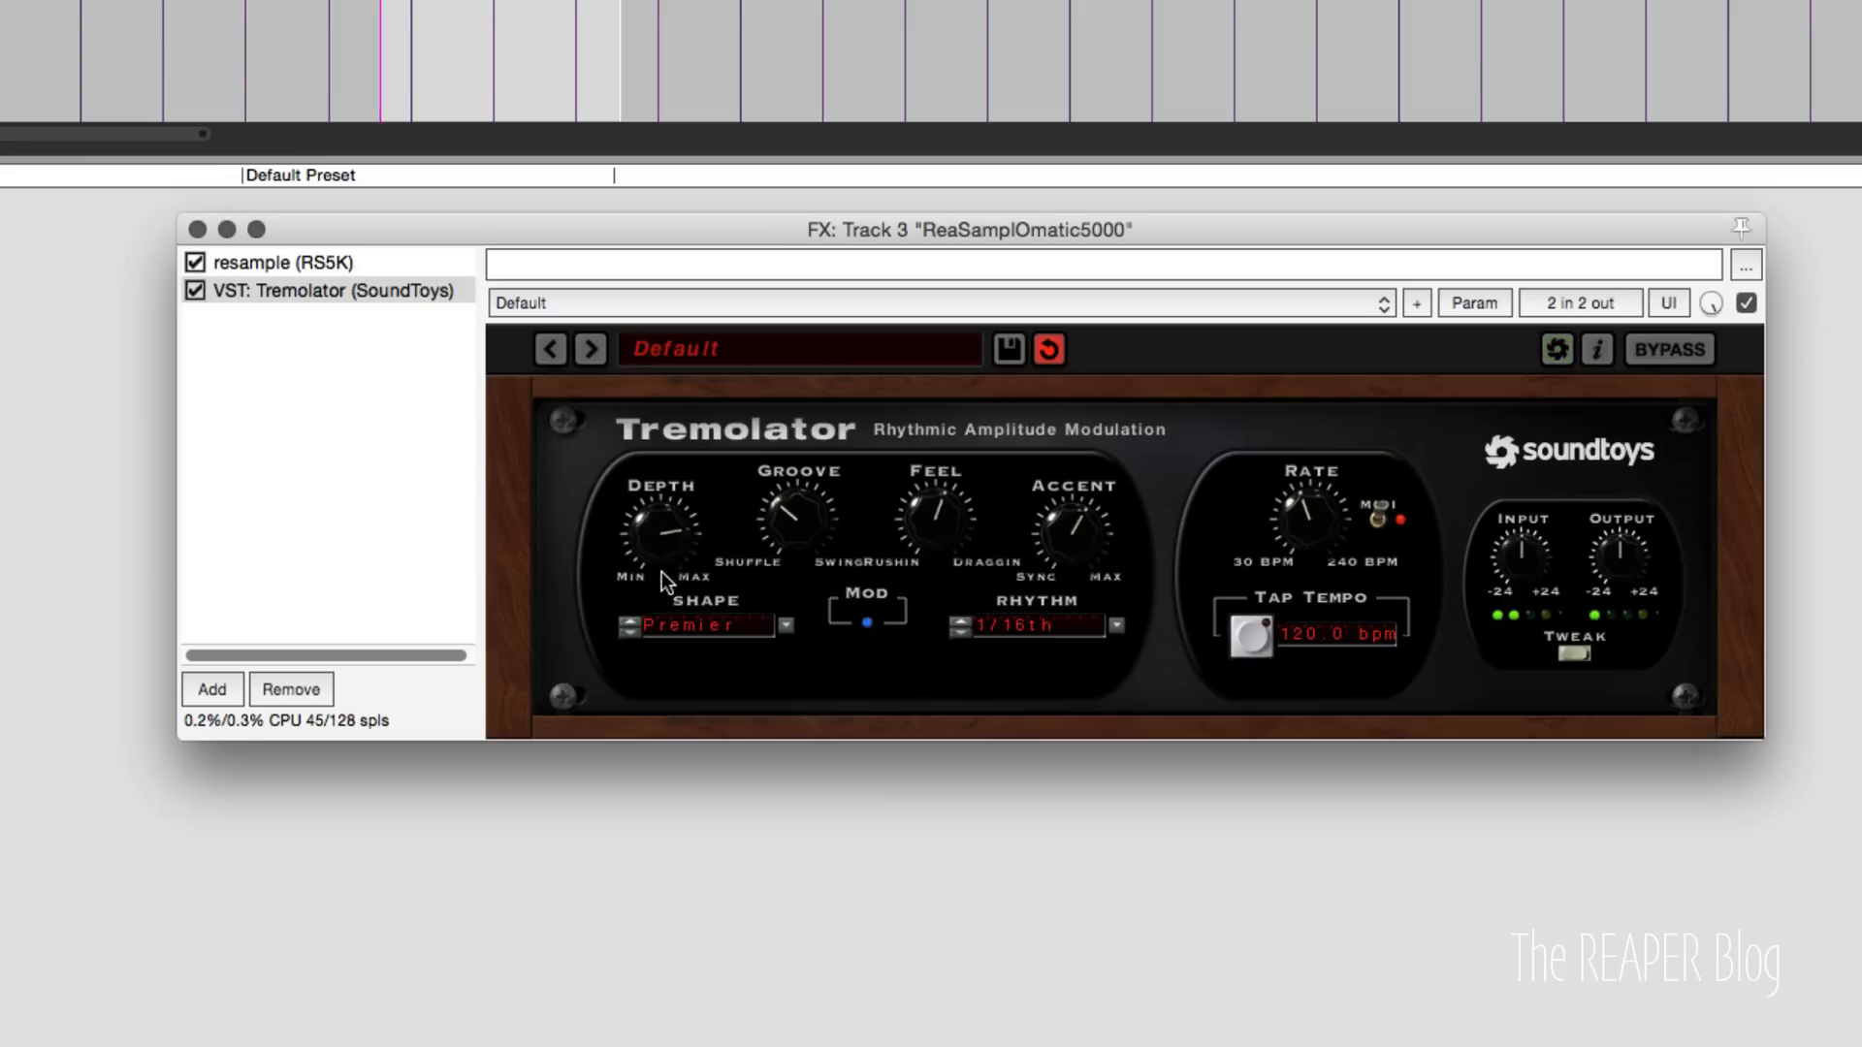
{"action": "left_click", "coordinate": [960, 620]}
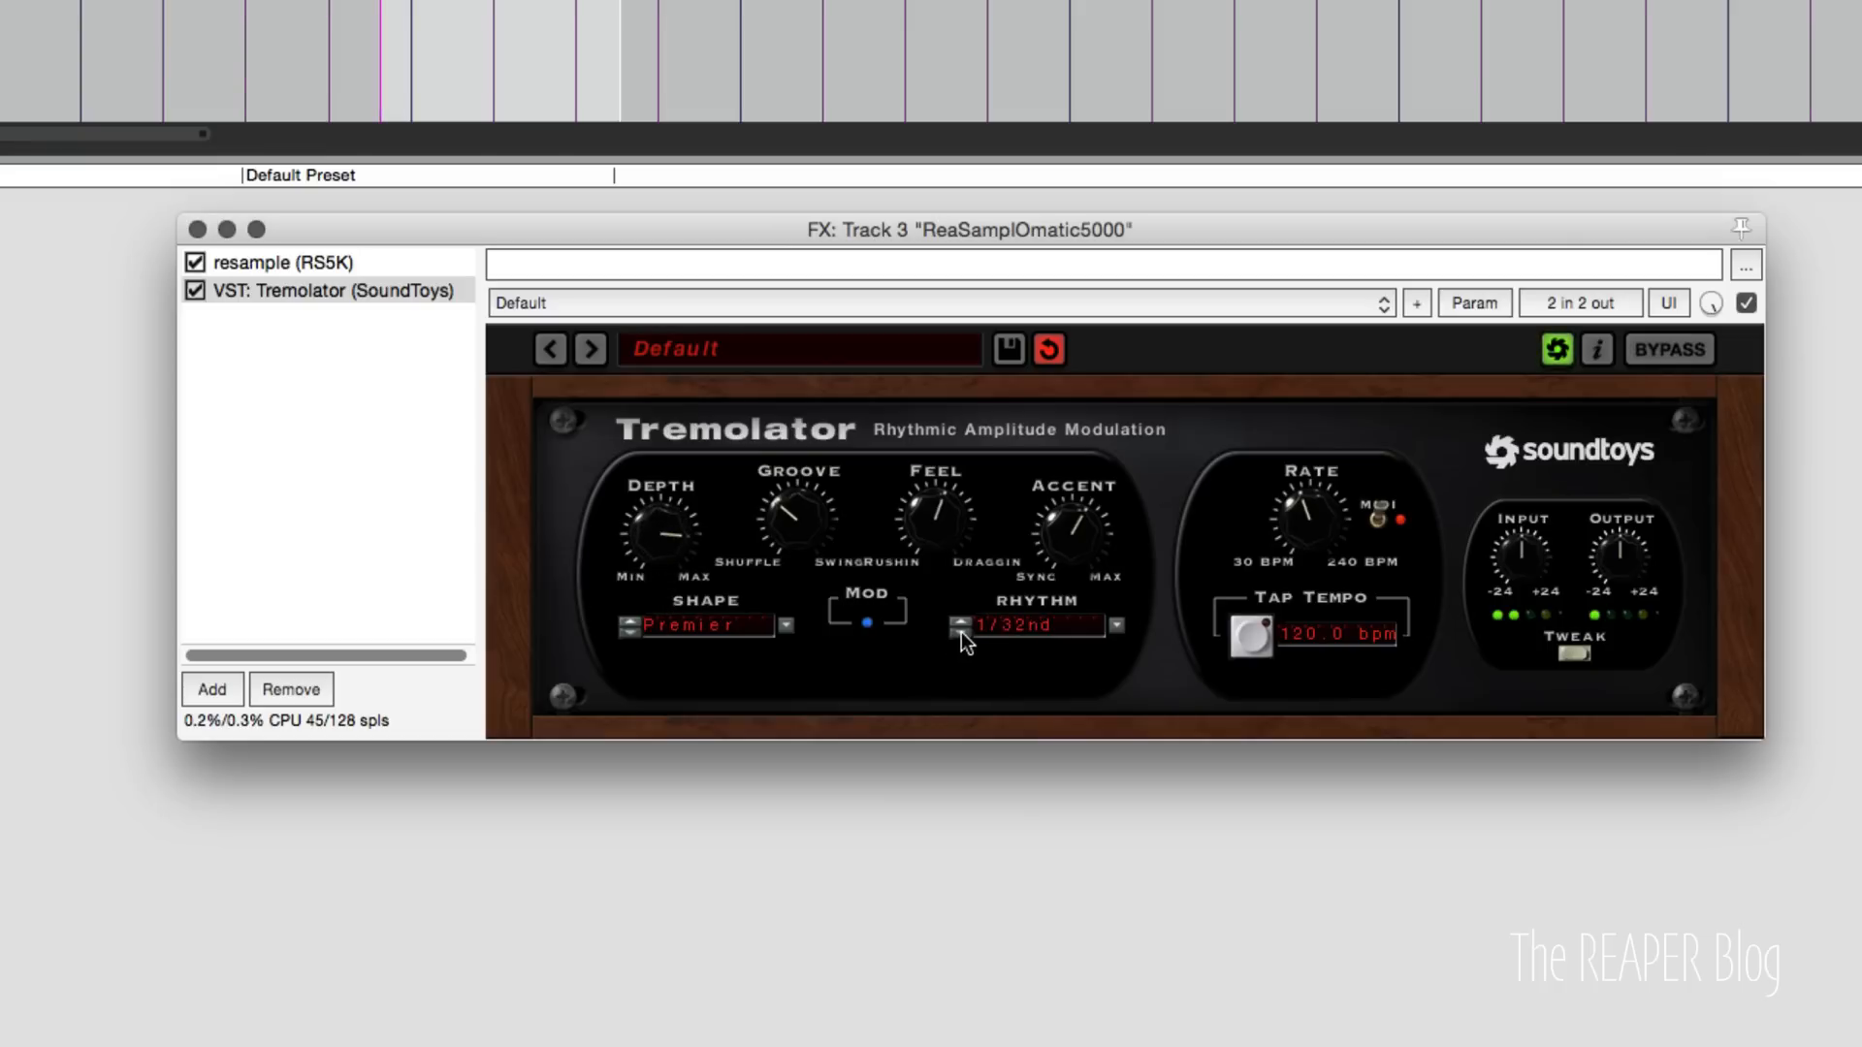
{"action": "left_click", "coordinate": [960, 632]}
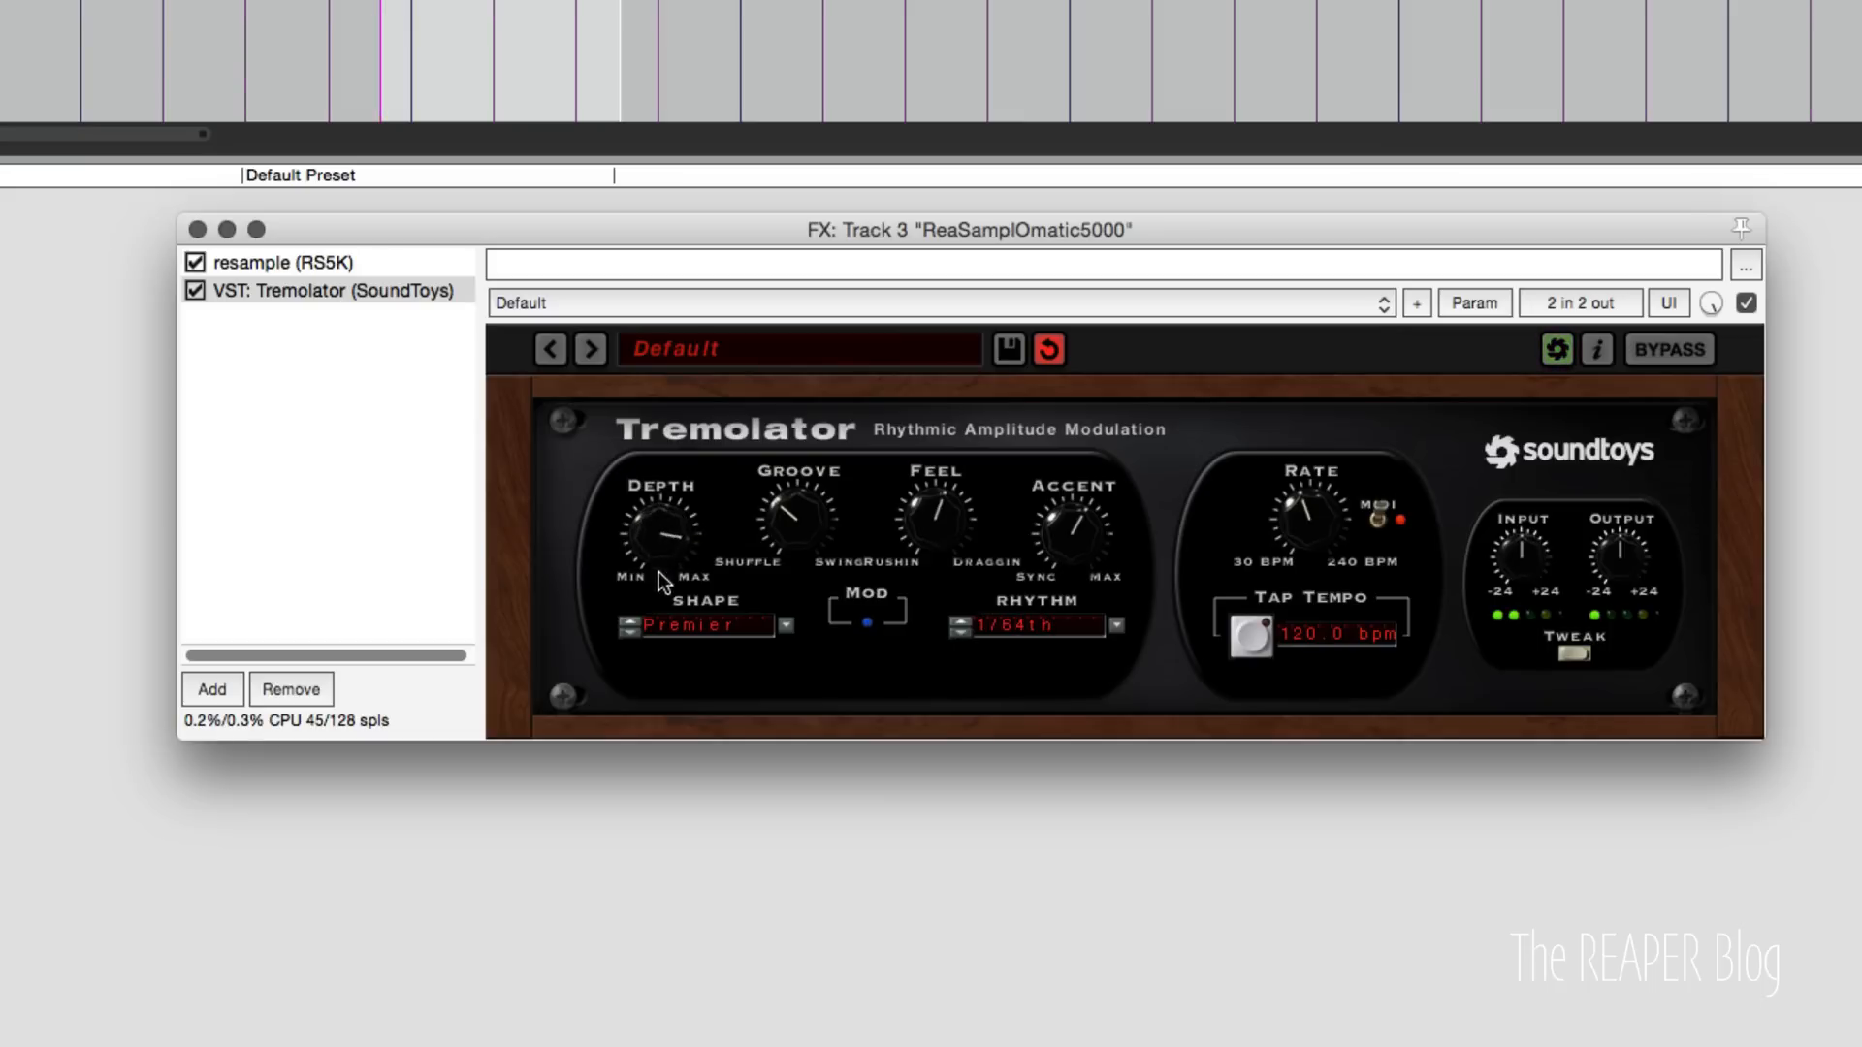
Choose the InvPulse tremolo shape and return to ReaSamplOmatic5000's settings.
{"action": "left_click", "coordinate": [630, 618]}
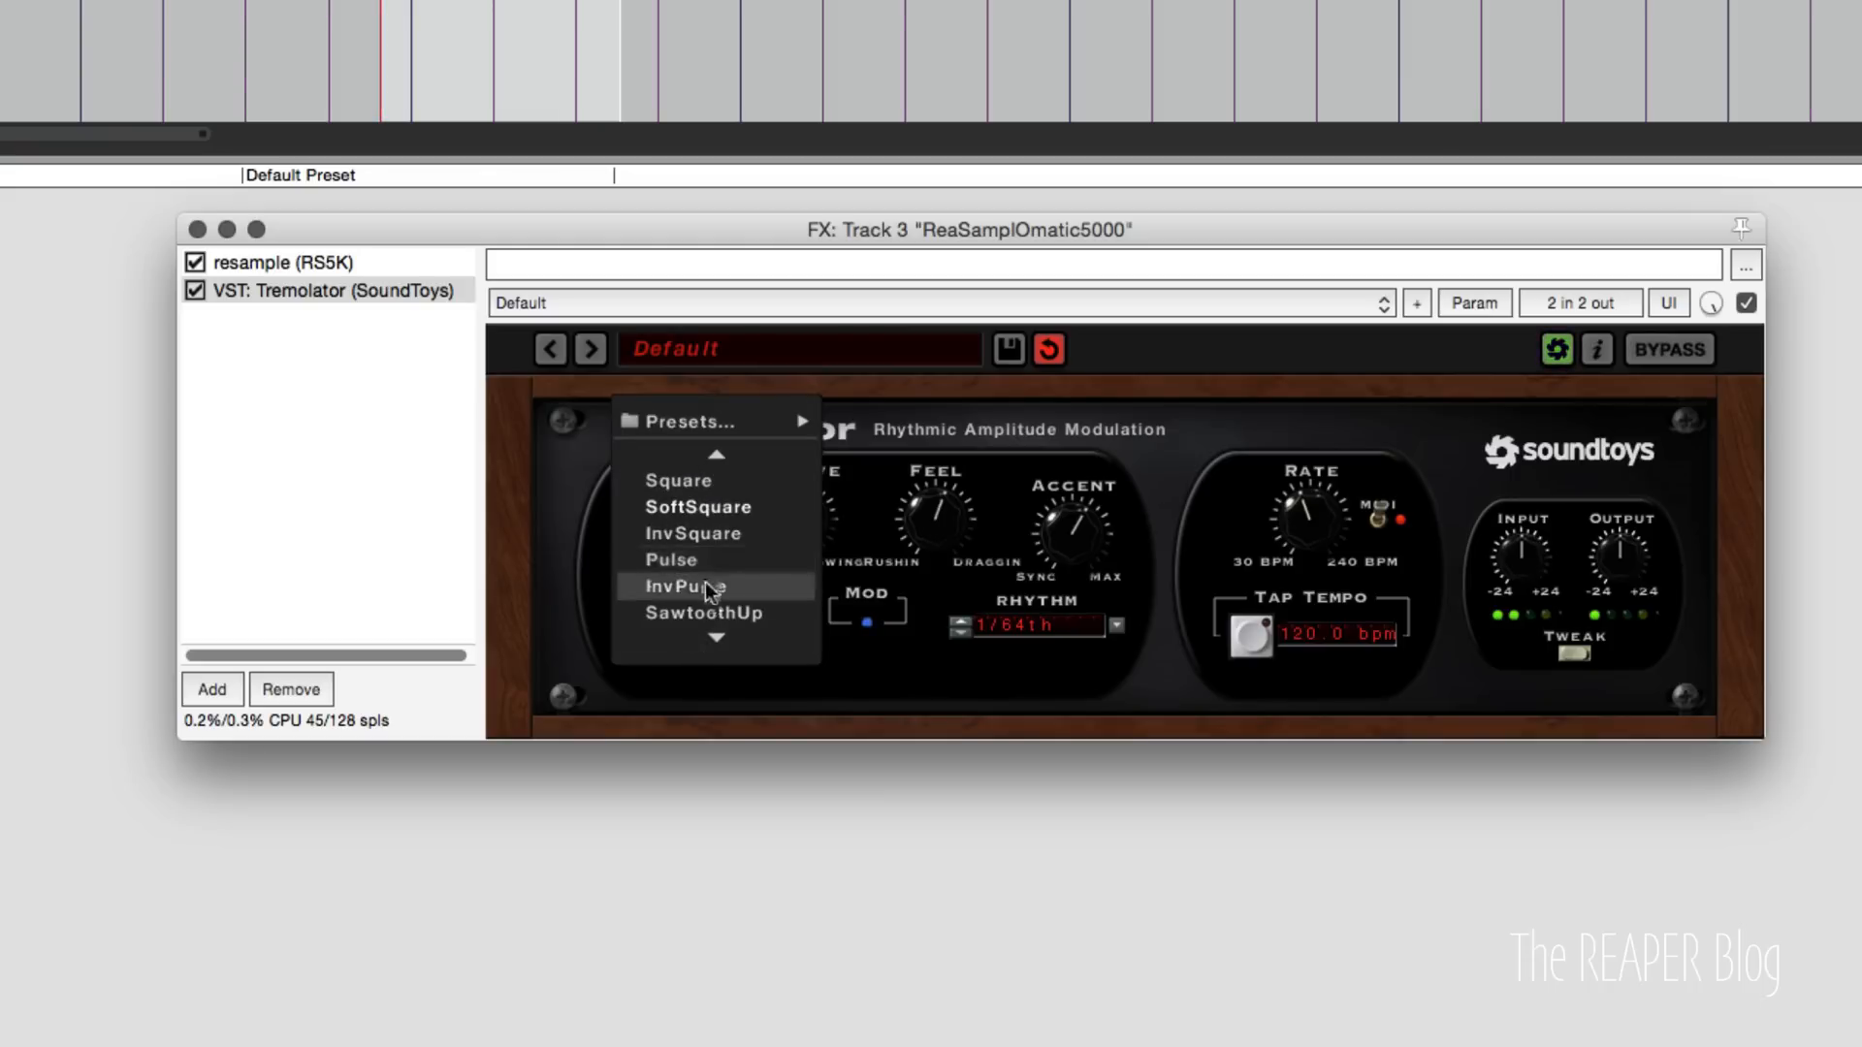
{"action": "left_click", "coordinate": [685, 586]}
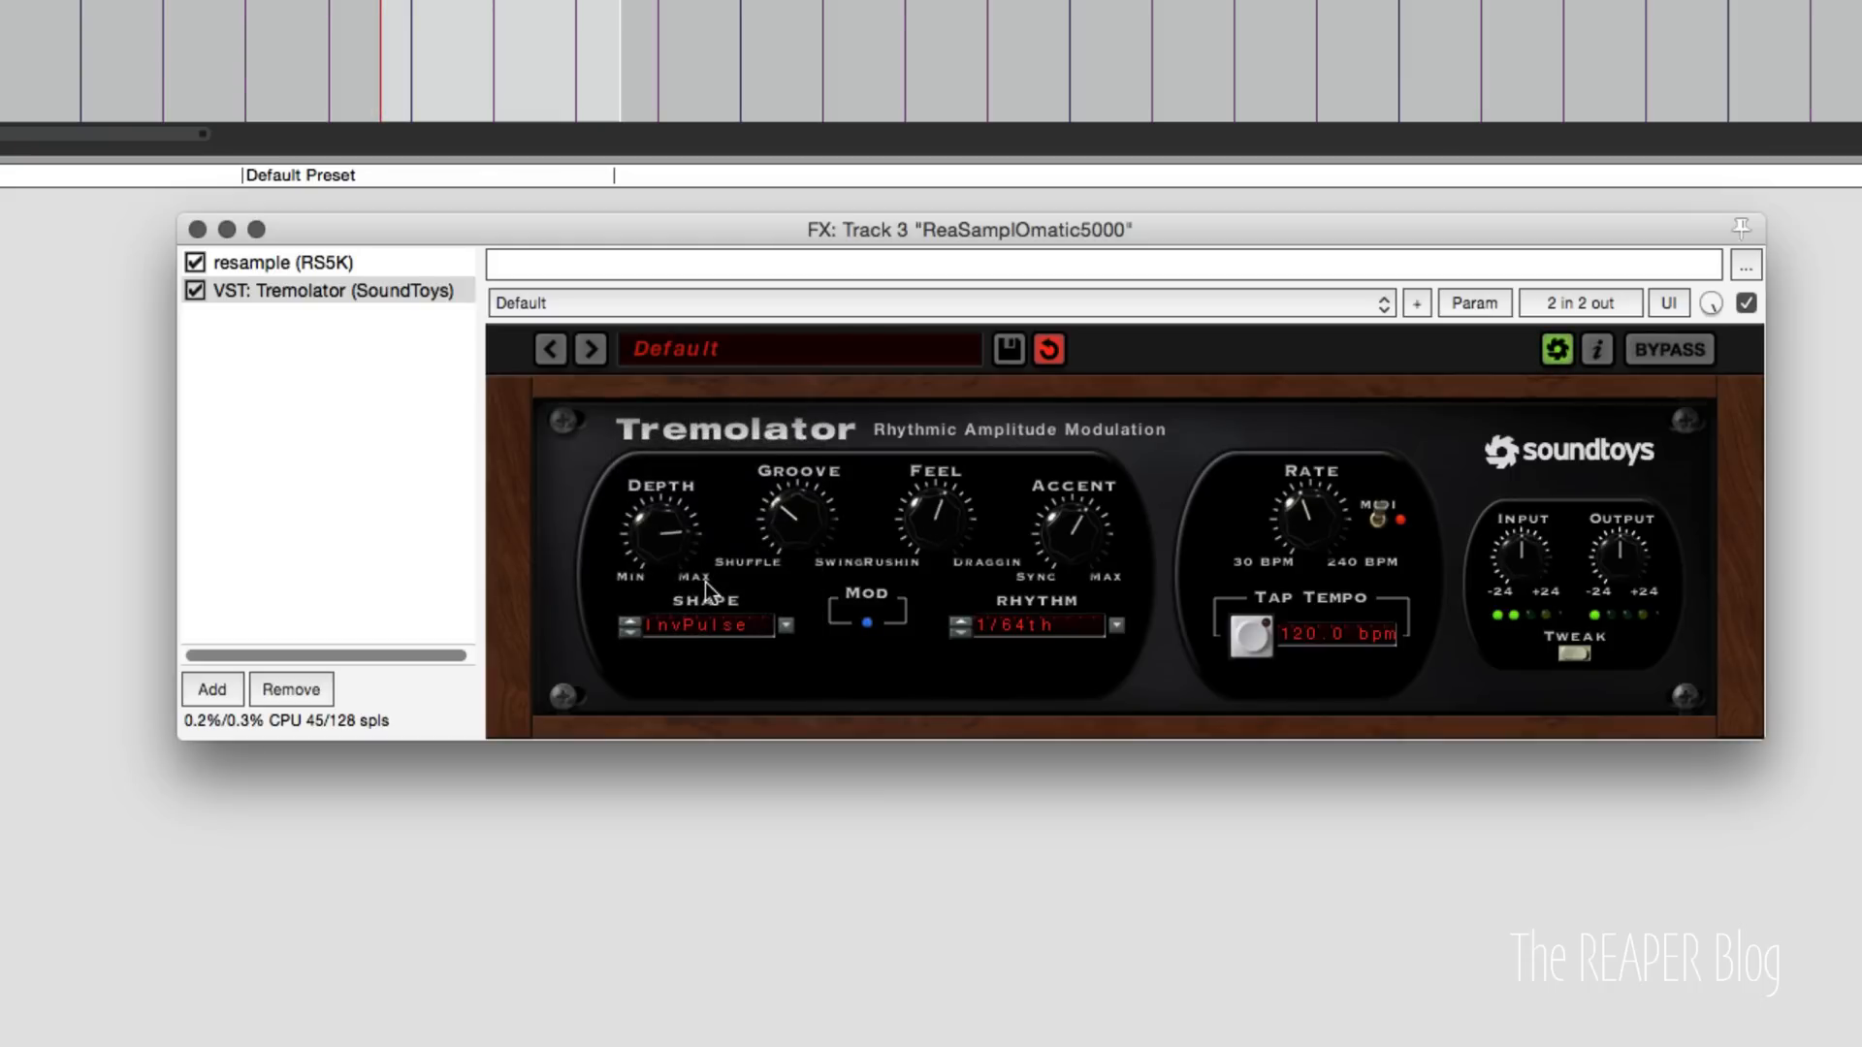
{"action": "left_click", "coordinate": [317, 262]}
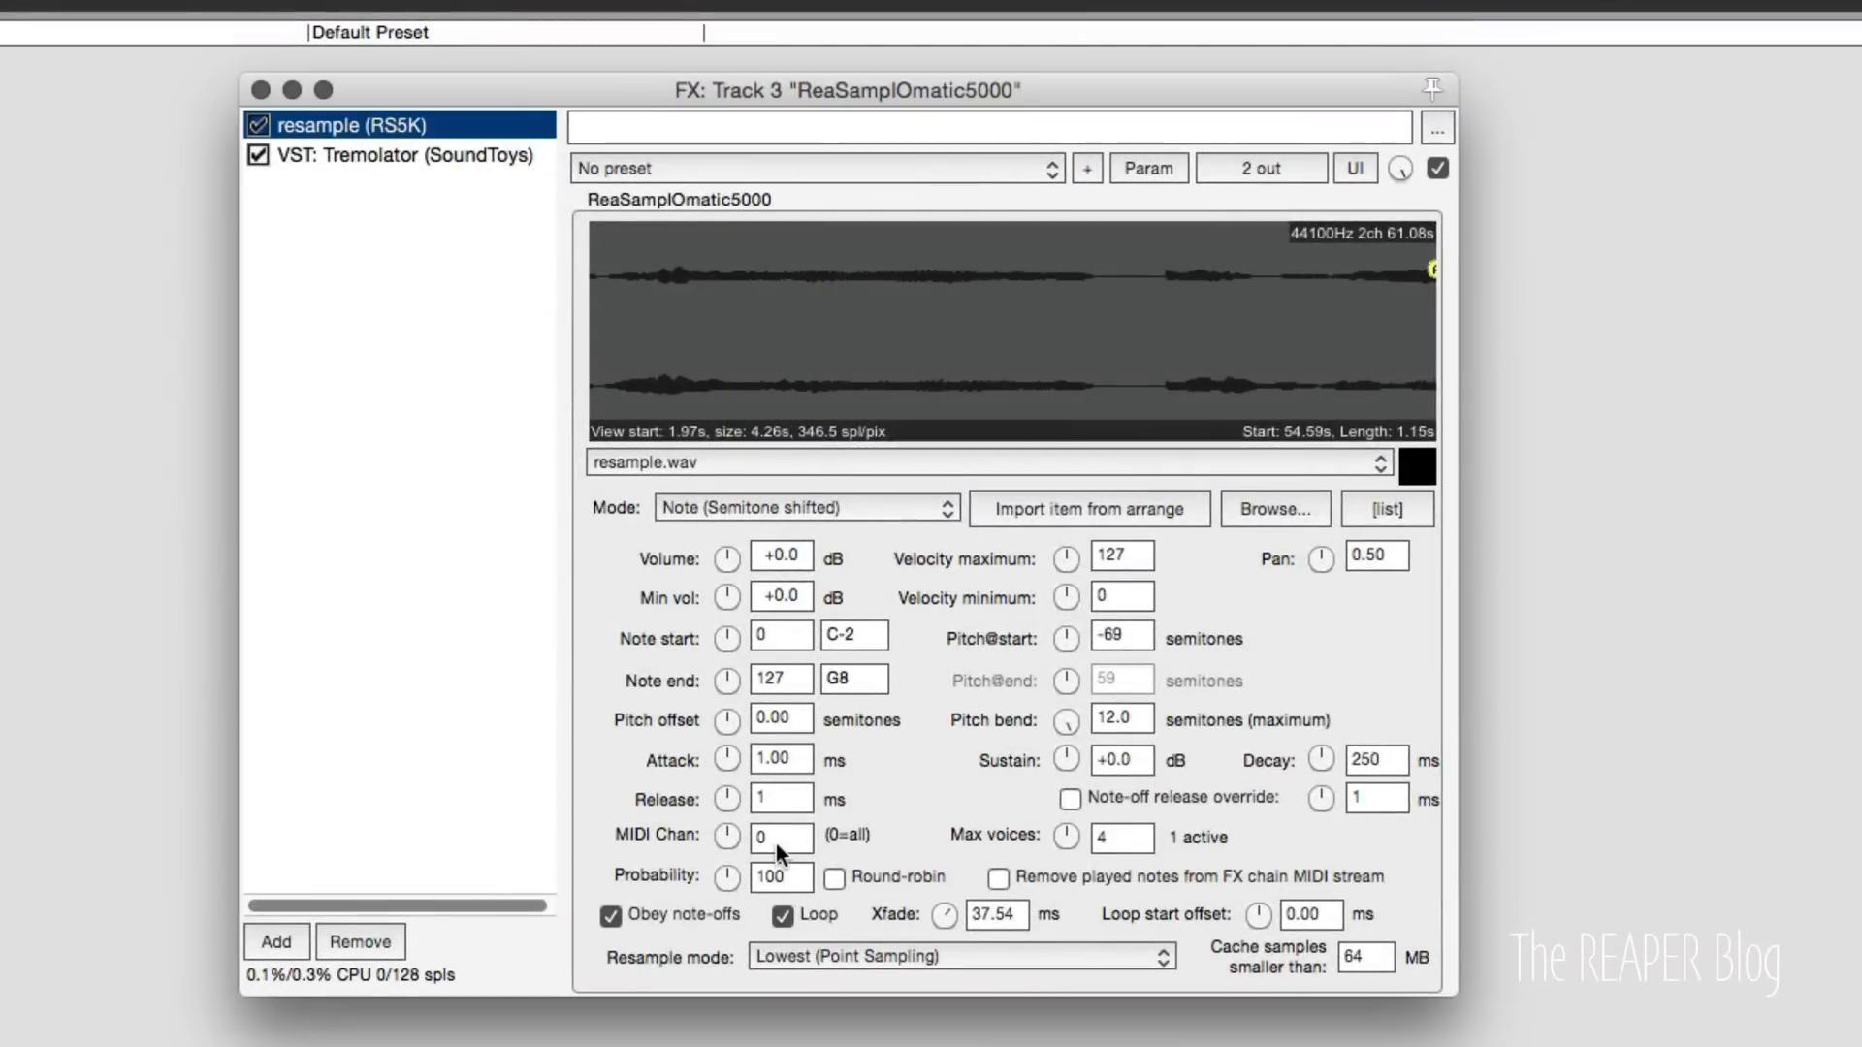
{"action": "mouse_move", "coordinate": [725, 737]}
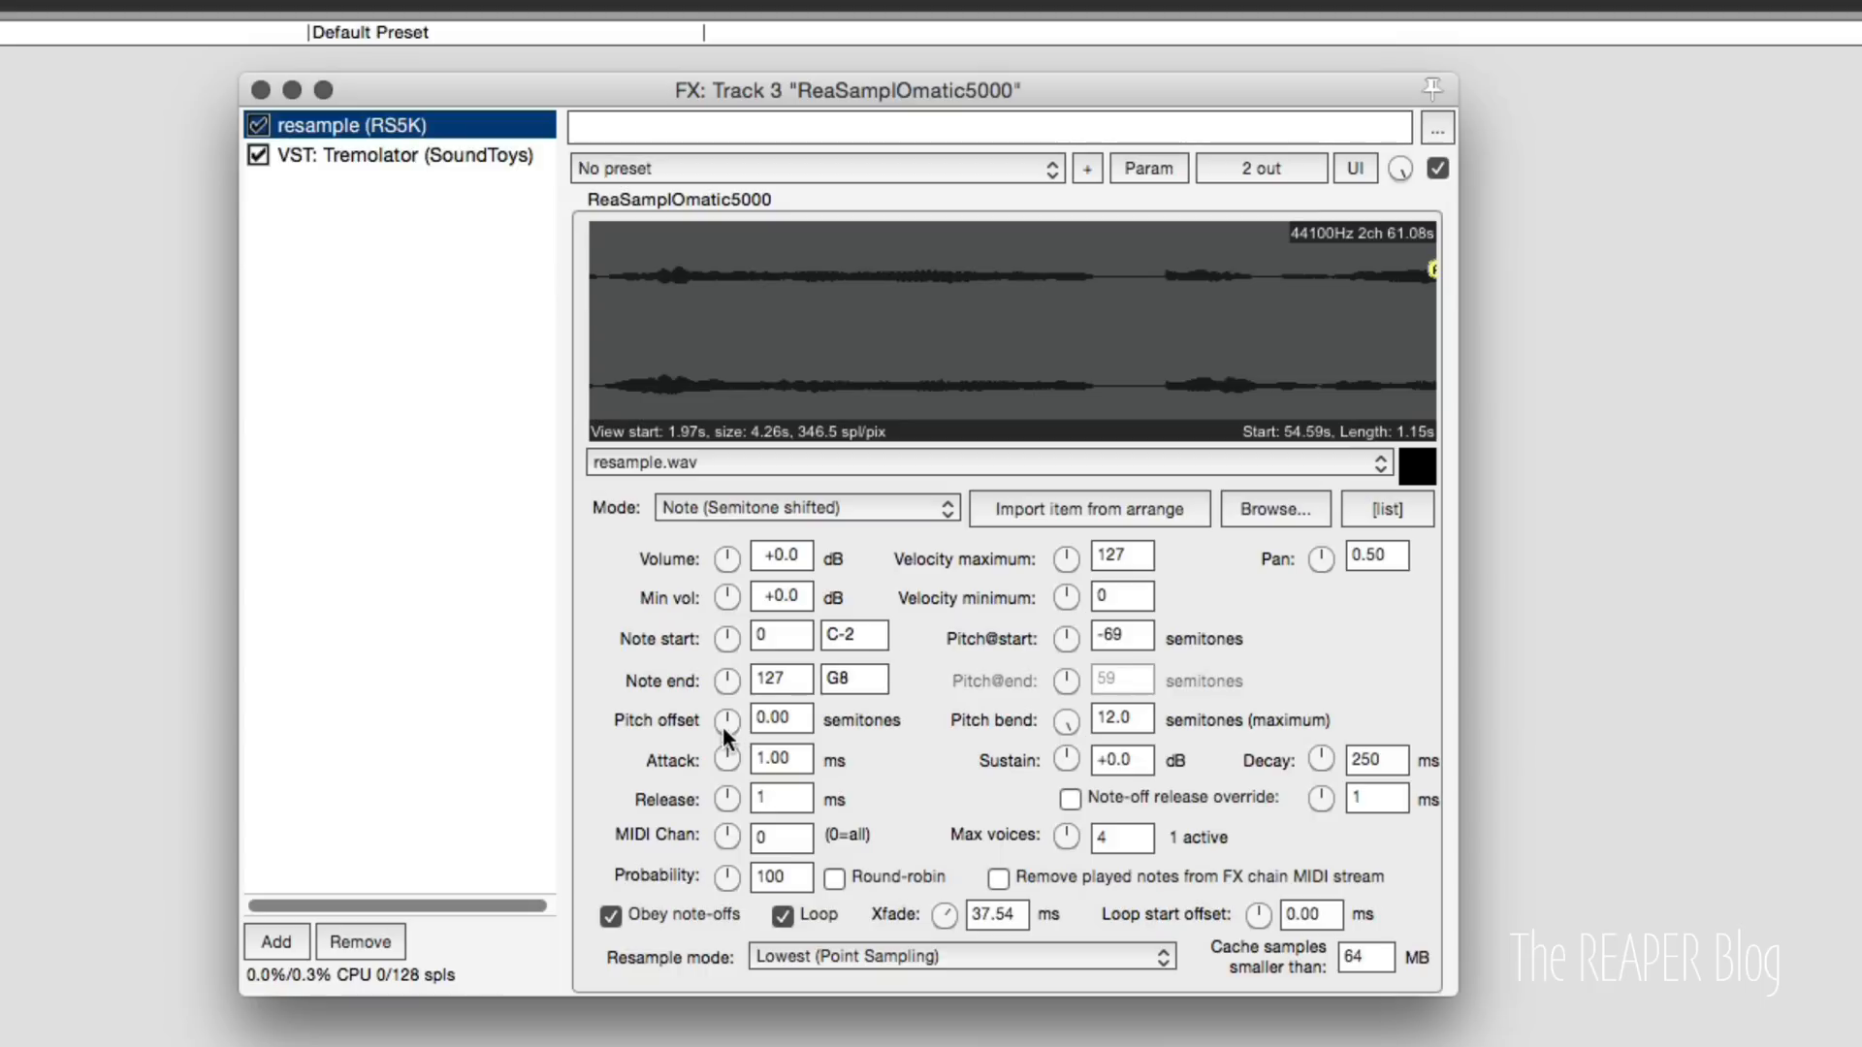
Sweep the new slice's pitch offset down to about -39 semitones.
{"action": "left_click_drag", "start_coordinate": [725, 721], "coordinate": [726, 665]}
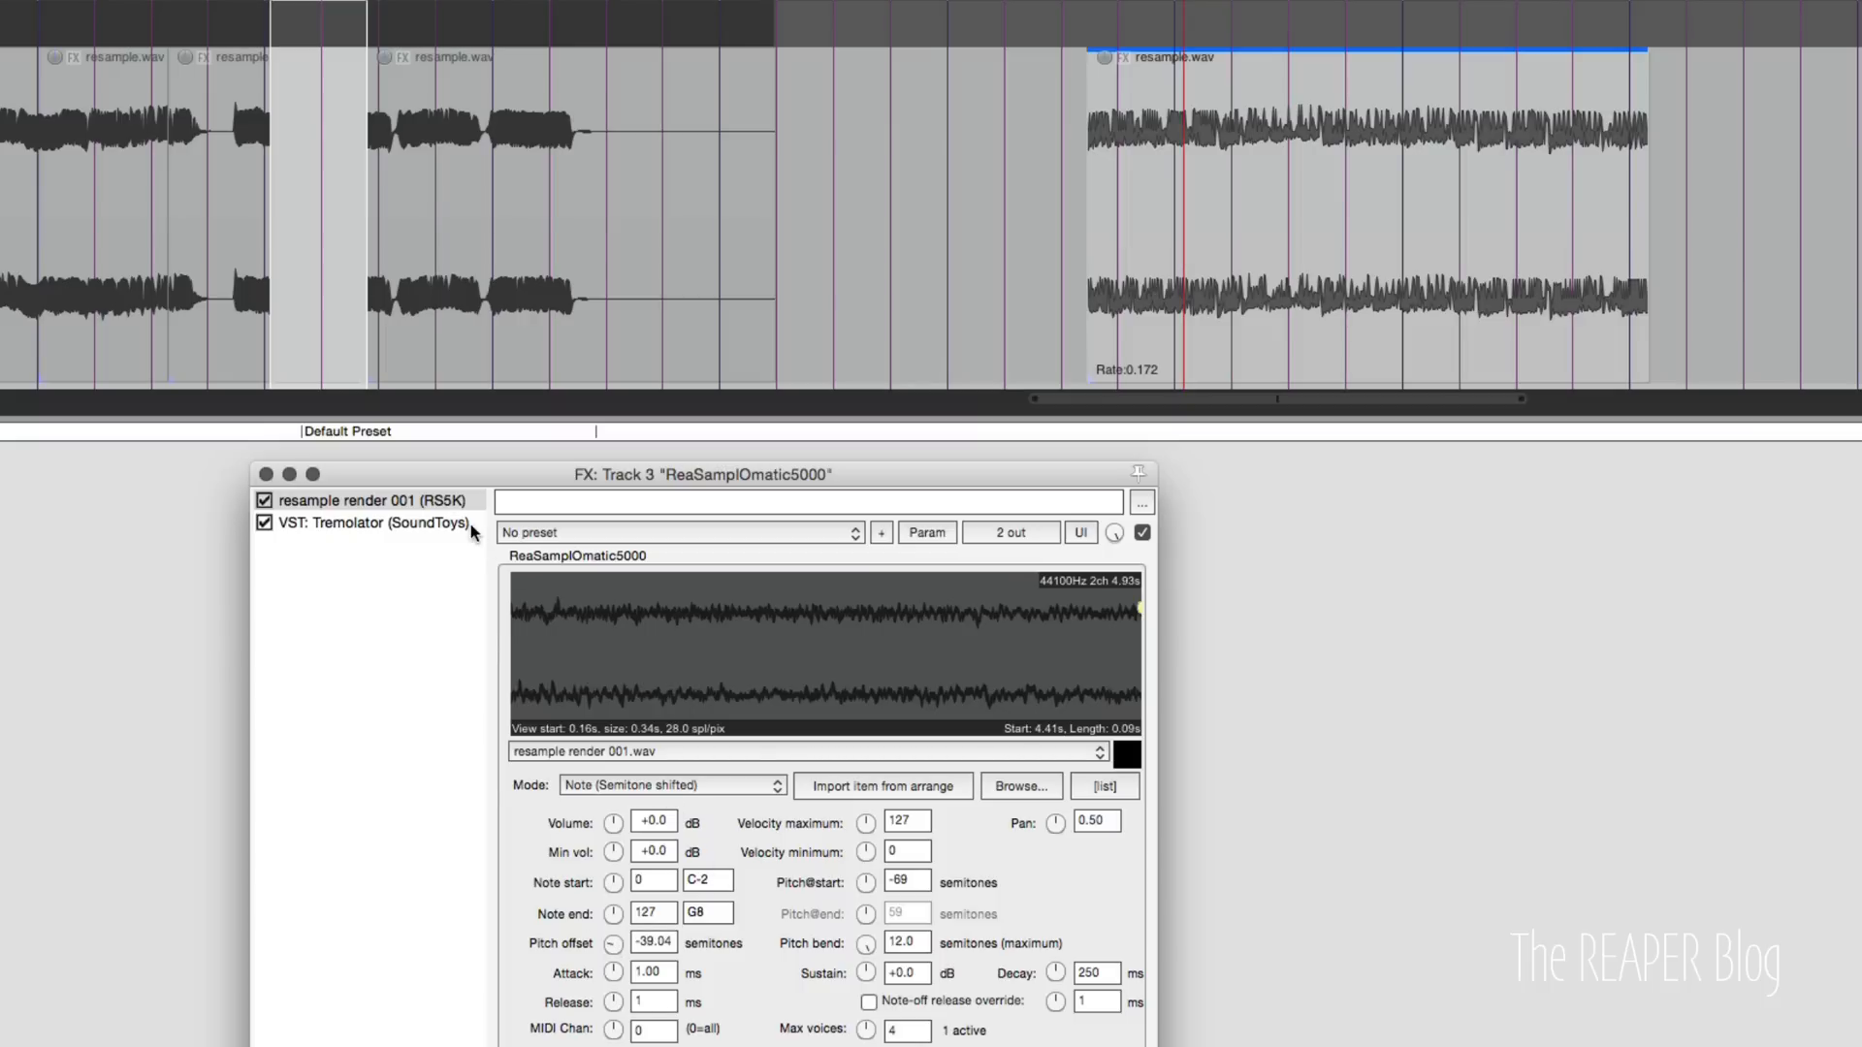
Bring up Tremolator in the FX chain, still on InvPulse shape at 1/64th rhythm.
{"action": "left_click", "coordinate": [365, 521]}
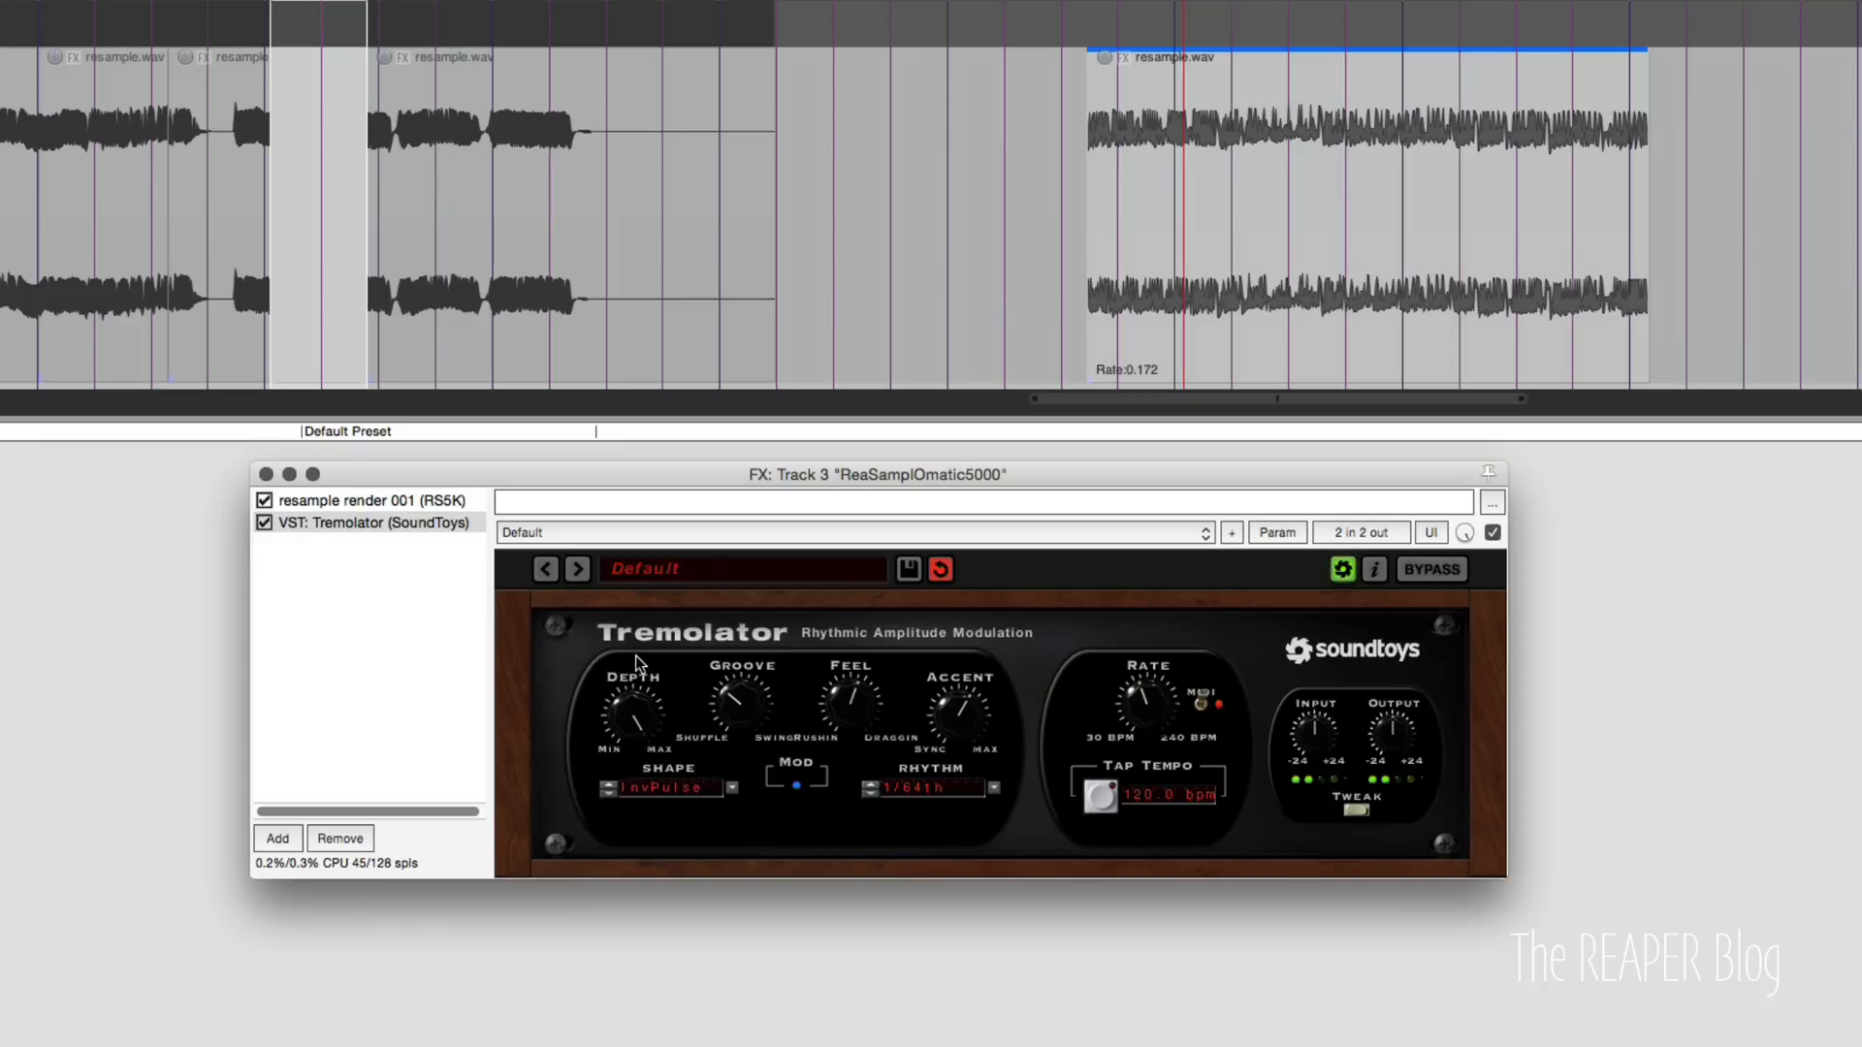